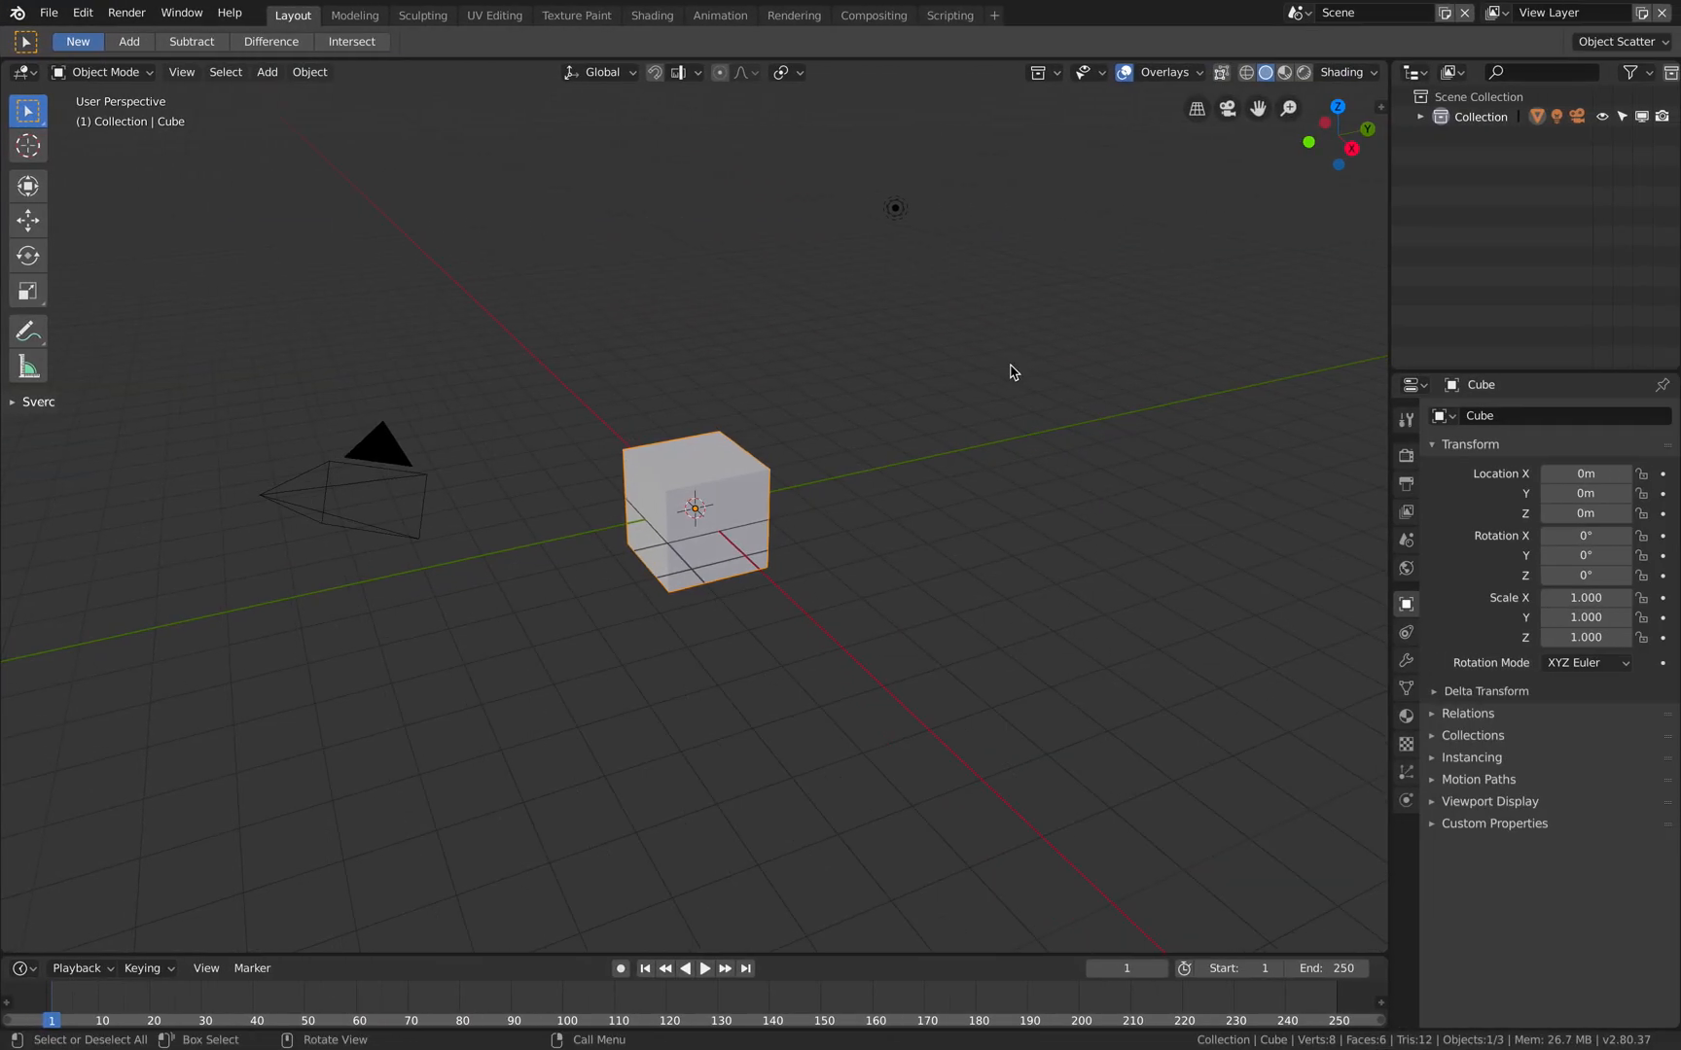
{"action": "mouse_move", "coordinate": [1304, 163]}
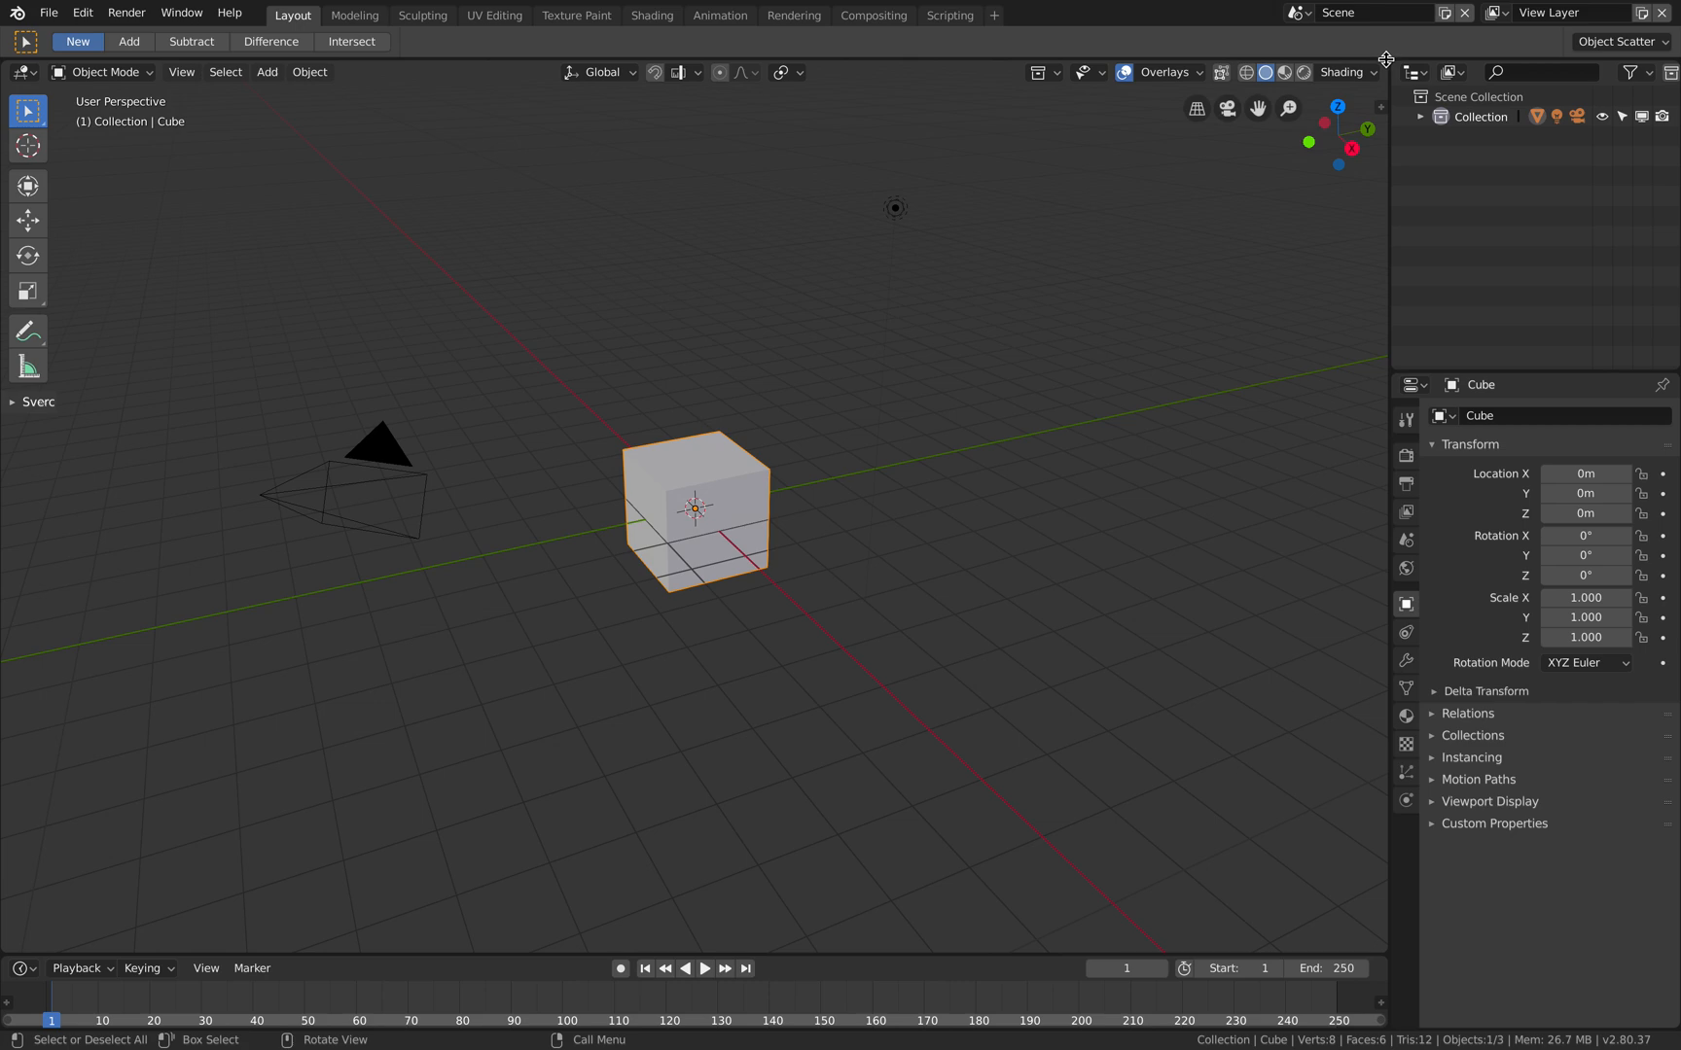
{"action": "mouse_move", "coordinate": [1385, 61]}
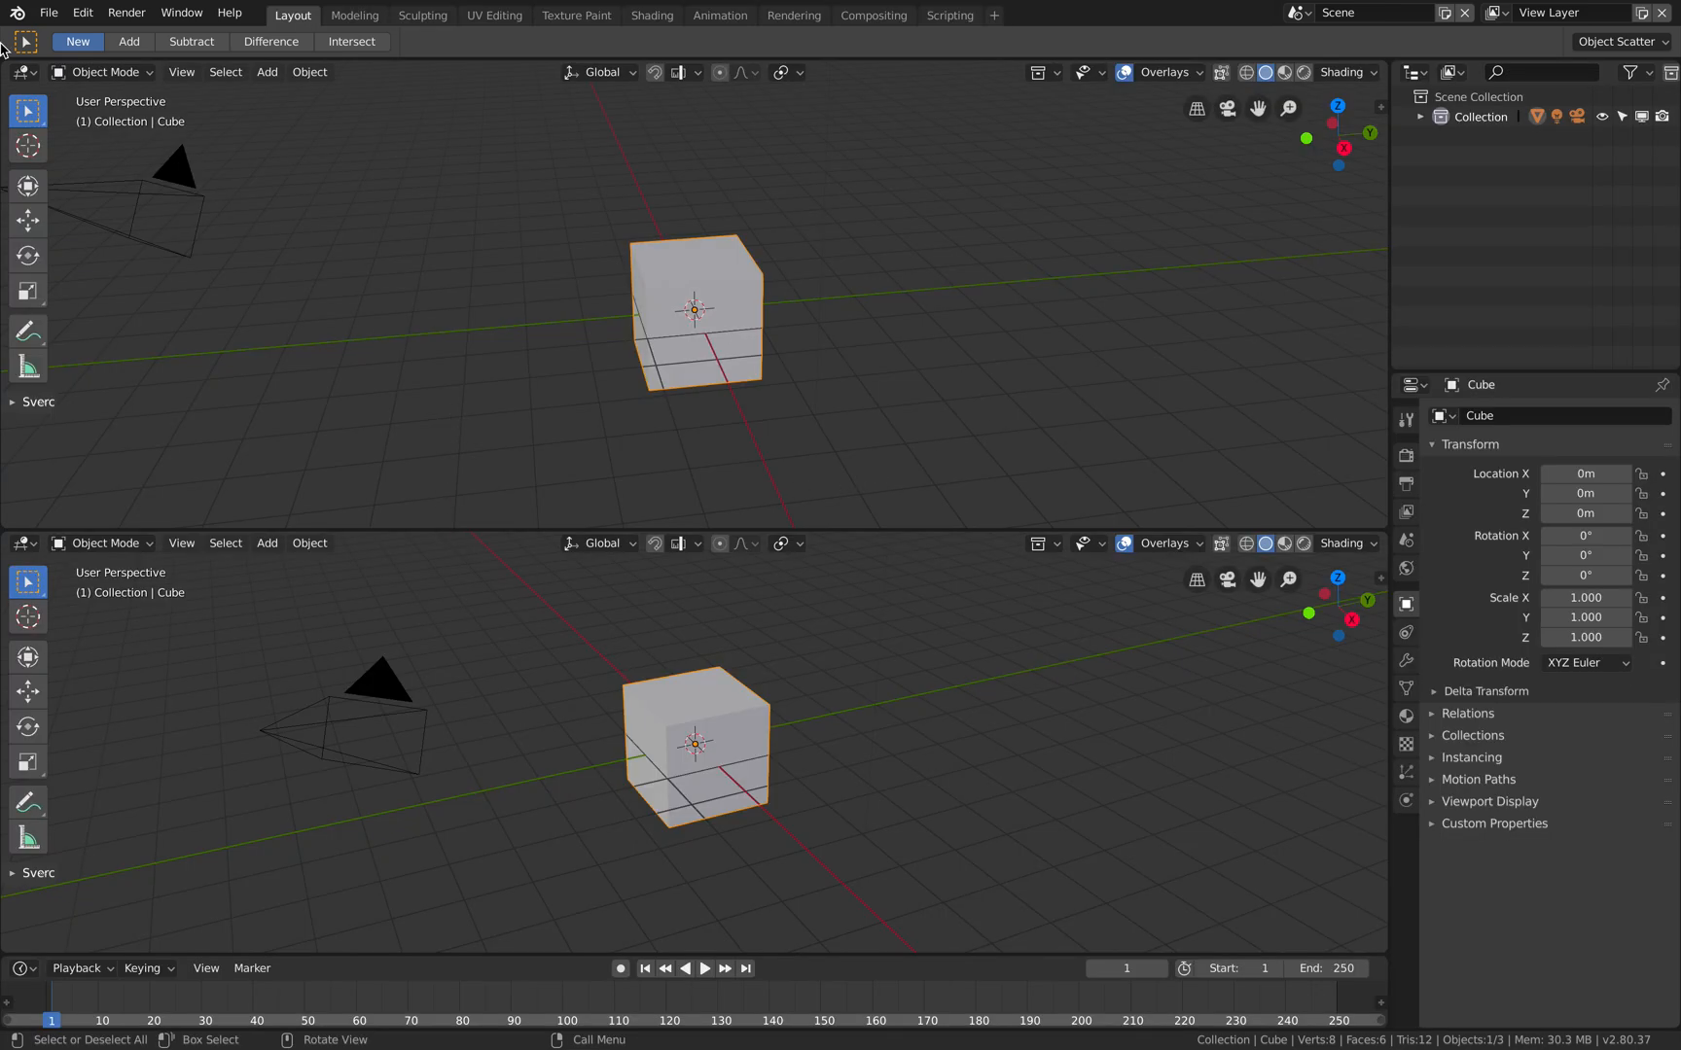
Wire a Grid Mesh node into a Mesh Object Output, producing a flat grid in the viewport.
{"action": "left_click", "coordinate": [21, 72]}
{"action": "type", "text": "mesh"}
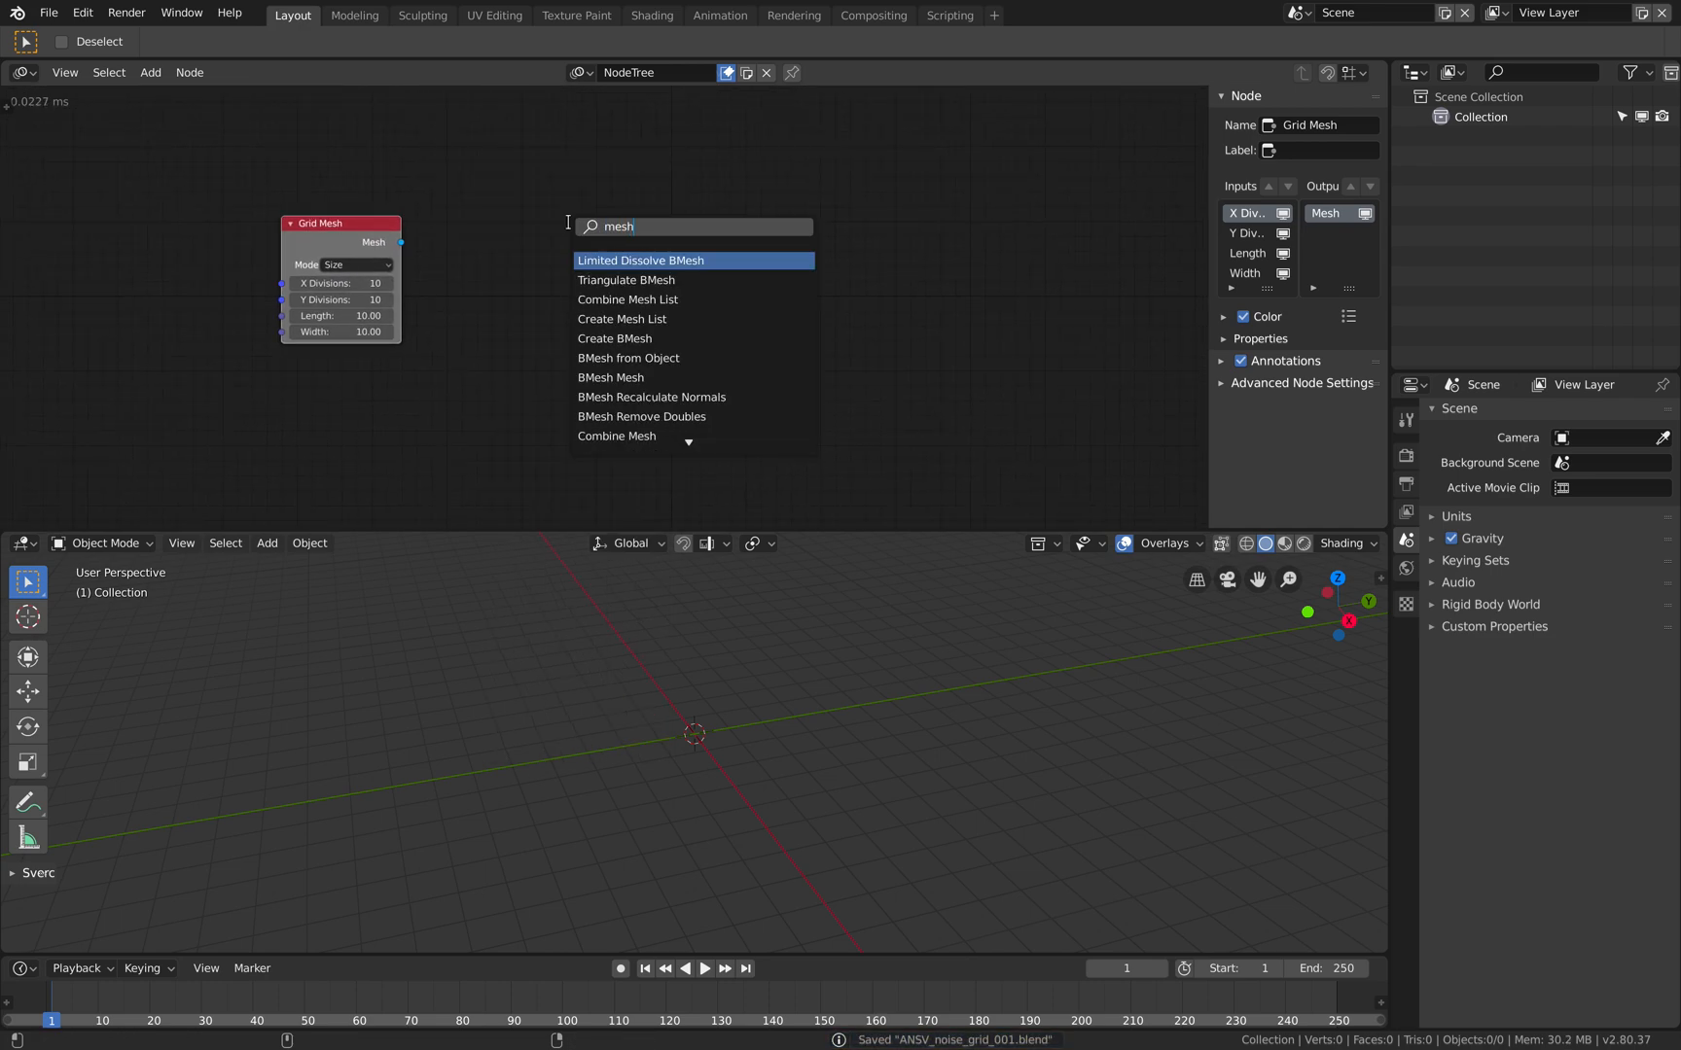
{"action": "type", "text": "output\\m"}
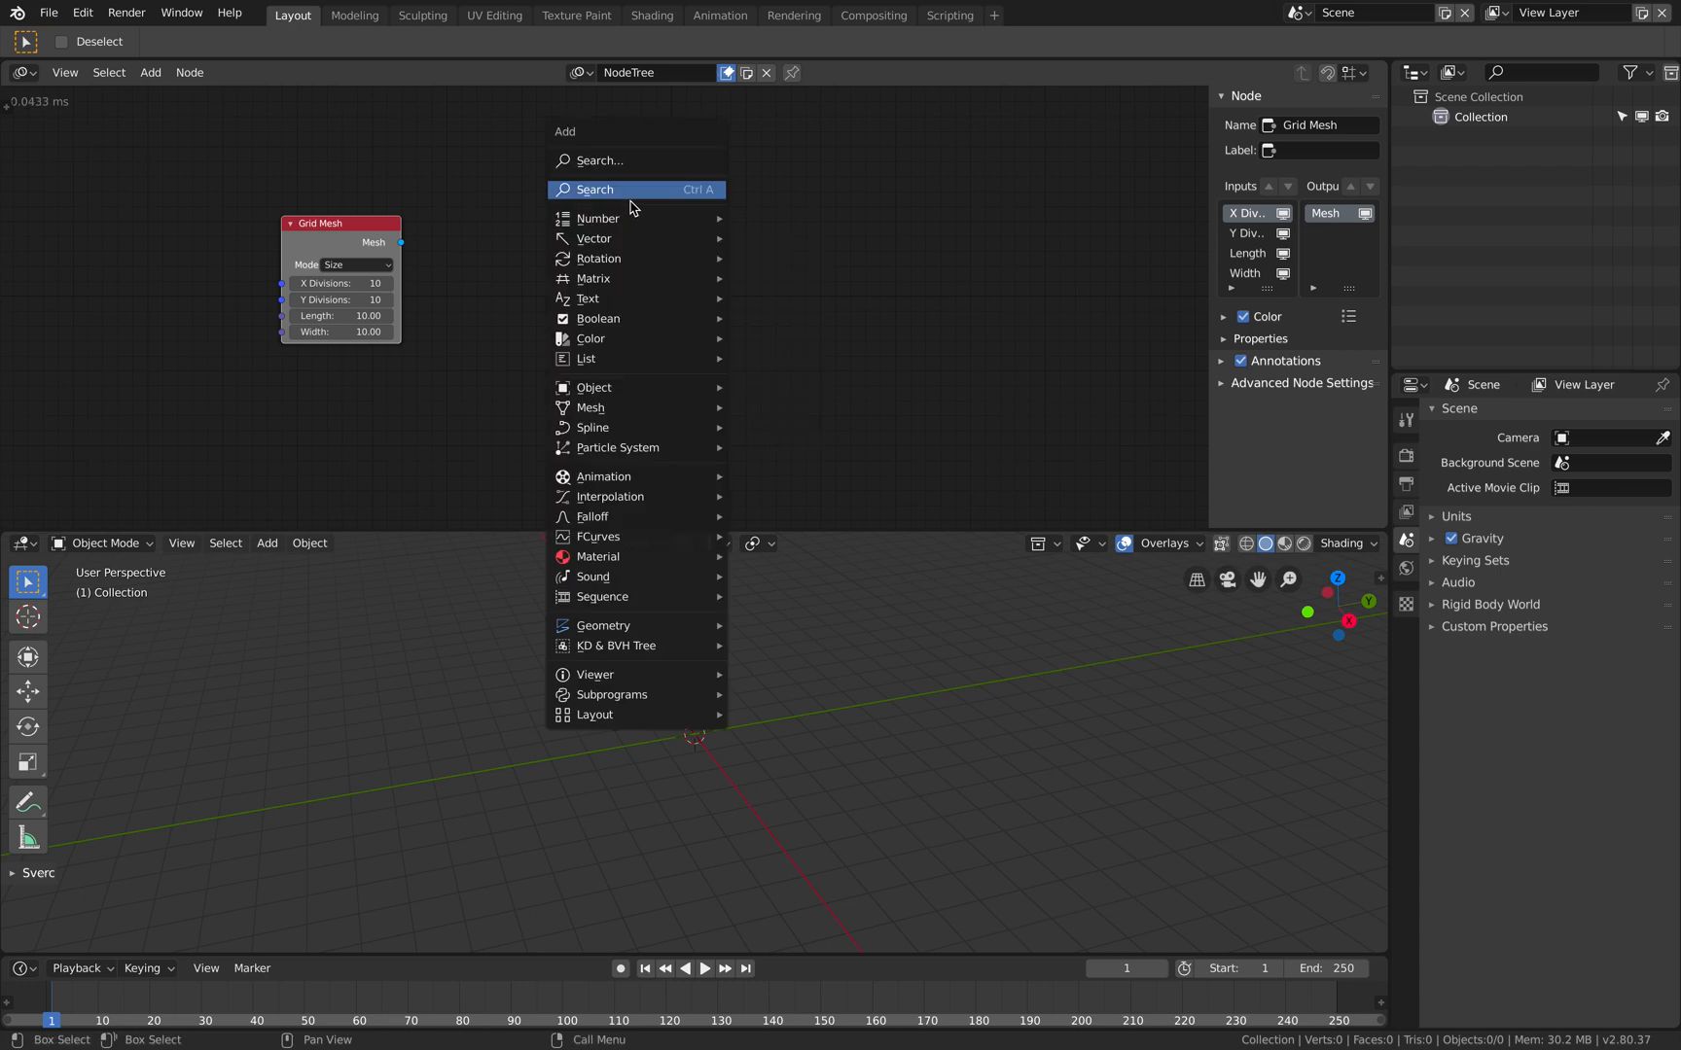
{"action": "type", "text": "object"}
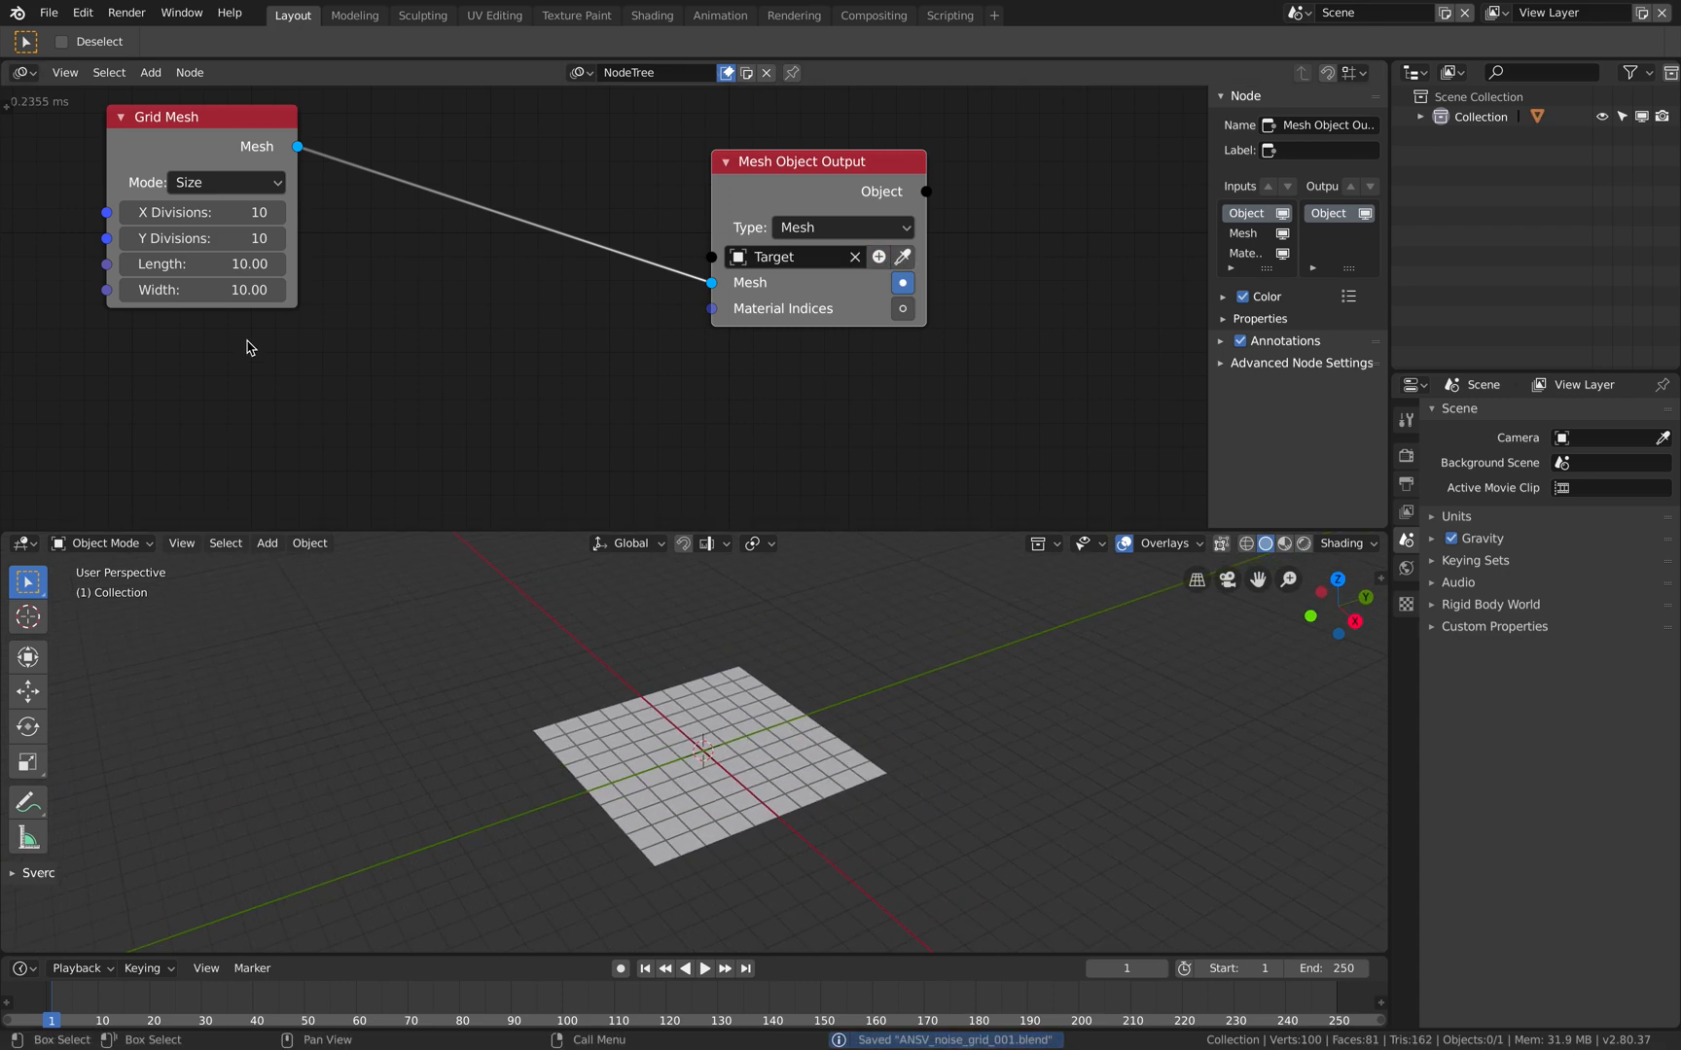
{"action": "left_click_drag", "start_coordinate": [203, 289], "coordinate": [235, 264]}
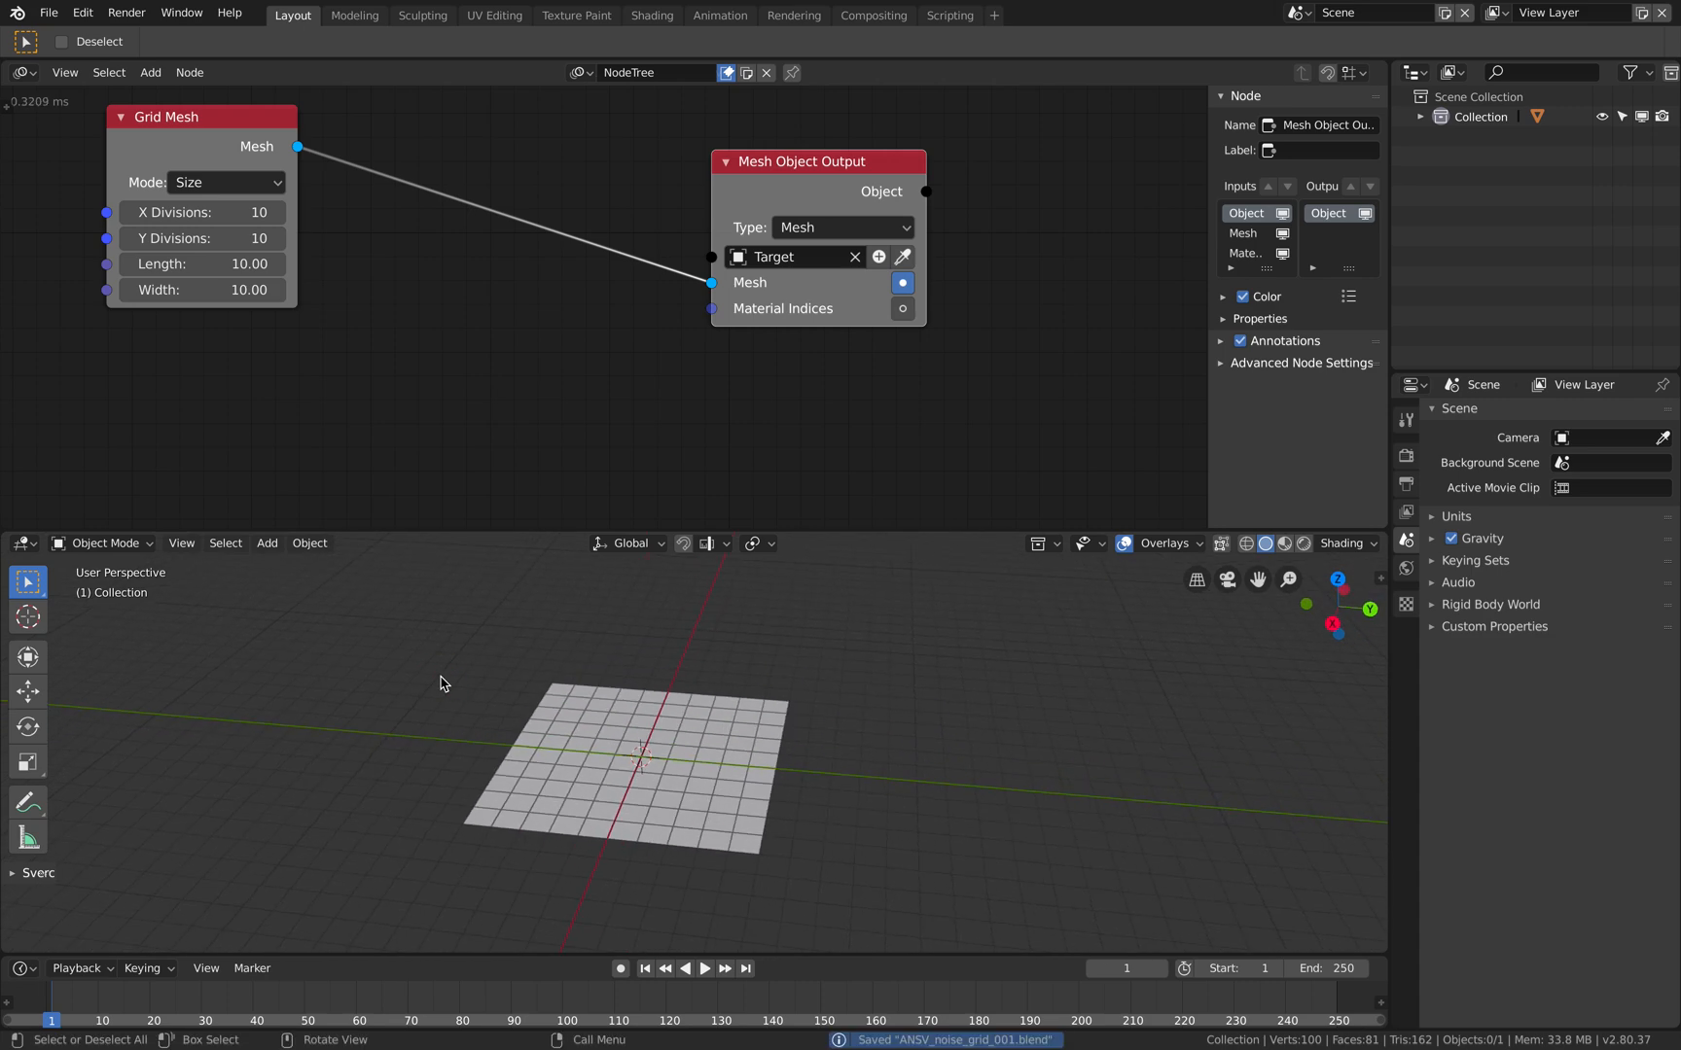
Give the Target grid seven new material slots in Material Properties.
{"action": "left_click", "coordinate": [643, 751]}
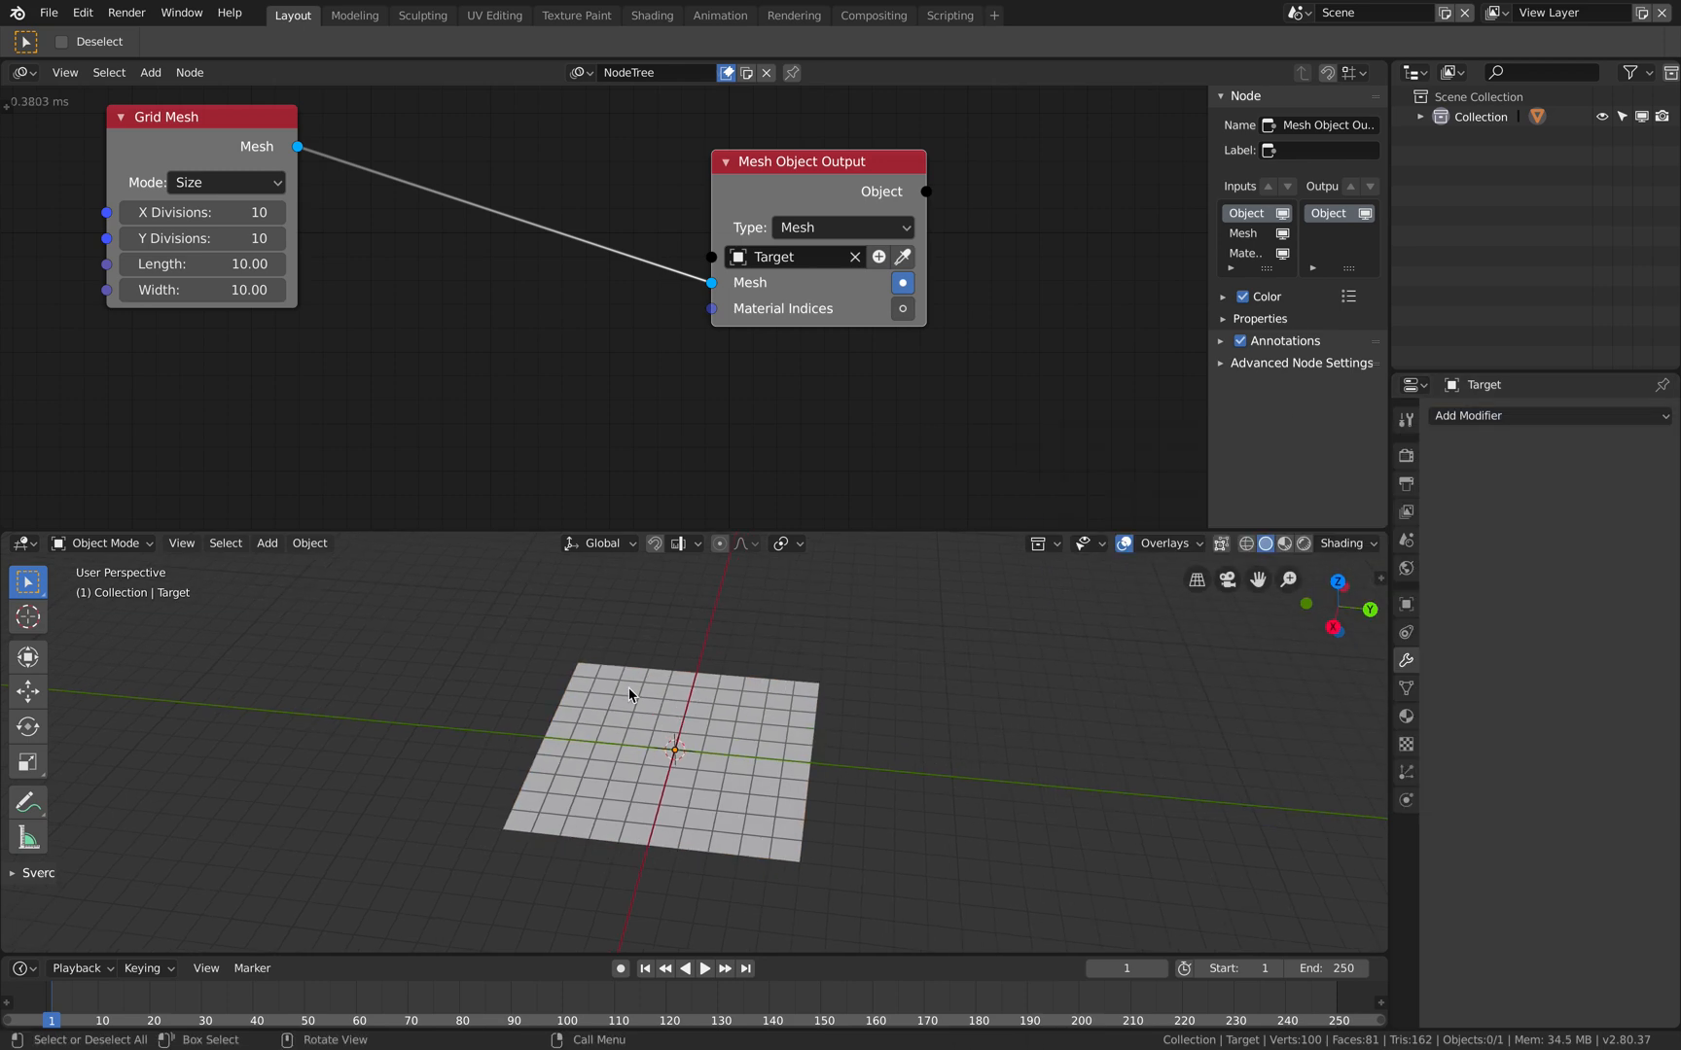
{"action": "left_click", "coordinate": [1405, 716]}
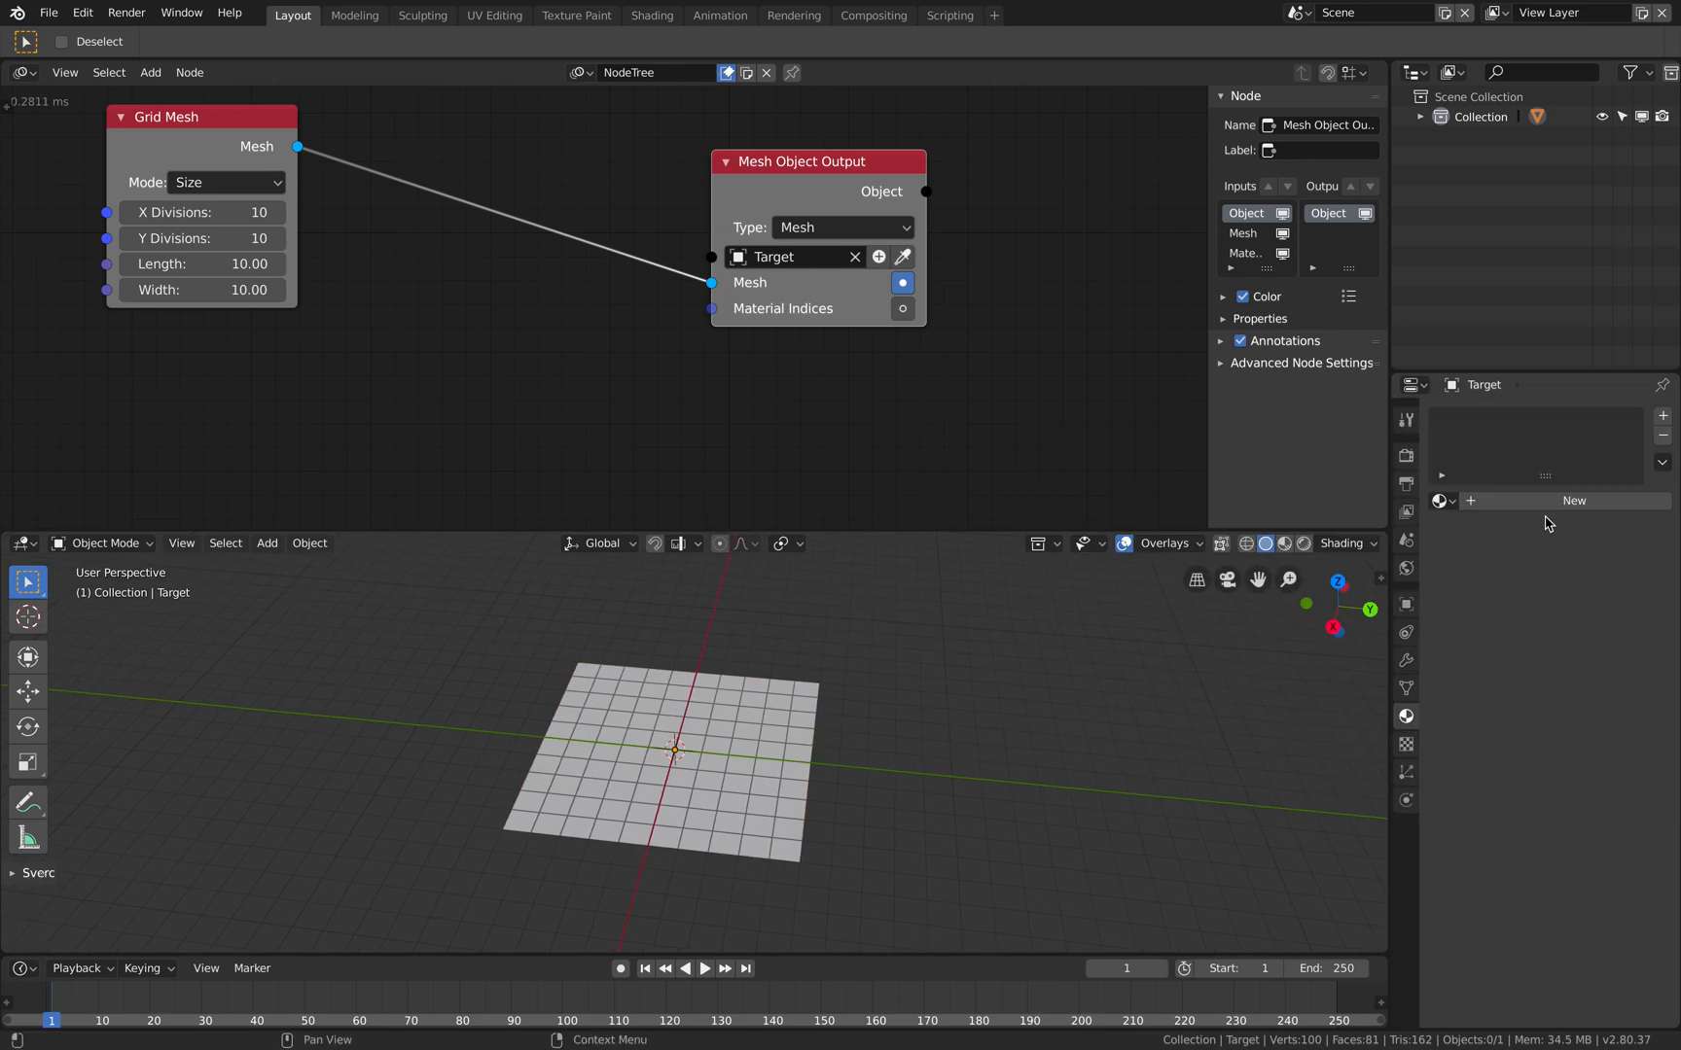
{"action": "left_click", "coordinate": [1572, 500]}
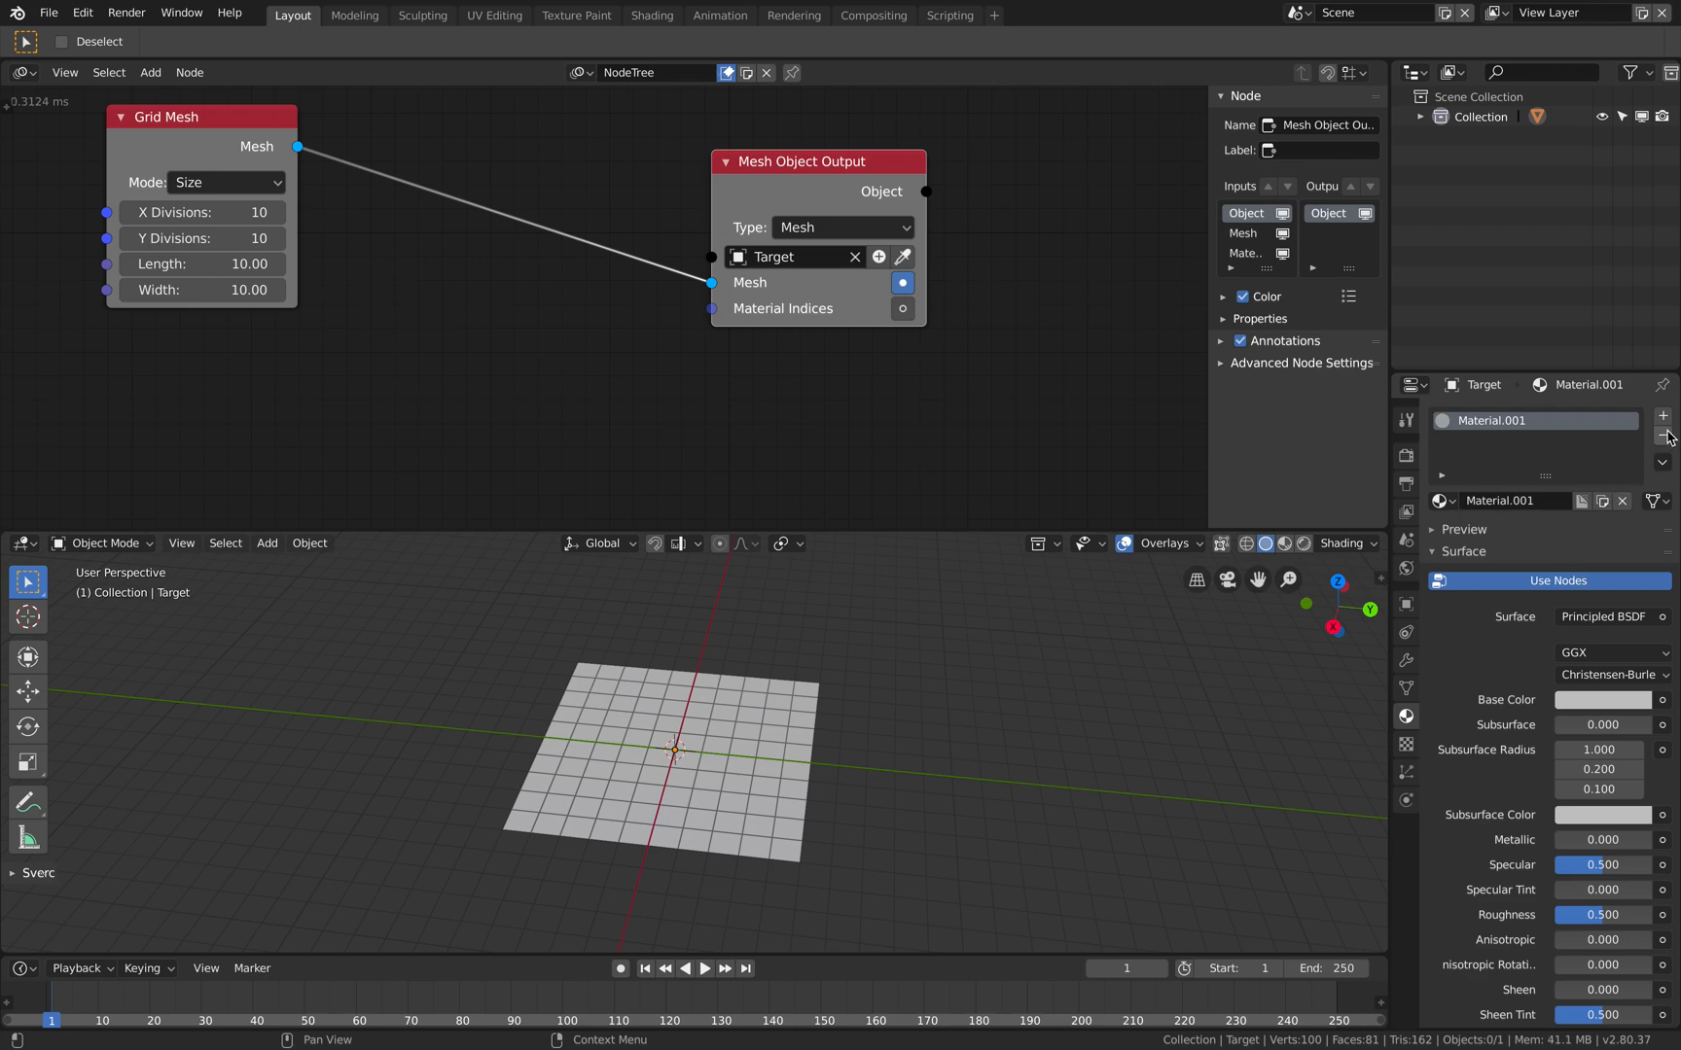
{"action": "left_click", "coordinate": [1664, 438]}
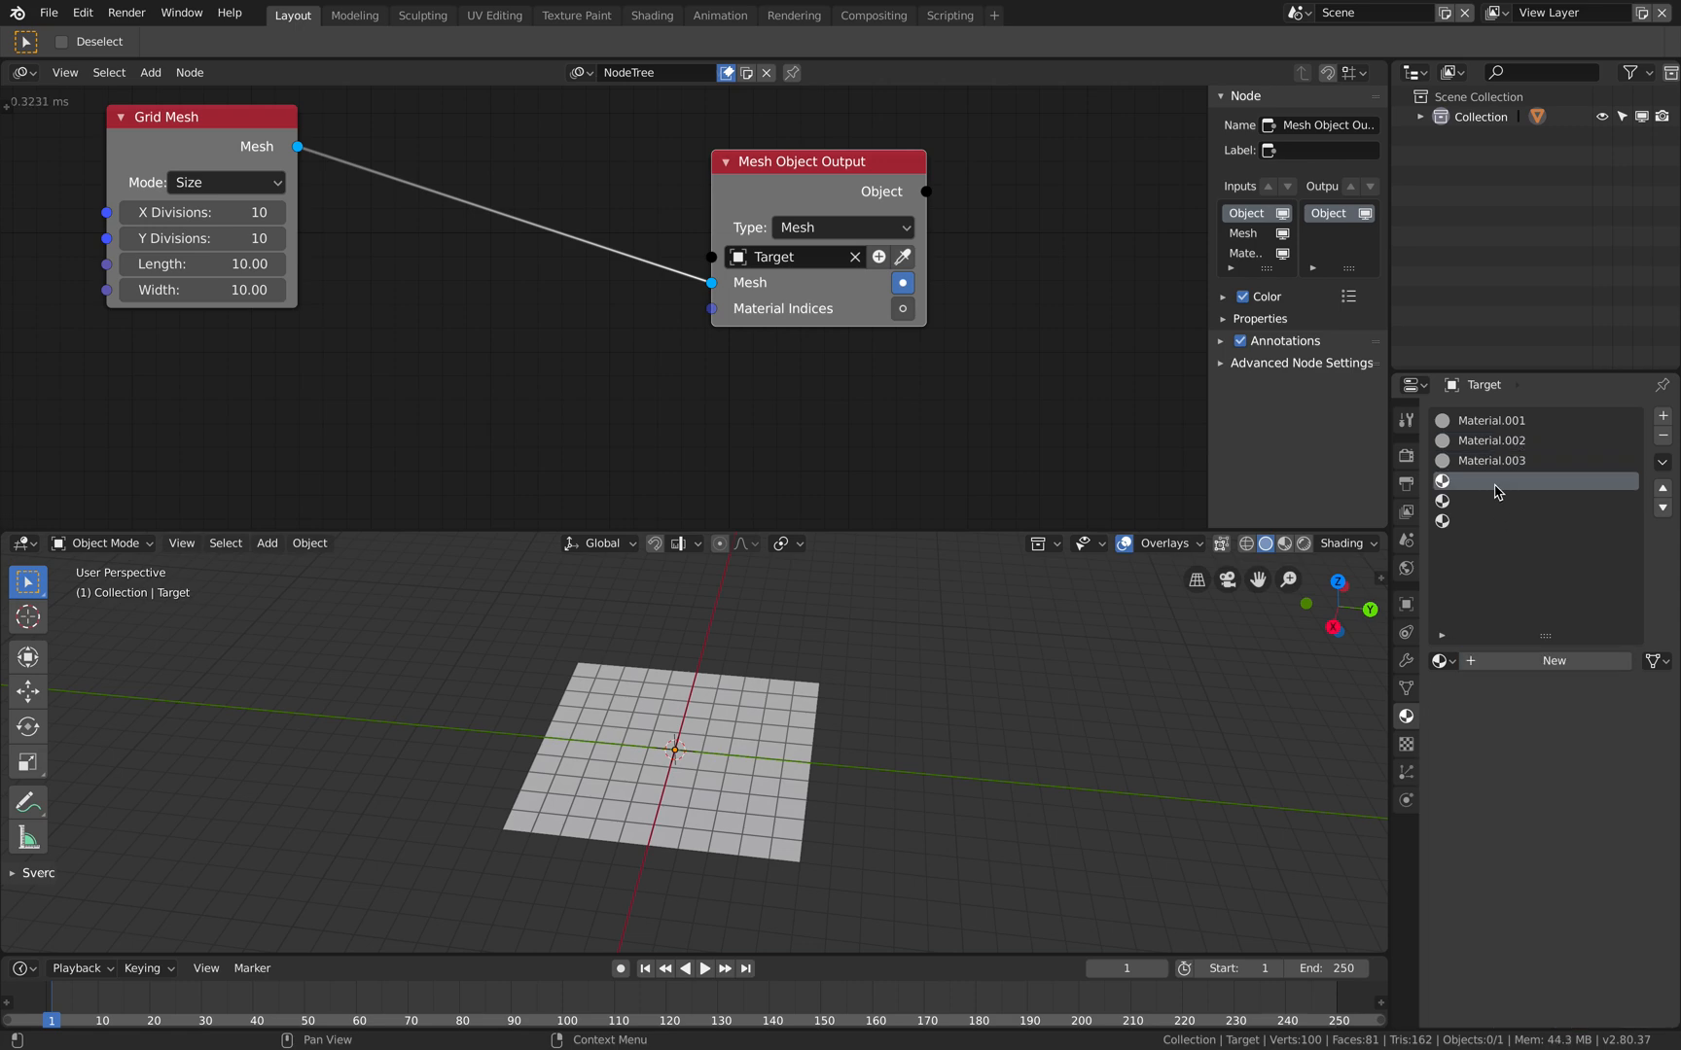
{"action": "left_click", "coordinate": [1552, 660]}
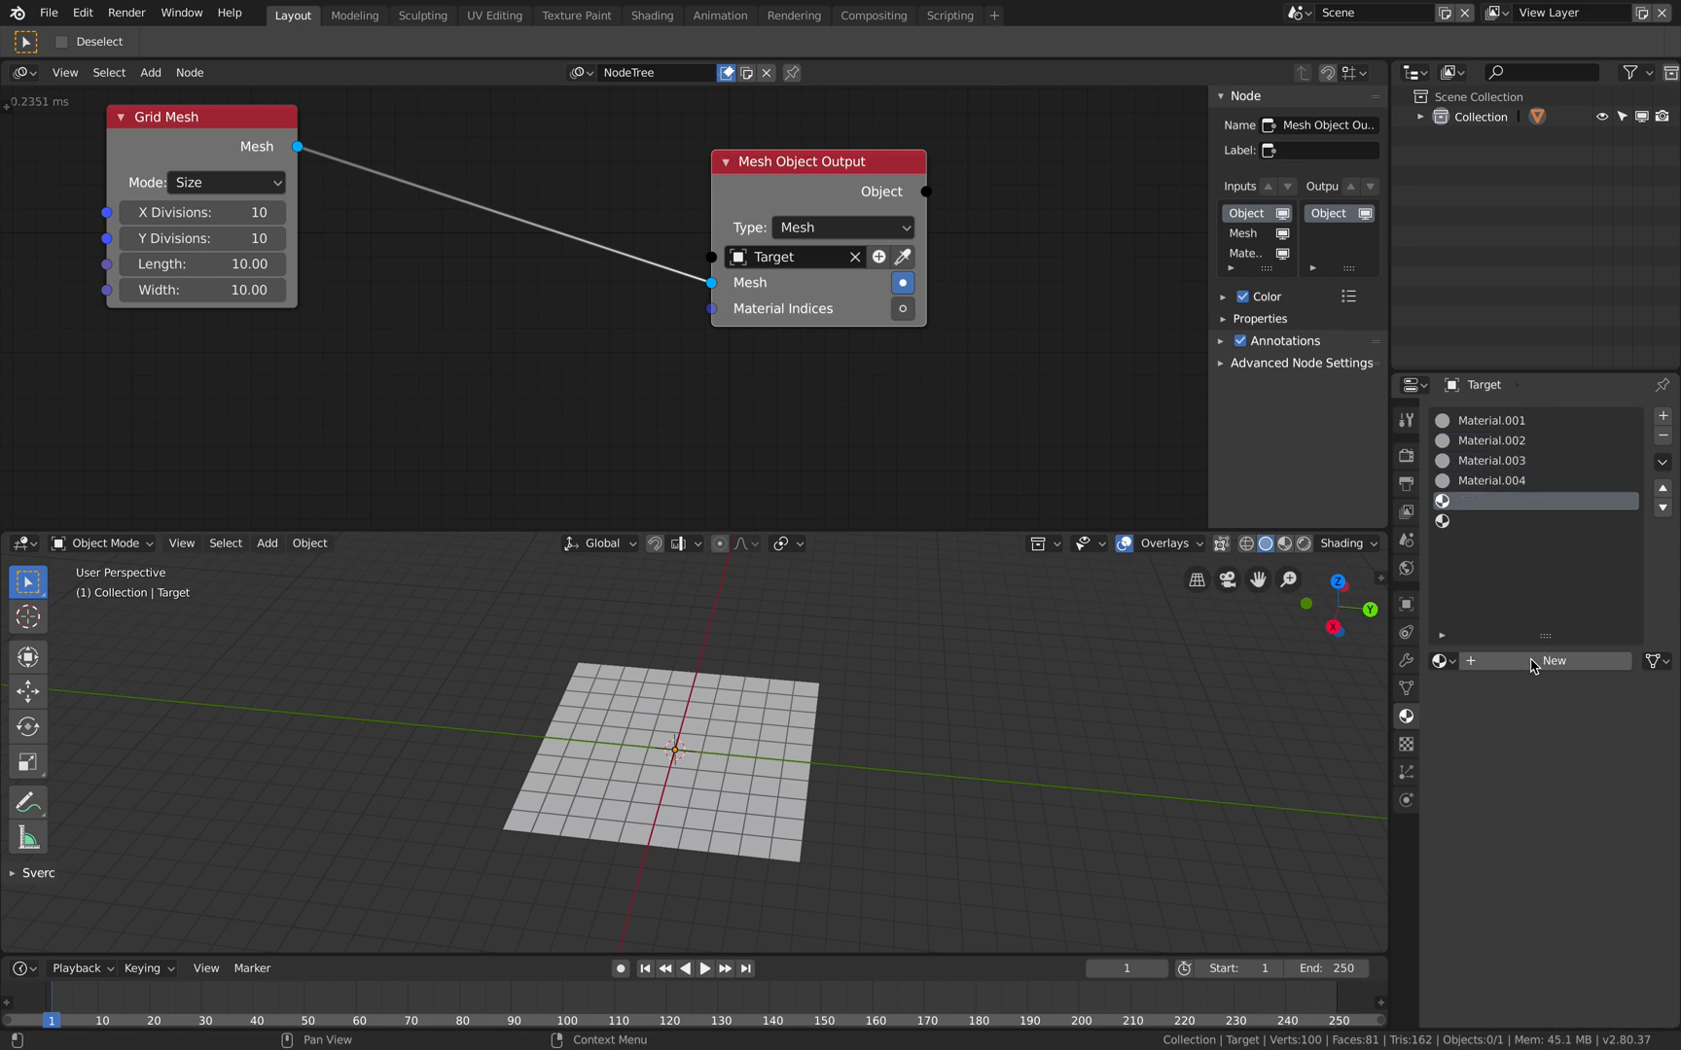
{"action": "left_click", "coordinate": [1551, 662]}
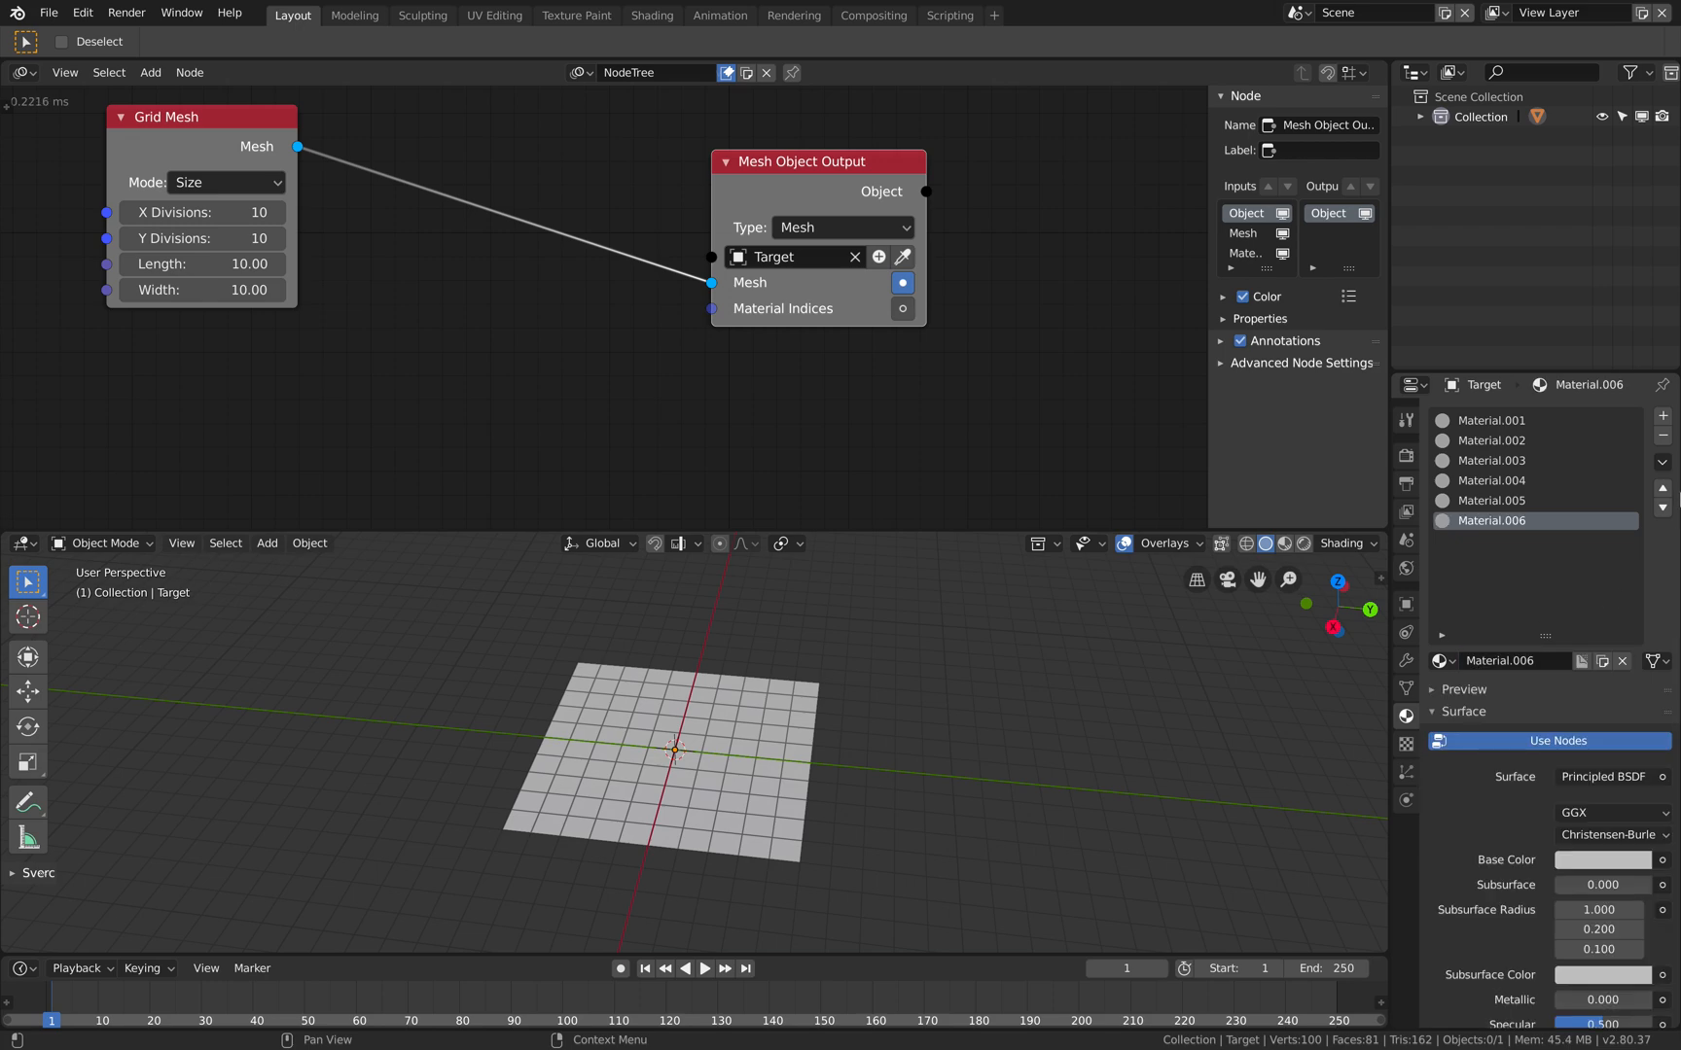
{"action": "left_click", "coordinate": [1664, 416]}
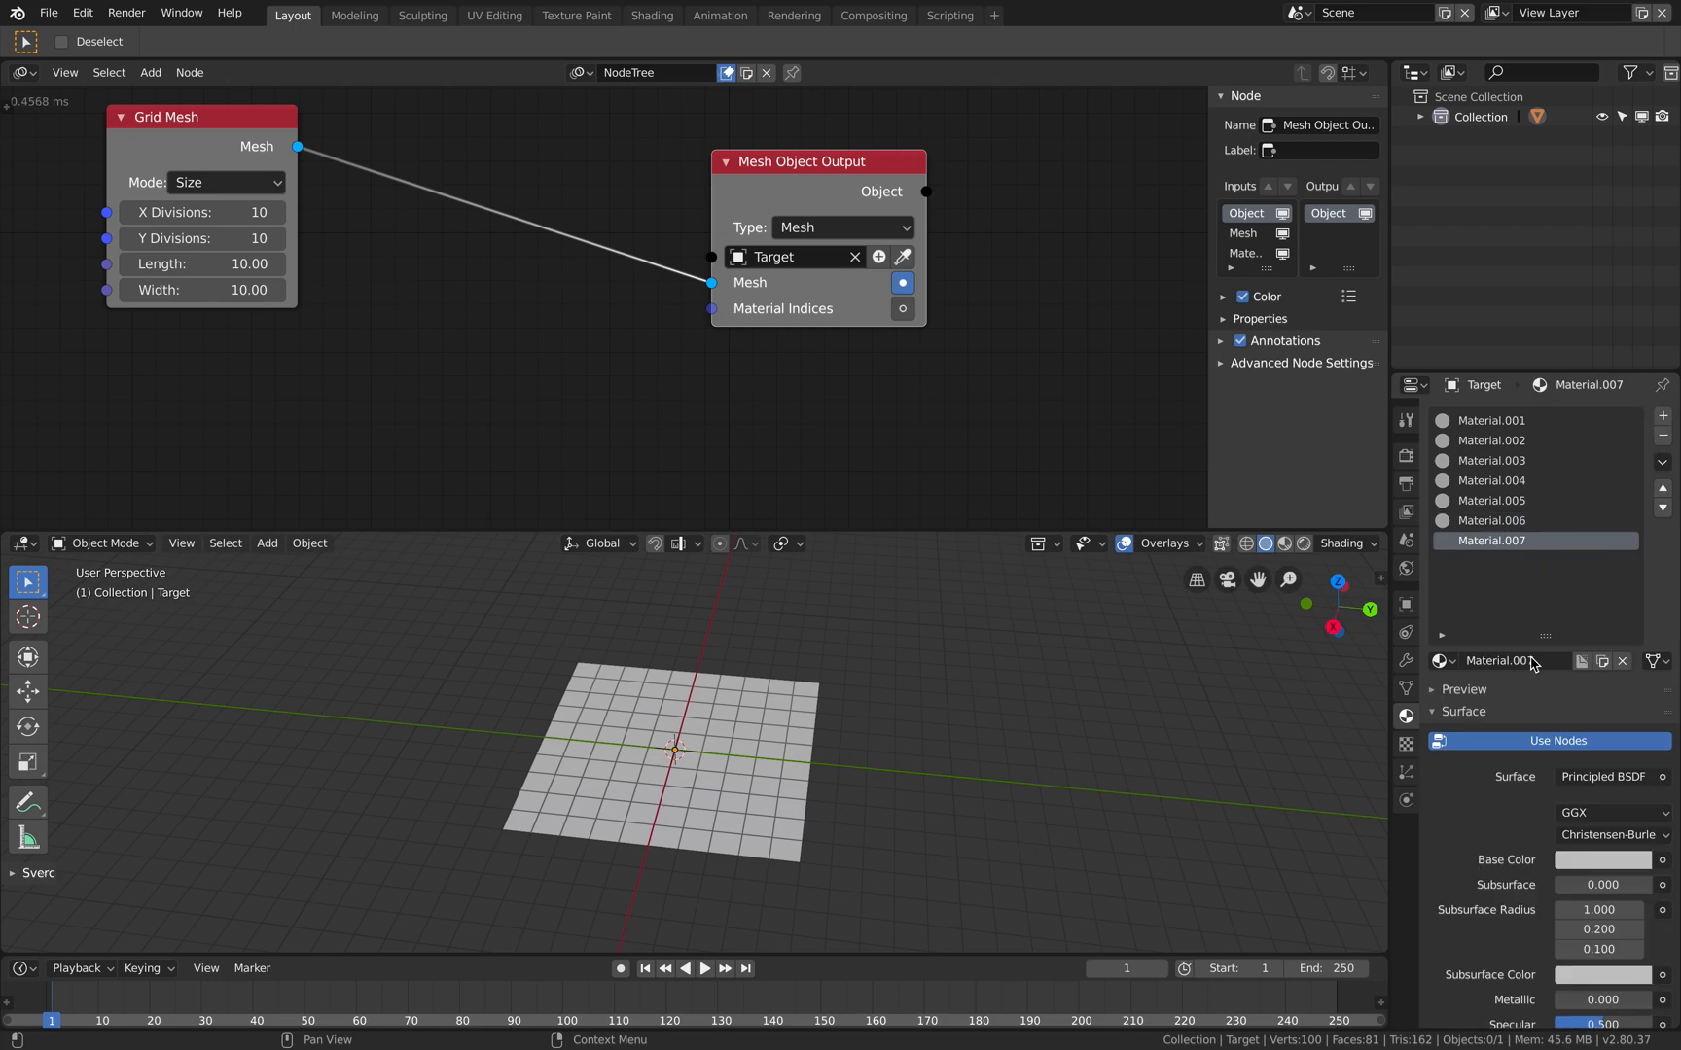
Colour the seven materials red, orange, yellow, green, teal, blue and magenta.
{"action": "left_click", "coordinate": [1490, 420]}
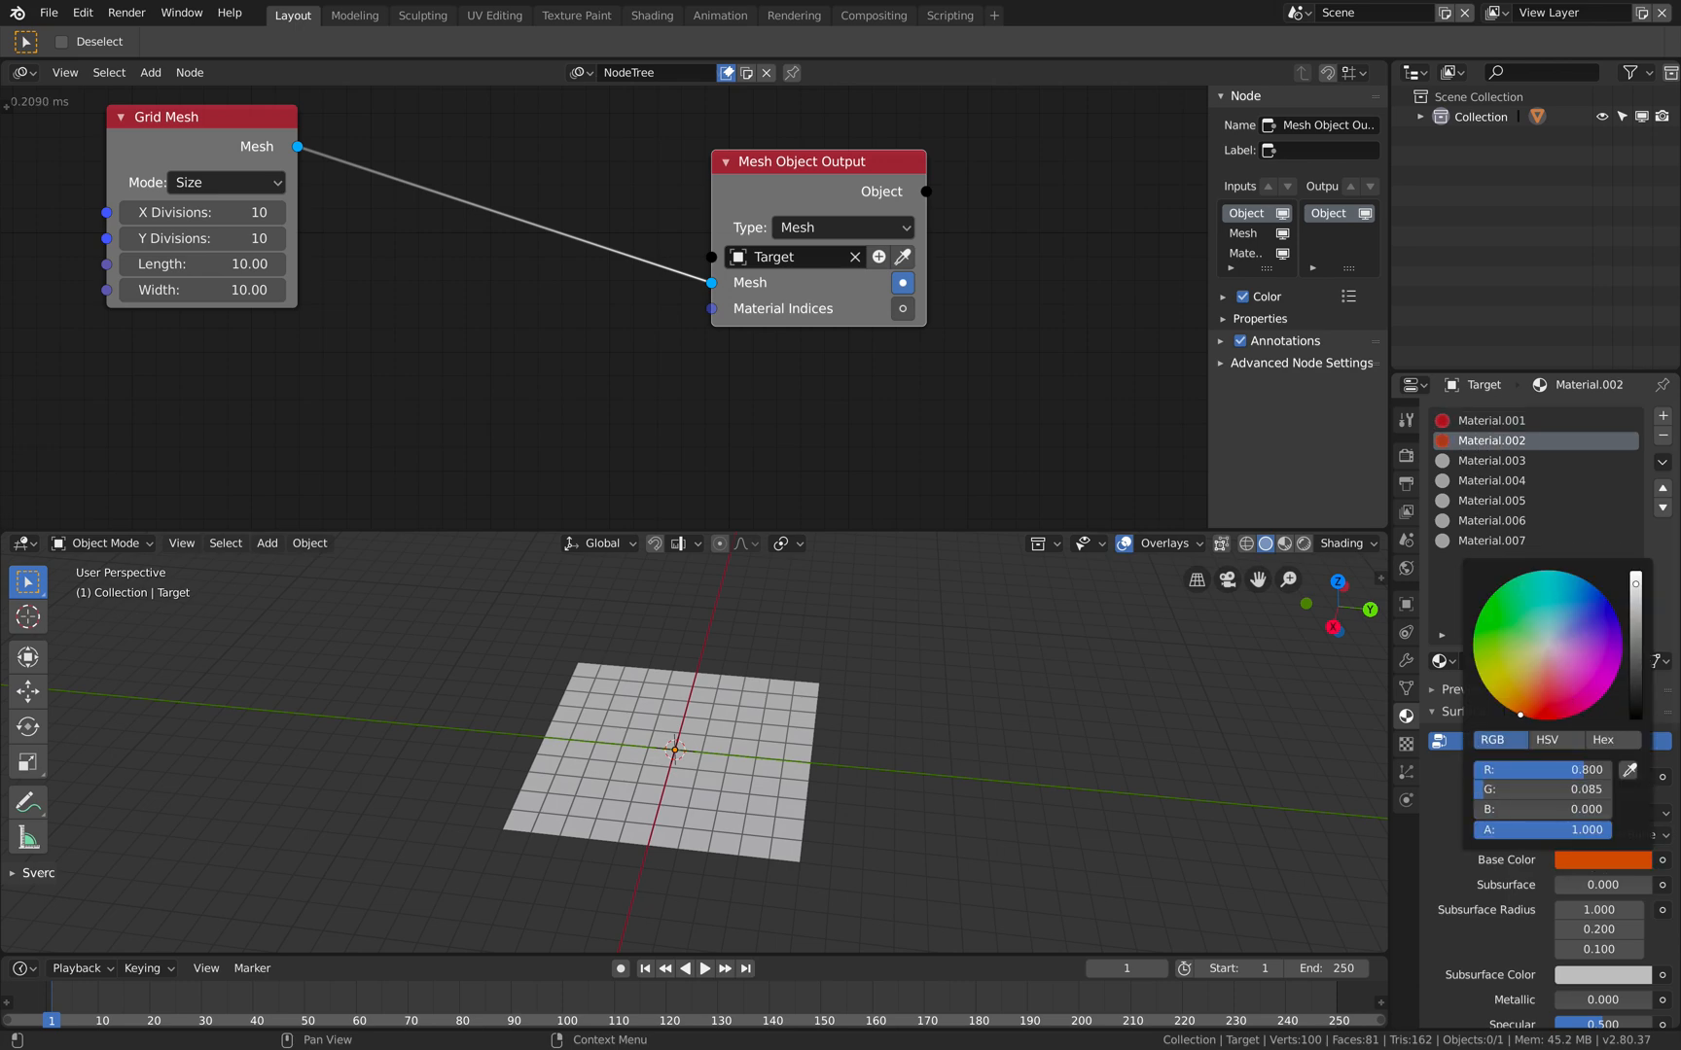
{"action": "left_click", "coordinate": [1490, 459]}
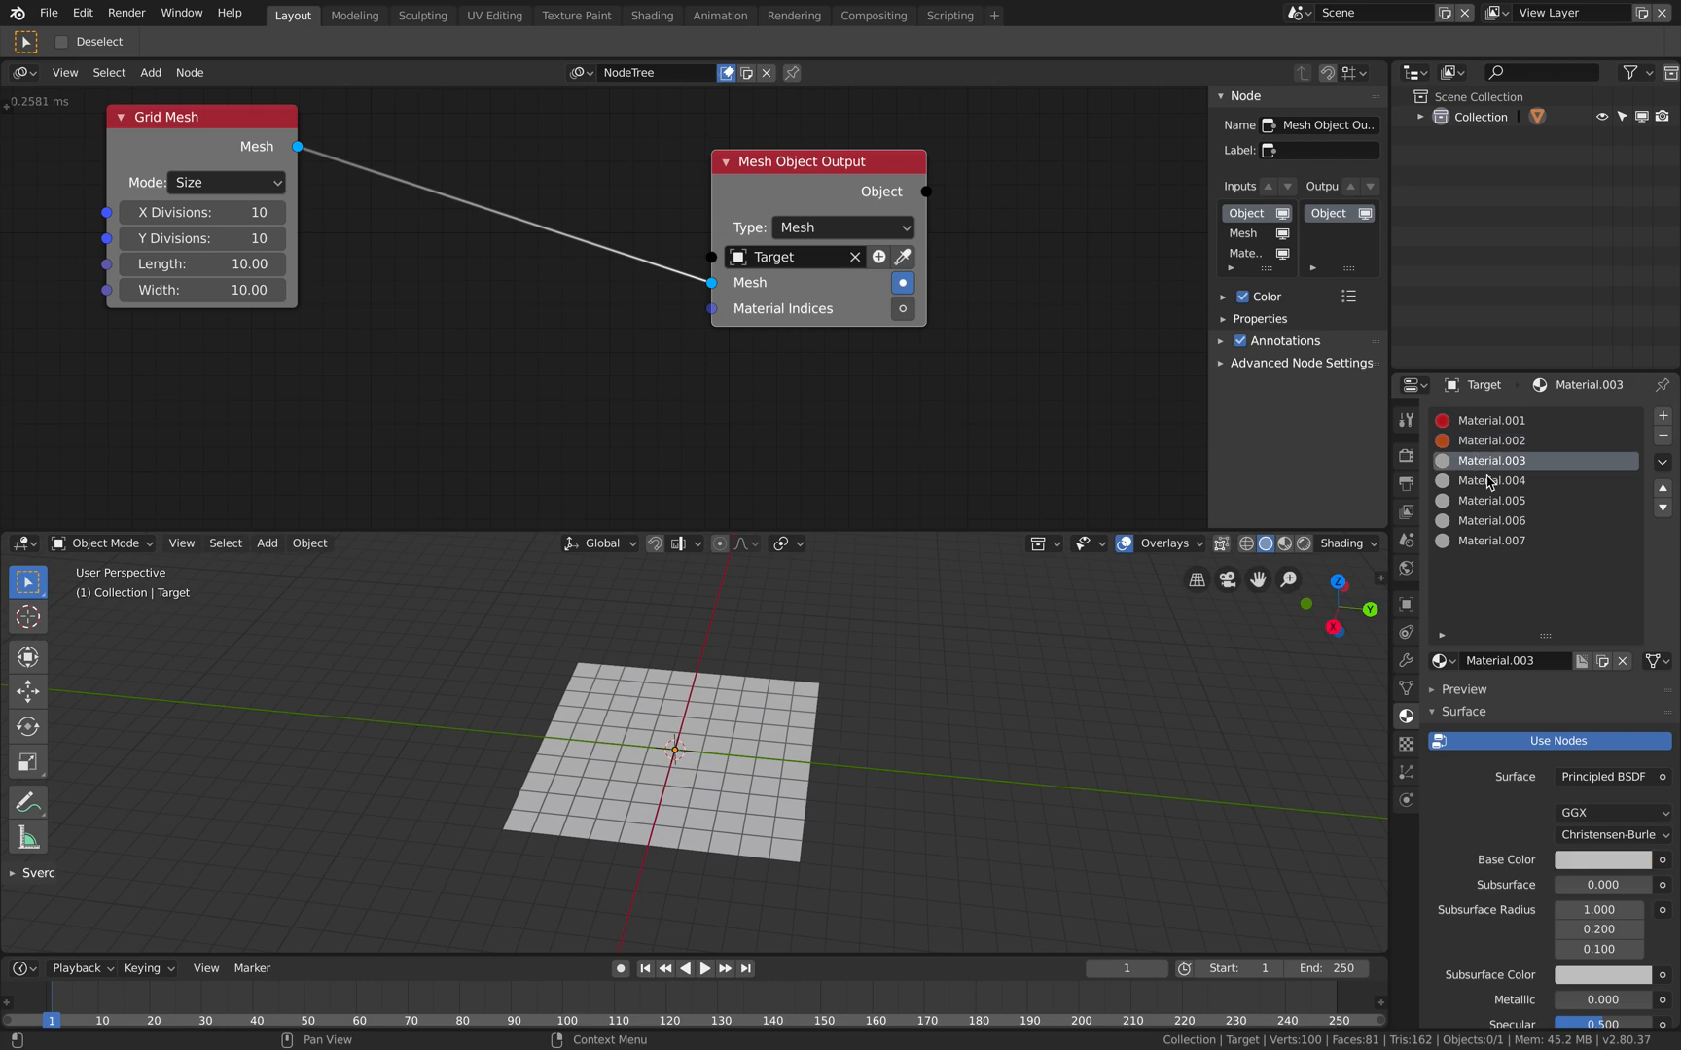
{"action": "left_click", "coordinate": [1601, 860]}
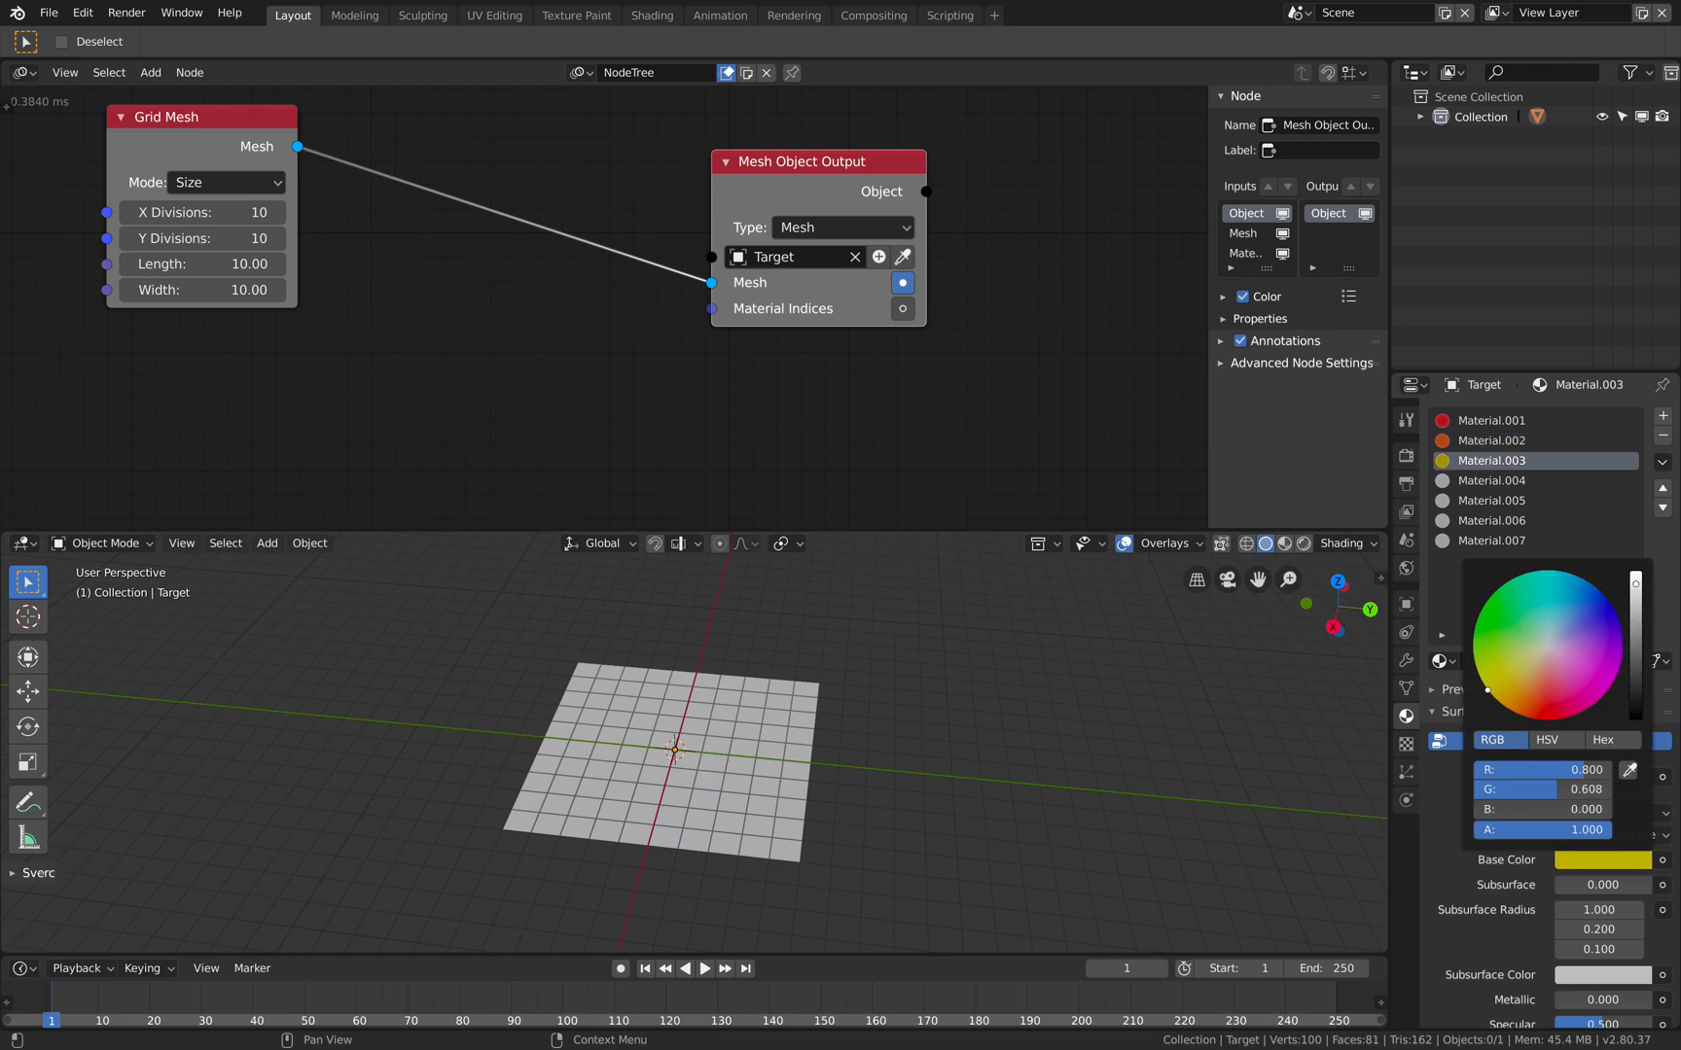
{"action": "left_click", "coordinate": [1494, 480]}
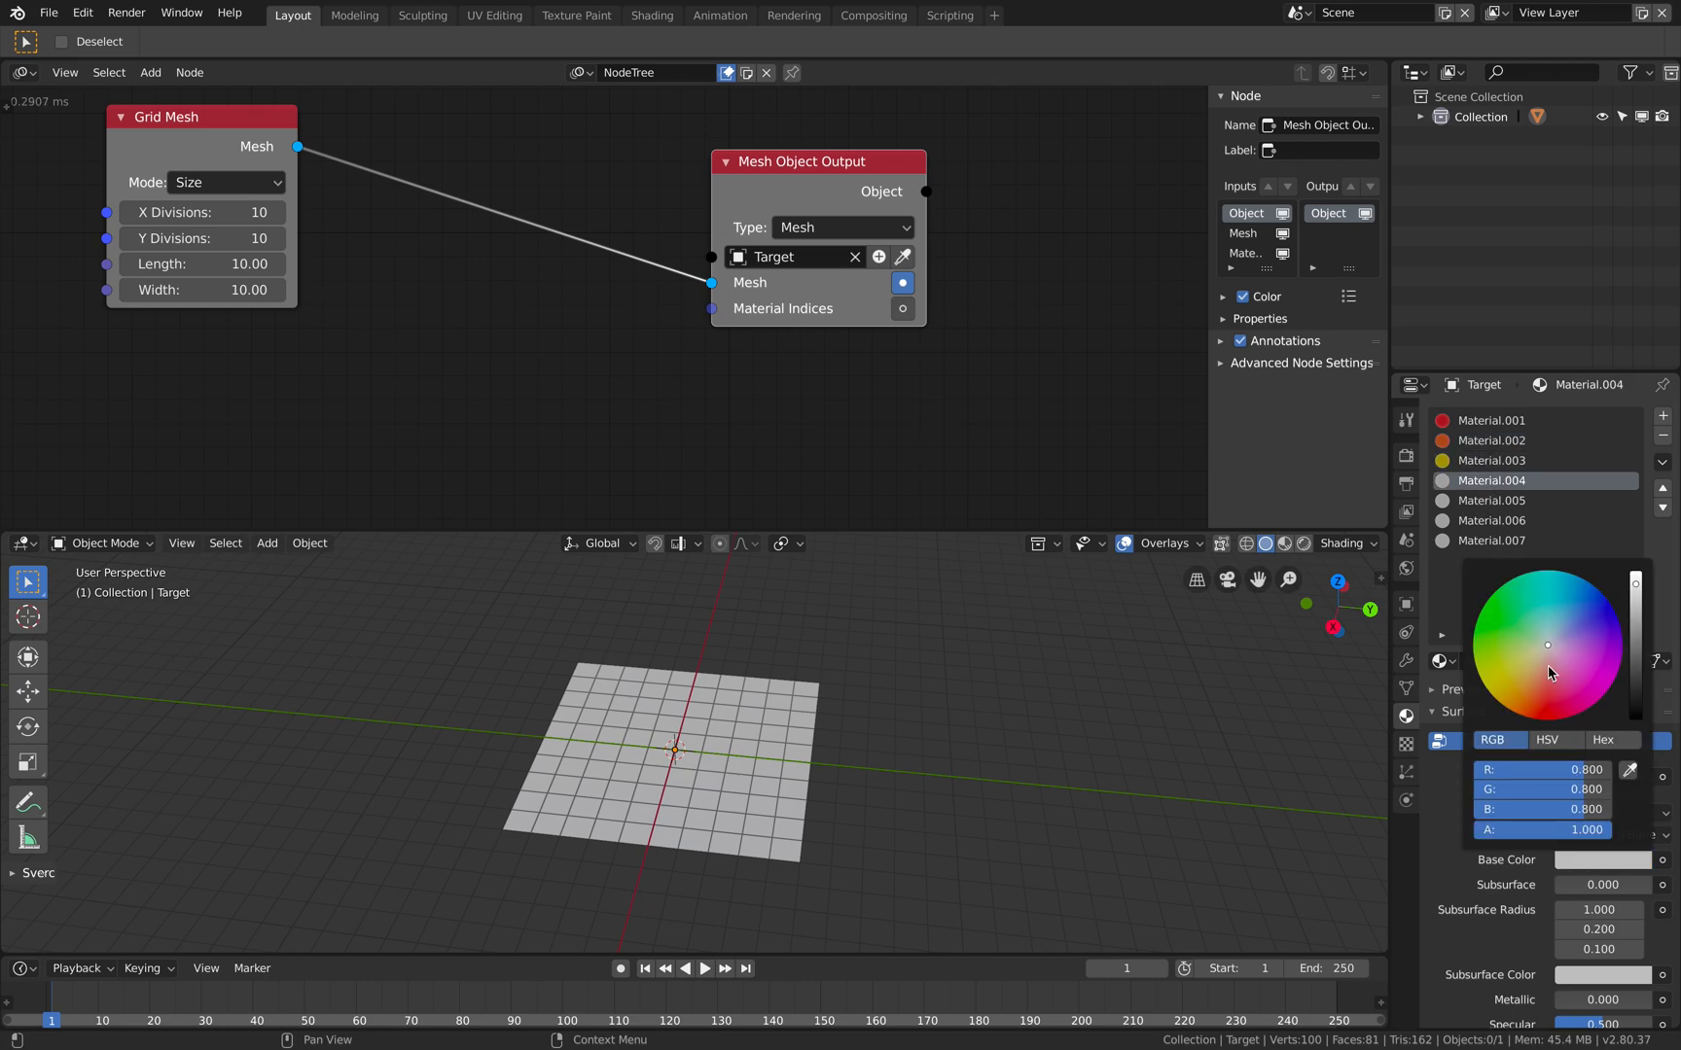
{"action": "left_click", "coordinate": [1490, 500]}
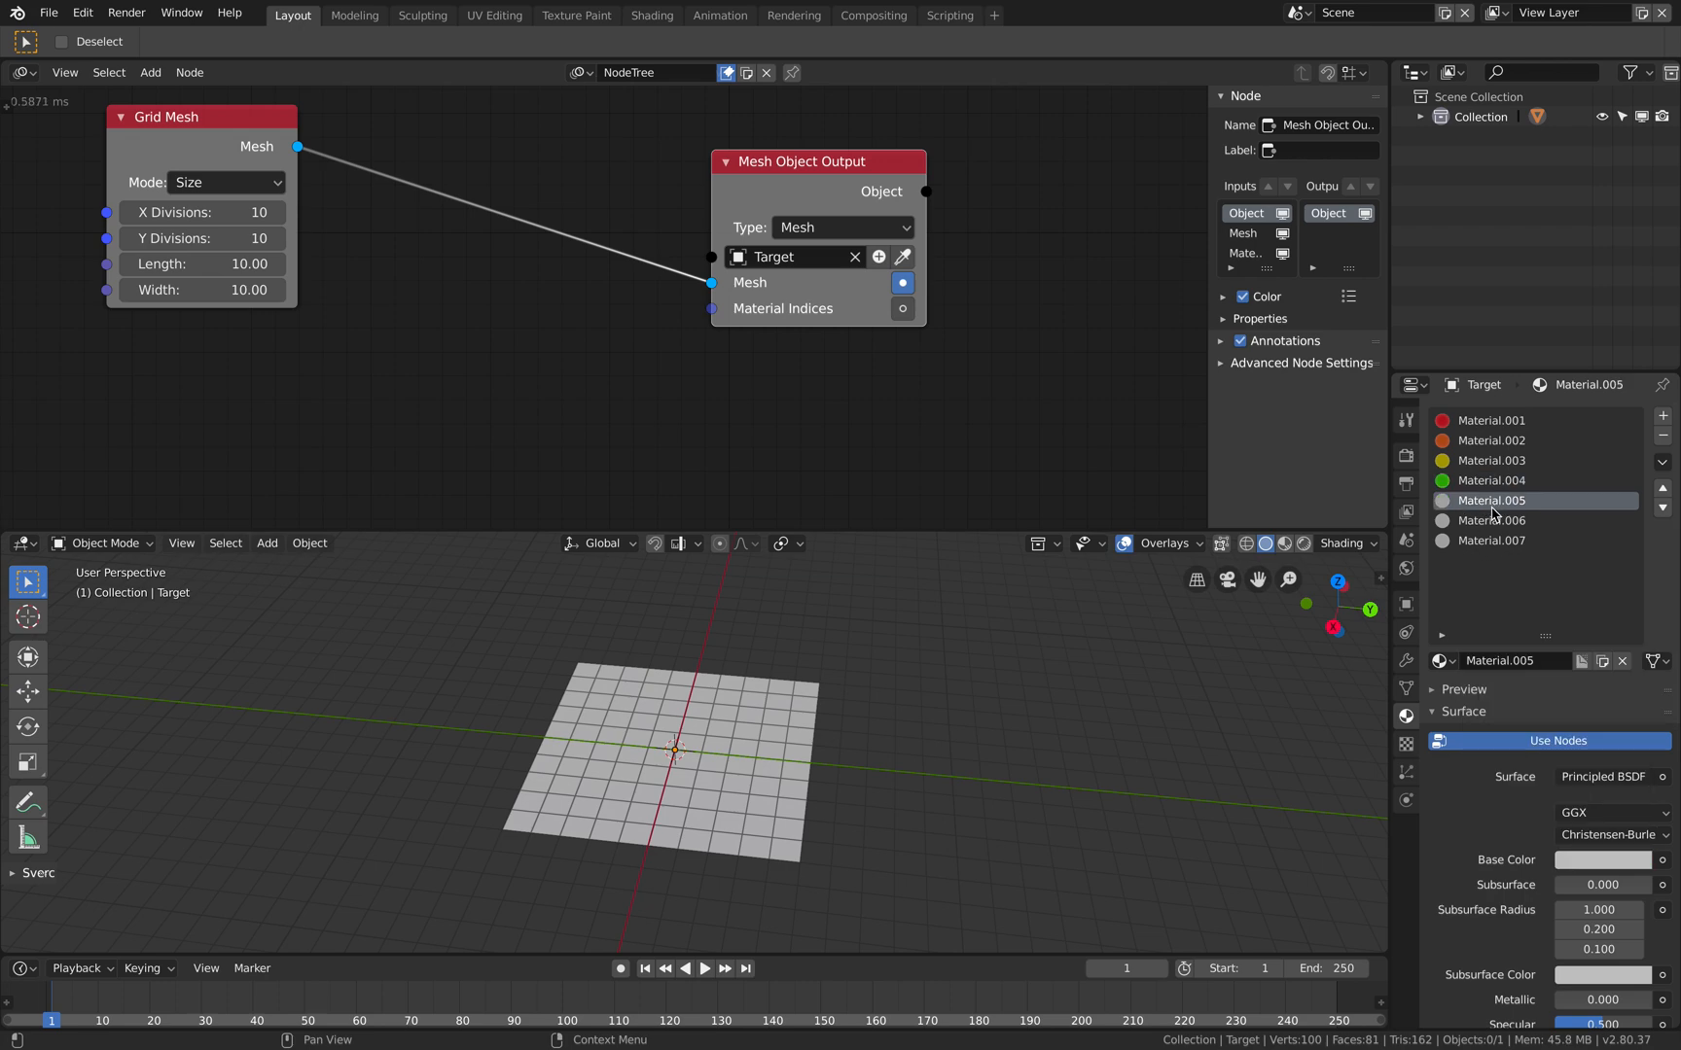
{"action": "left_click", "coordinate": [1494, 519]}
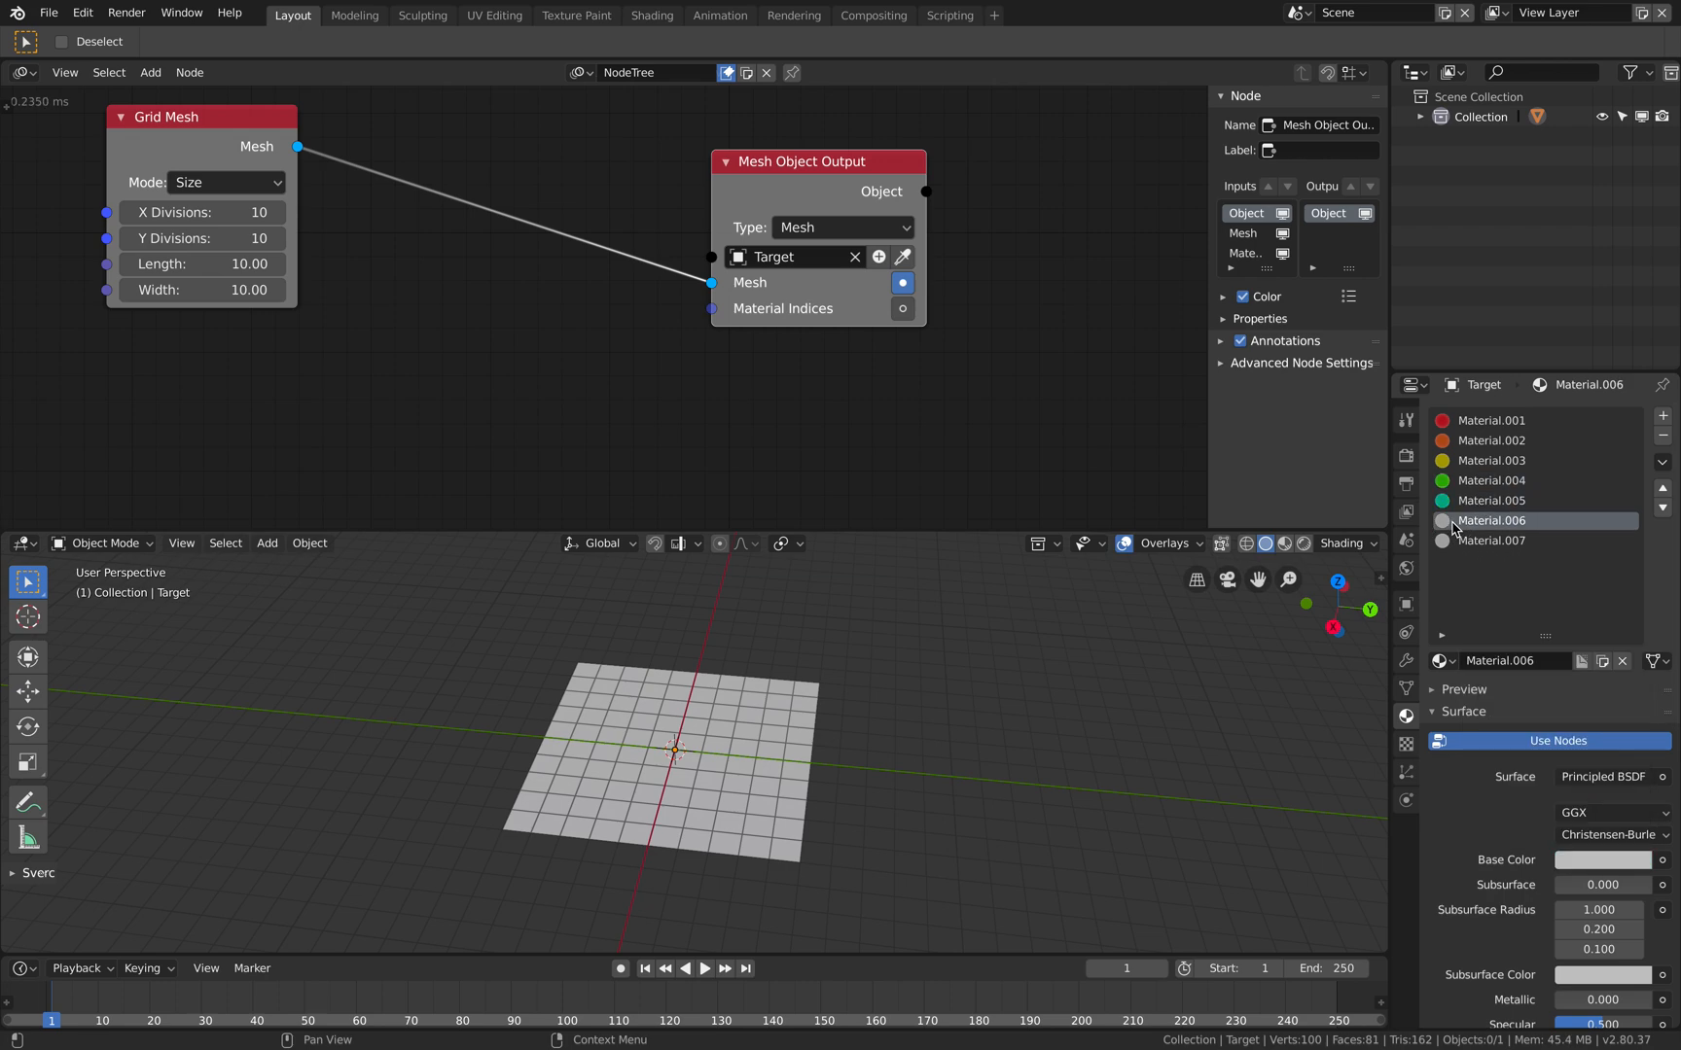
{"action": "left_click", "coordinate": [1601, 860]}
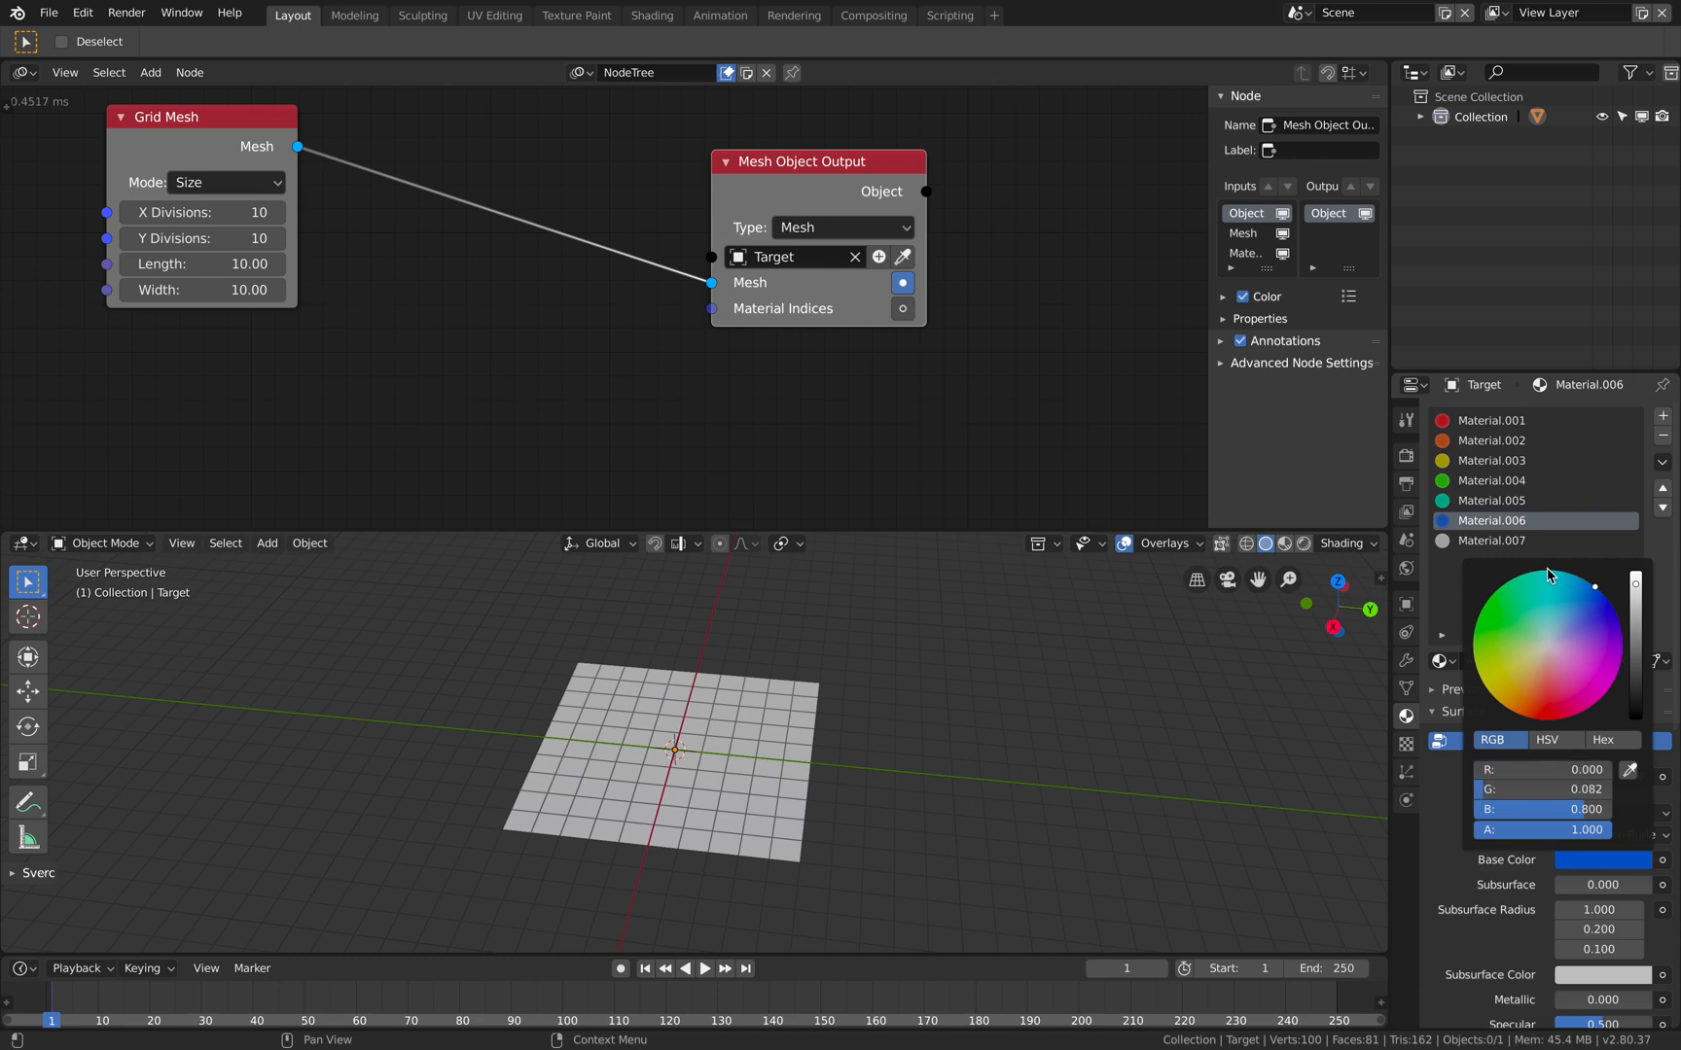
{"action": "left_click", "coordinate": [1490, 541]}
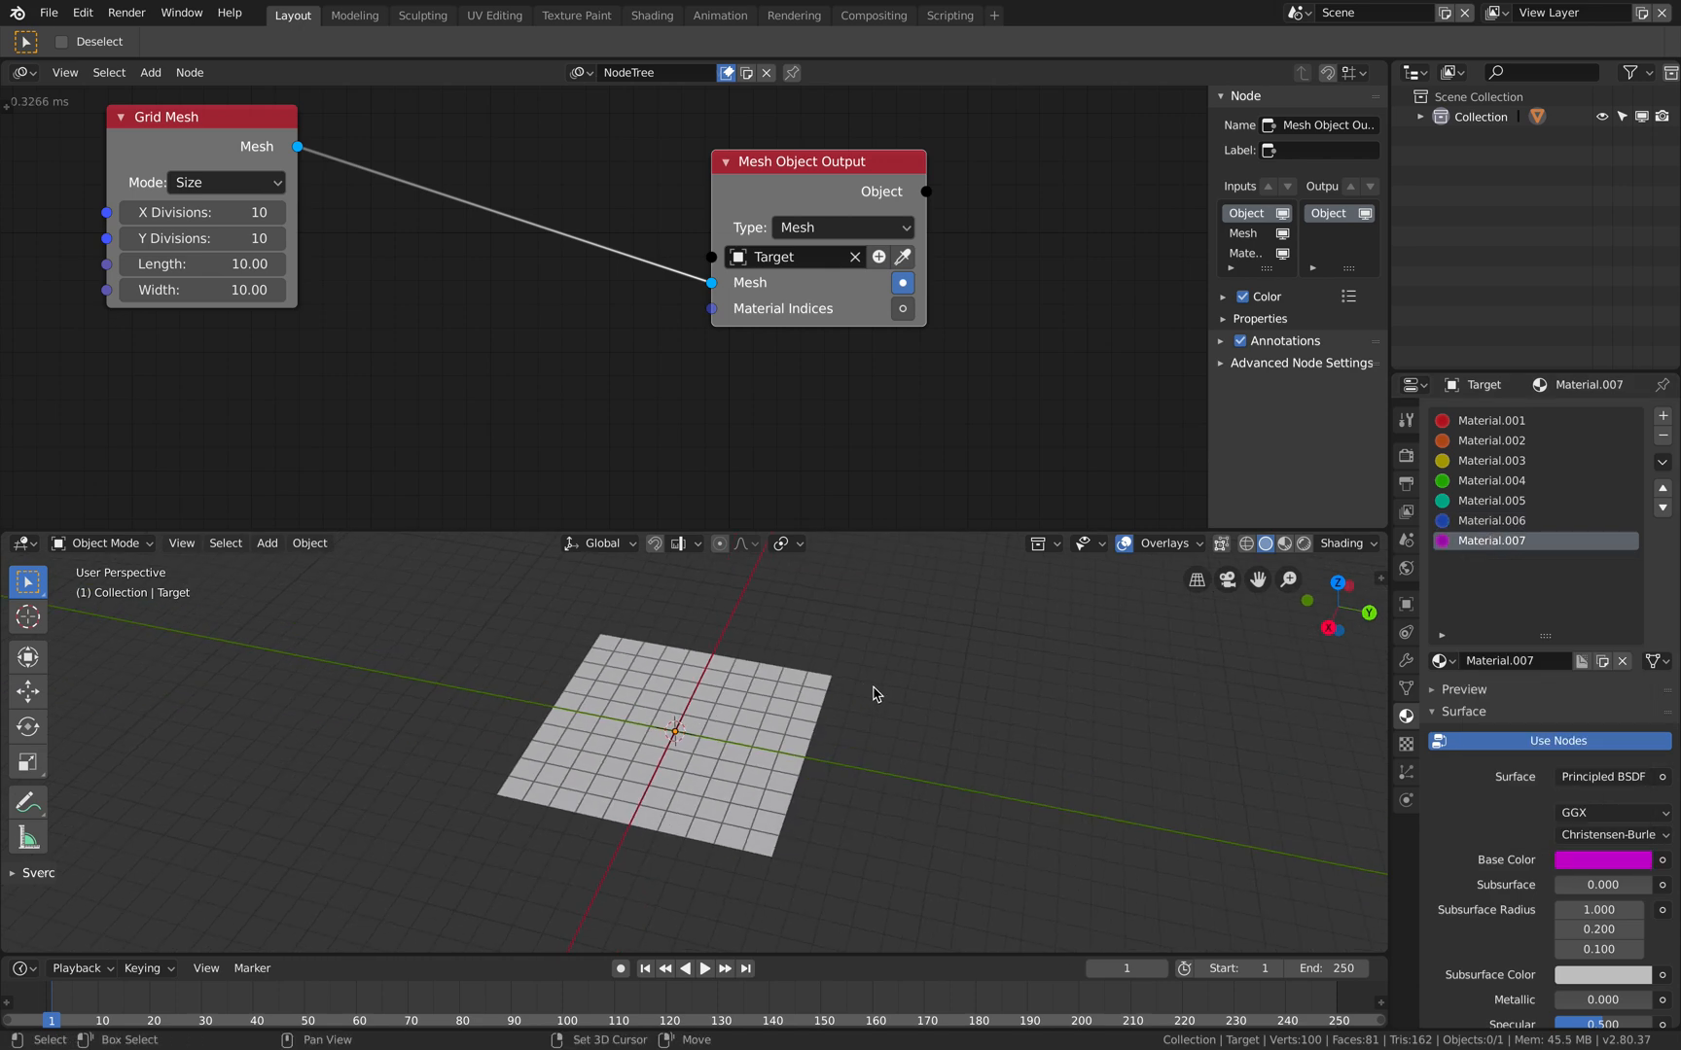
Add a Vector Noise node and feed the grid mesh into a Mesh Info node.
{"action": "left_click", "coordinate": [49, 11]}
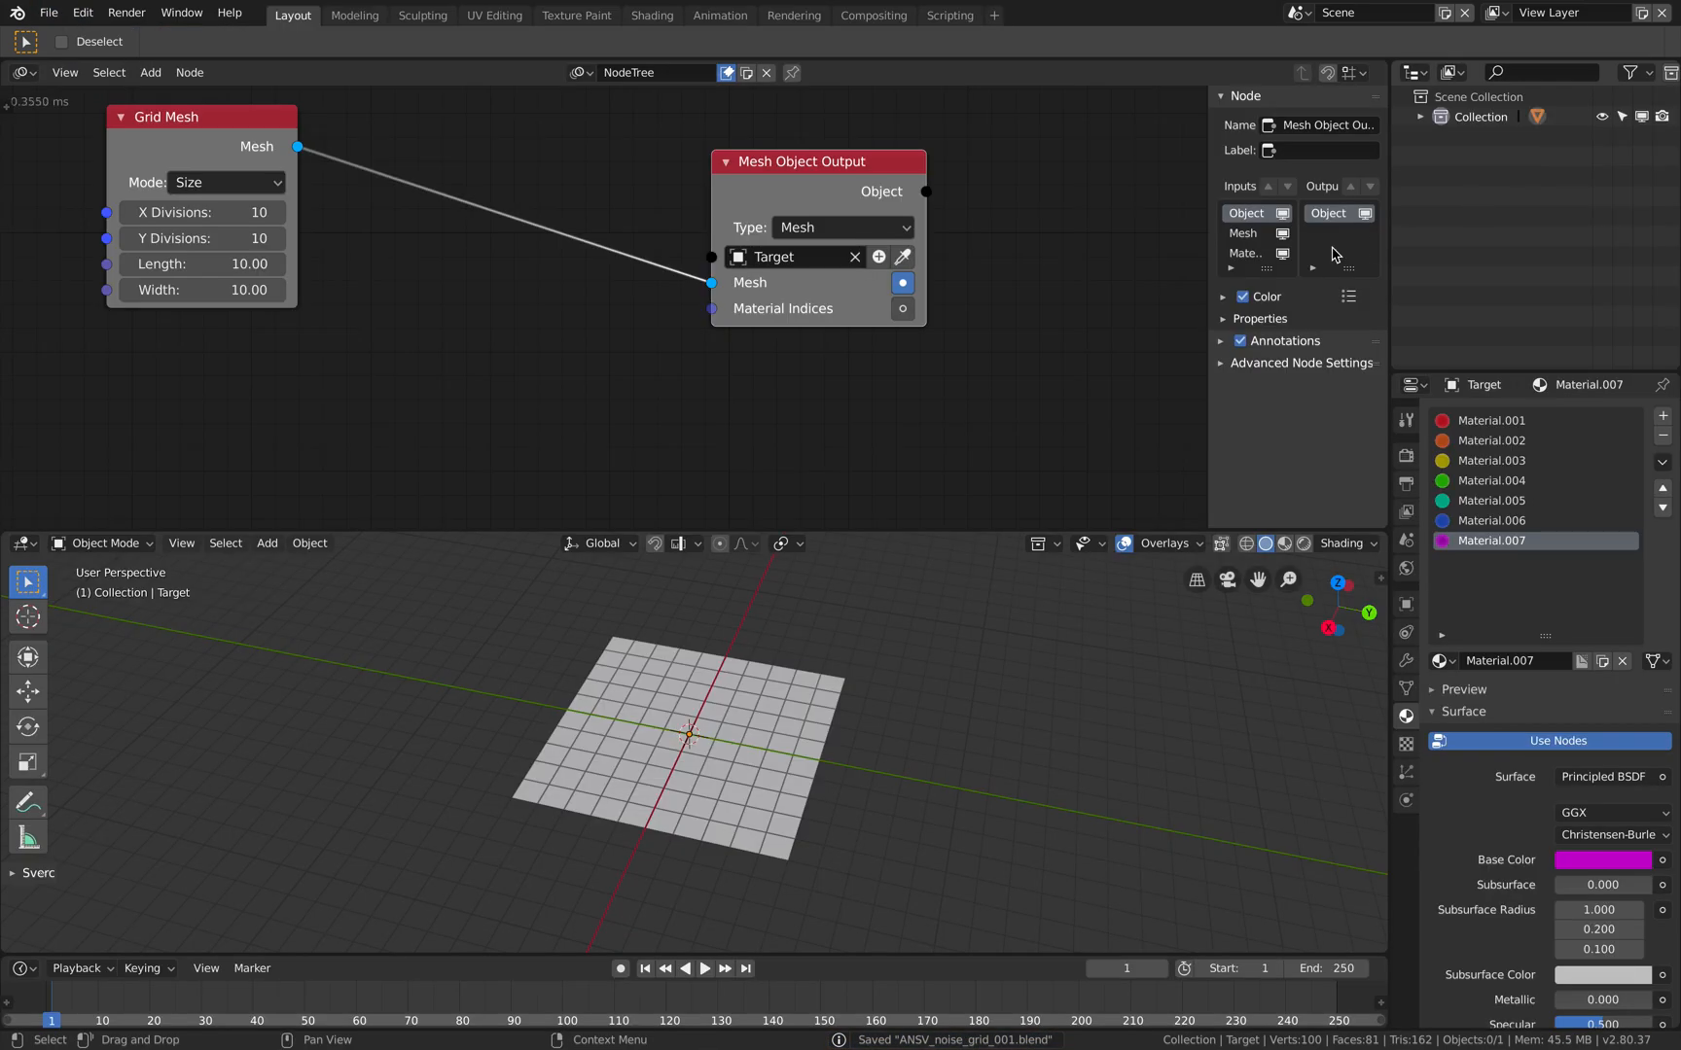
{"action": "mouse_move", "coordinate": [1008, 763]}
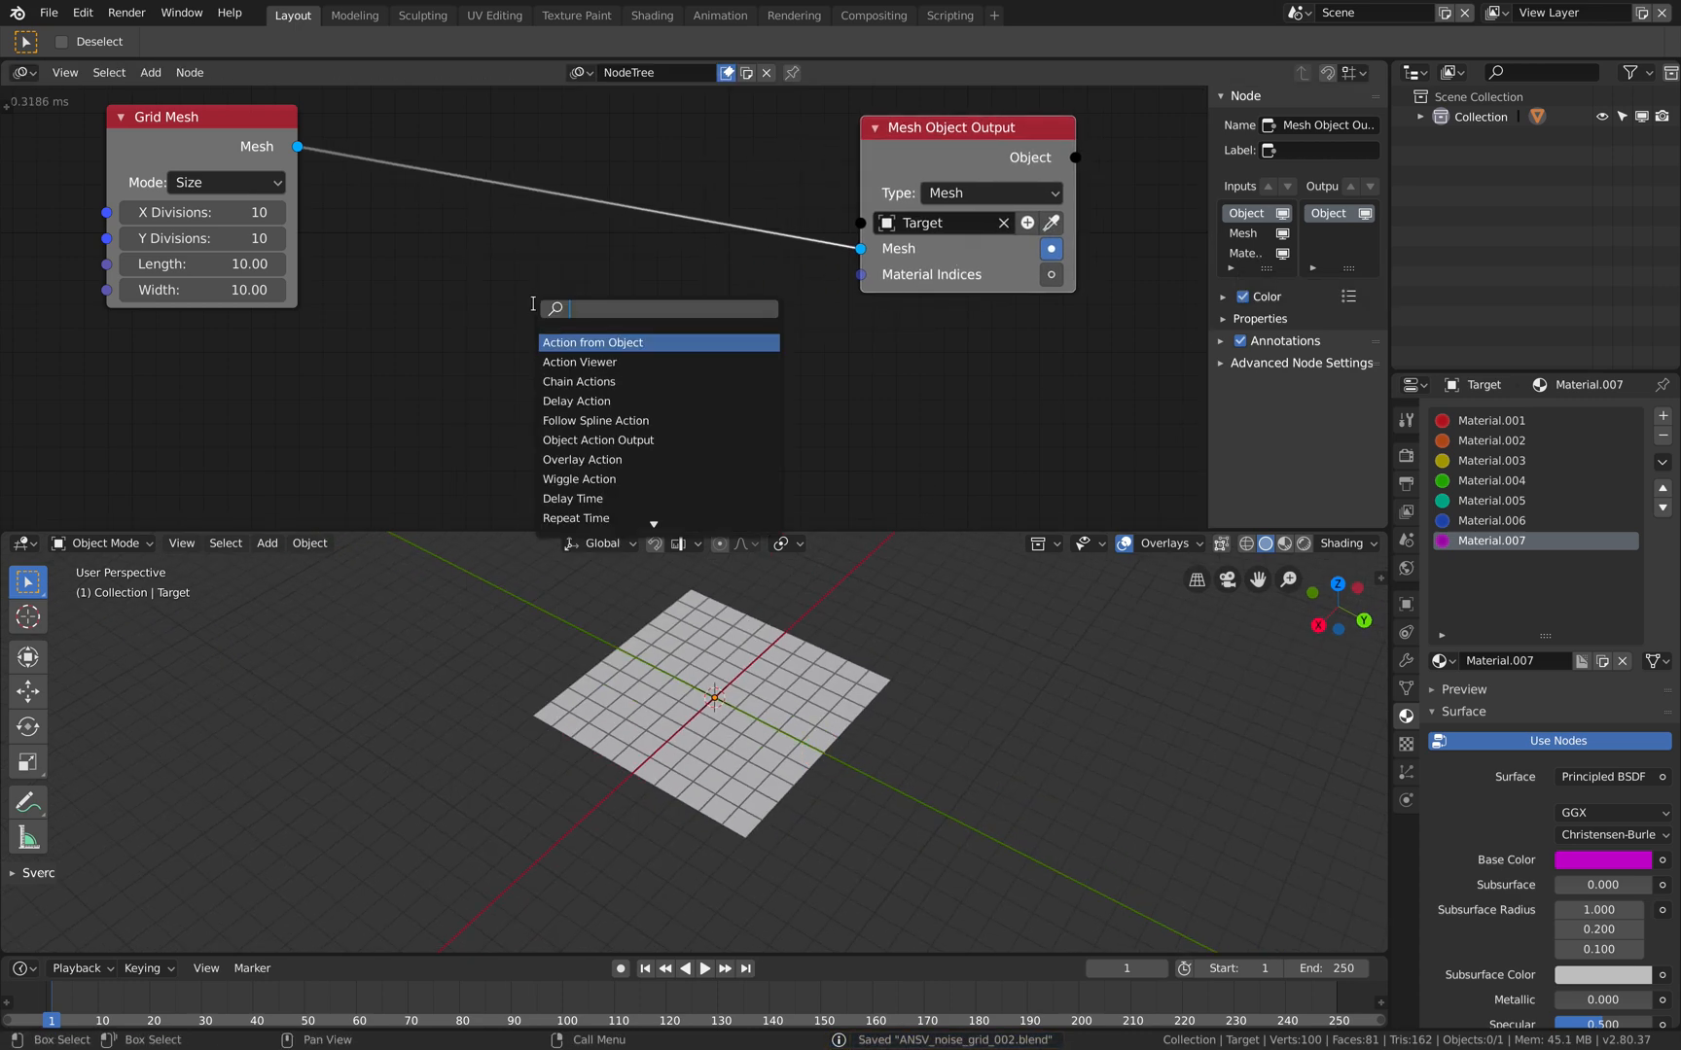
{"action": "type", "text": "vector no"}
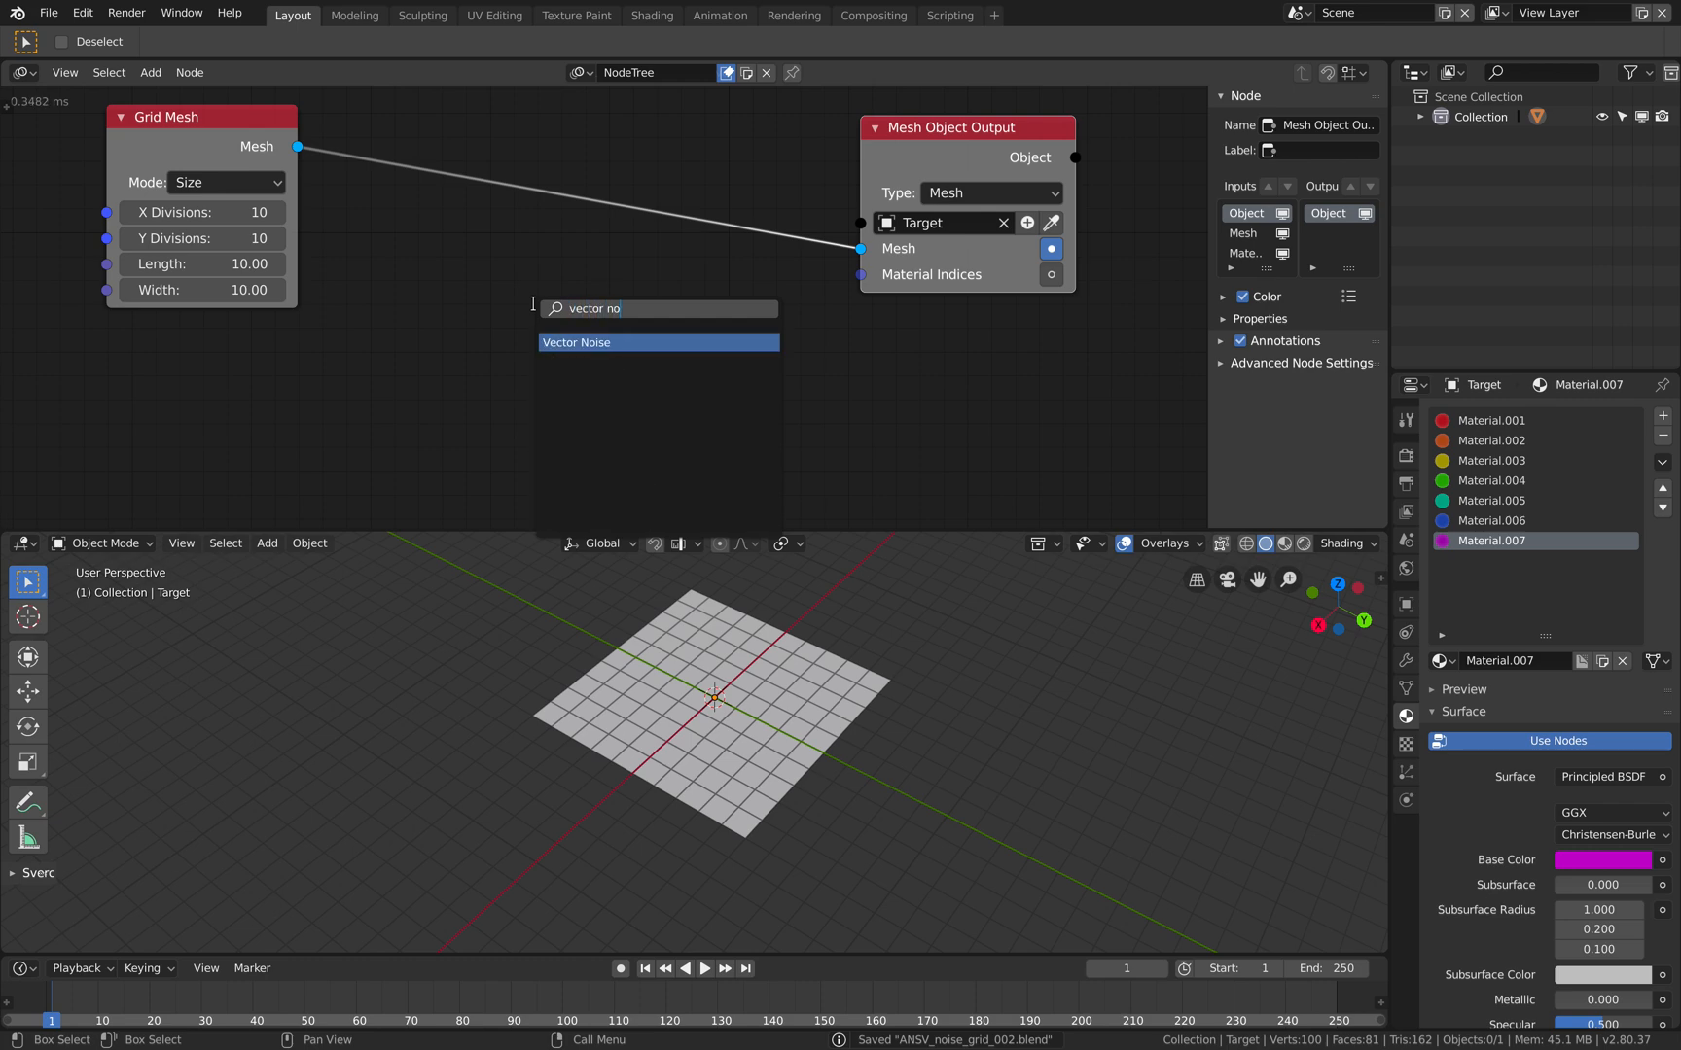
{"action": "left_click", "coordinate": [576, 342]}
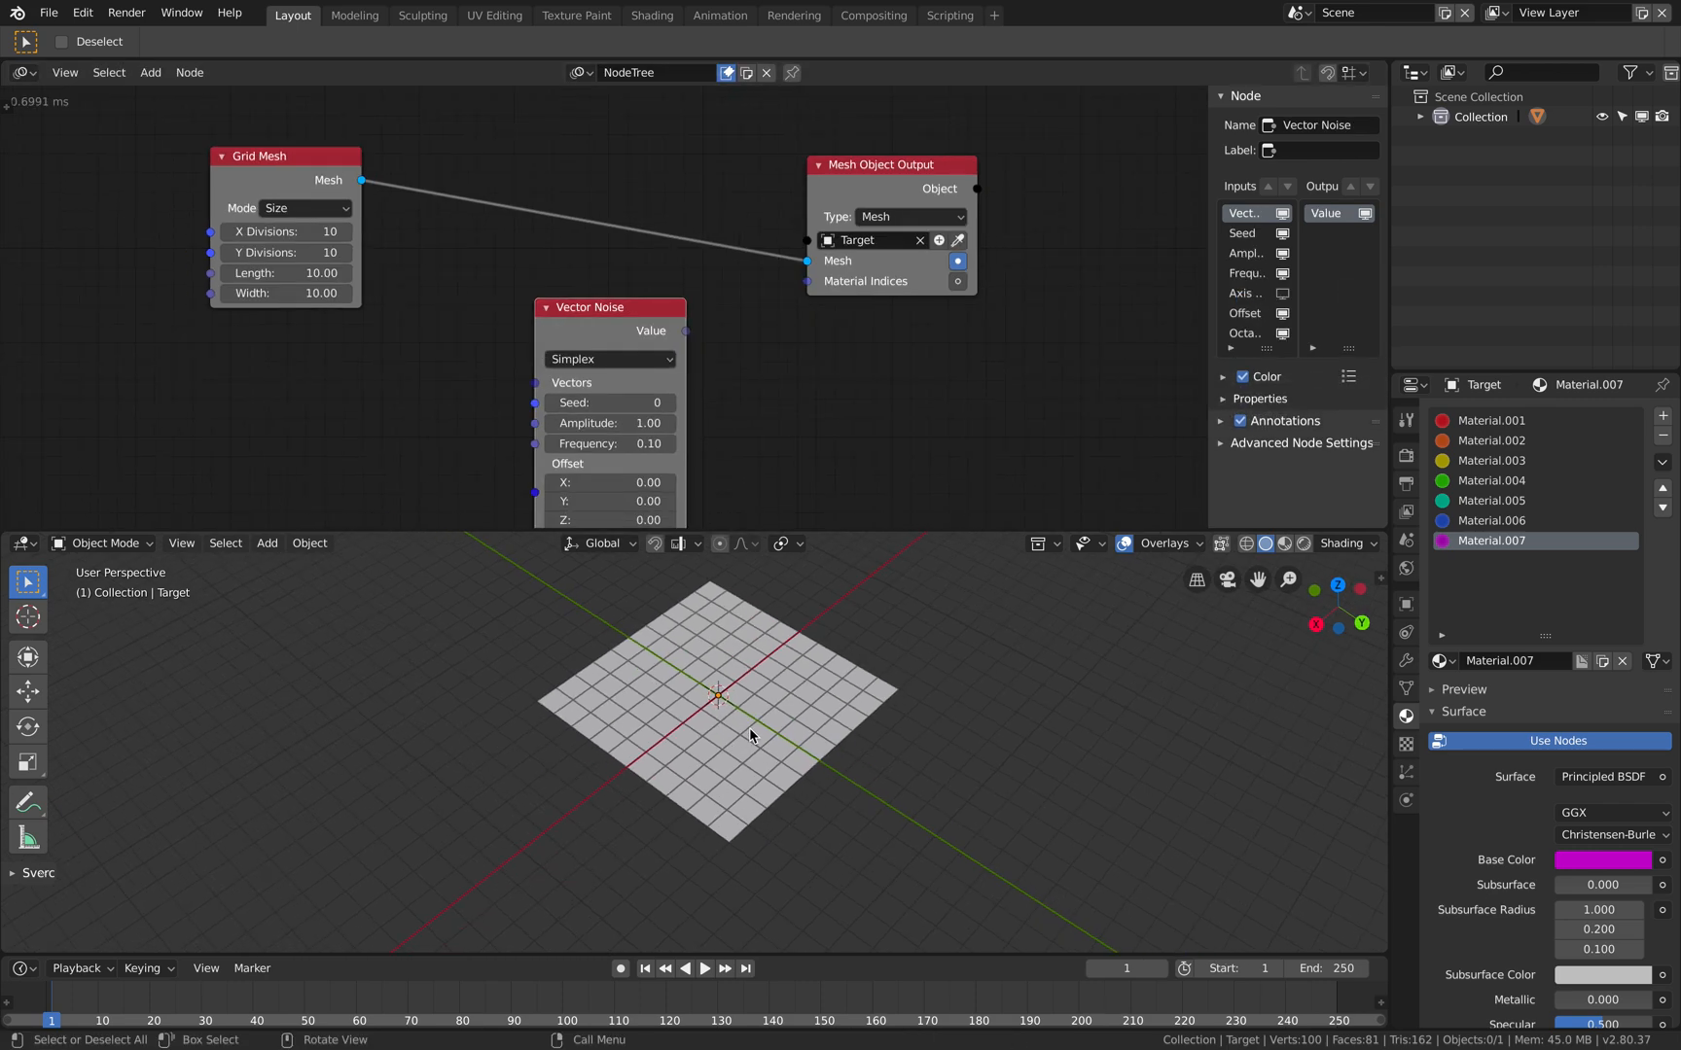
{"action": "key", "text": "ctrl+s"}
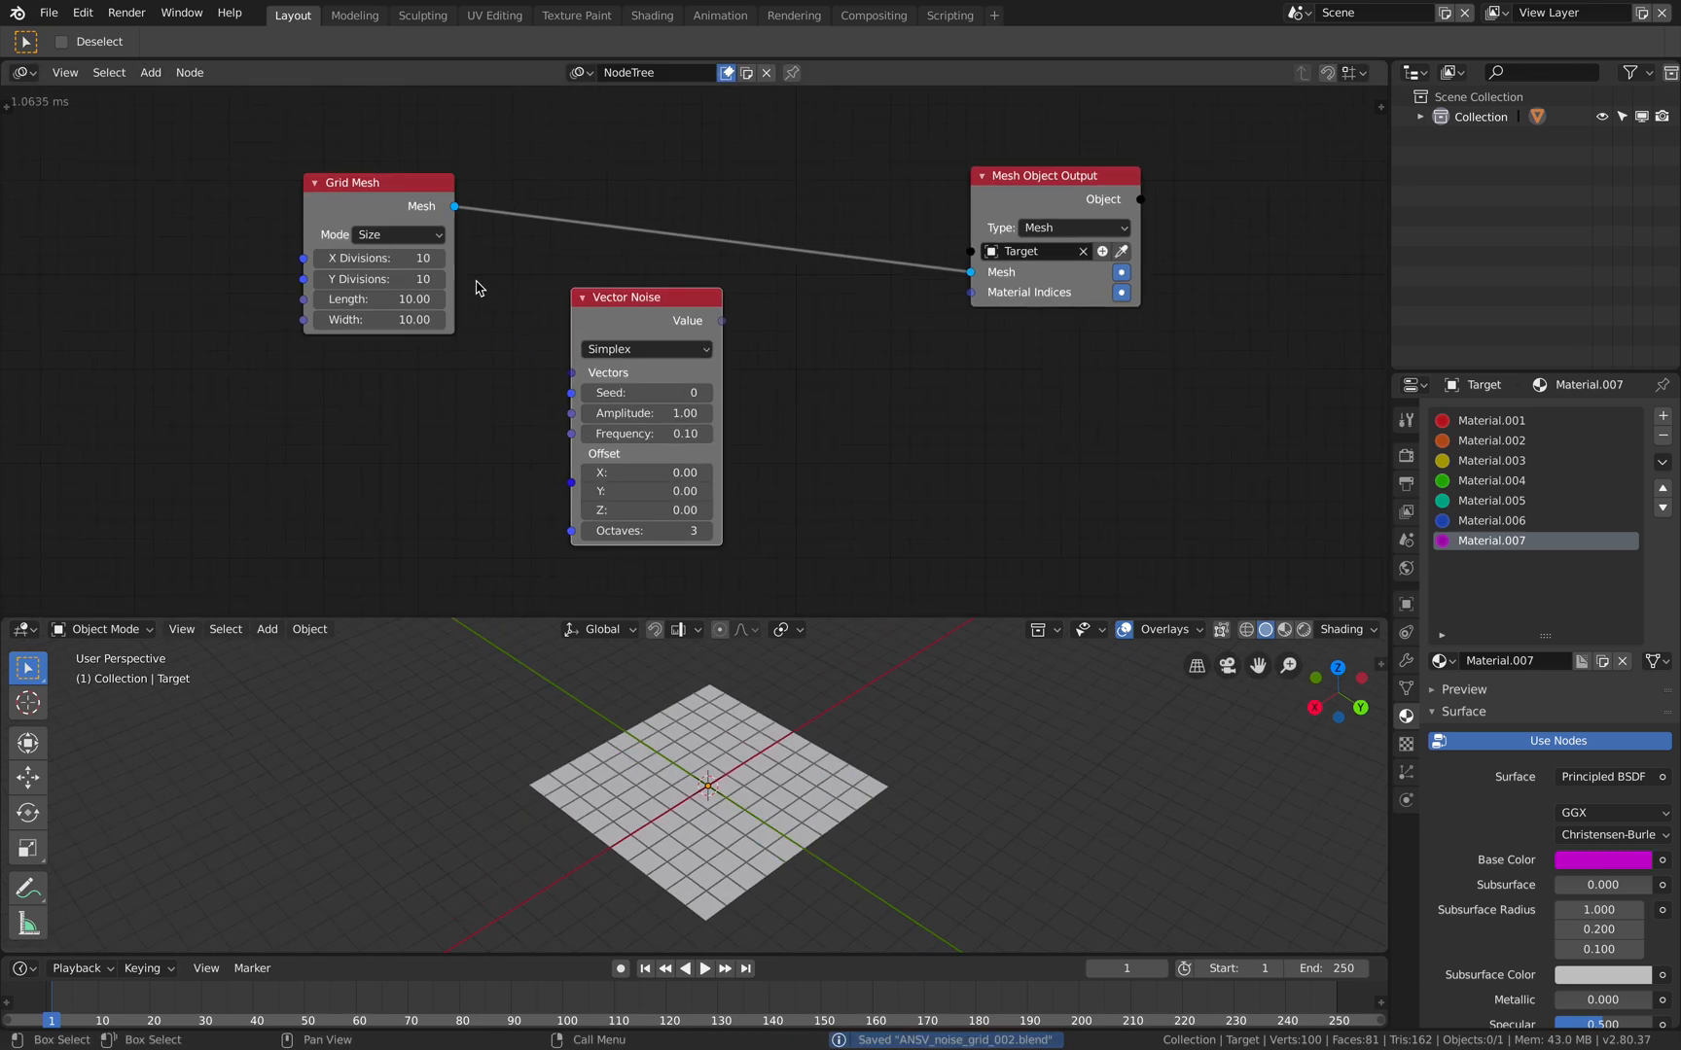
{"action": "left_click_drag", "start_coordinate": [377, 183], "coordinate": [288, 172]}
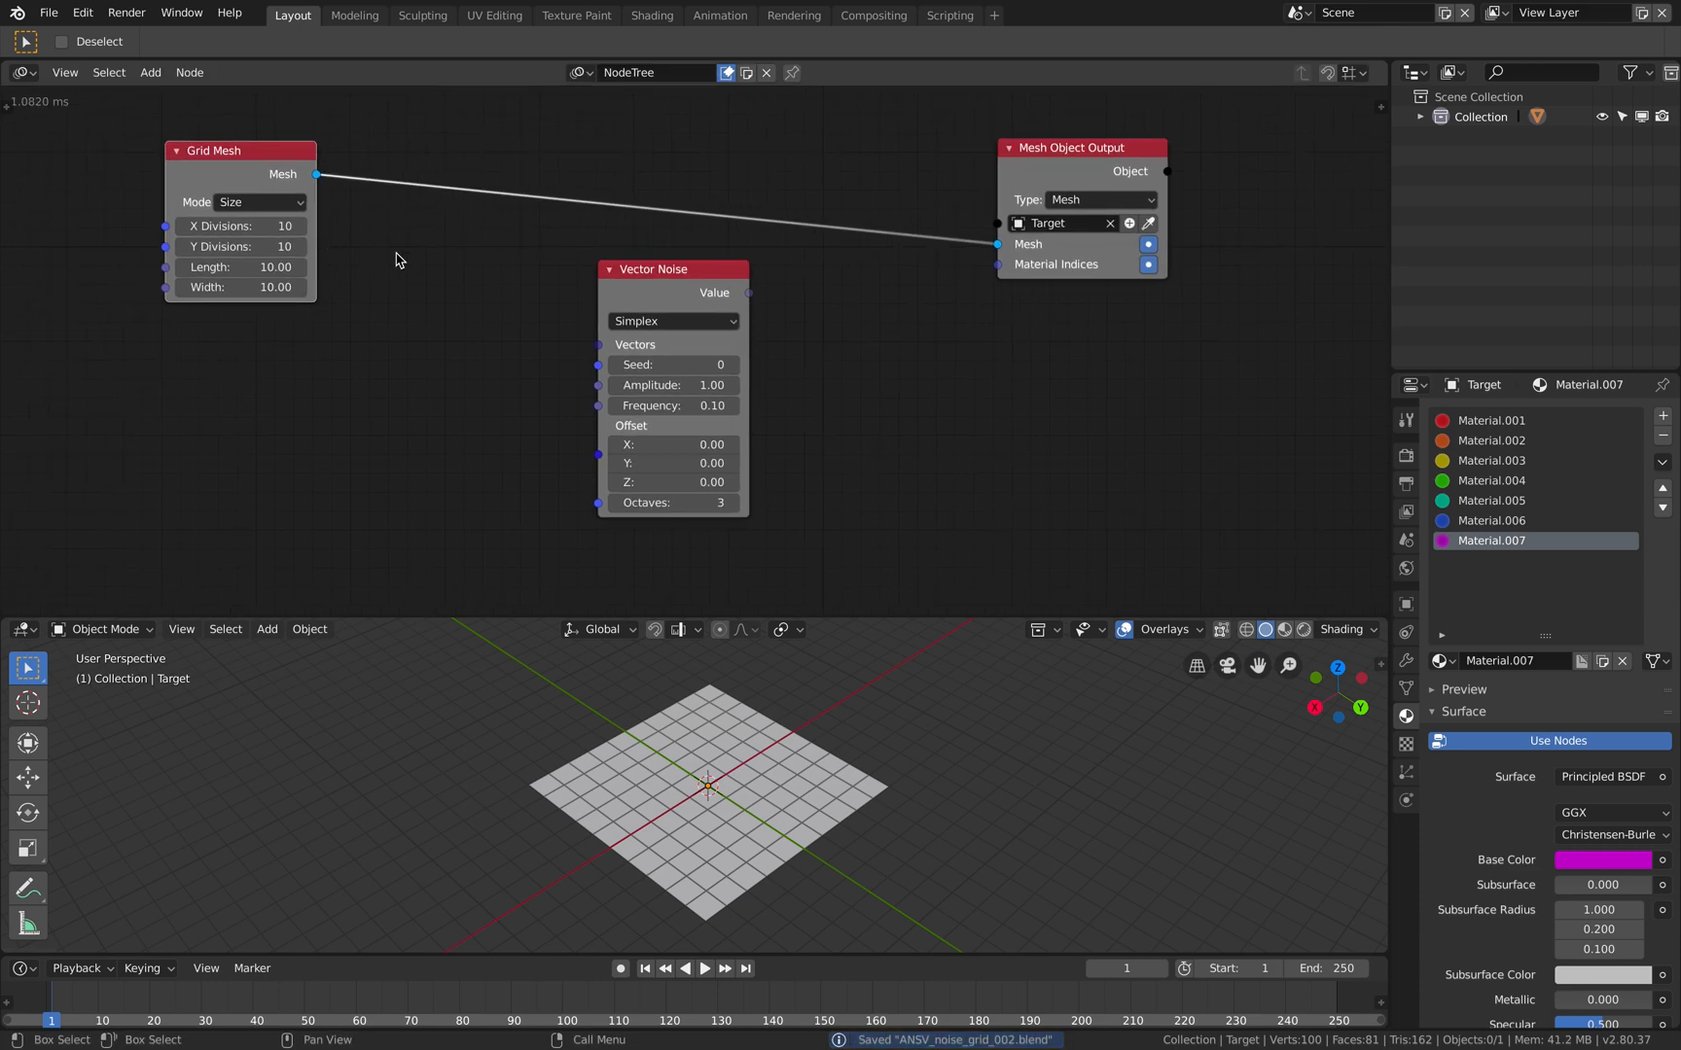
{"action": "left_click_drag", "start_coordinate": [315, 173], "coordinate": [405, 251]}
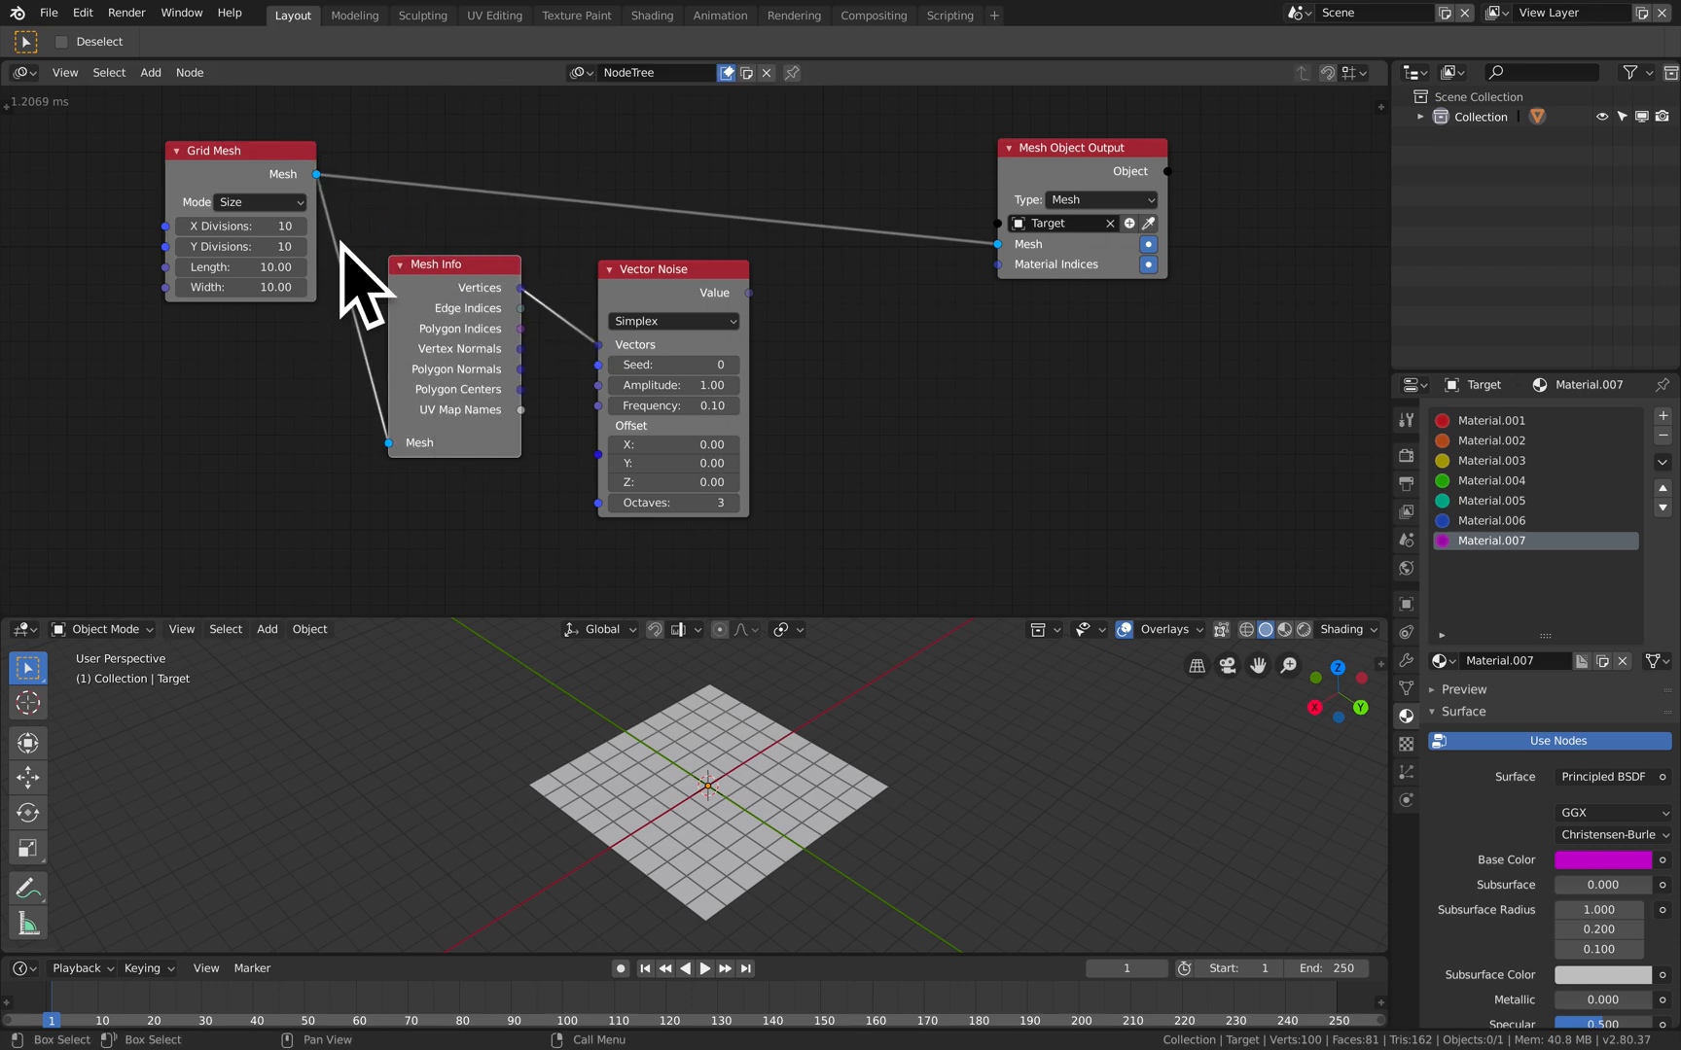
Set the node tree to auto-execute on tree, frame and property changes.
{"action": "key", "text": "ctrl+s"}
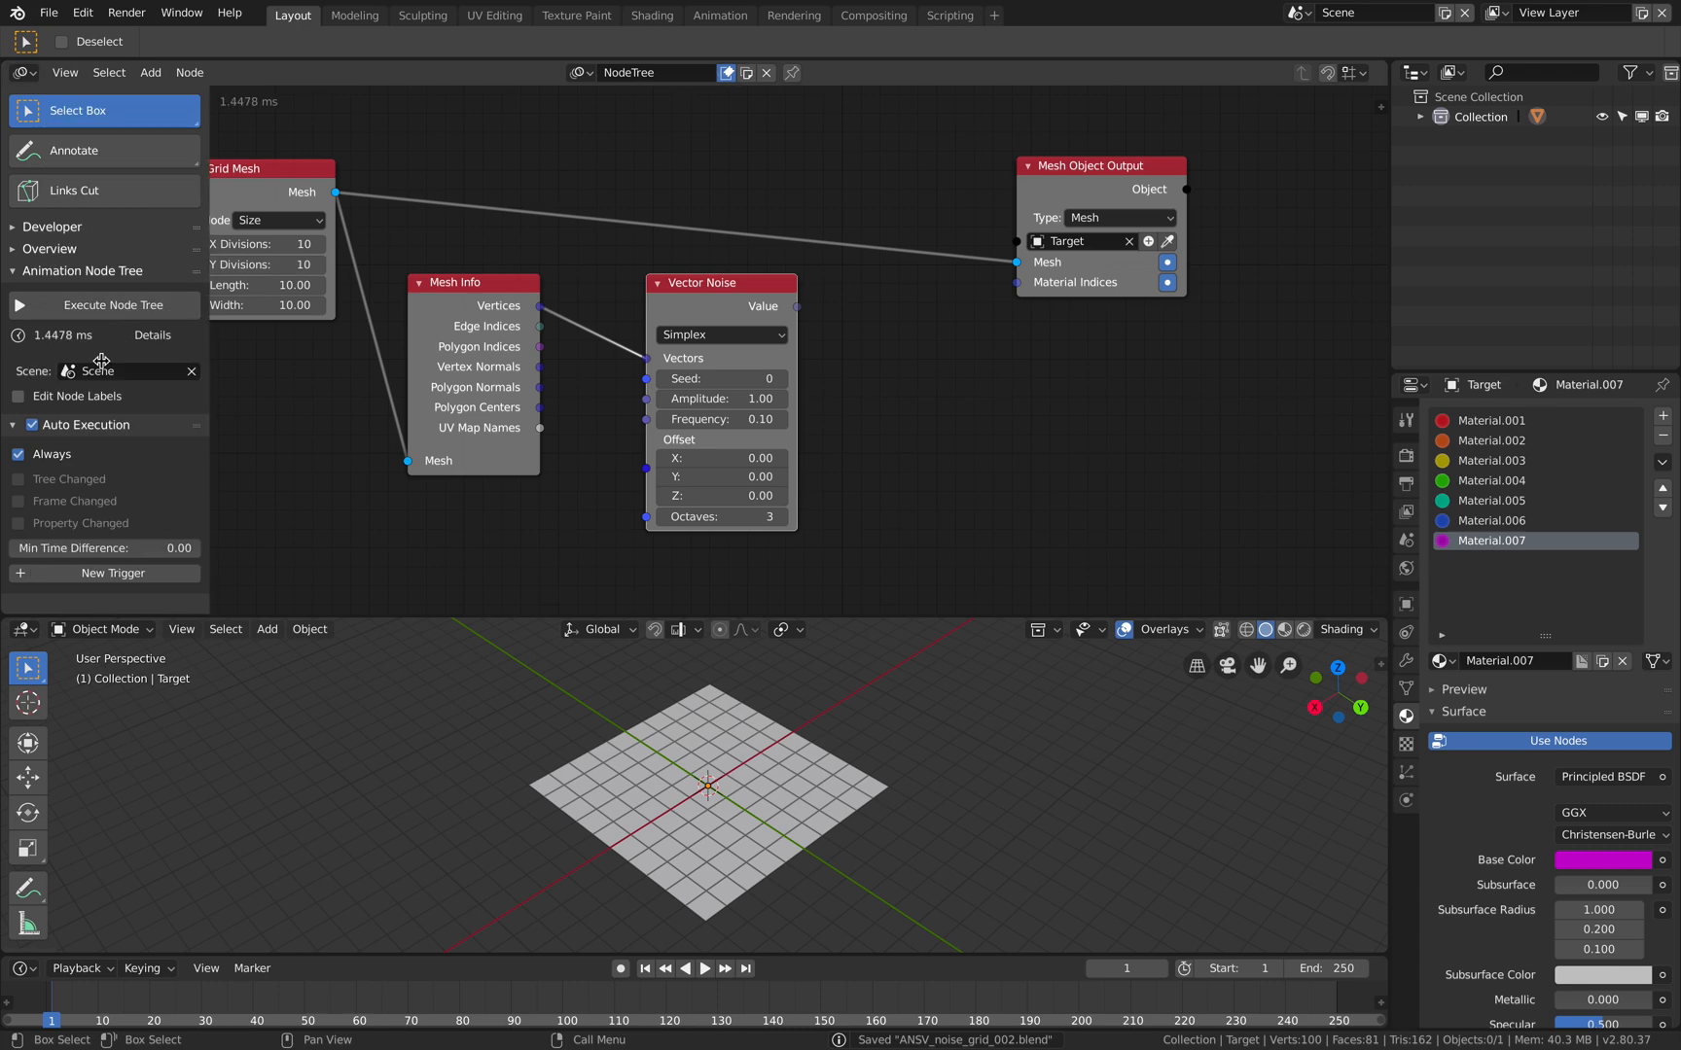
{"action": "left_click", "coordinate": [17, 453]}
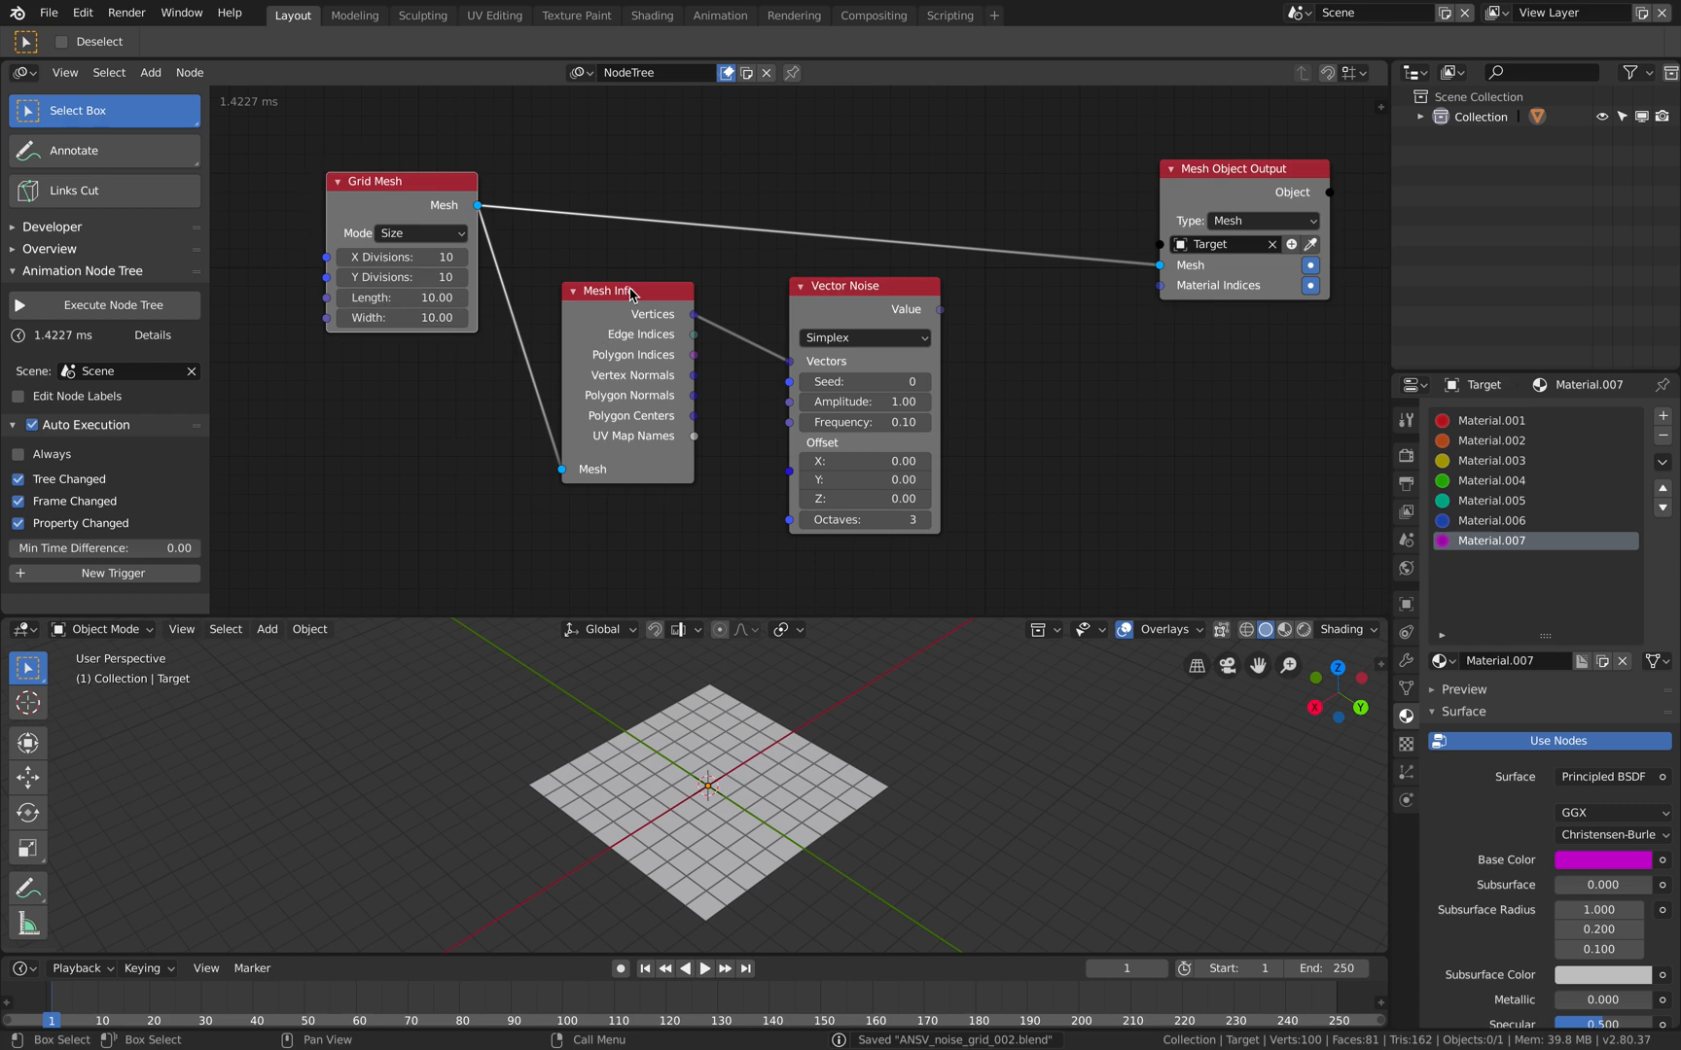
{"action": "mouse_move", "coordinate": [780, 282]}
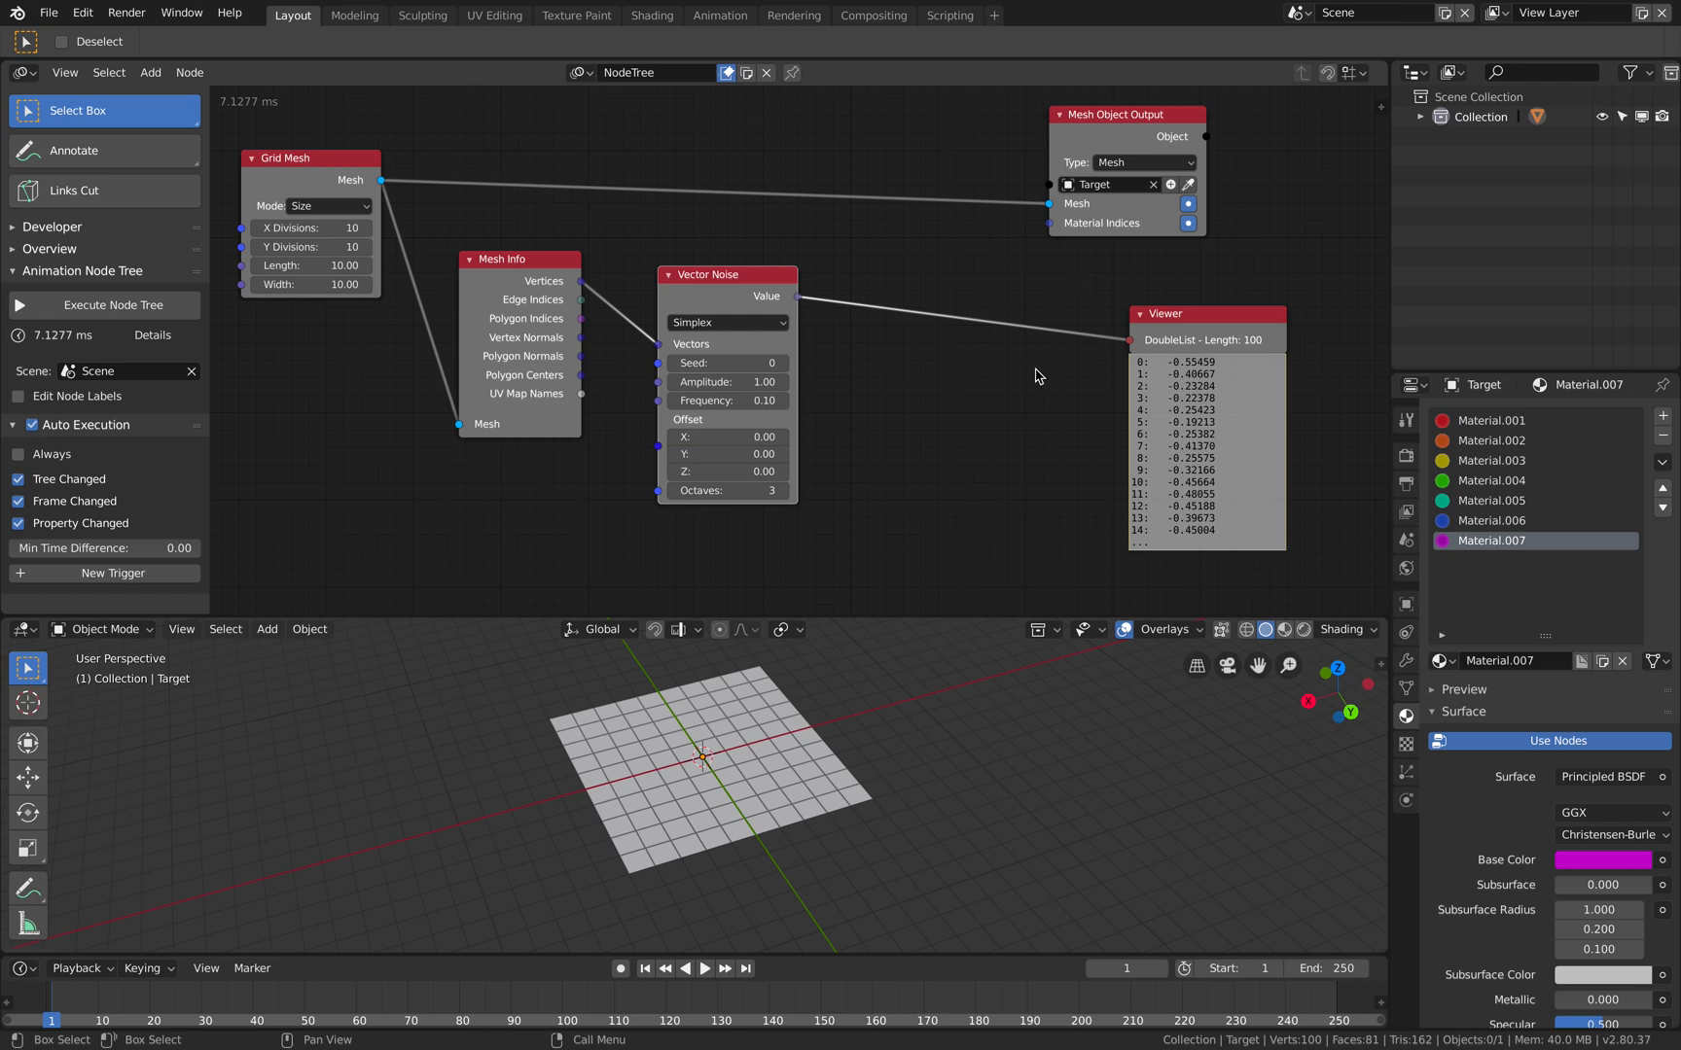
Insert a Map Range node driving the mesh's material indices, then start a Save As.
{"action": "key", "text": "ctrl+s"}
{"action": "type", "text": "map"}
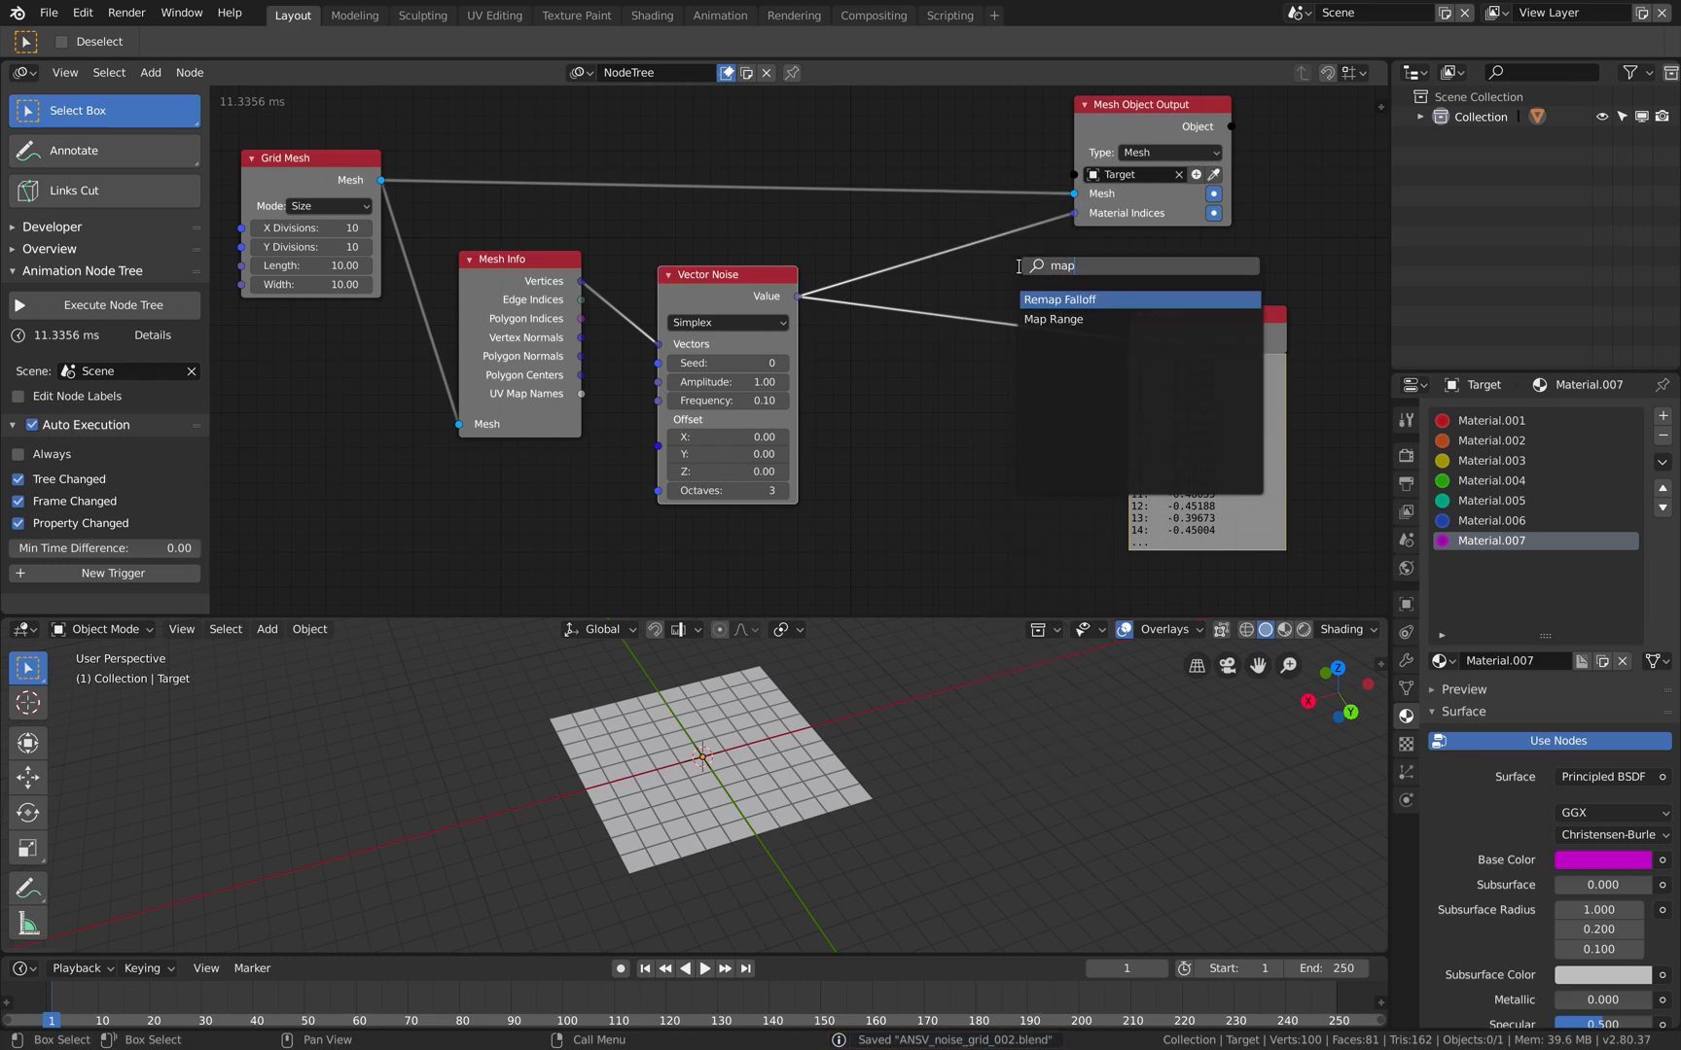
{"action": "left_click", "coordinate": [1055, 320]}
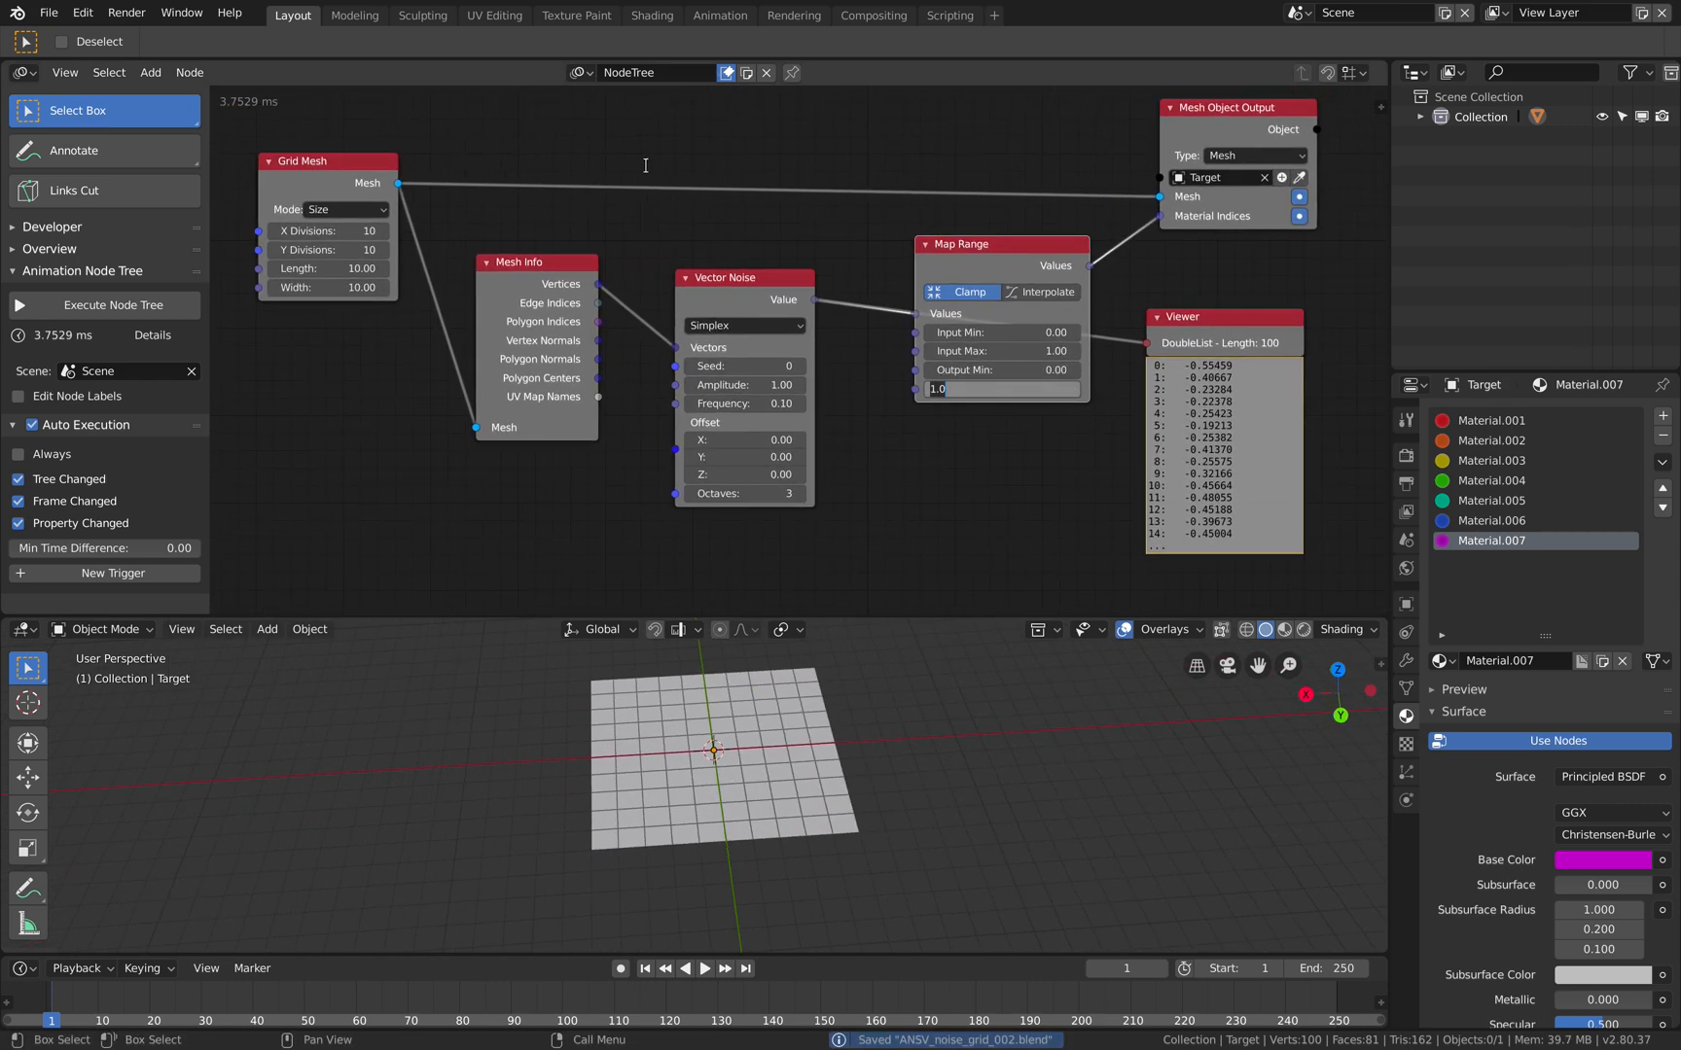
{"action": "left_click", "coordinate": [48, 11]}
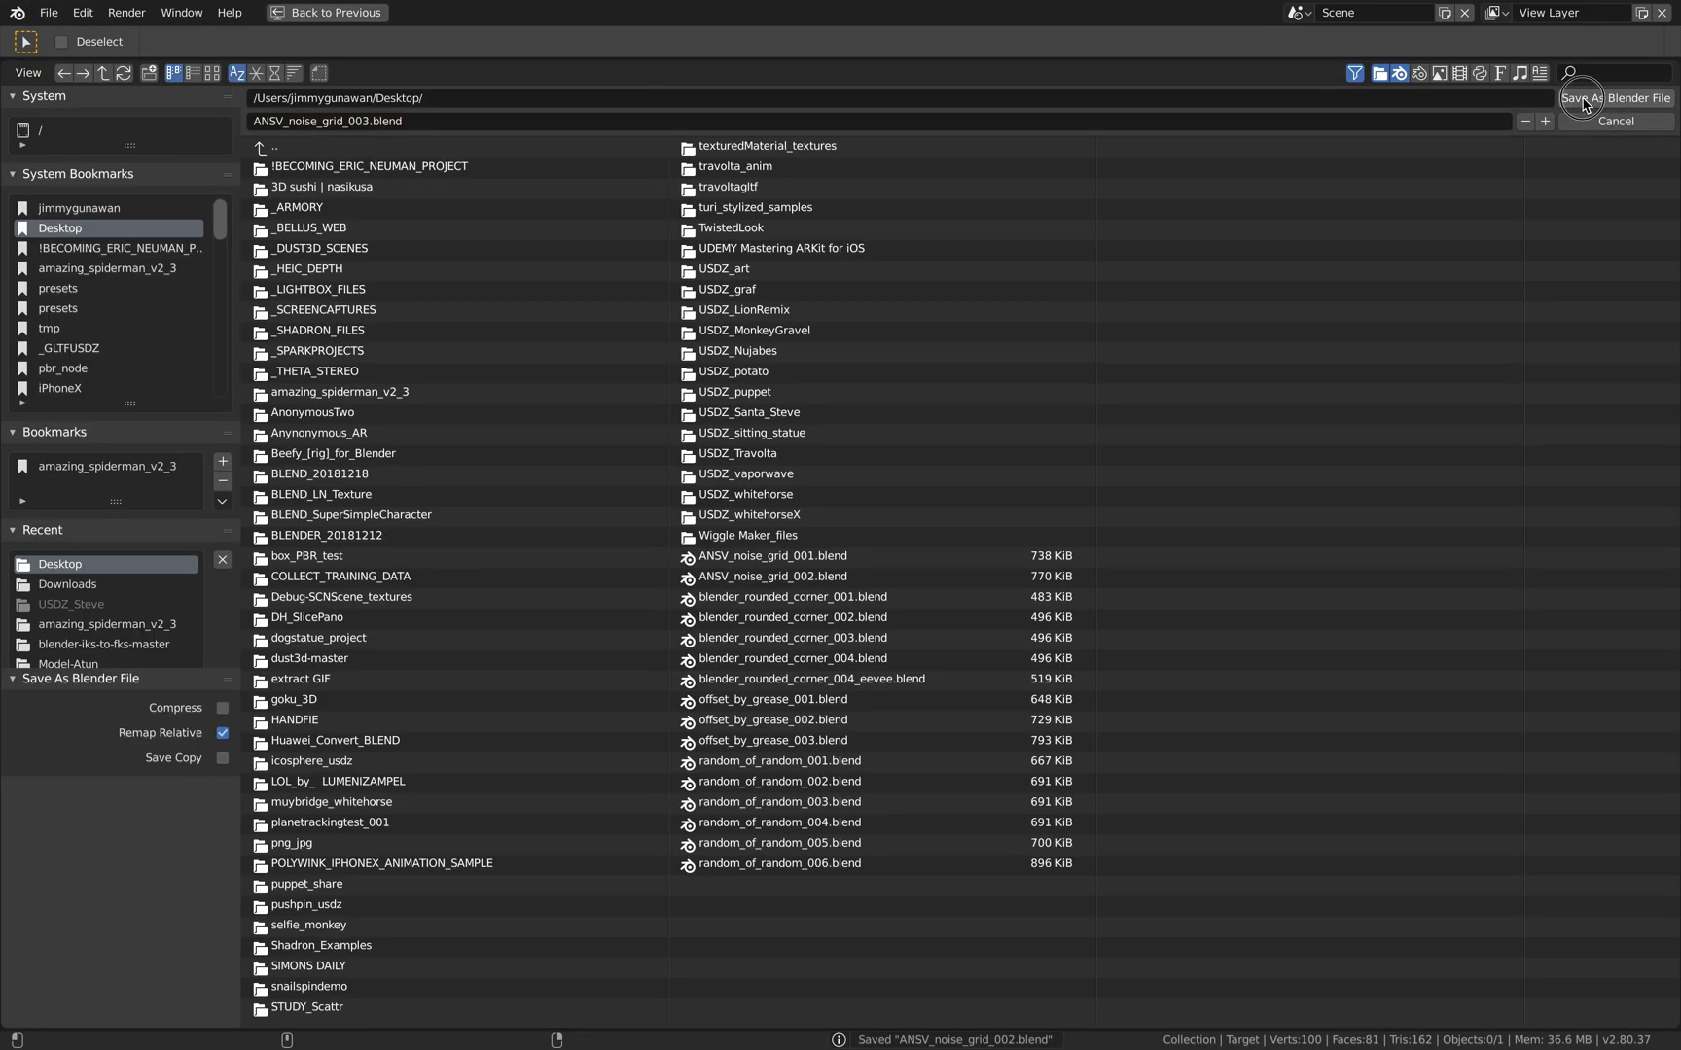
Save the project as ANSV_noise_grid_003.blend.
{"action": "left_click", "coordinate": [1589, 97]}
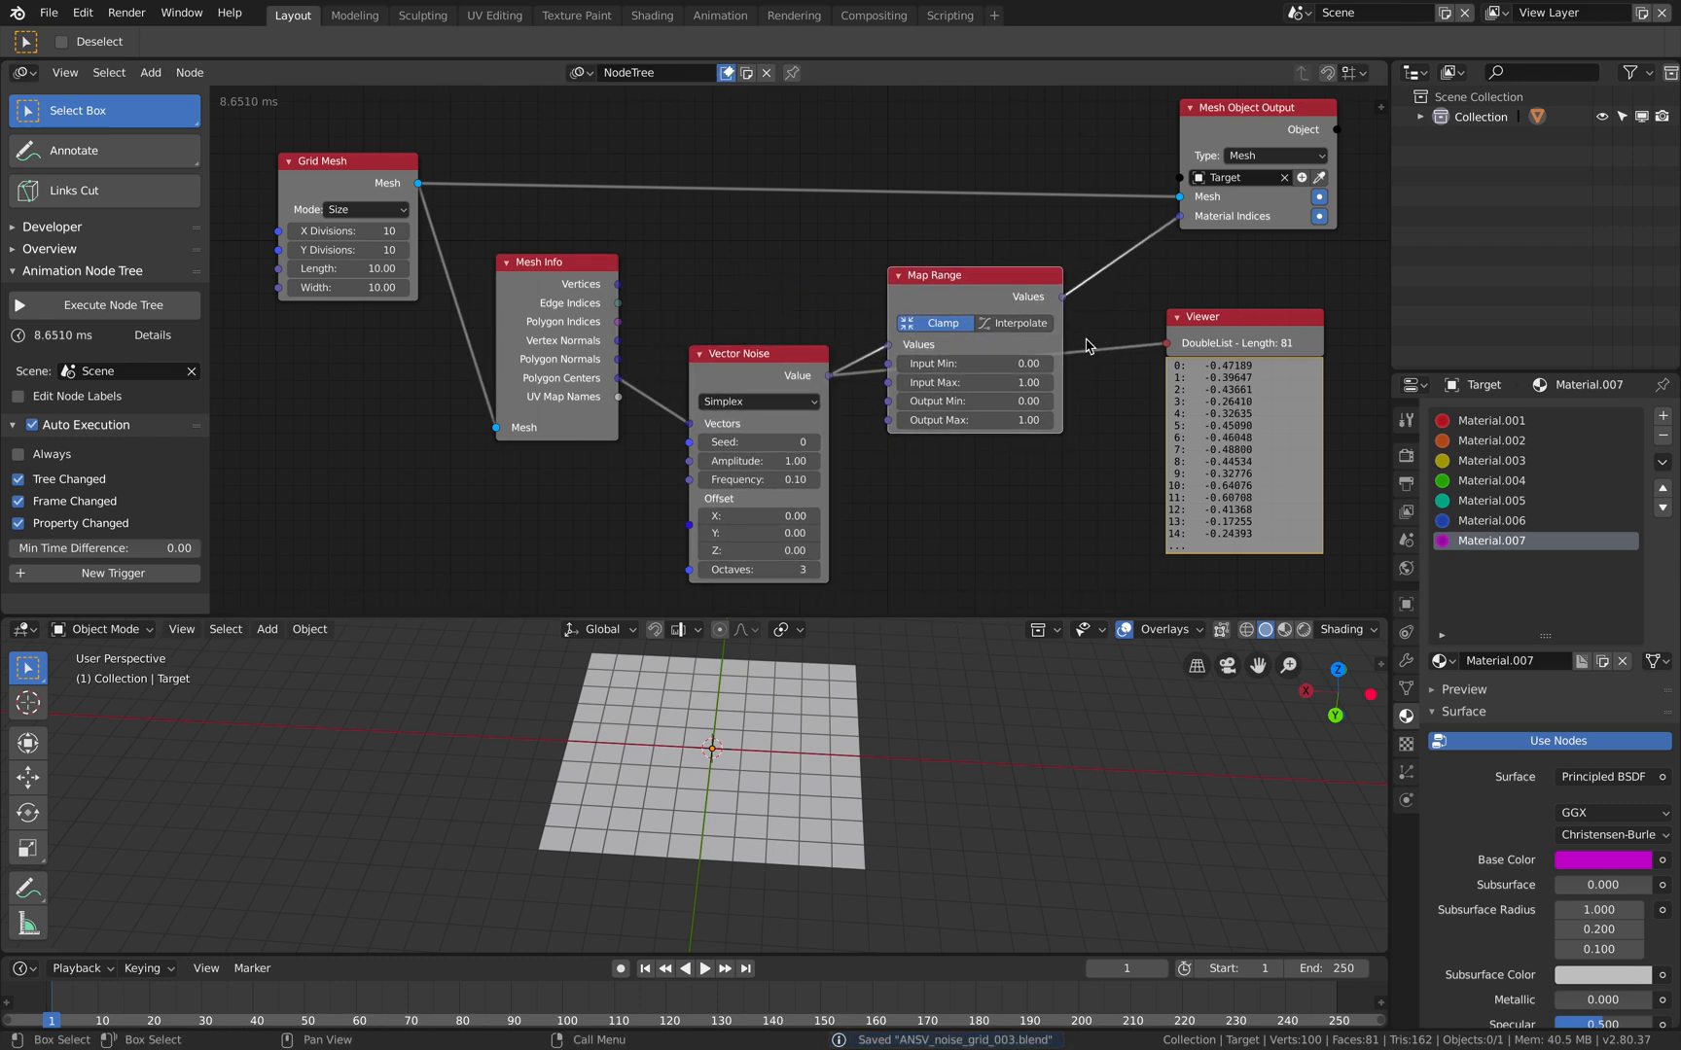
Show the grid in Material Preview shading and adjust the Map Range output maximum.
{"action": "left_click_drag", "start_coordinate": [1243, 317], "coordinate": [1216, 403]}
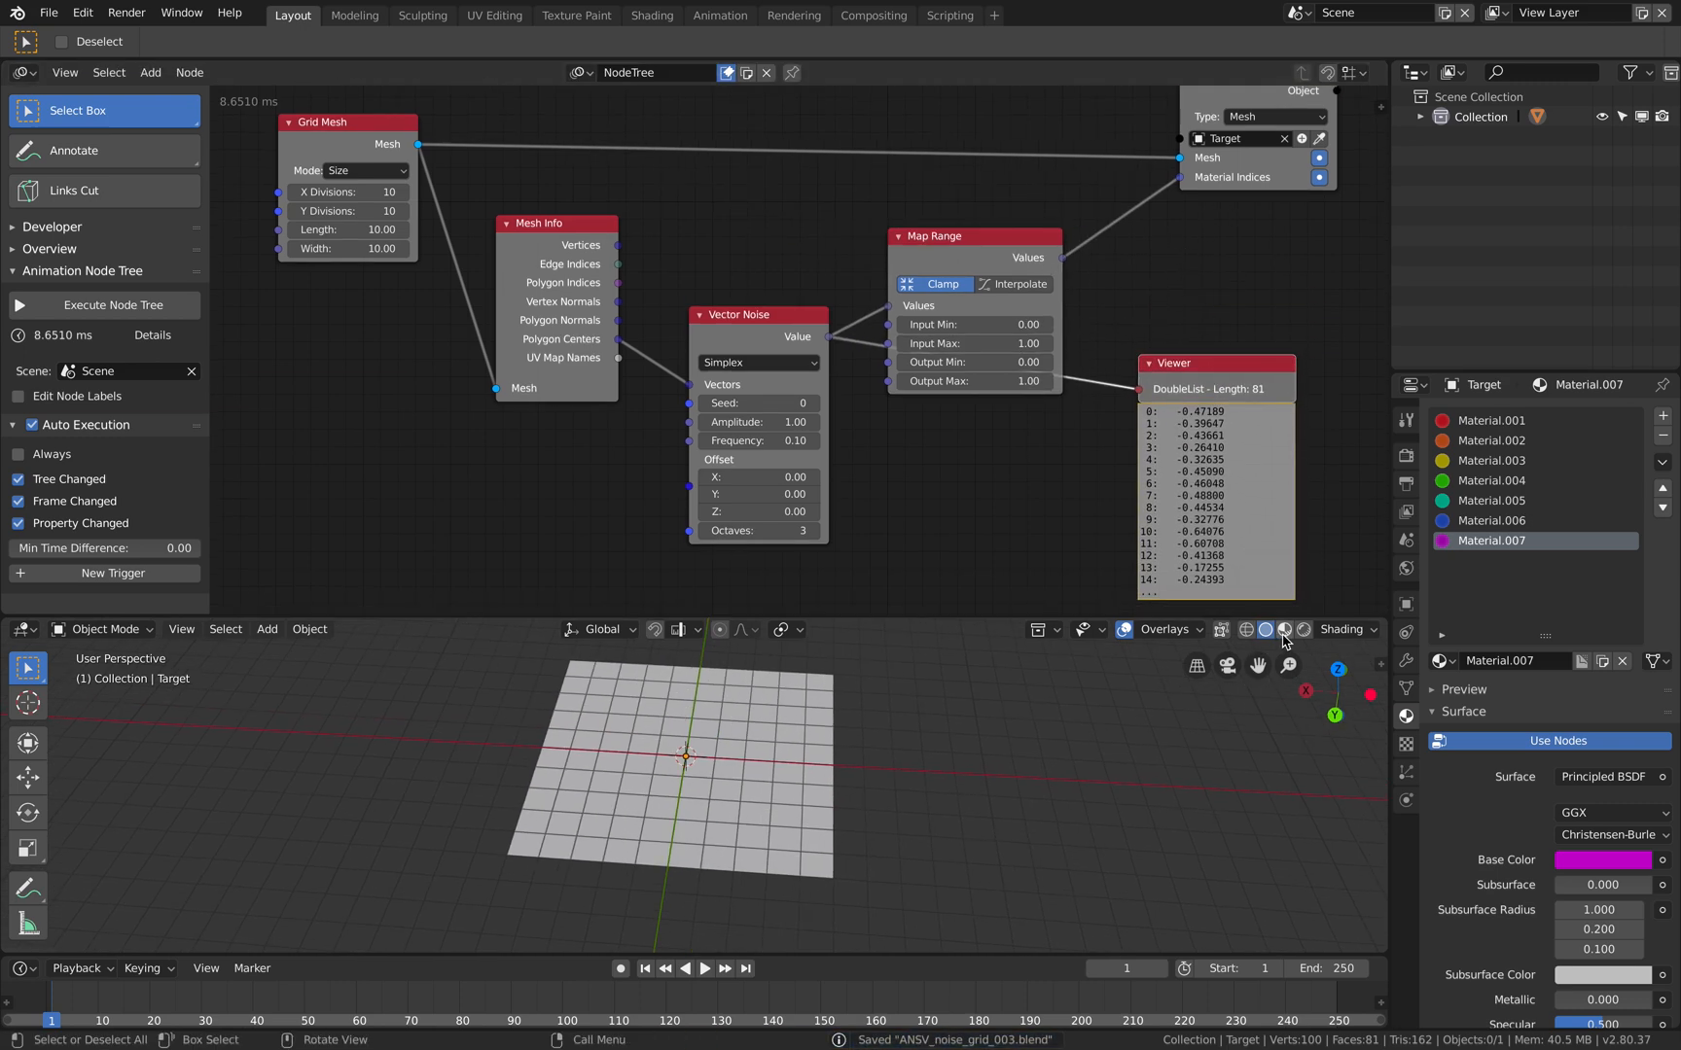
{"action": "left_click", "coordinate": [1284, 629]}
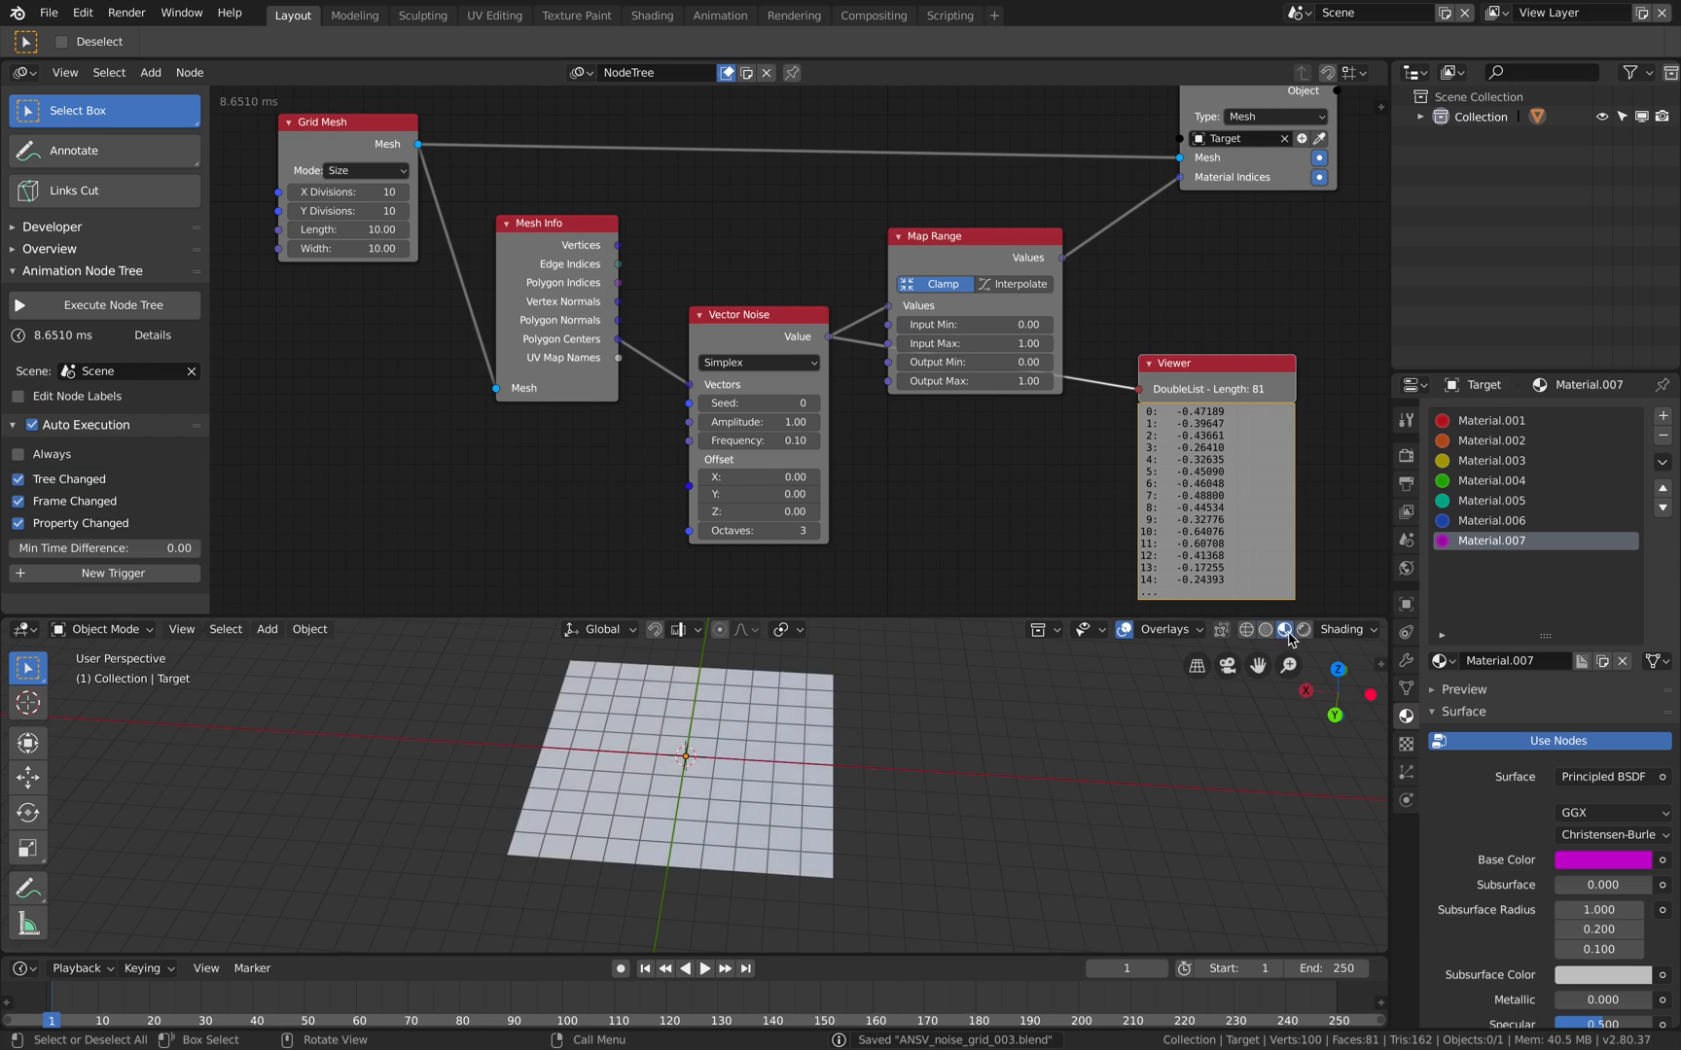
{"action": "left_click", "coordinate": [1303, 630]}
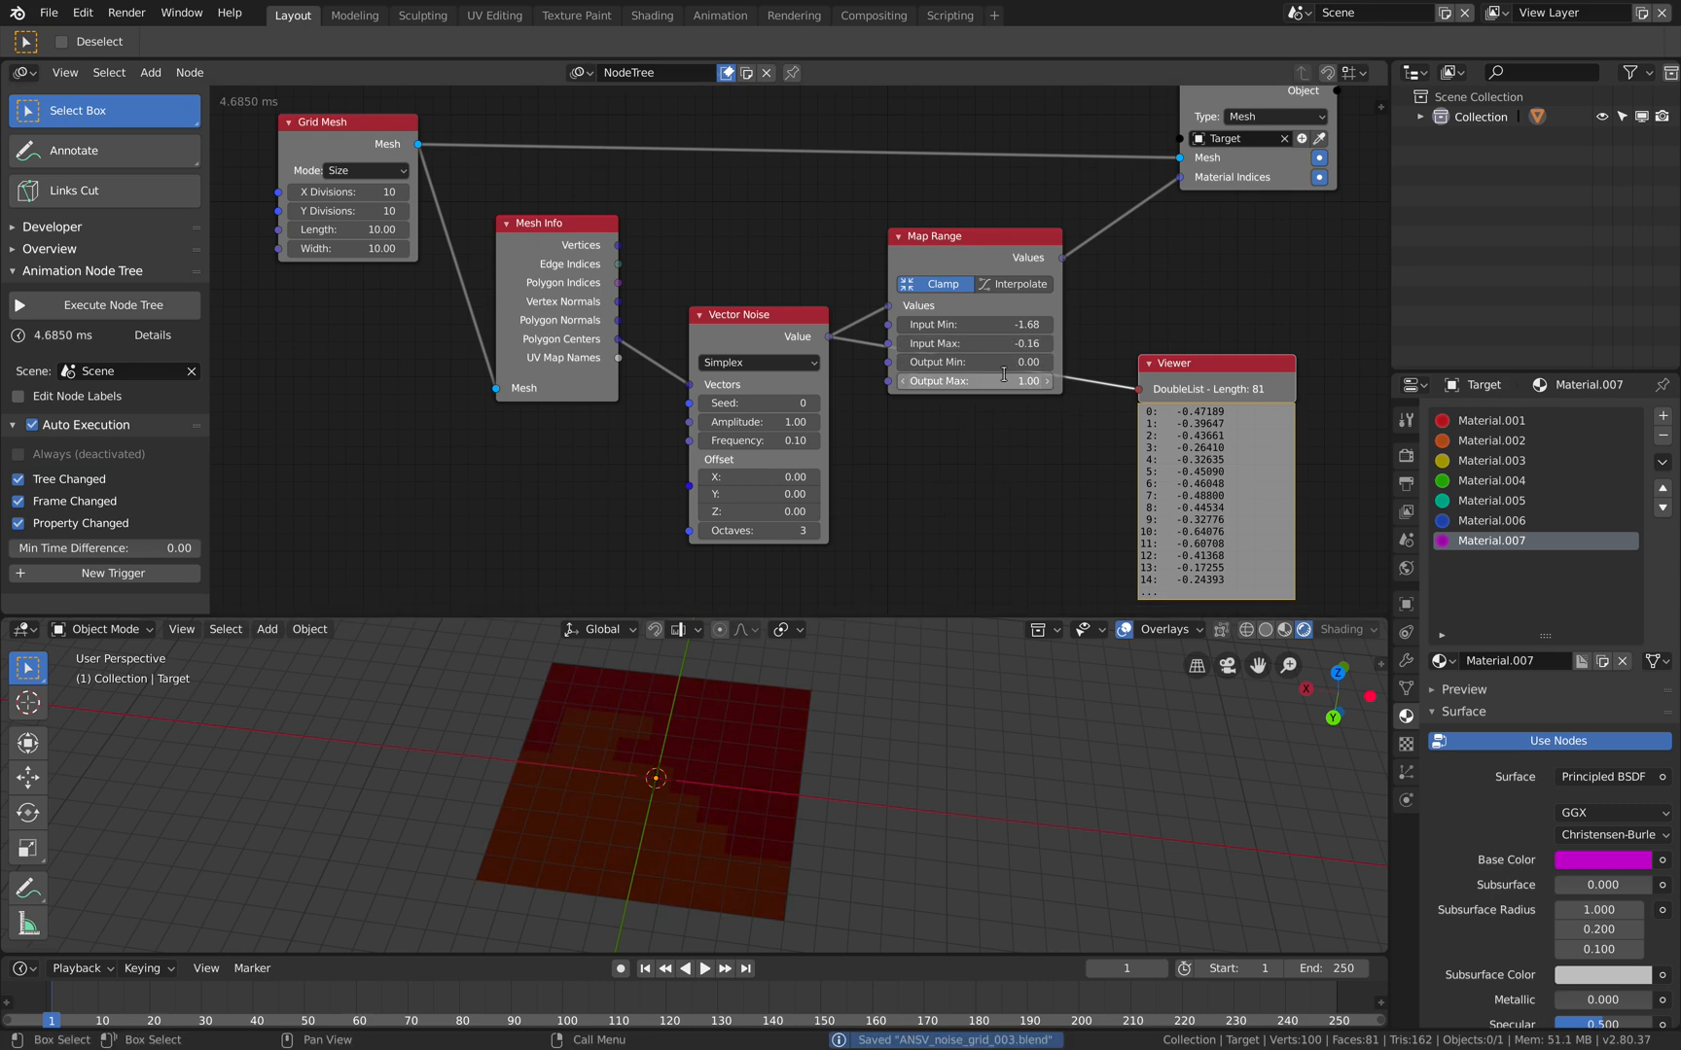
{"action": "left_click", "coordinate": [1025, 382]}
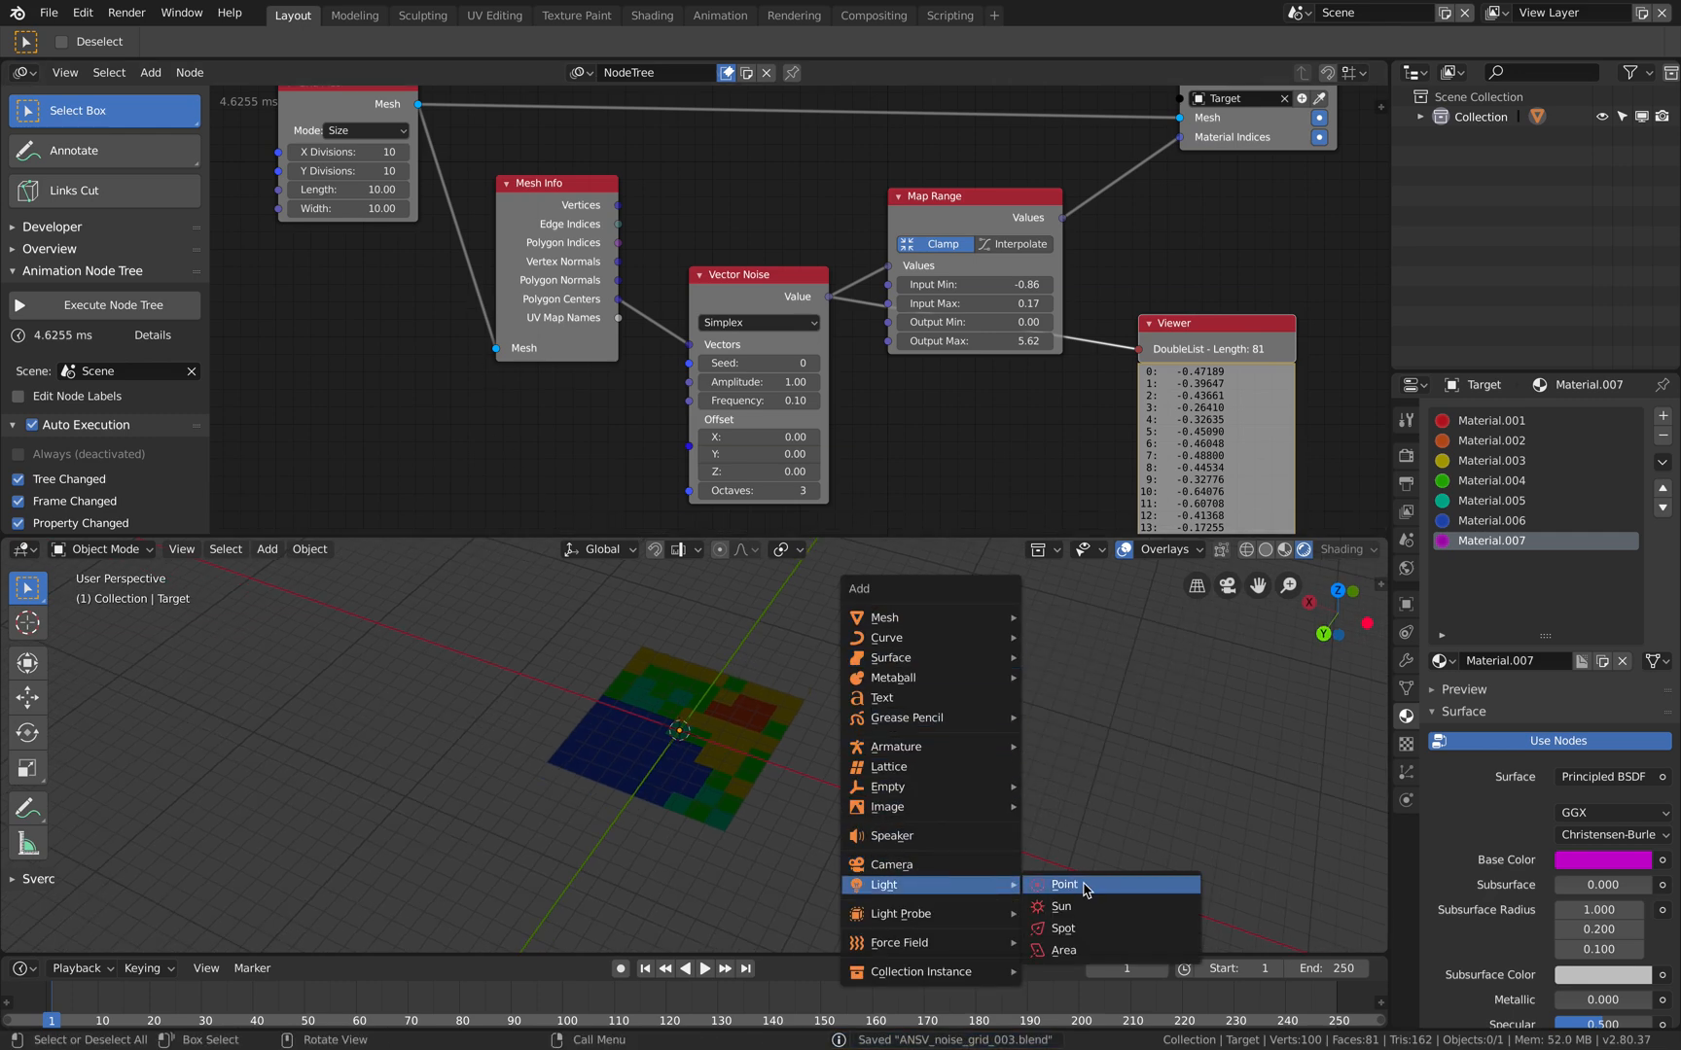
Add a point light, set the grid to 200 divisions, and save as version 004.
{"action": "left_click", "coordinate": [1064, 885]}
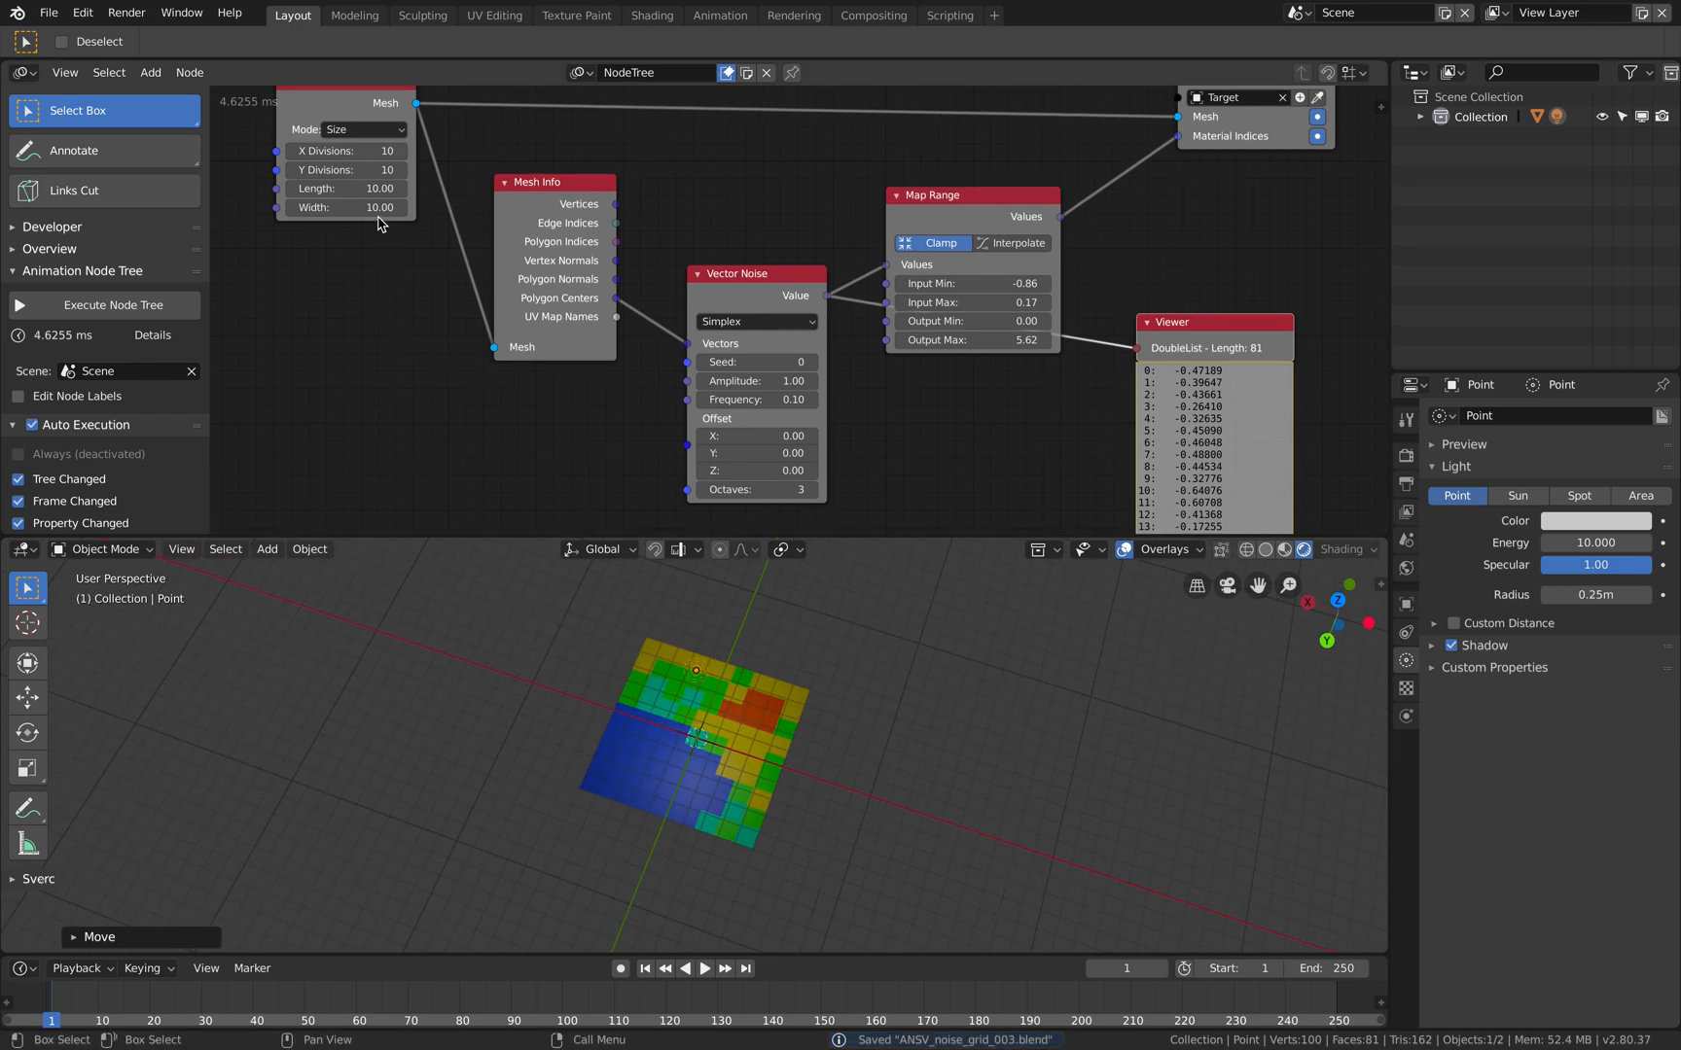
{"action": "left_click", "coordinate": [364, 150]}
{"action": "type", "text": "0"}
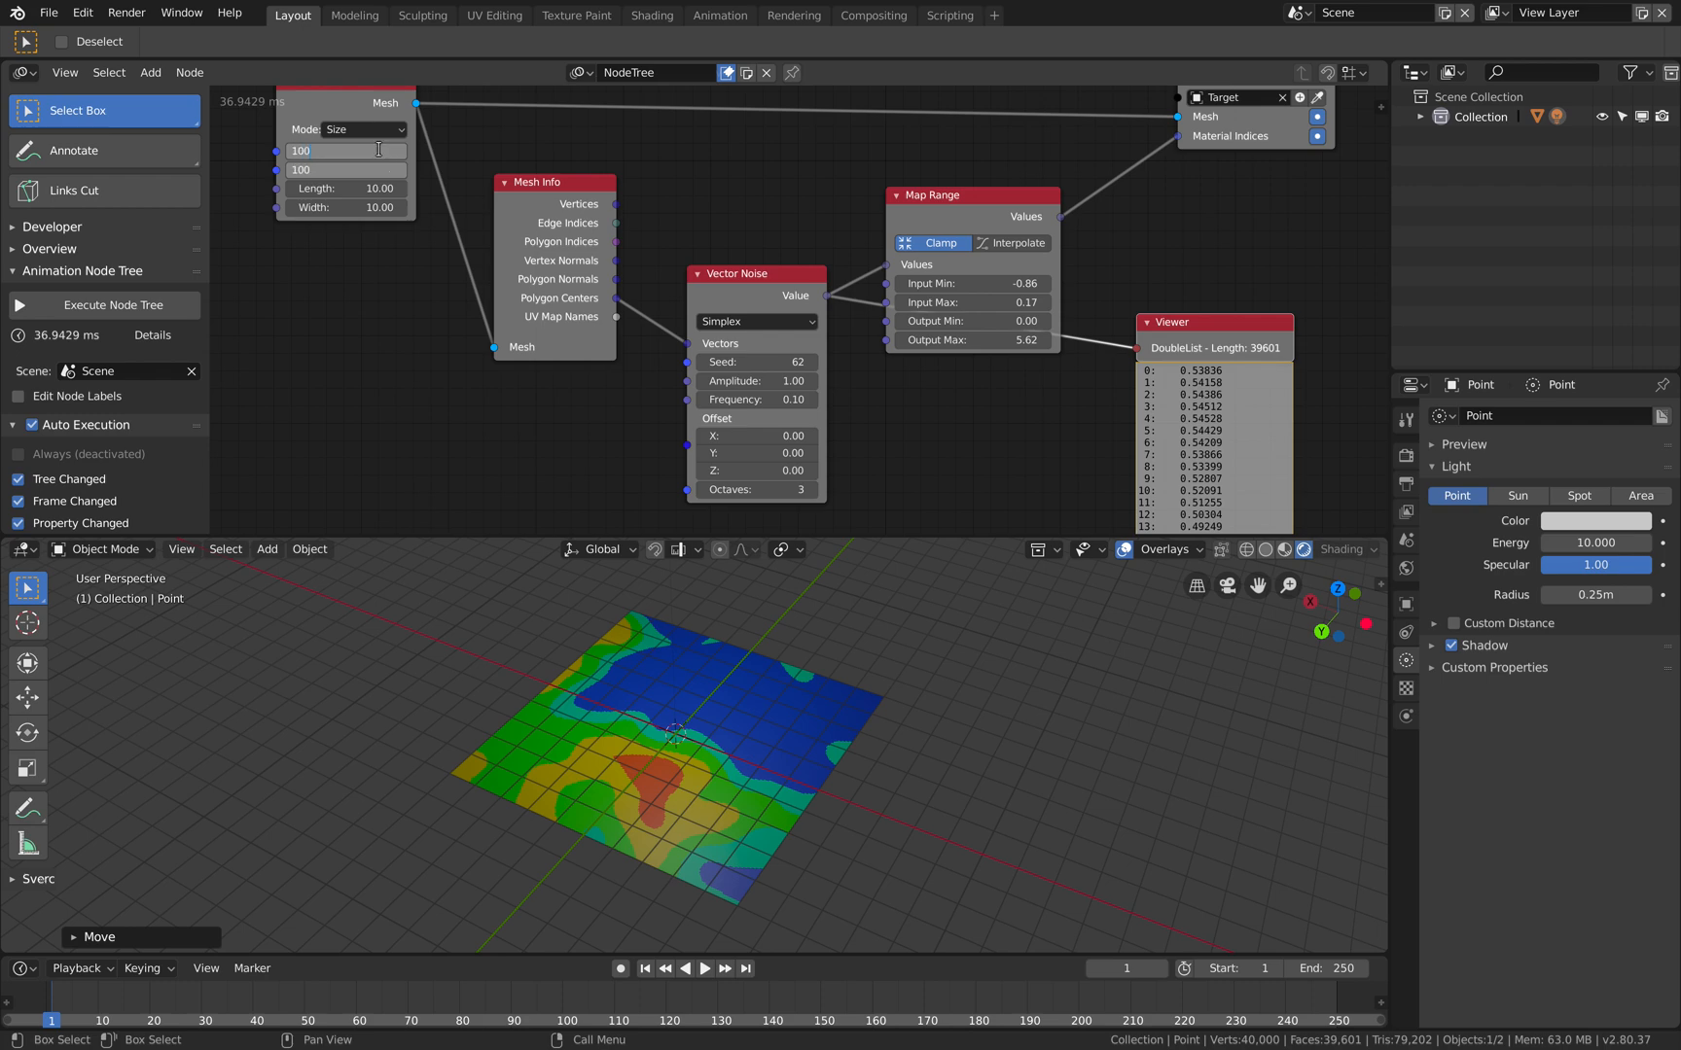
{"action": "type", "text": "200"}
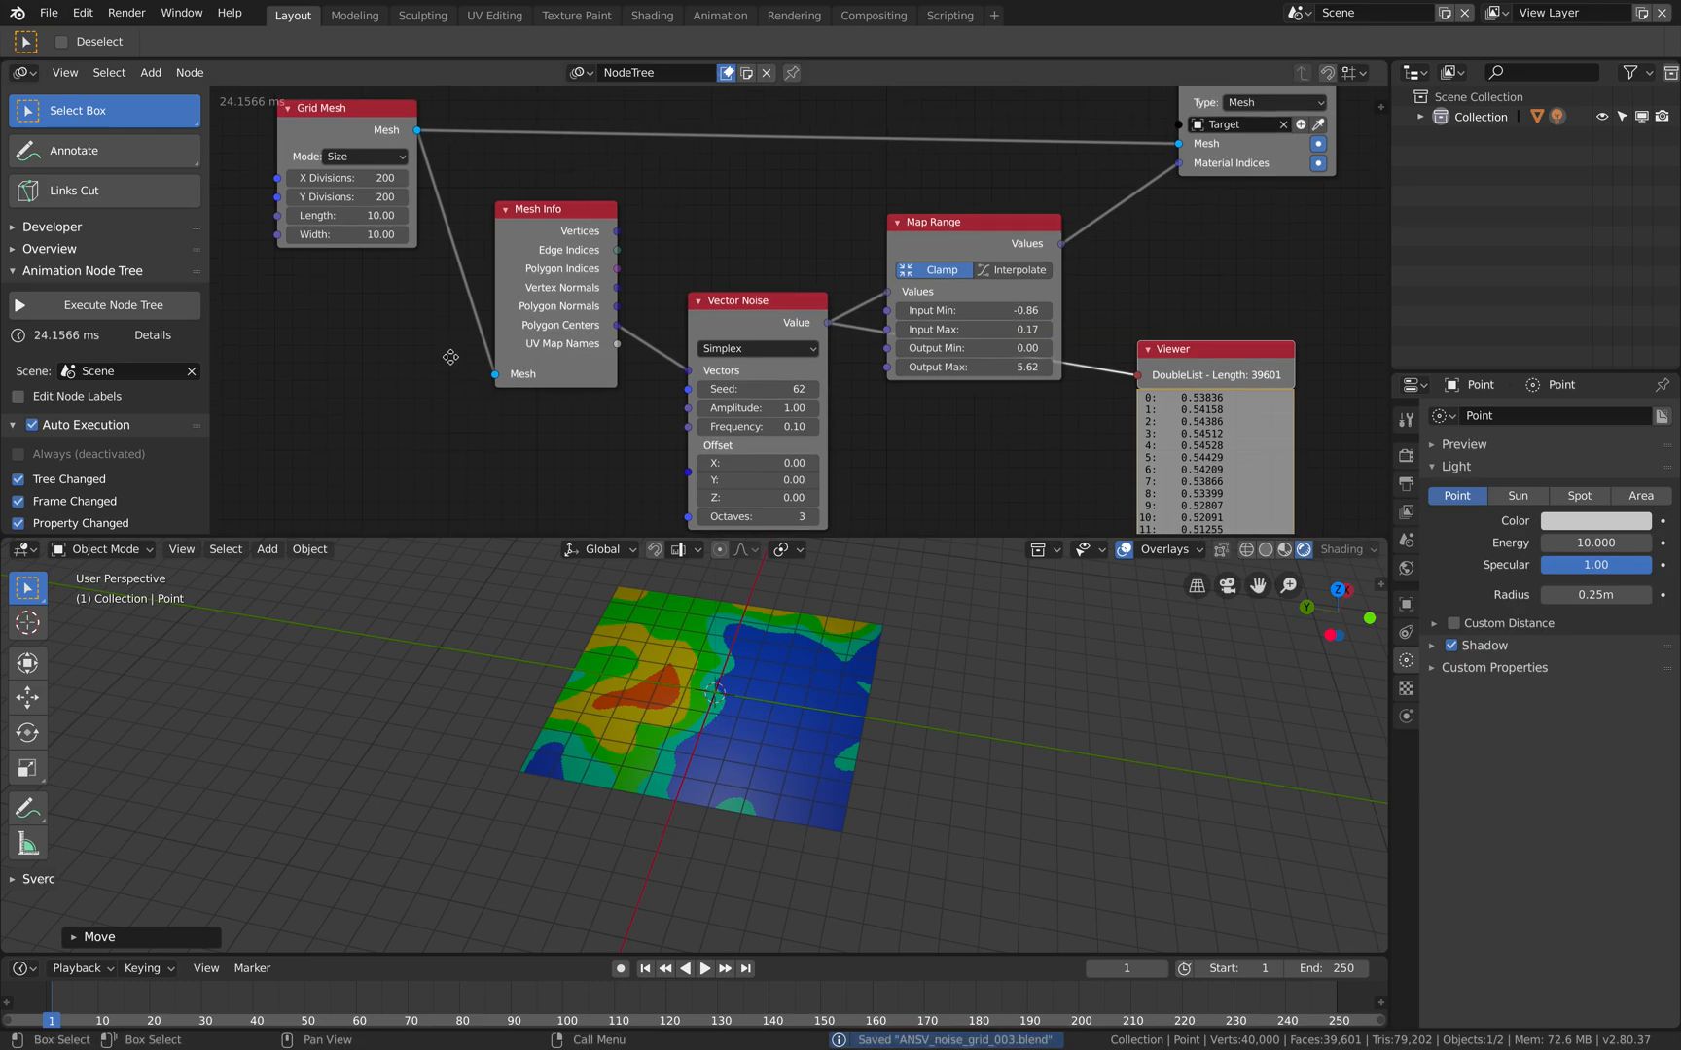
{"action": "left_click", "coordinate": [48, 12]}
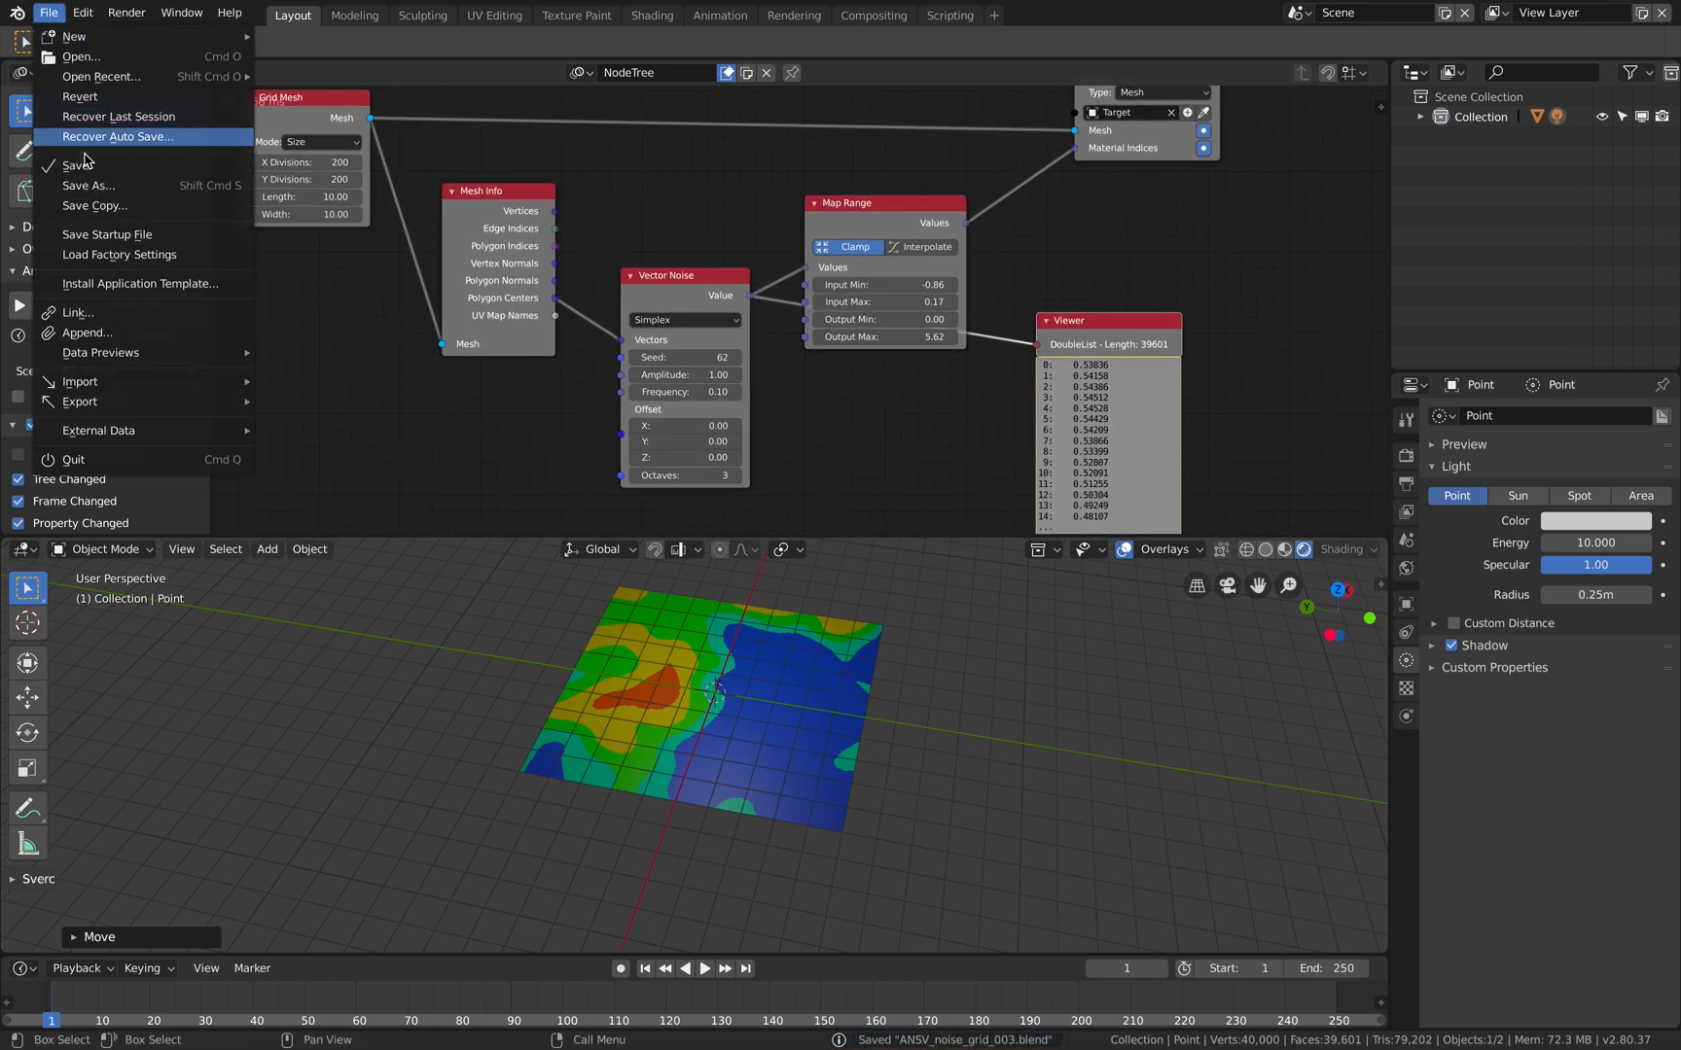
{"action": "left_click", "coordinate": [87, 185]}
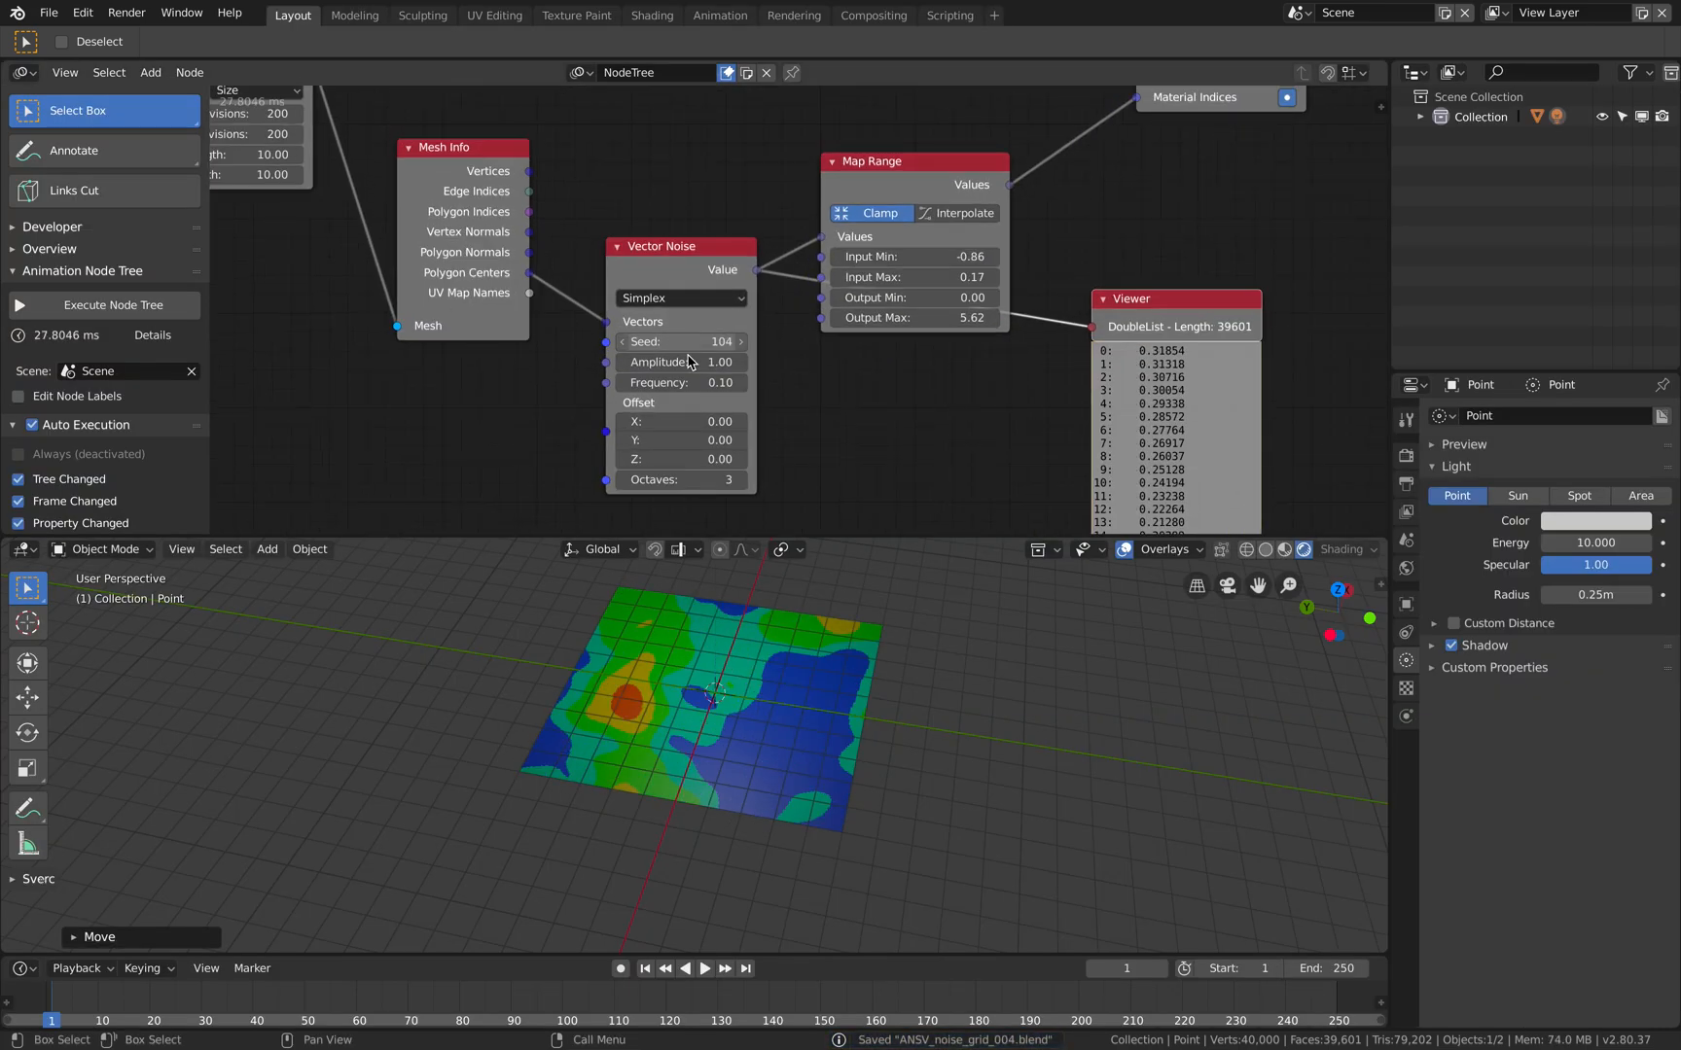
Vary noise offset and octaves, then try Perlin and Cellular noise types.
{"action": "left_click_drag", "start_coordinate": [681, 362], "coordinate": [708, 362]}
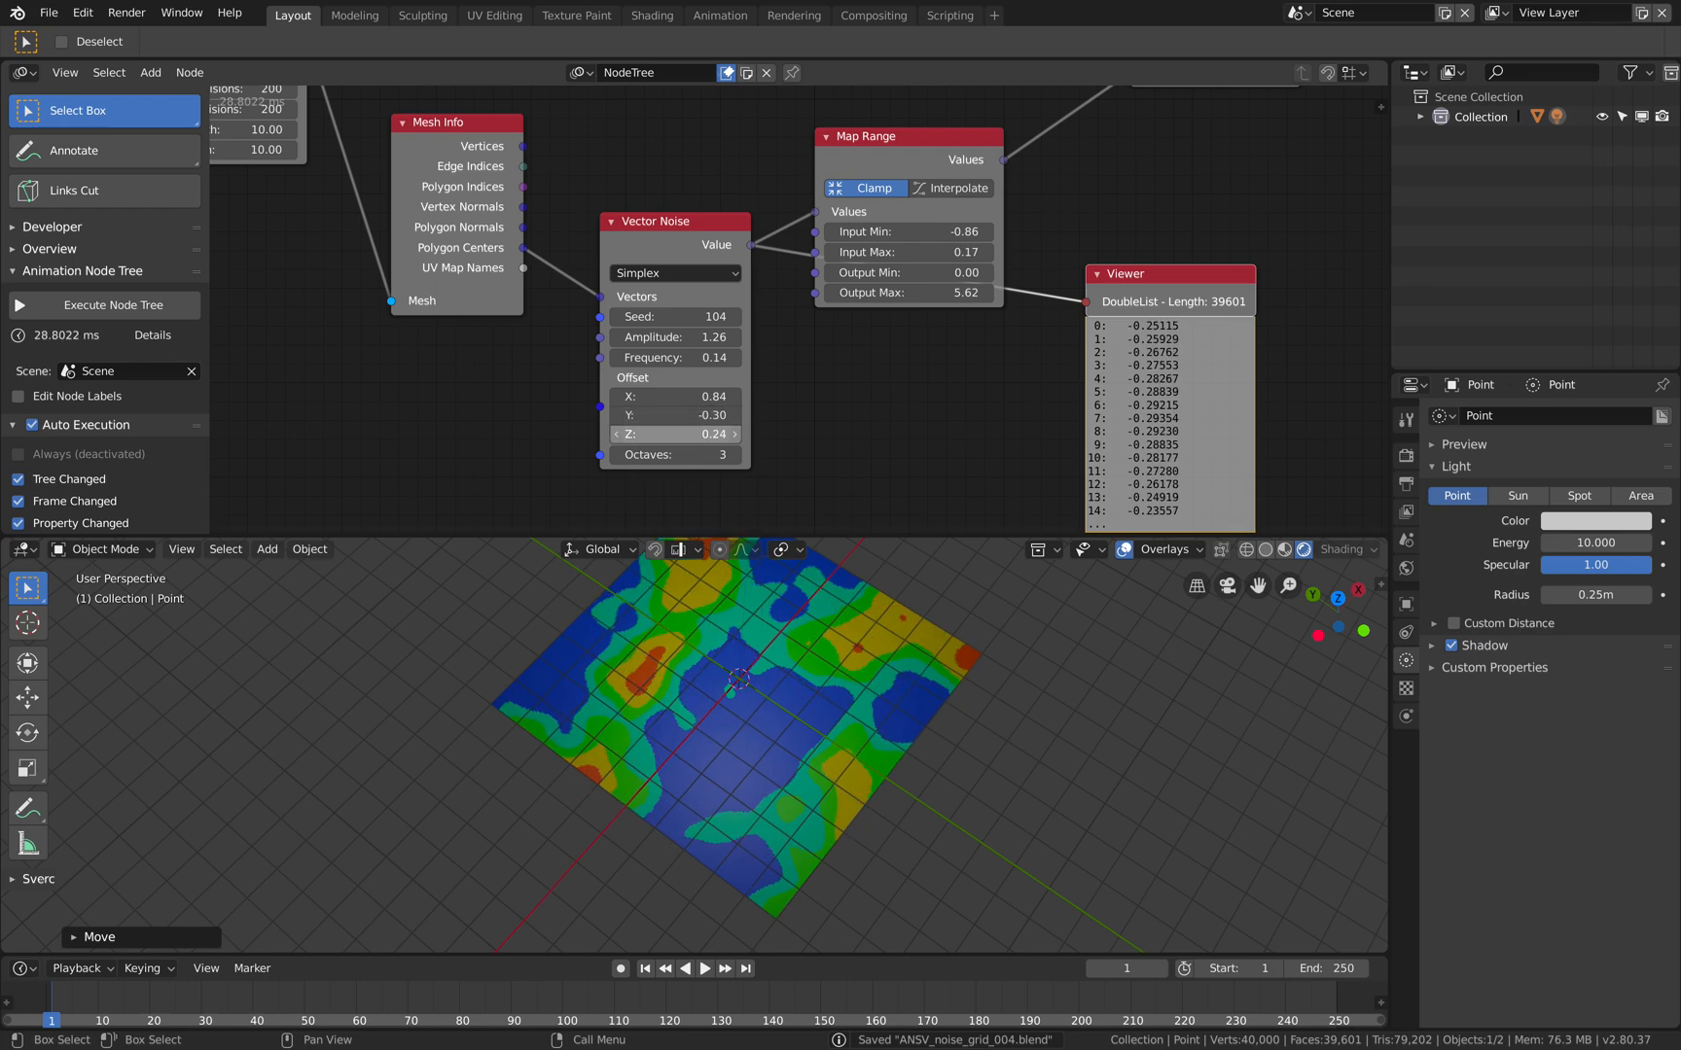
{"action": "left_click", "coordinate": [675, 433]}
{"action": "type", "text": "-2.1"}
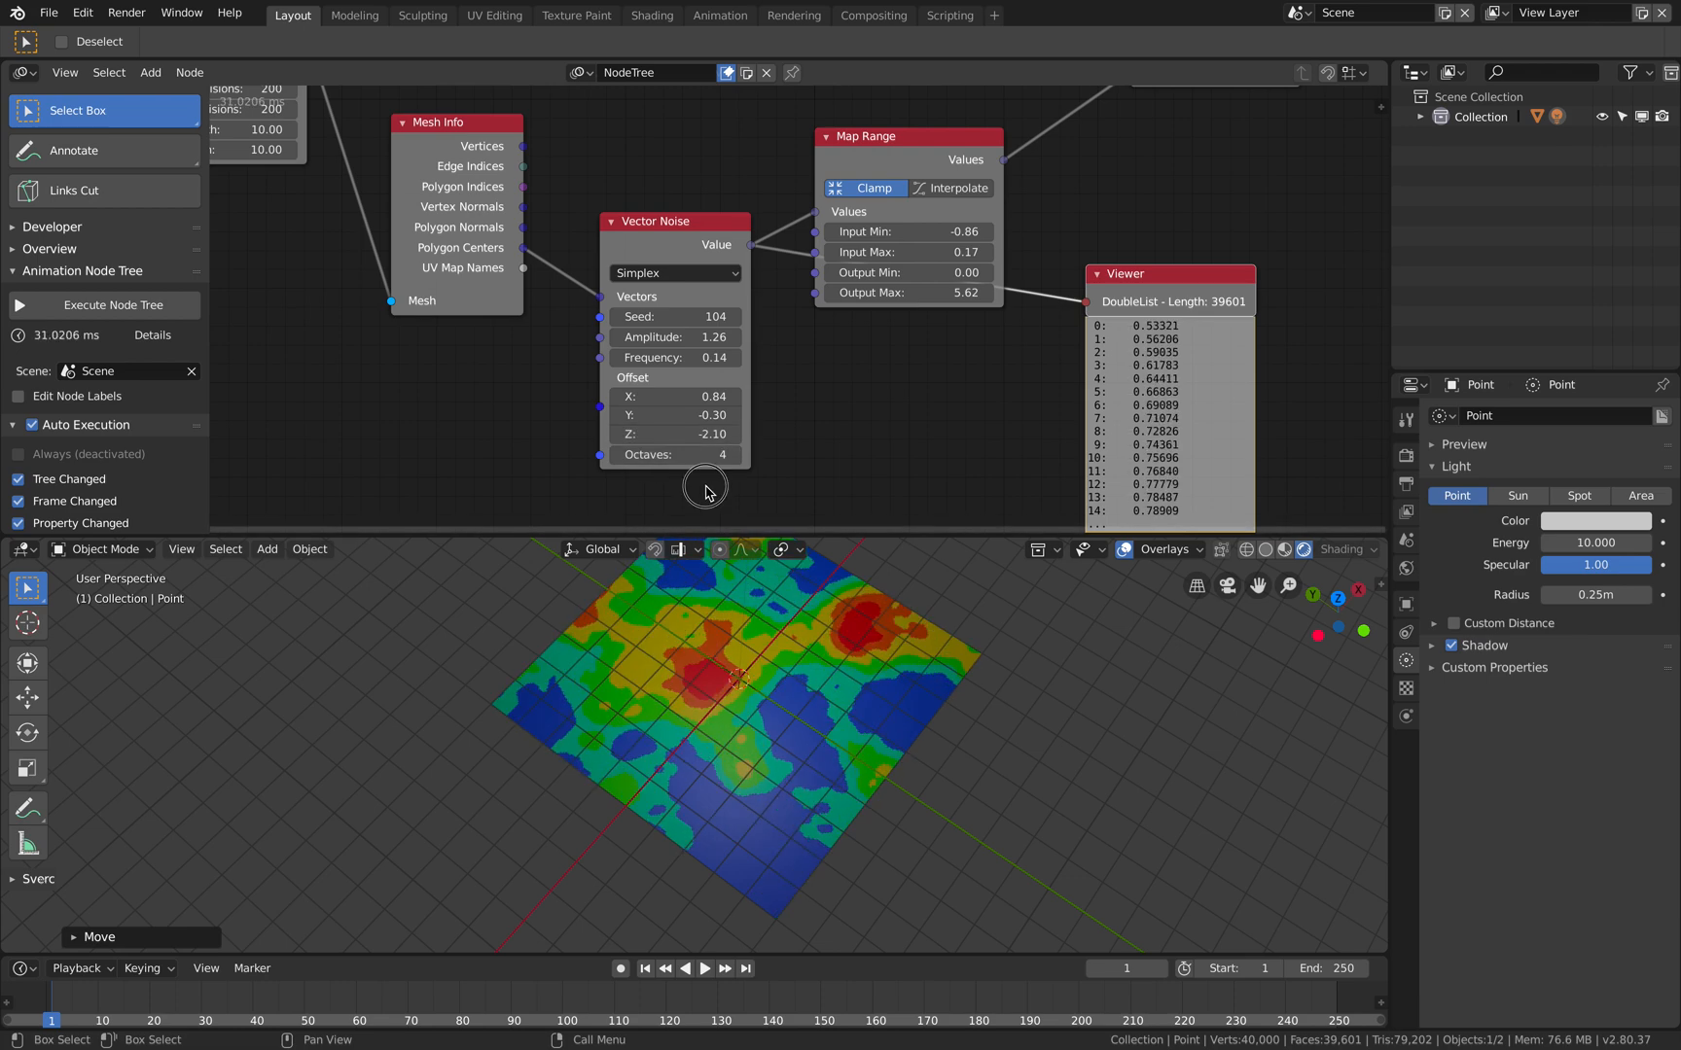
{"action": "left_click", "coordinate": [616, 455]}
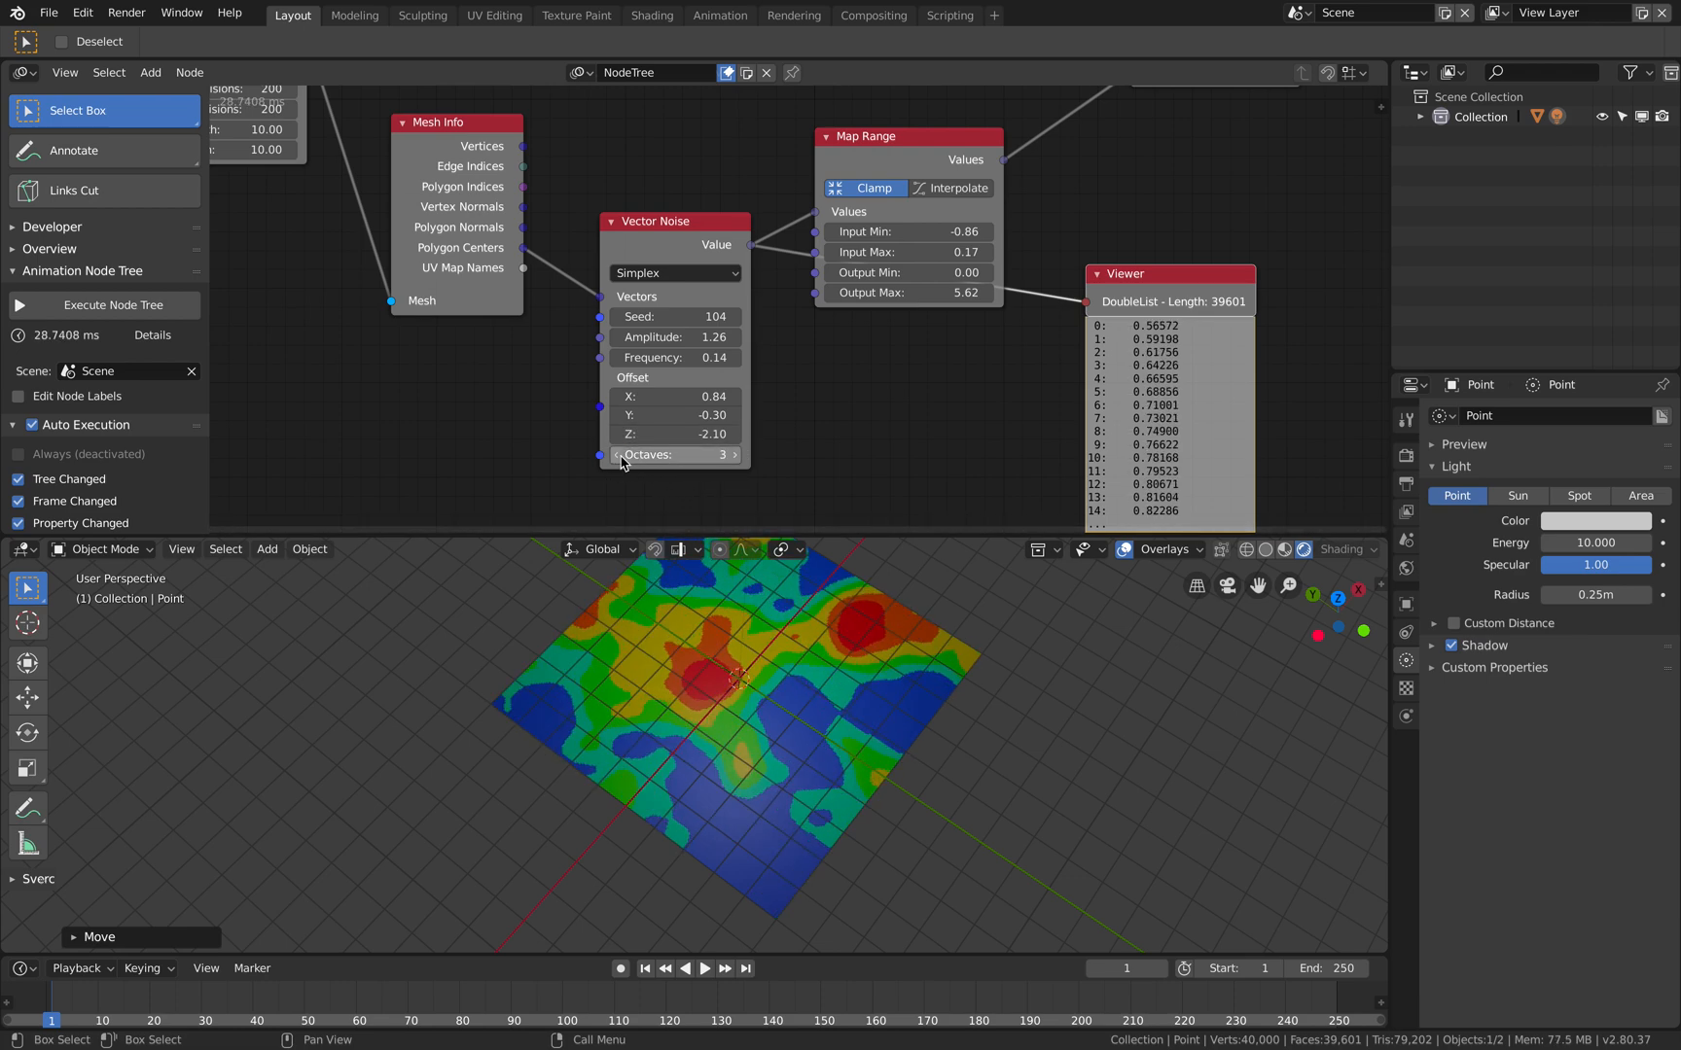
{"action": "left_click", "coordinate": [731, 455]}
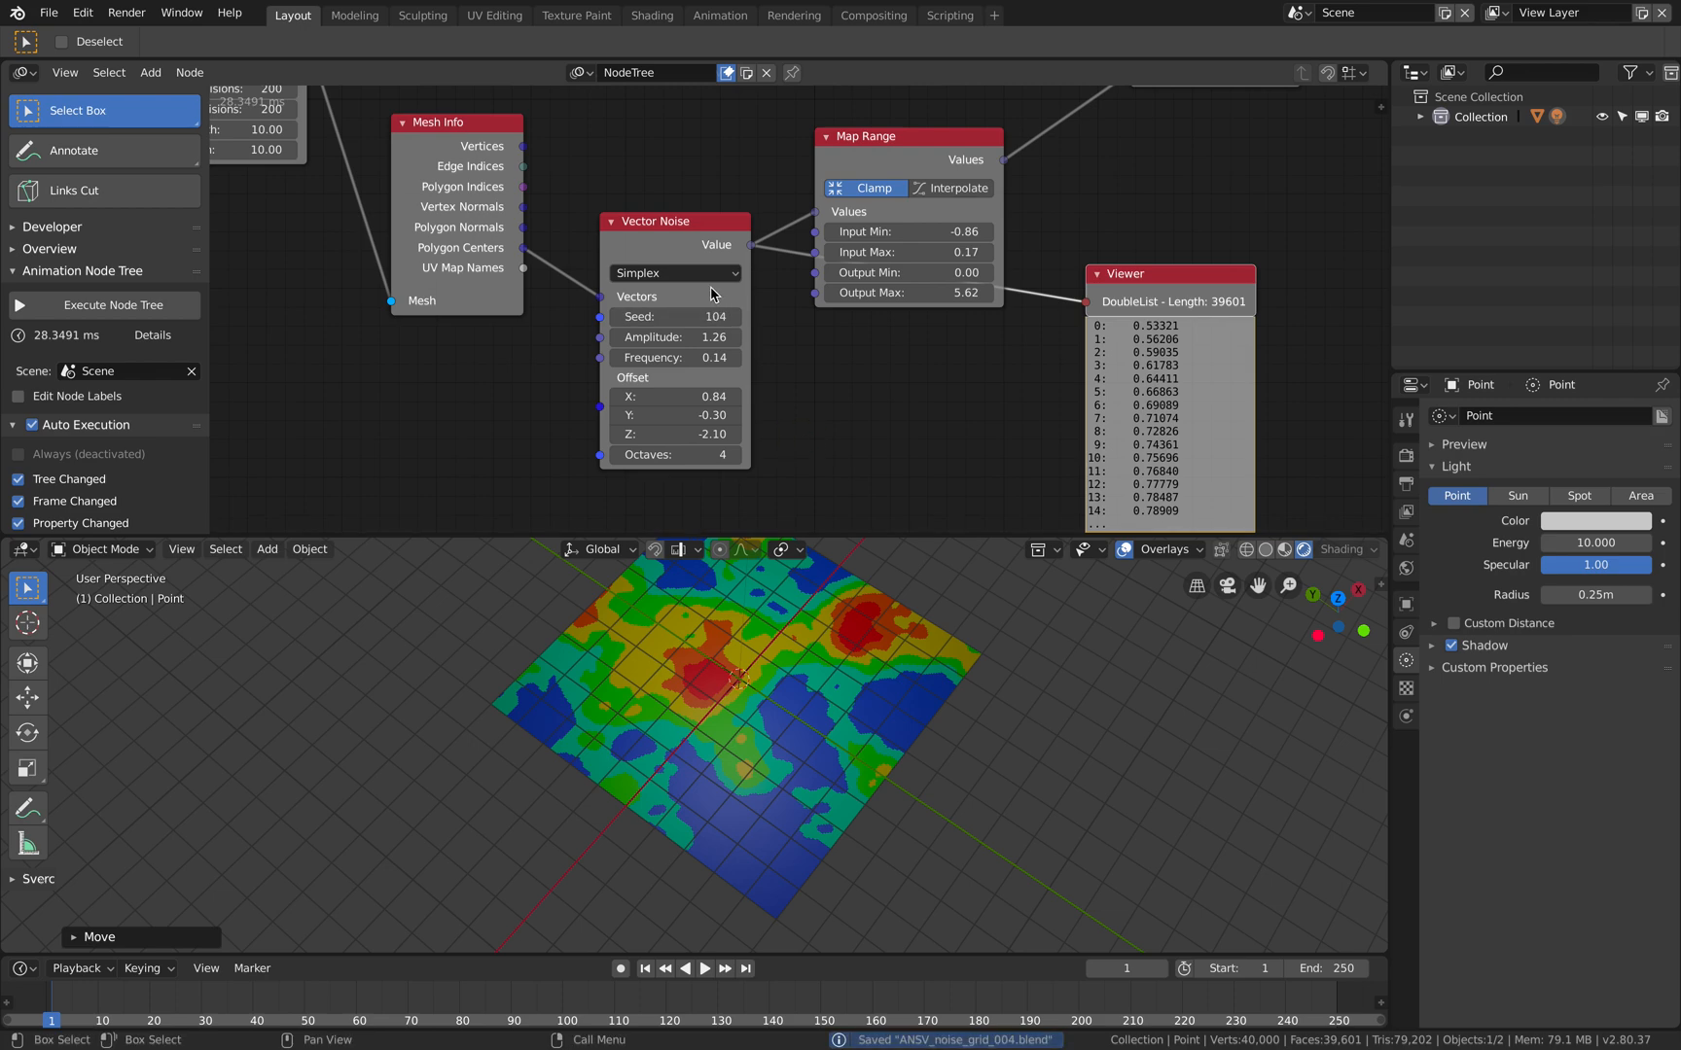
{"action": "left_click", "coordinate": [675, 272]}
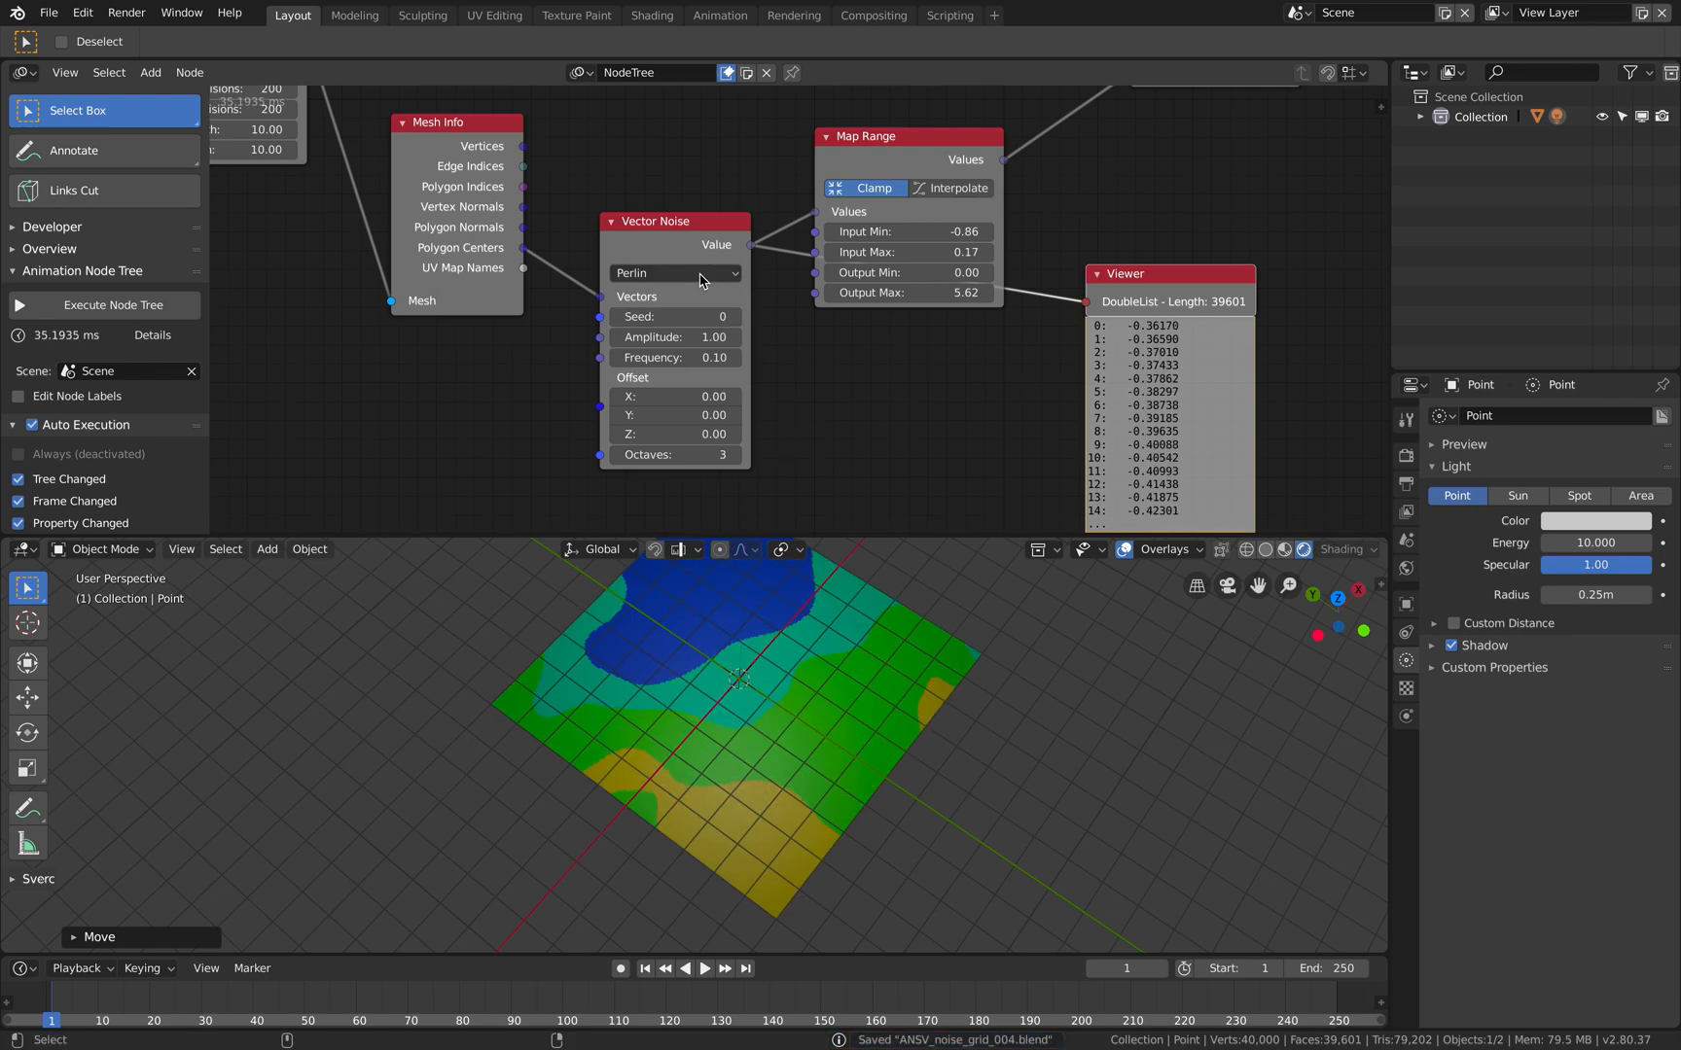
{"action": "left_click", "coordinate": [673, 273]}
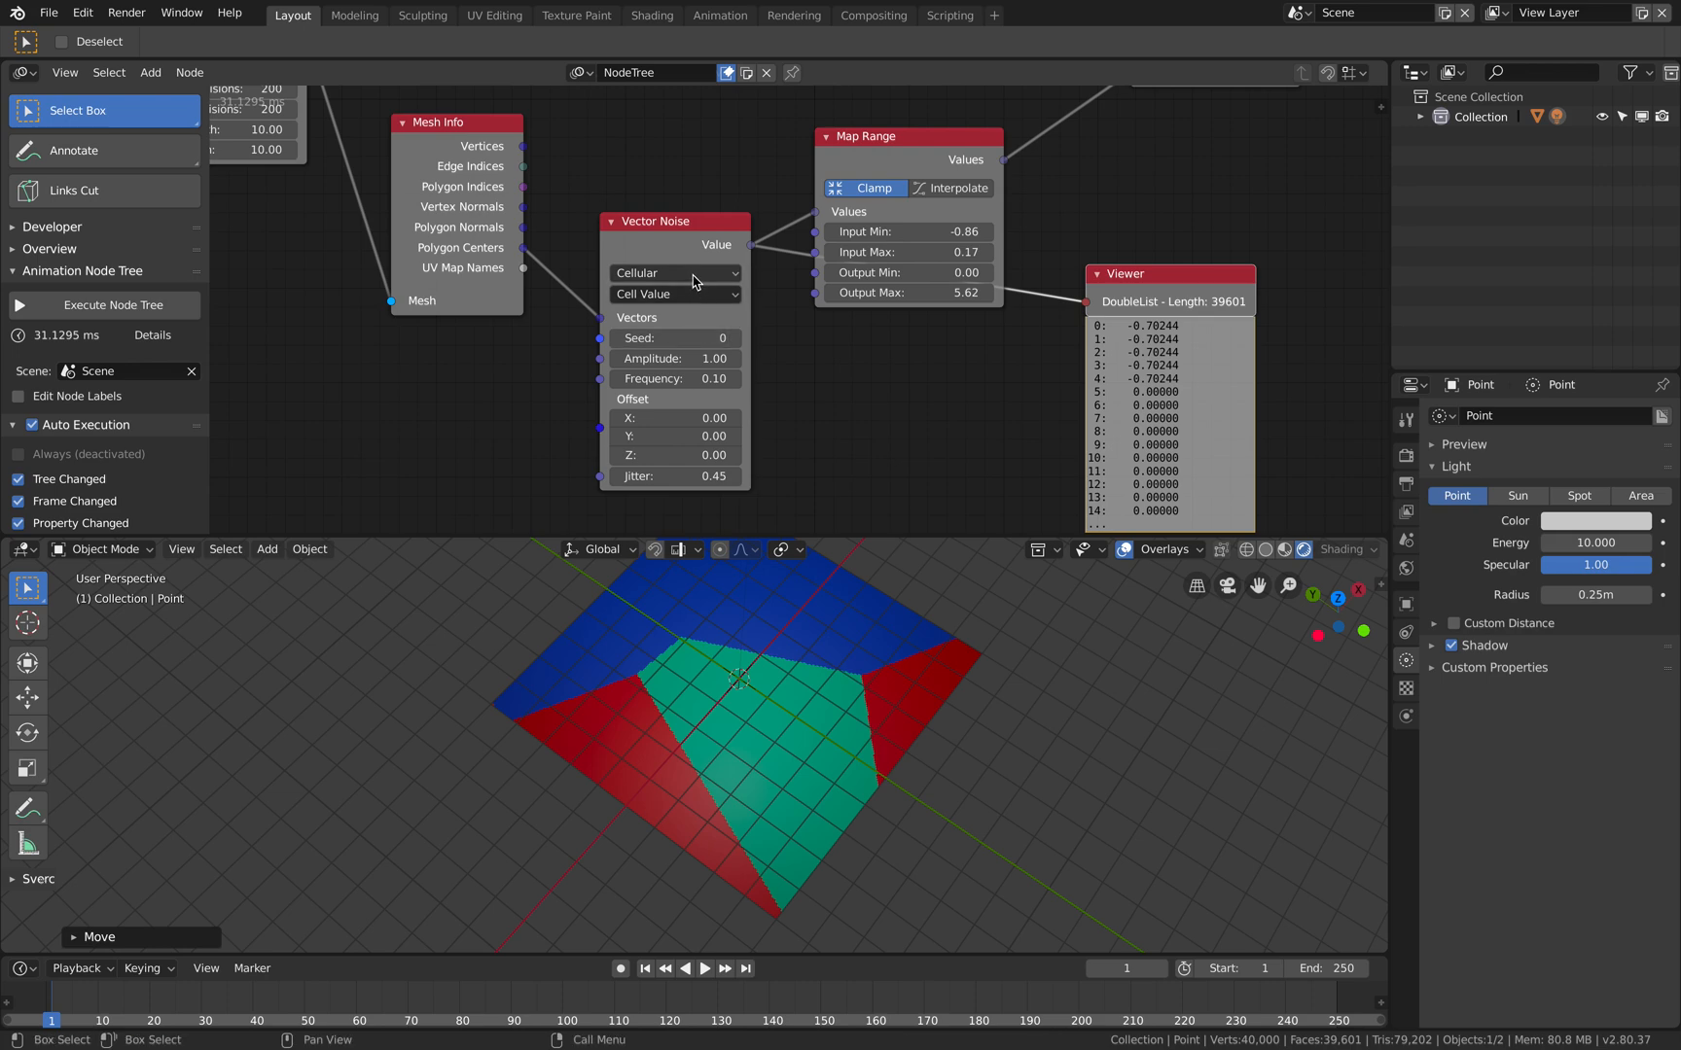
{"action": "left_click", "coordinate": [673, 273]}
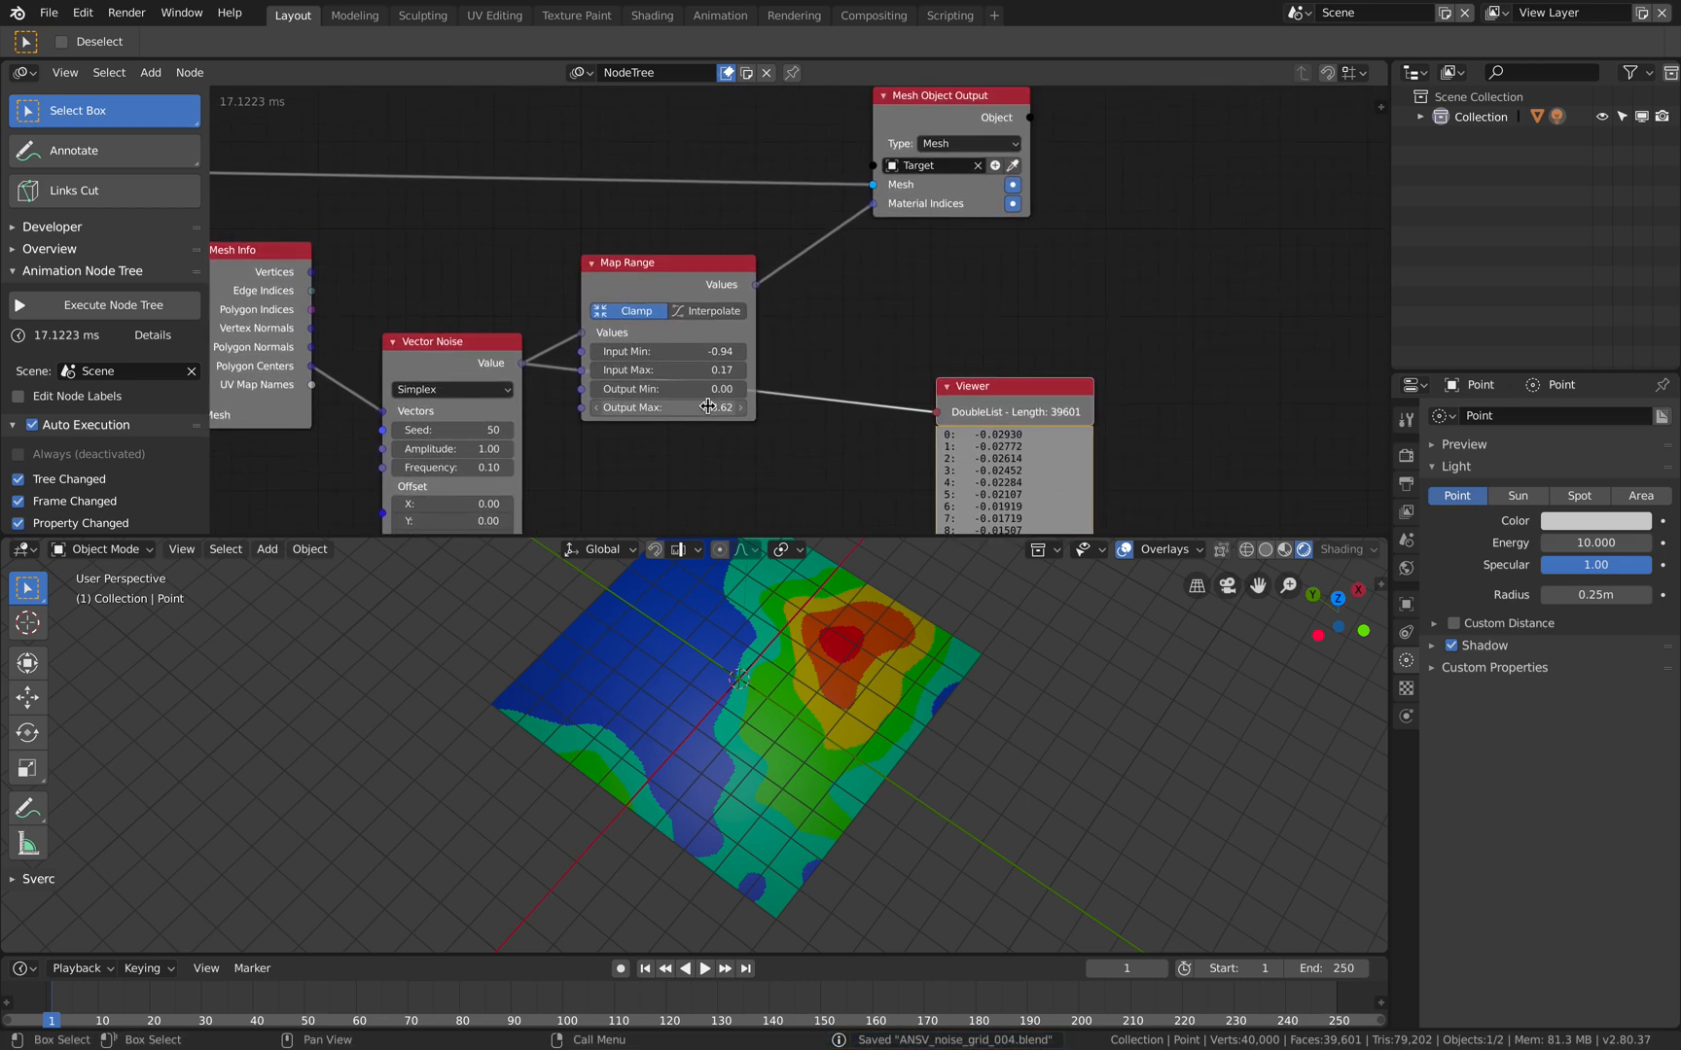
Raise Map Range output maximum to 6.83 so magenta appears on the grid.
{"action": "left_click_drag", "start_coordinate": [665, 406], "coordinate": [729, 406]}
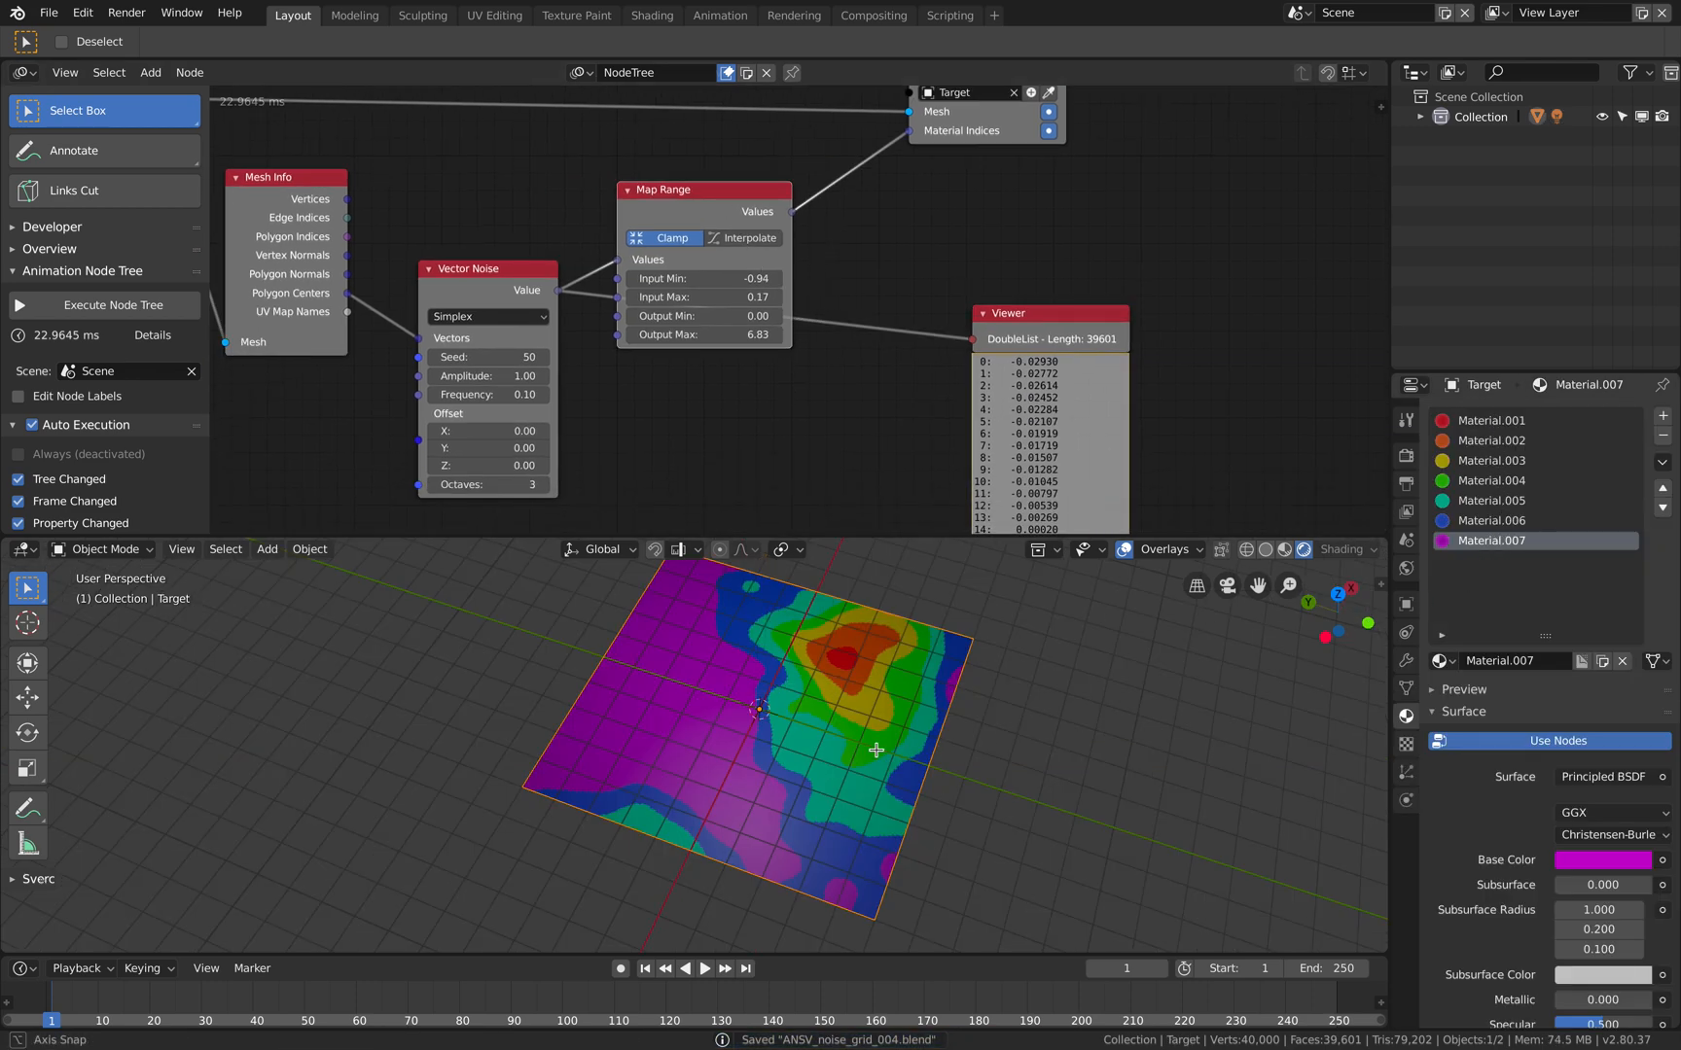
{"action": "left_click_drag", "start_coordinate": [876, 751], "coordinate": [823, 718]}
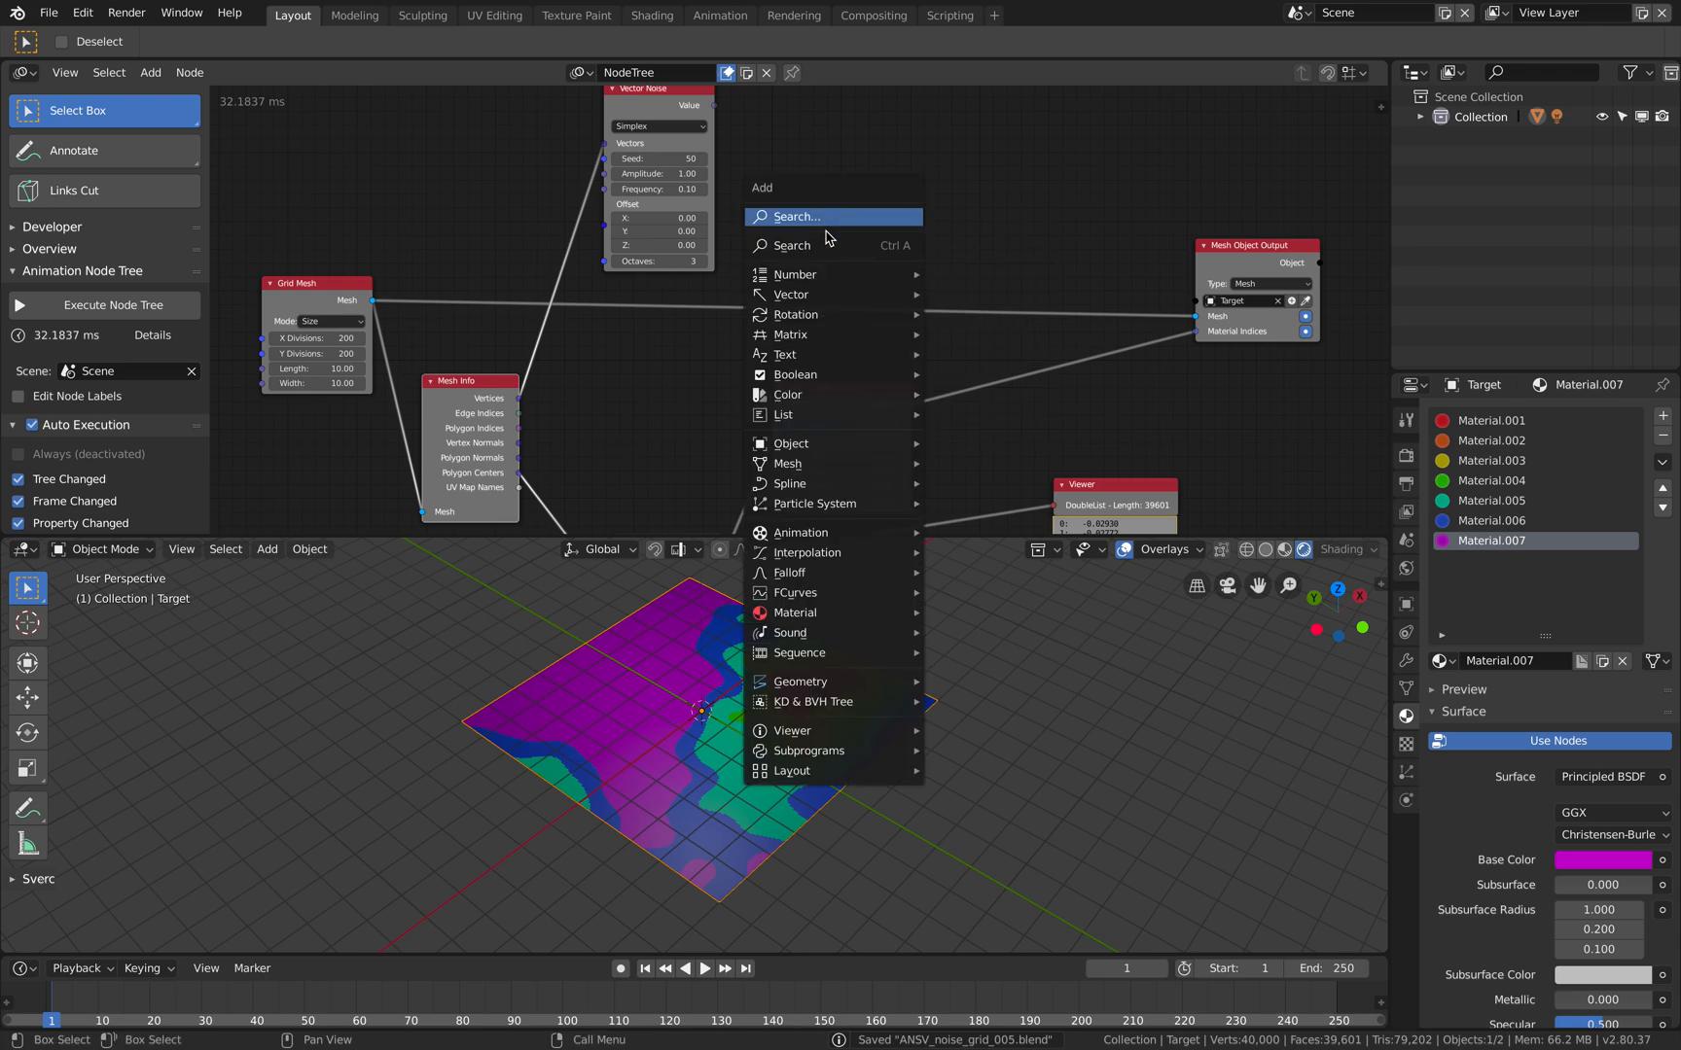
Add Offset Vector and Combine Vector nodes and wire the noise value into the Z offset.
{"action": "type", "text": "offset"}
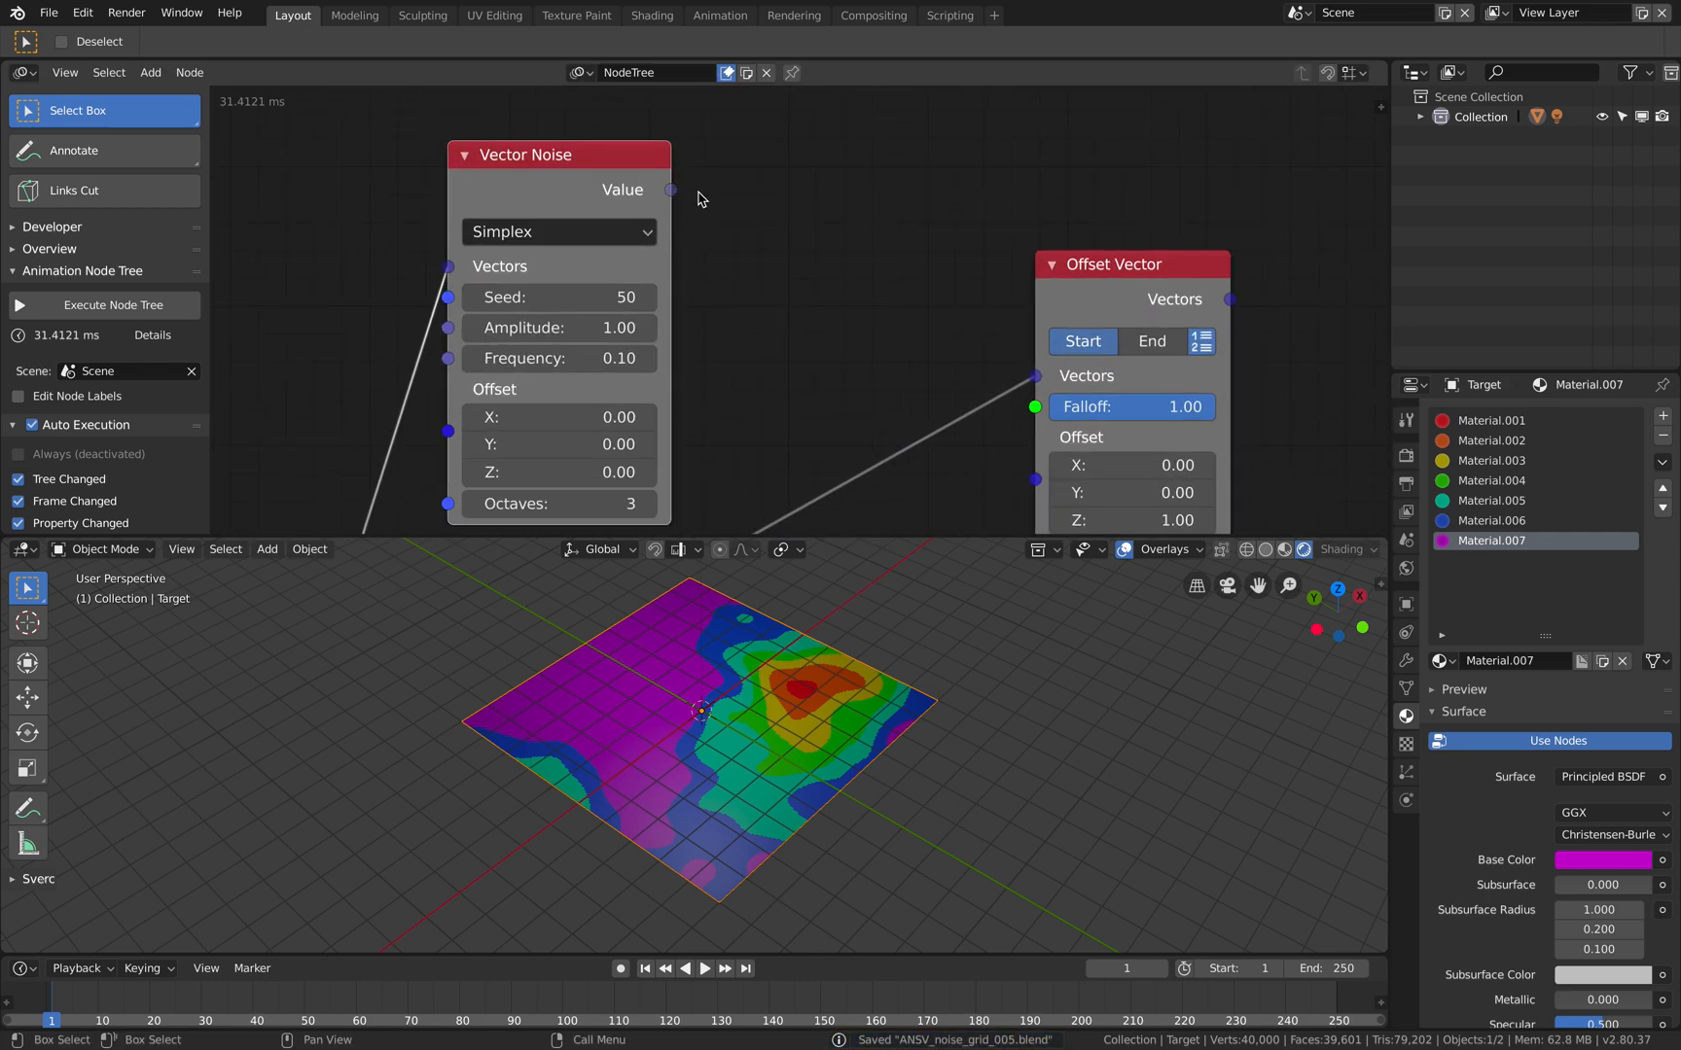
{"action": "type", "text": "comb"}
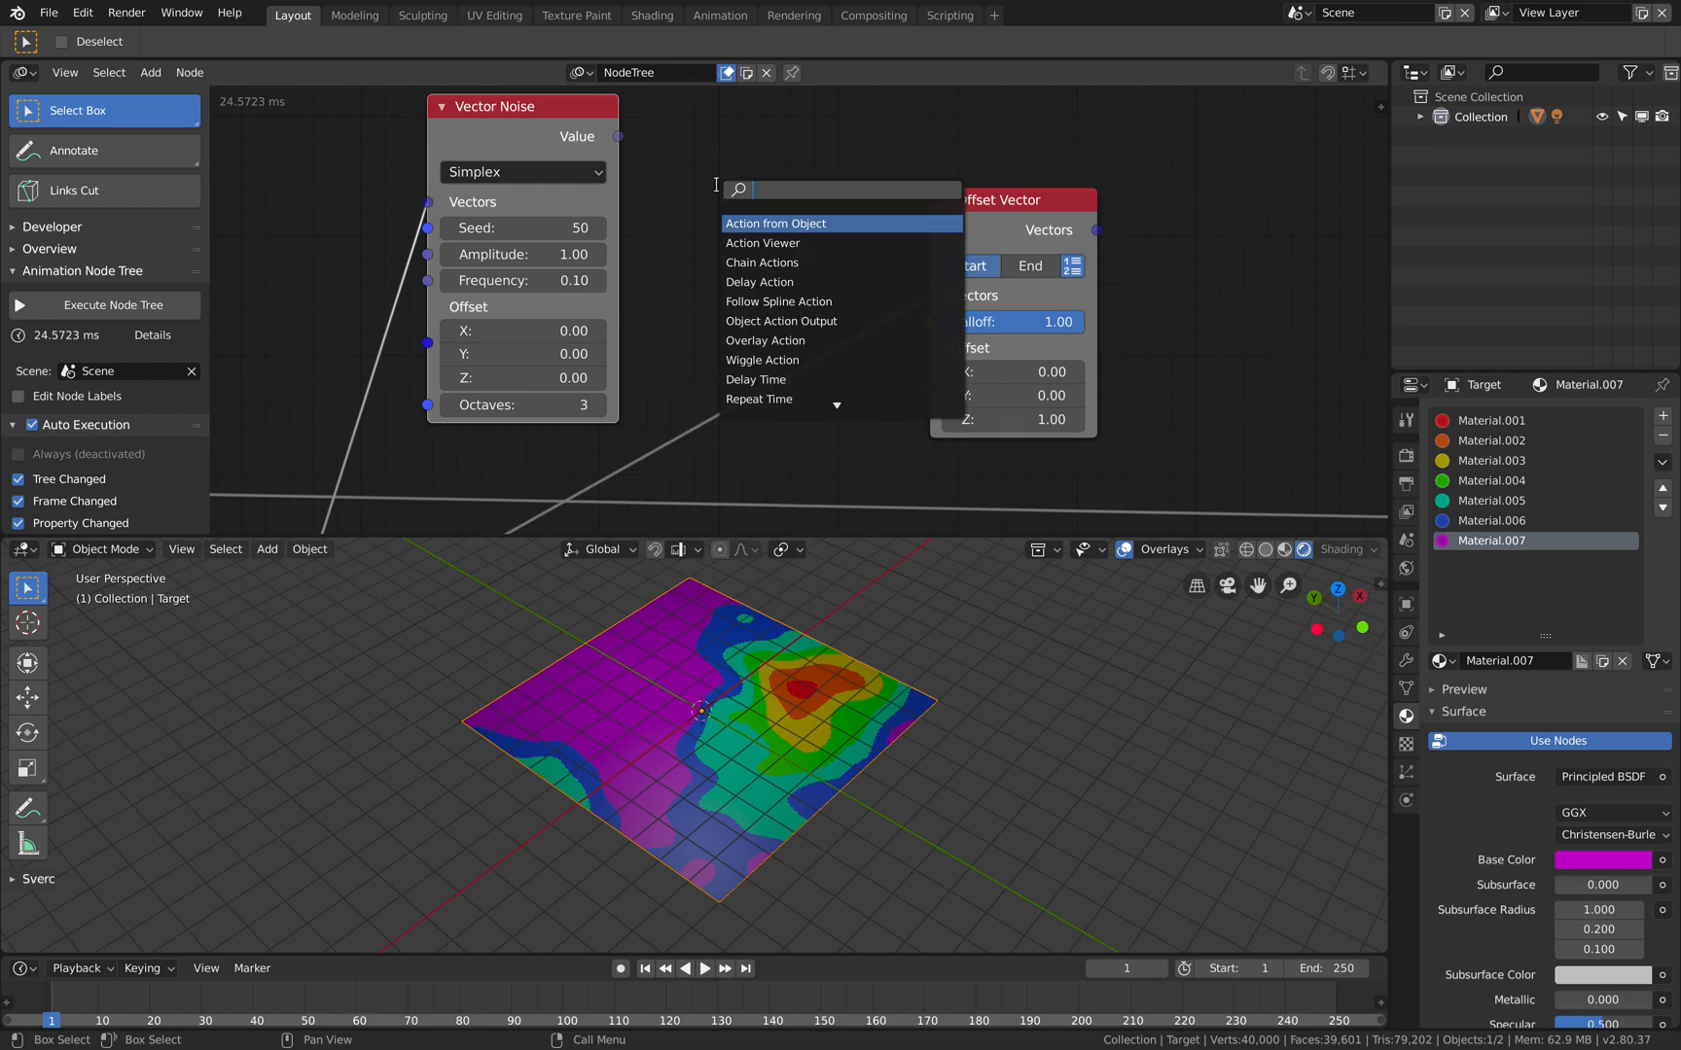
{"action": "type", "text": "combinv"}
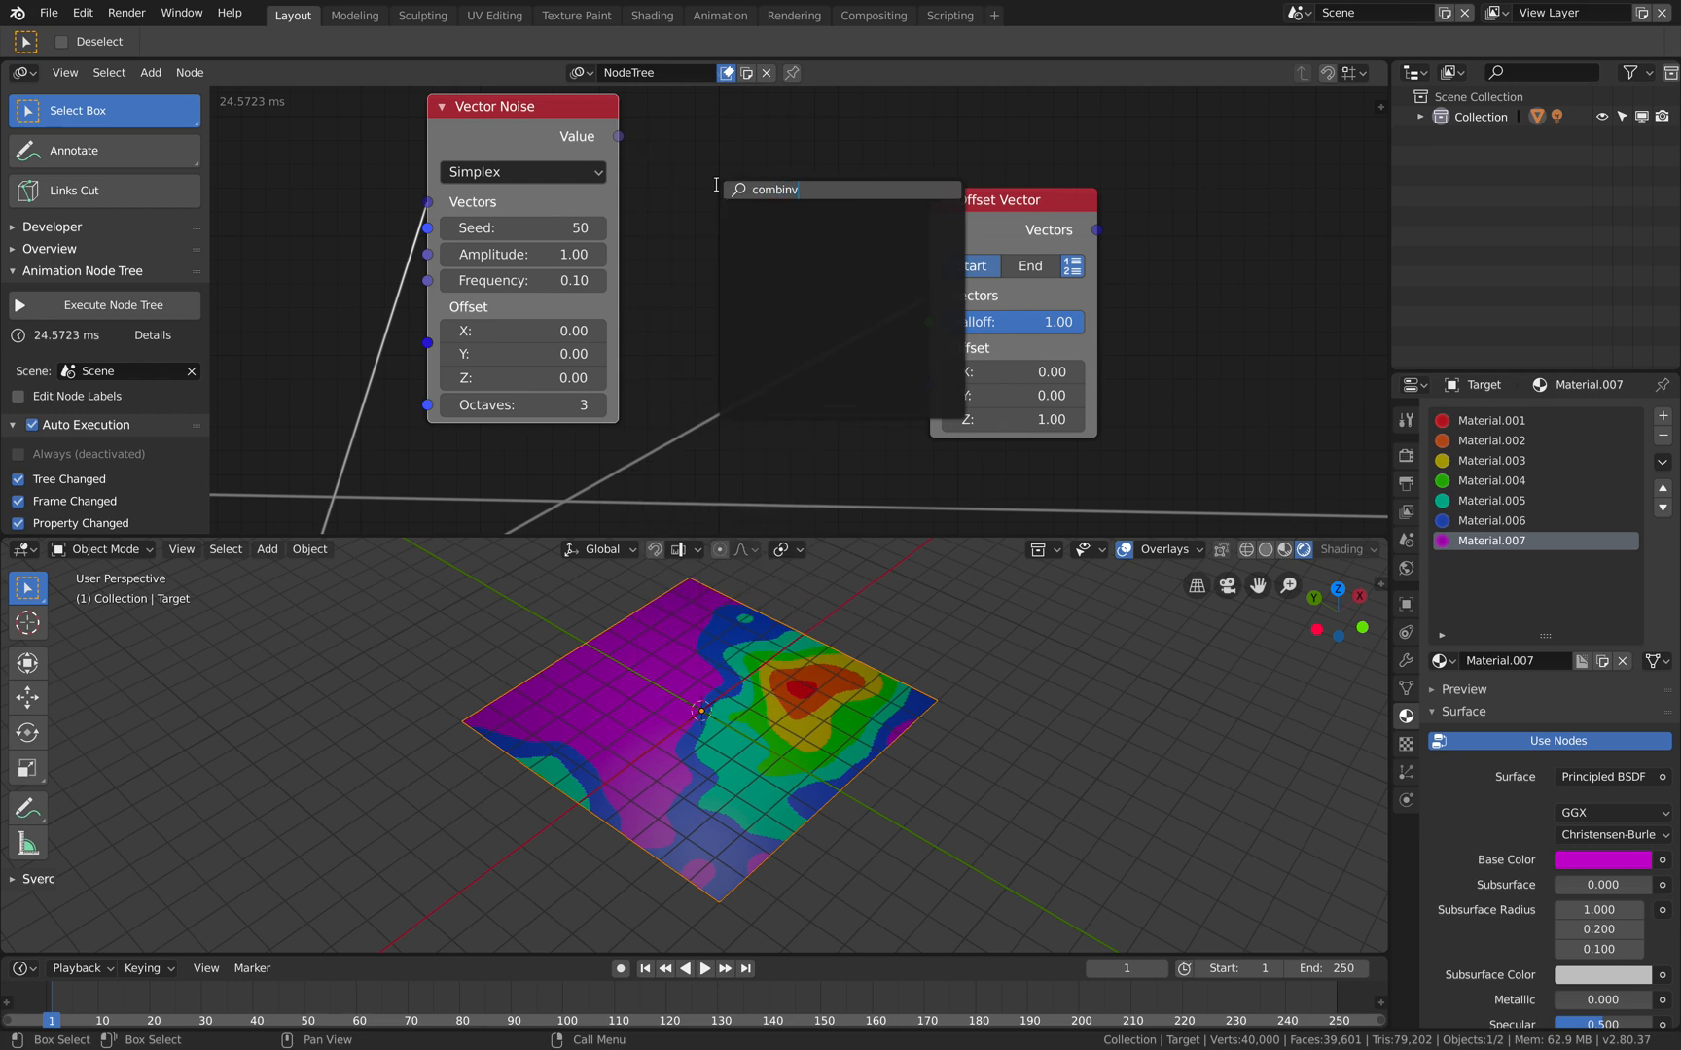
{"action": "left_click", "coordinate": [772, 191]}
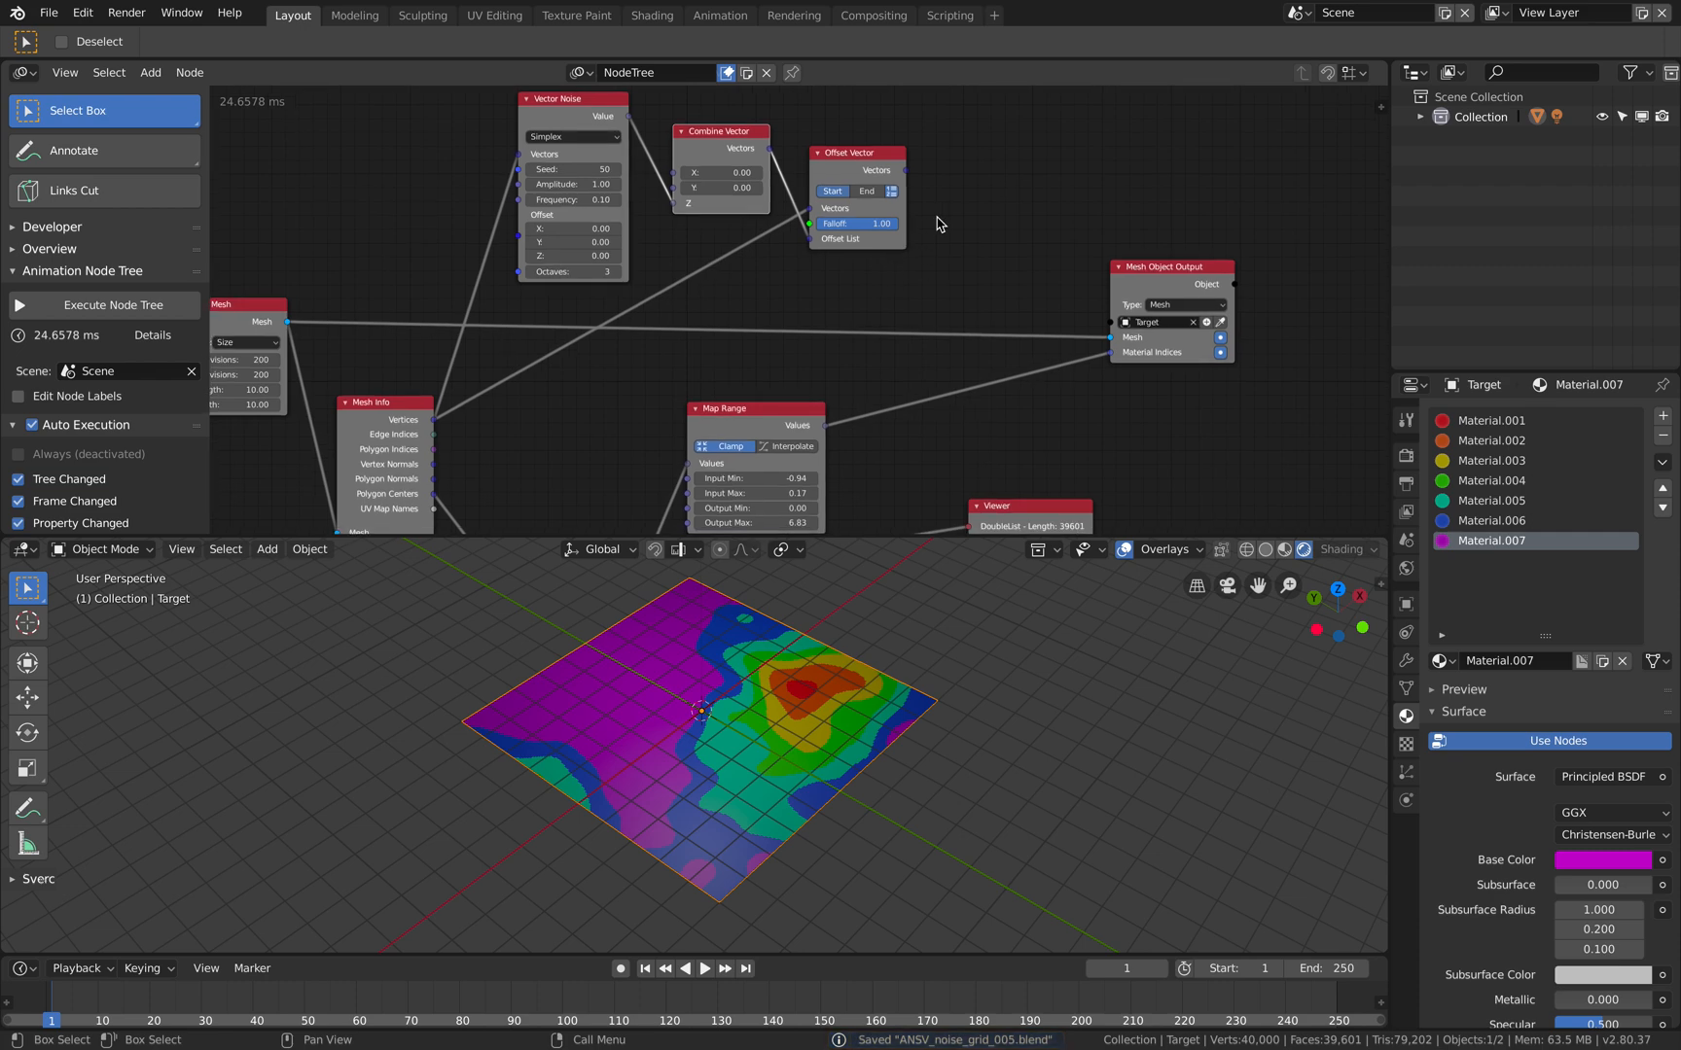
{"action": "left_click_drag", "start_coordinate": [906, 171], "coordinate": [1017, 300]}
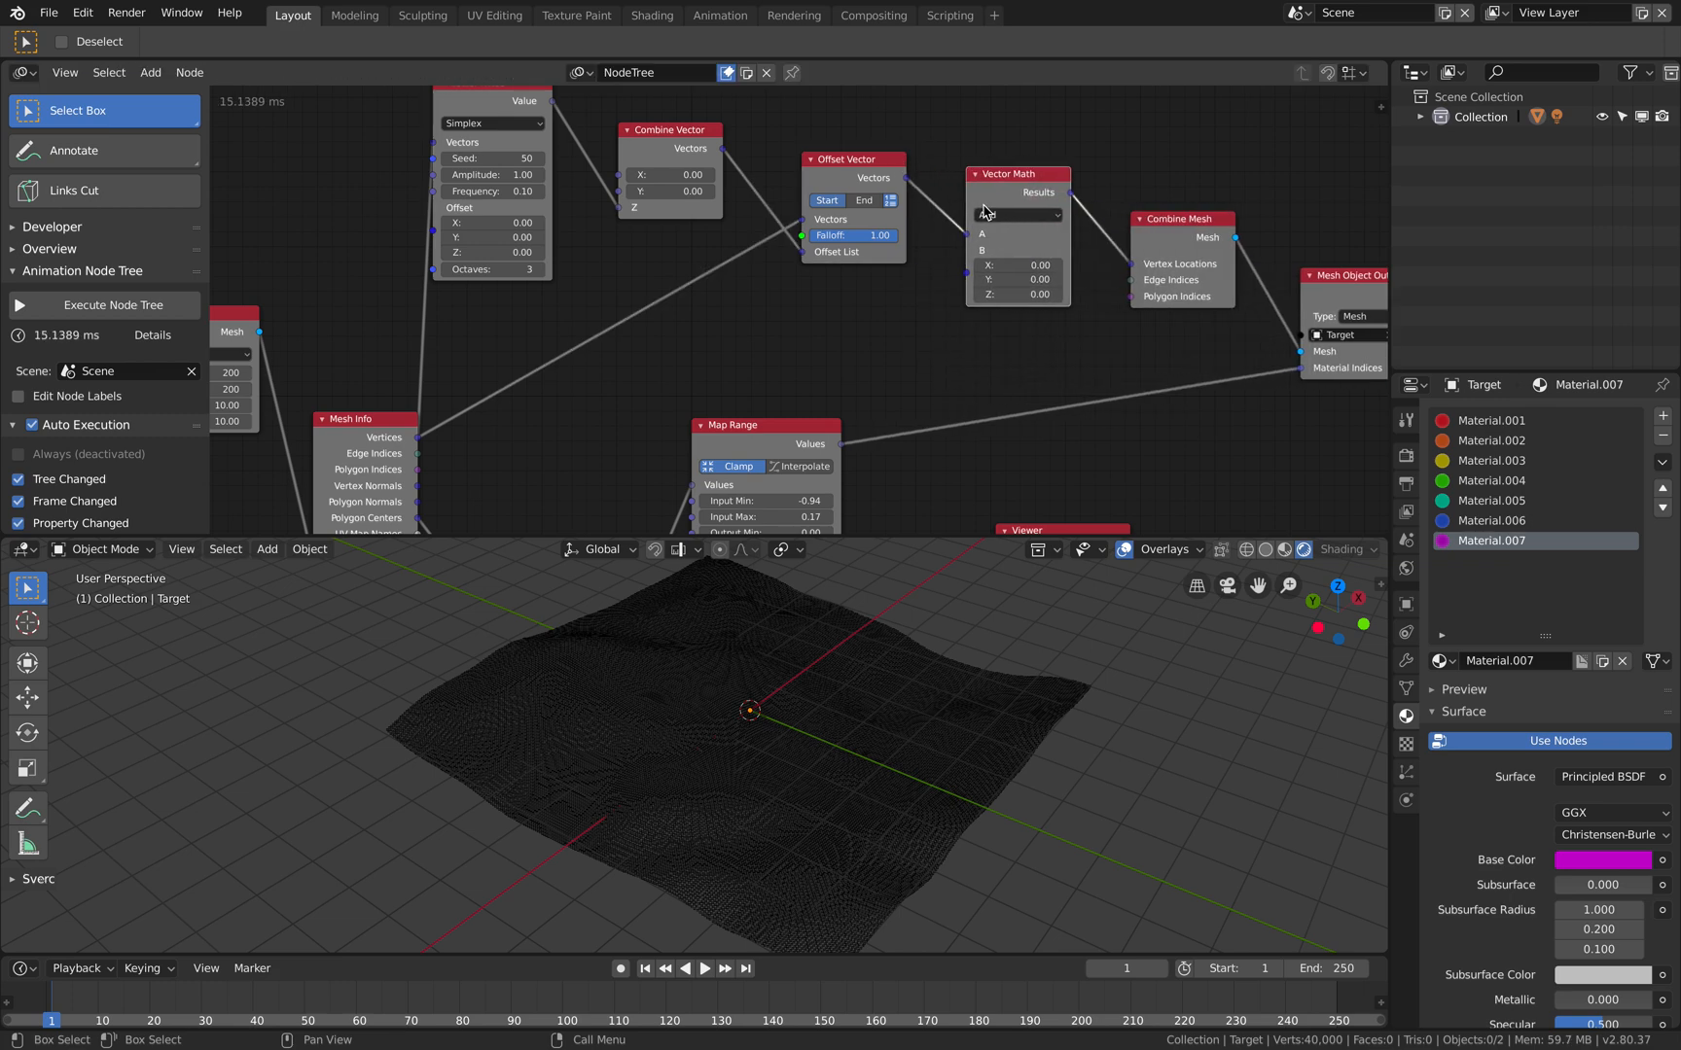
Set the vertical displacement scale to 1.86.
{"action": "left_click", "coordinate": [1016, 214]}
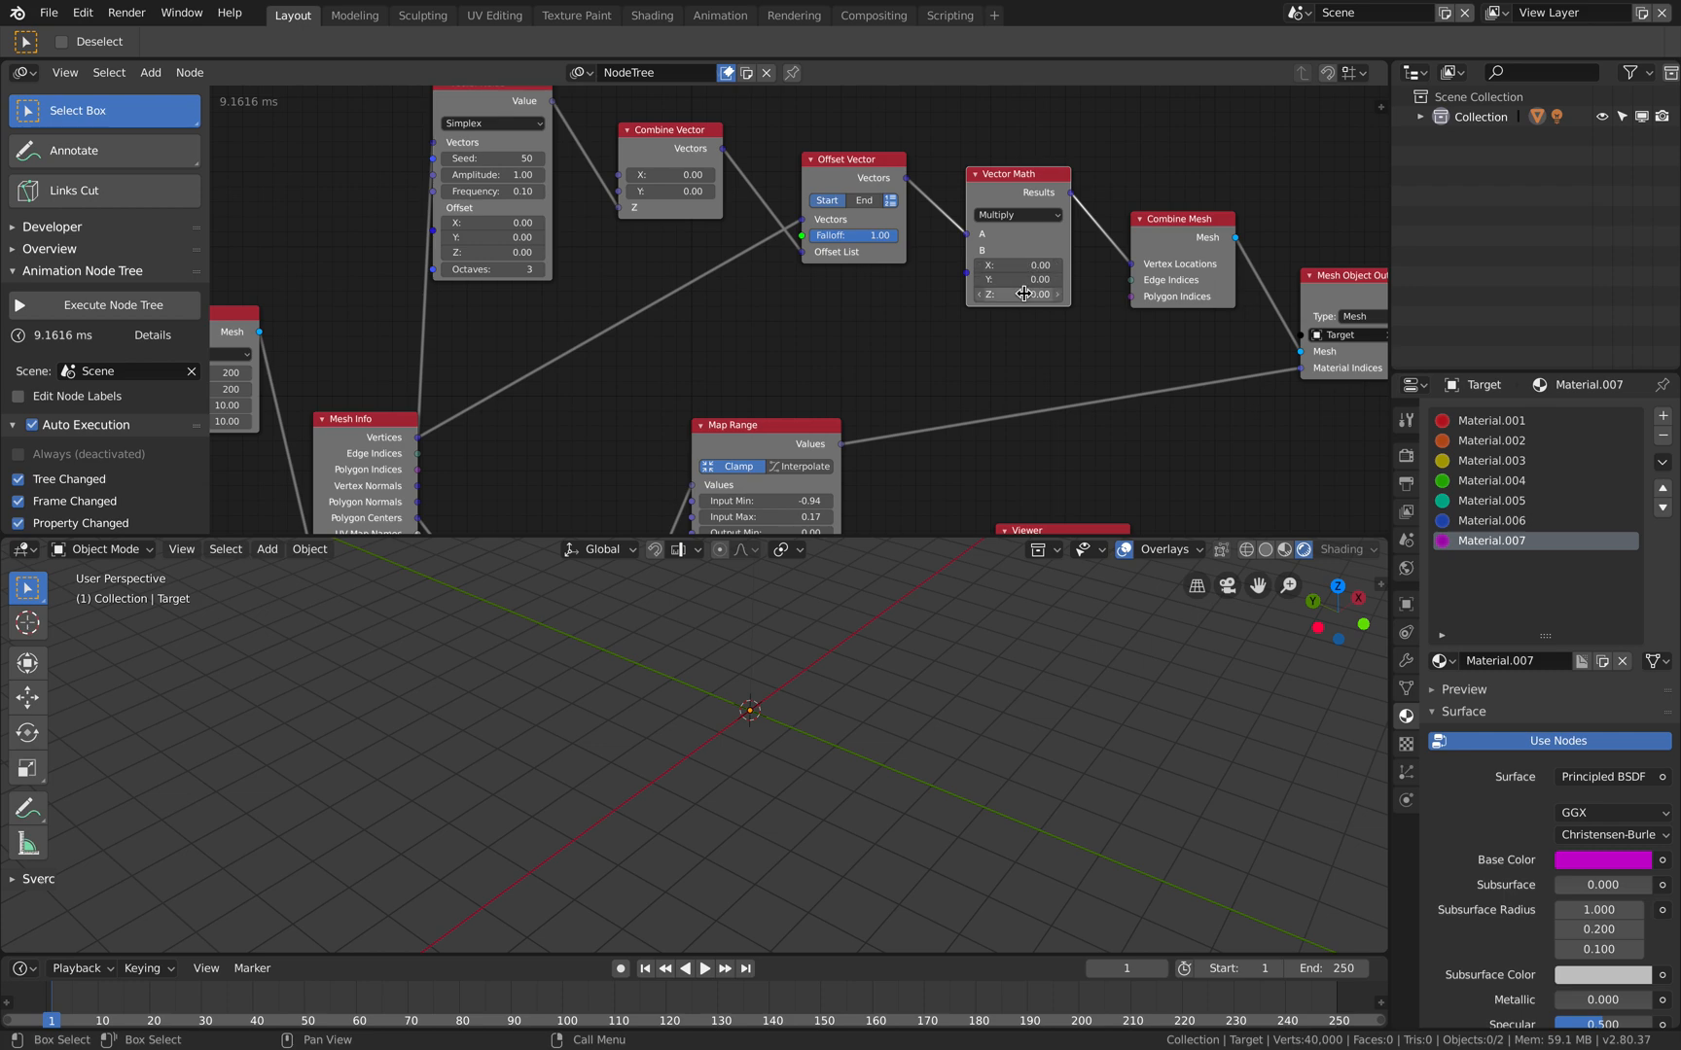
{"action": "type", "text": "1.86"}
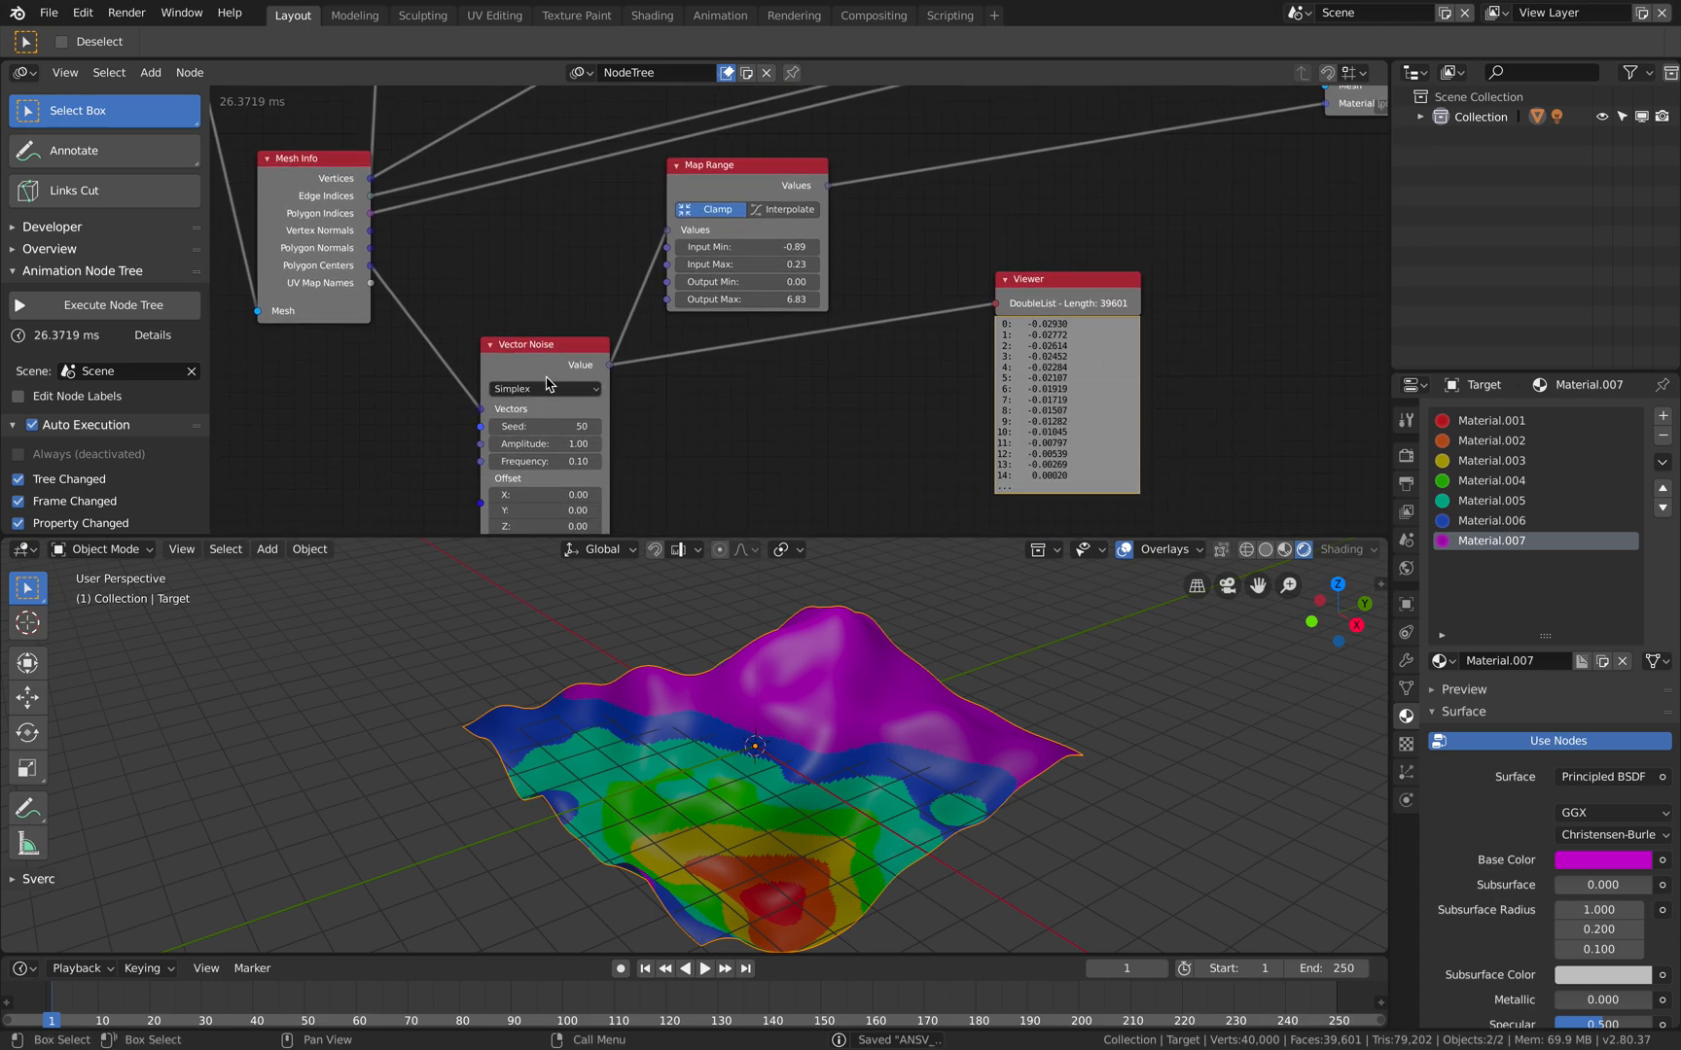
Change the colour noise seed to 92 with amplitude 1.30.
{"action": "left_click", "coordinate": [543, 426]}
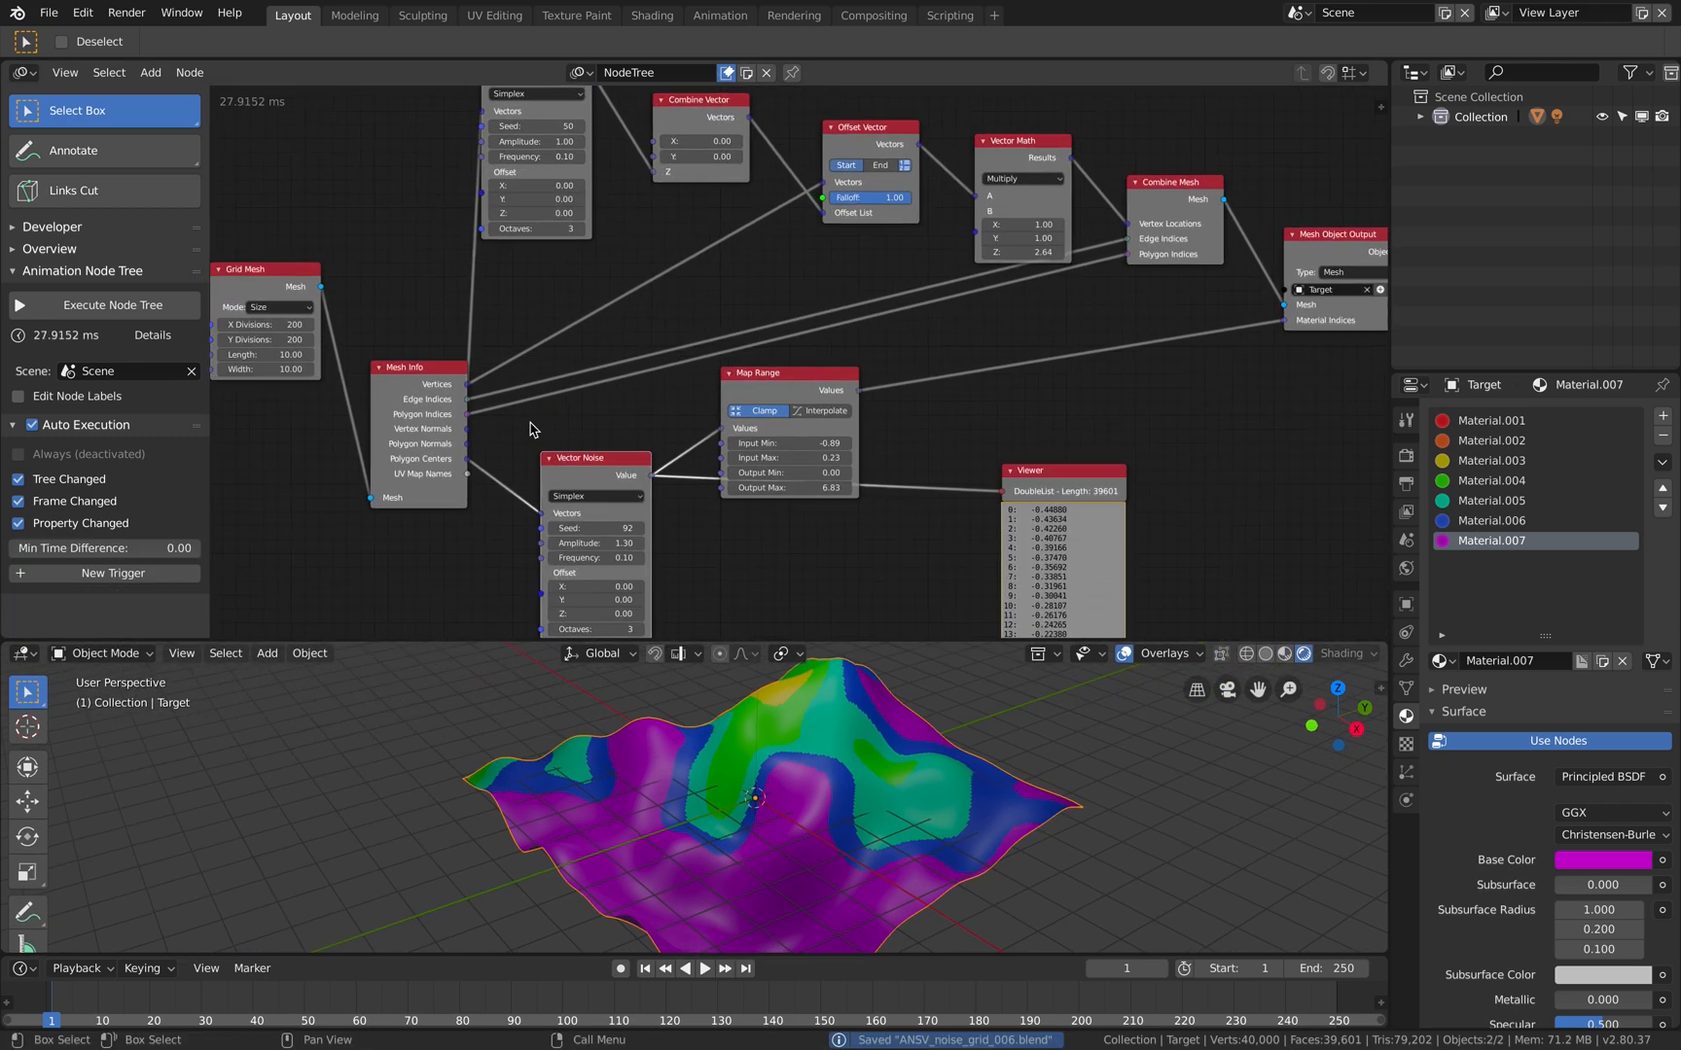
{"action": "scroll", "scroll_direction": "down", "scroll_amount": 3}
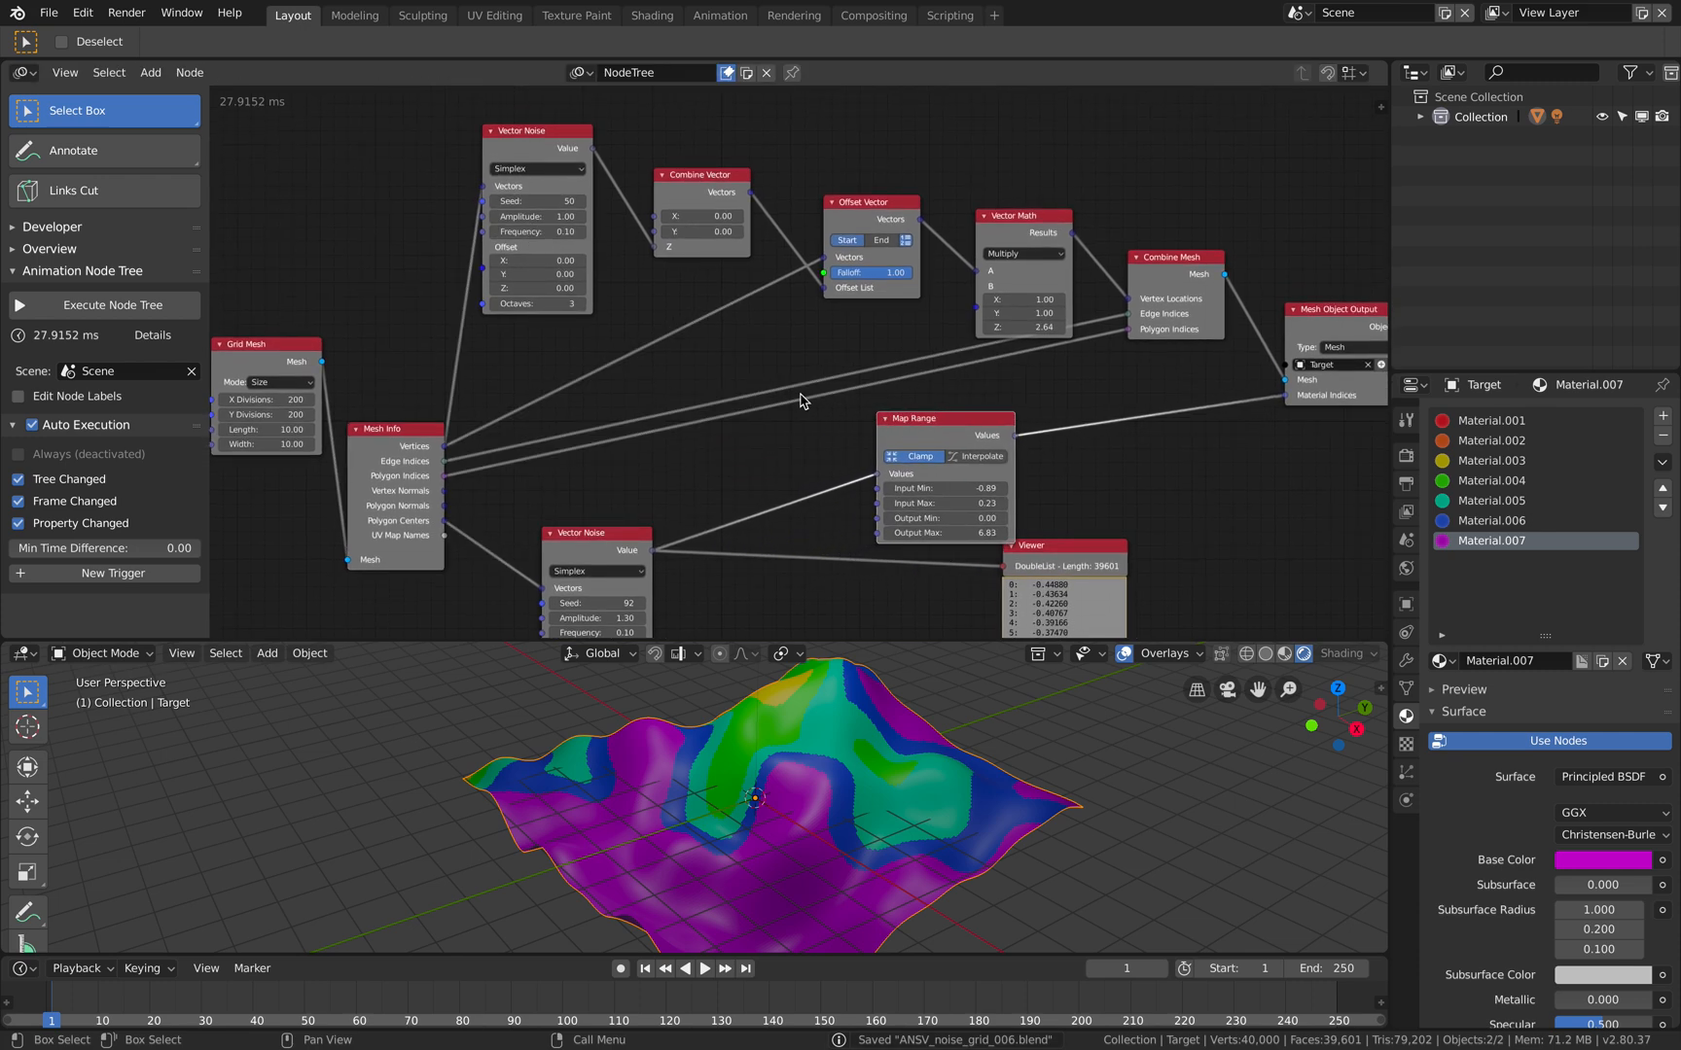
{"action": "mouse_move", "coordinate": [786, 387]}
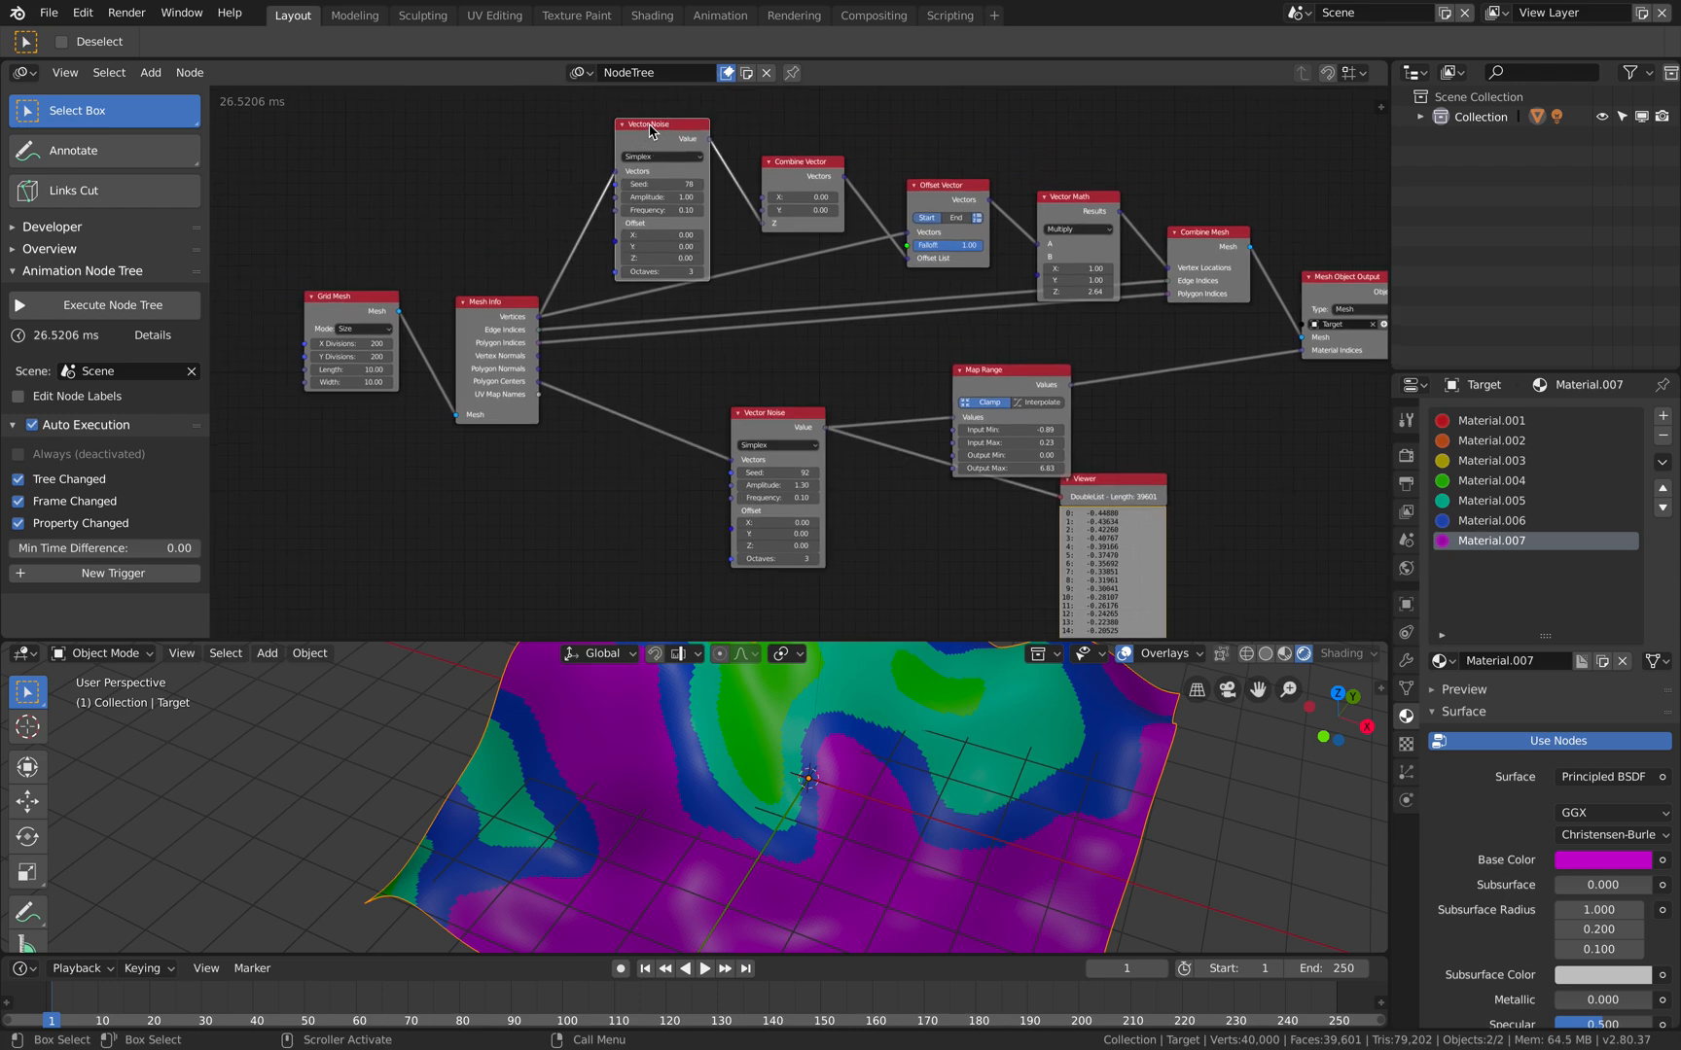
Add an Integer Input node and connect it to both Vector Noise seed sockets.
{"action": "right_click", "coordinate": [646, 142]}
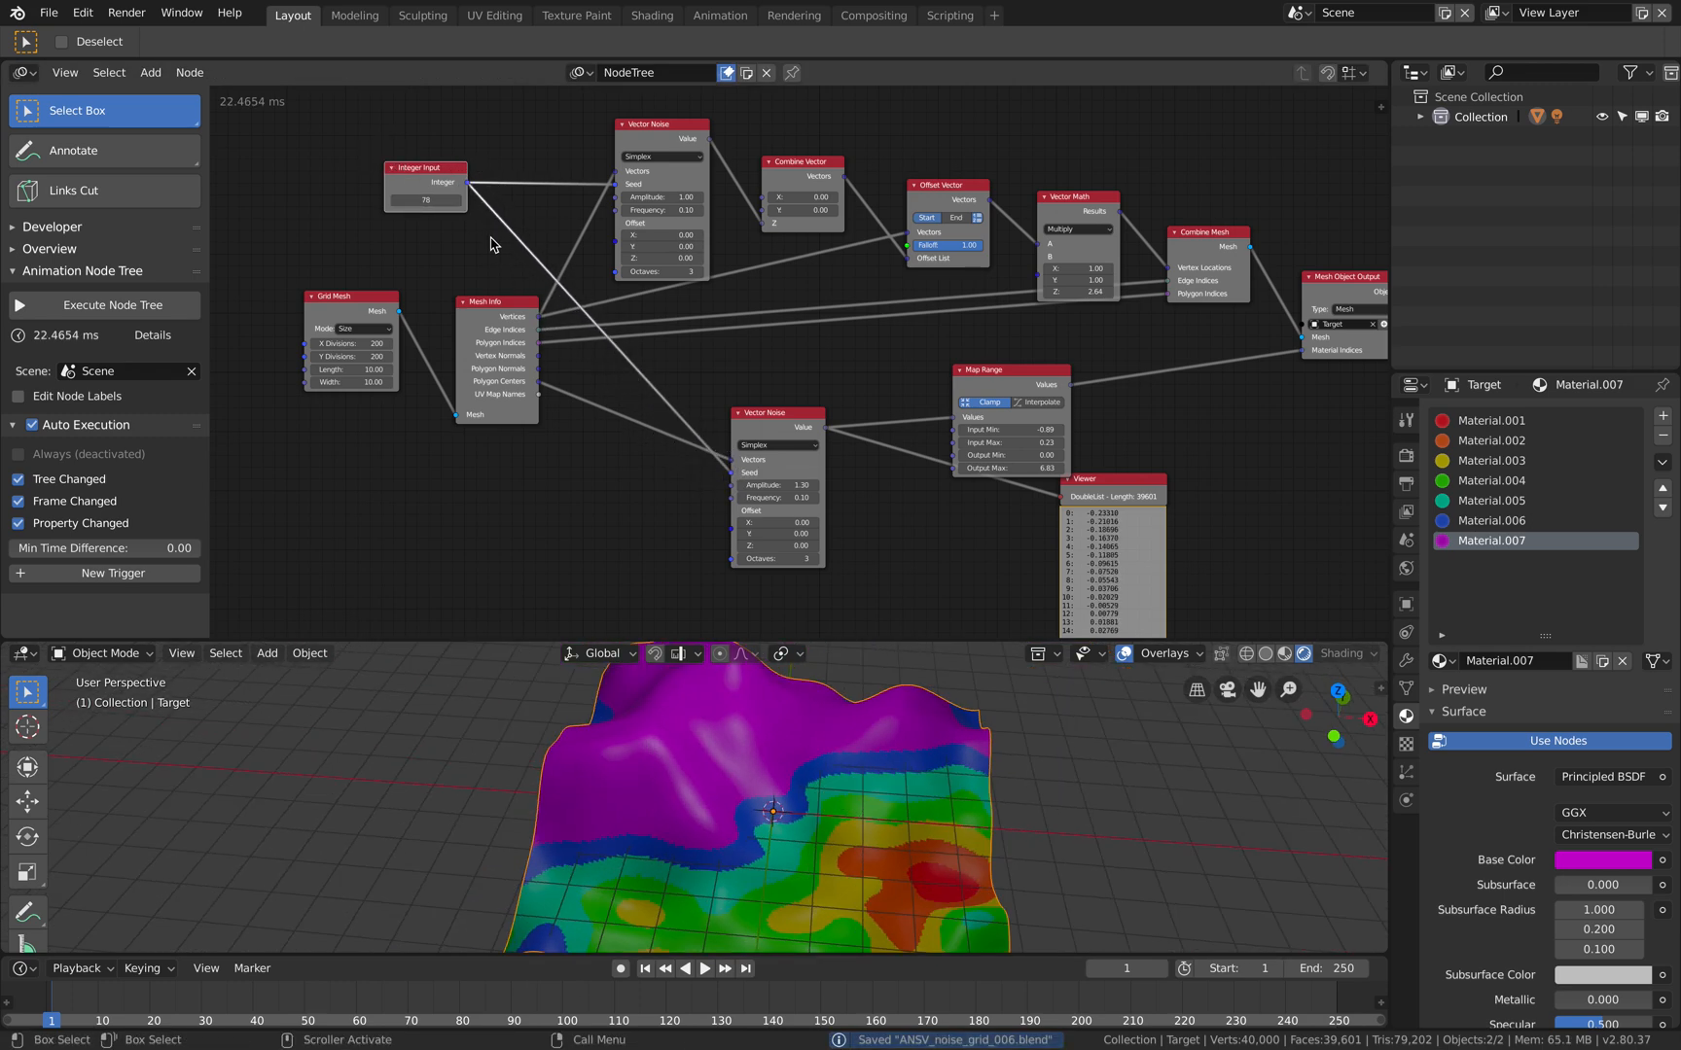
{"action": "left_click_drag", "start_coordinate": [426, 200], "coordinate": [440, 201]}
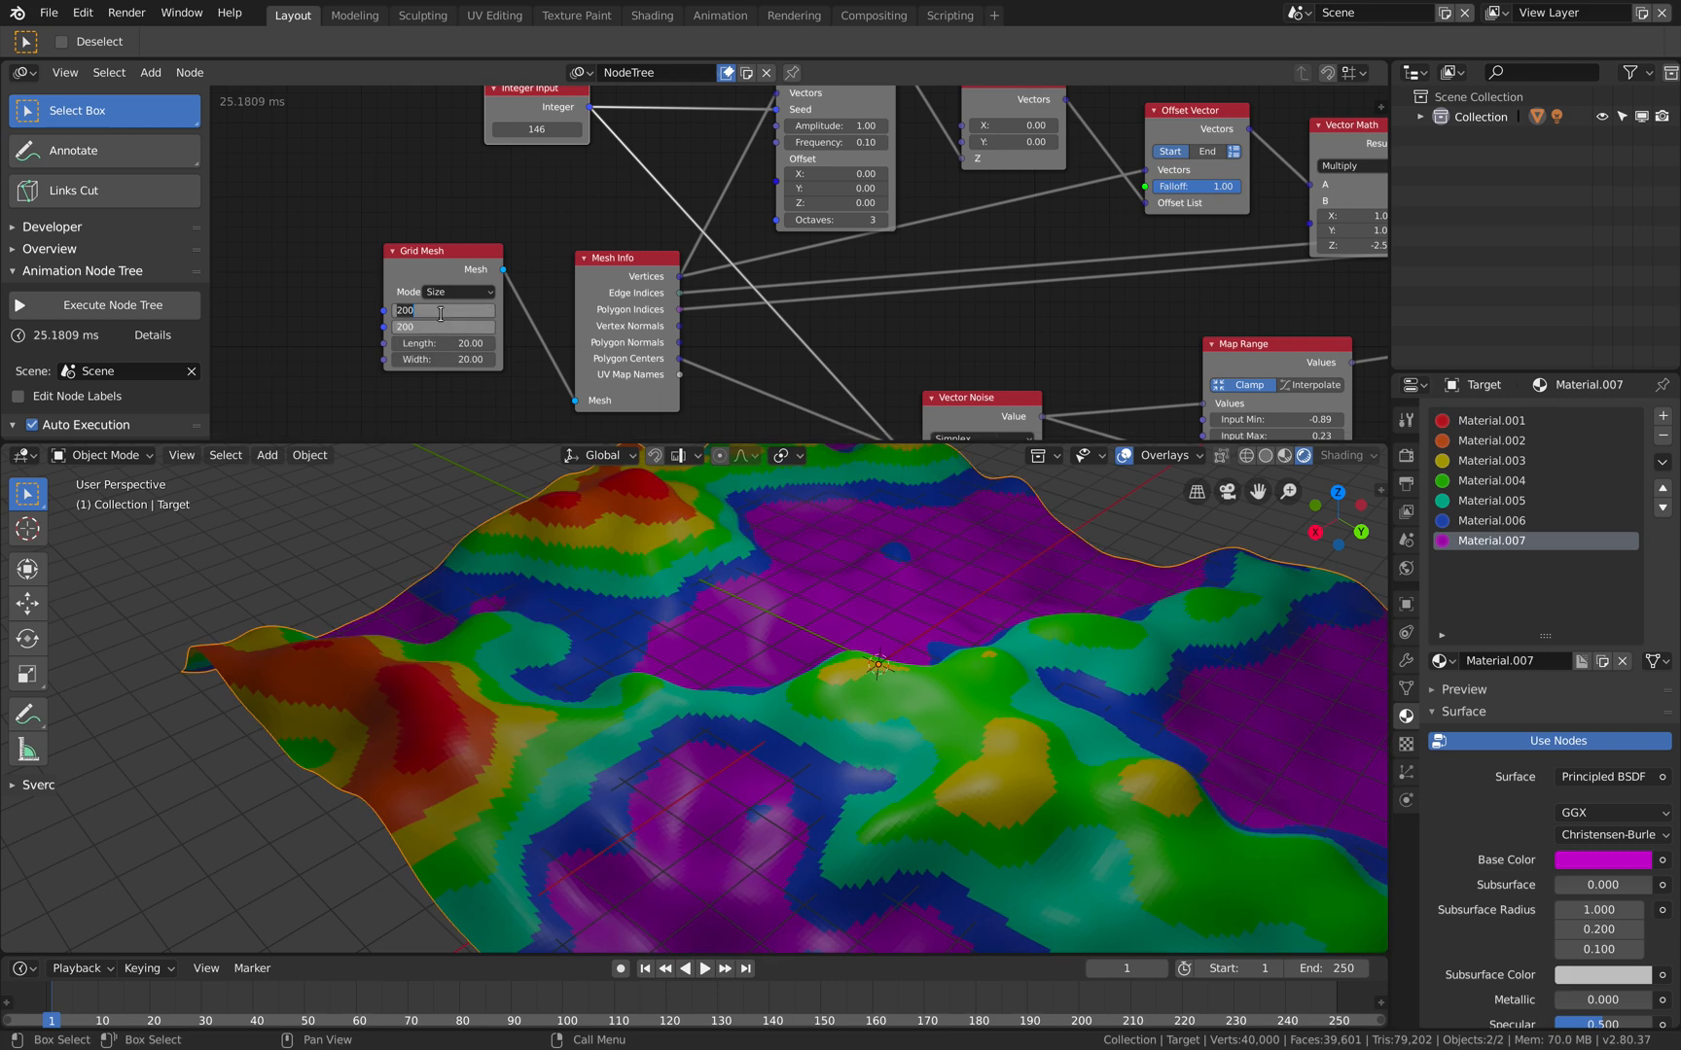
Enter a new shared seed value in the Integer Input node.
{"action": "type", "text": "1000"}
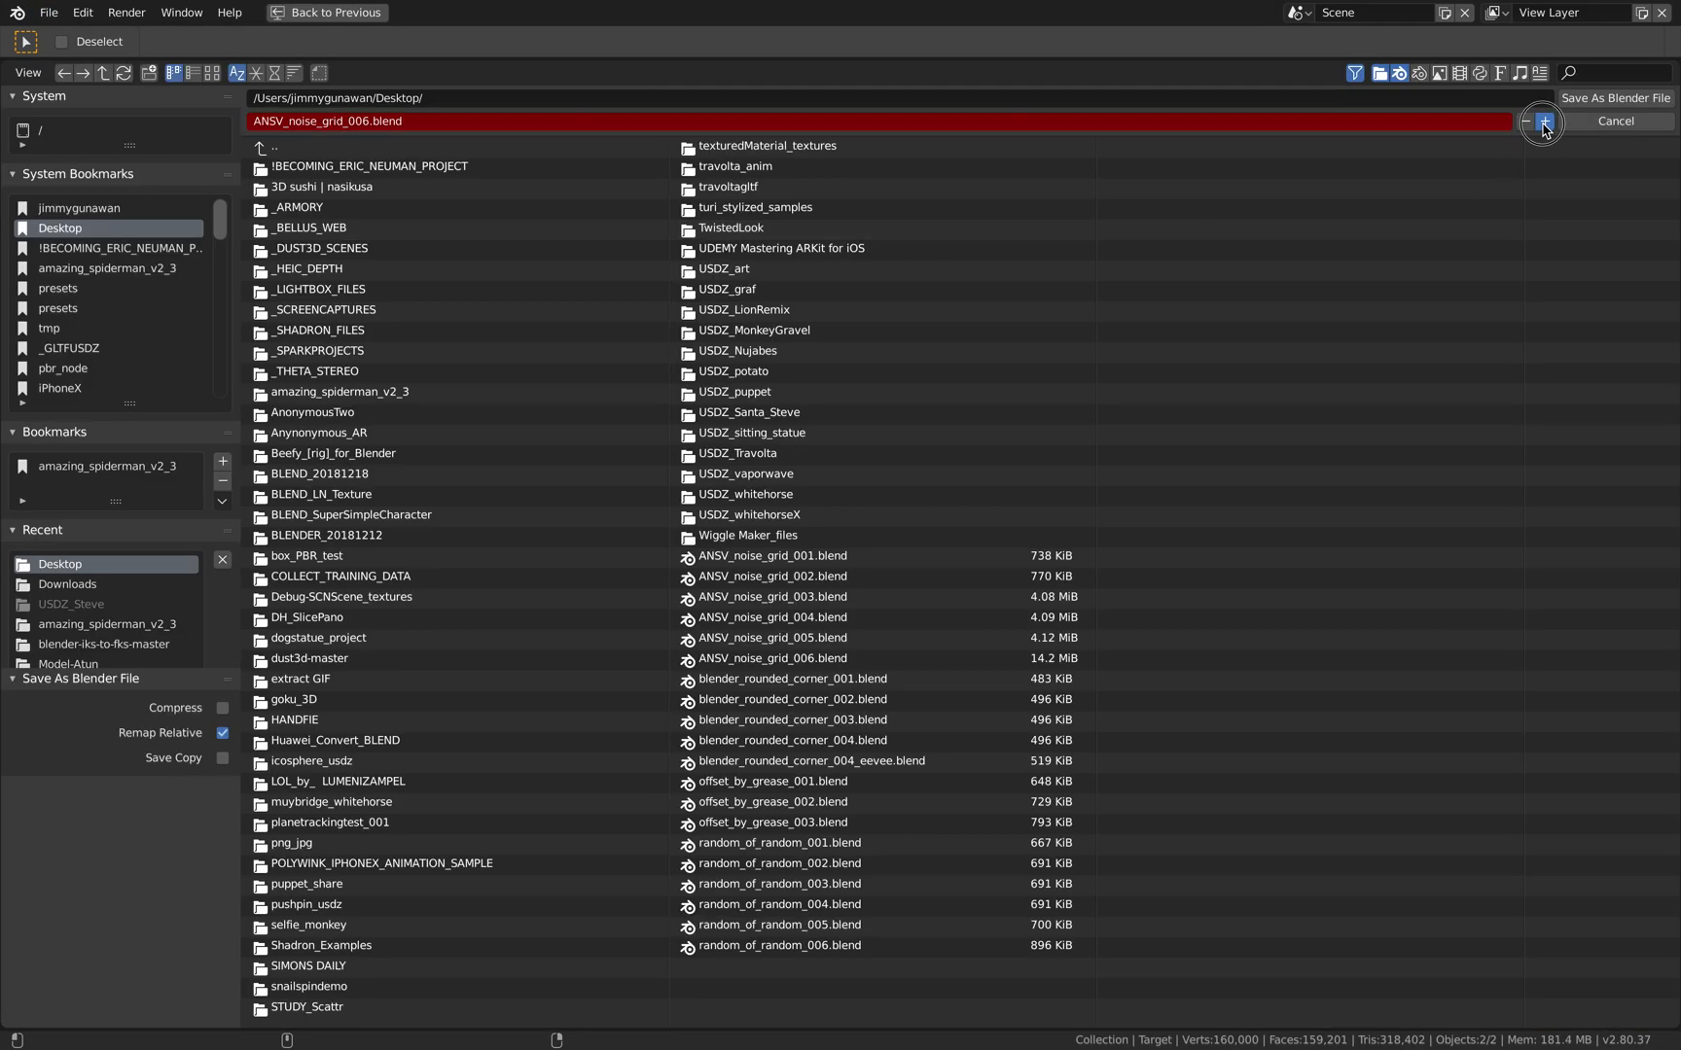
Bump the file name to ANSV_noise_grid_007.blend in the Save As dialog.
{"action": "left_click", "coordinate": [1541, 121]}
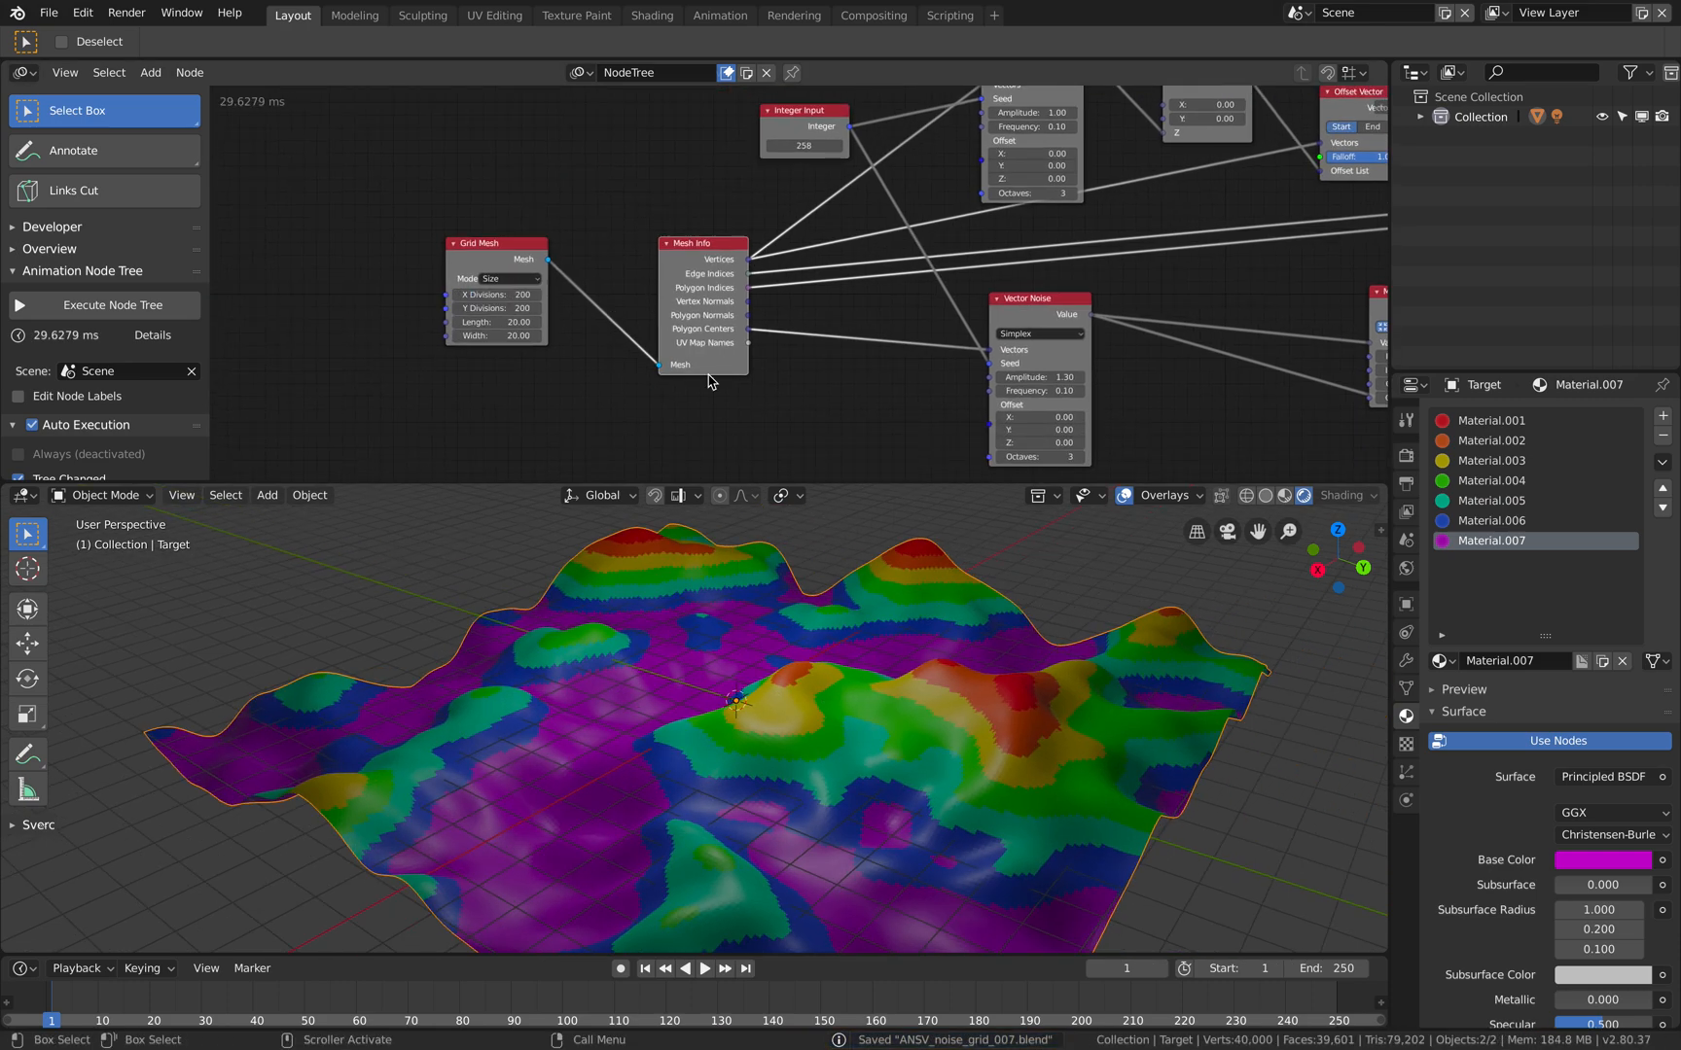
Save an incremented copy as version 008 and split the node editor area in two.
{"action": "left_click", "coordinate": [49, 12]}
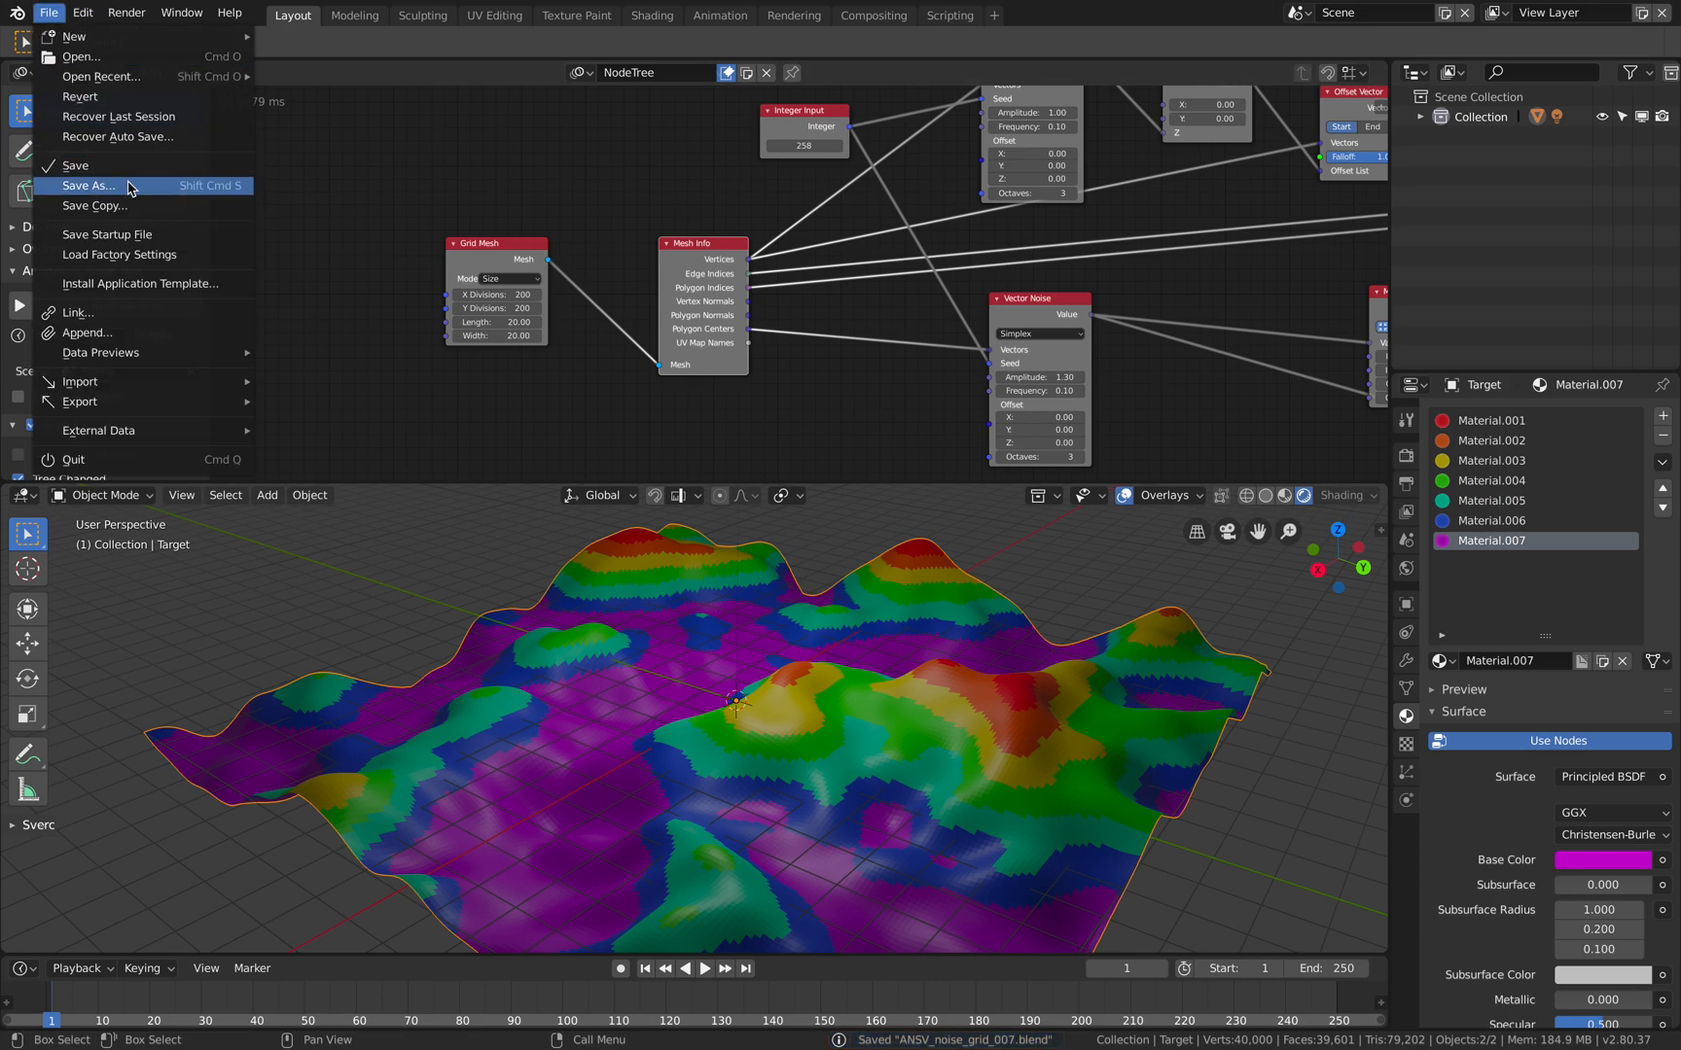
{"action": "left_click", "coordinate": [88, 185]}
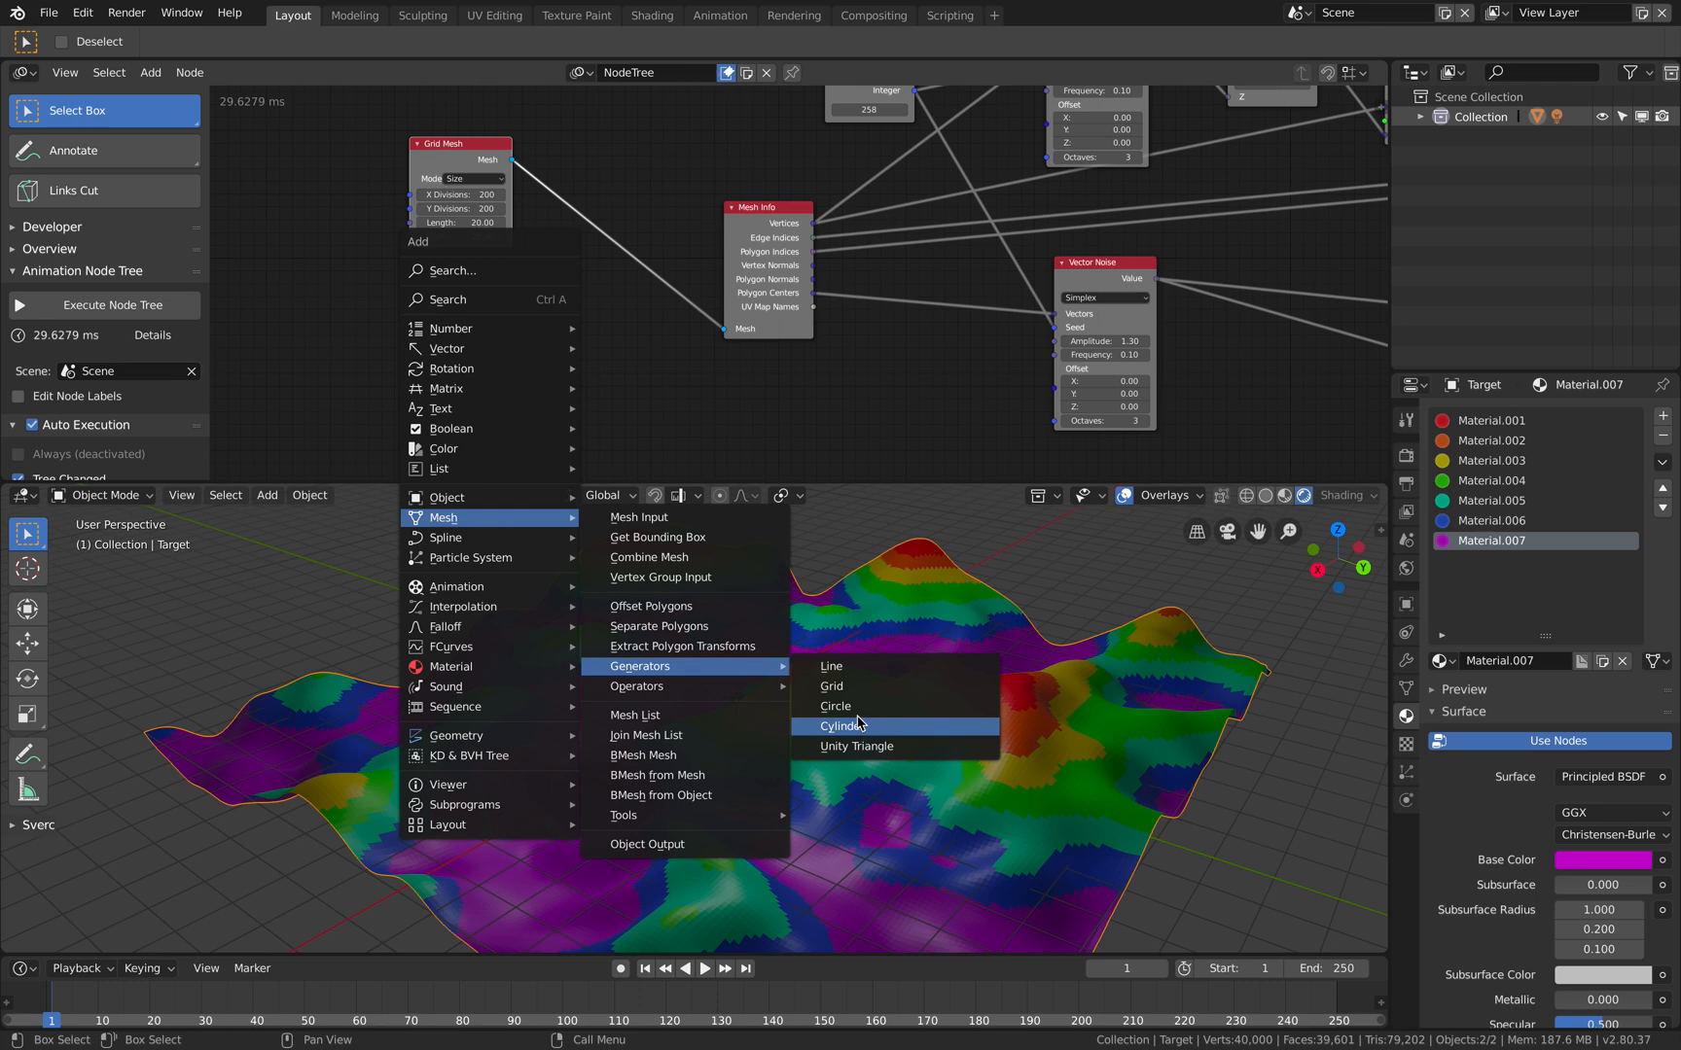
{"action": "left_click", "coordinate": [842, 726]}
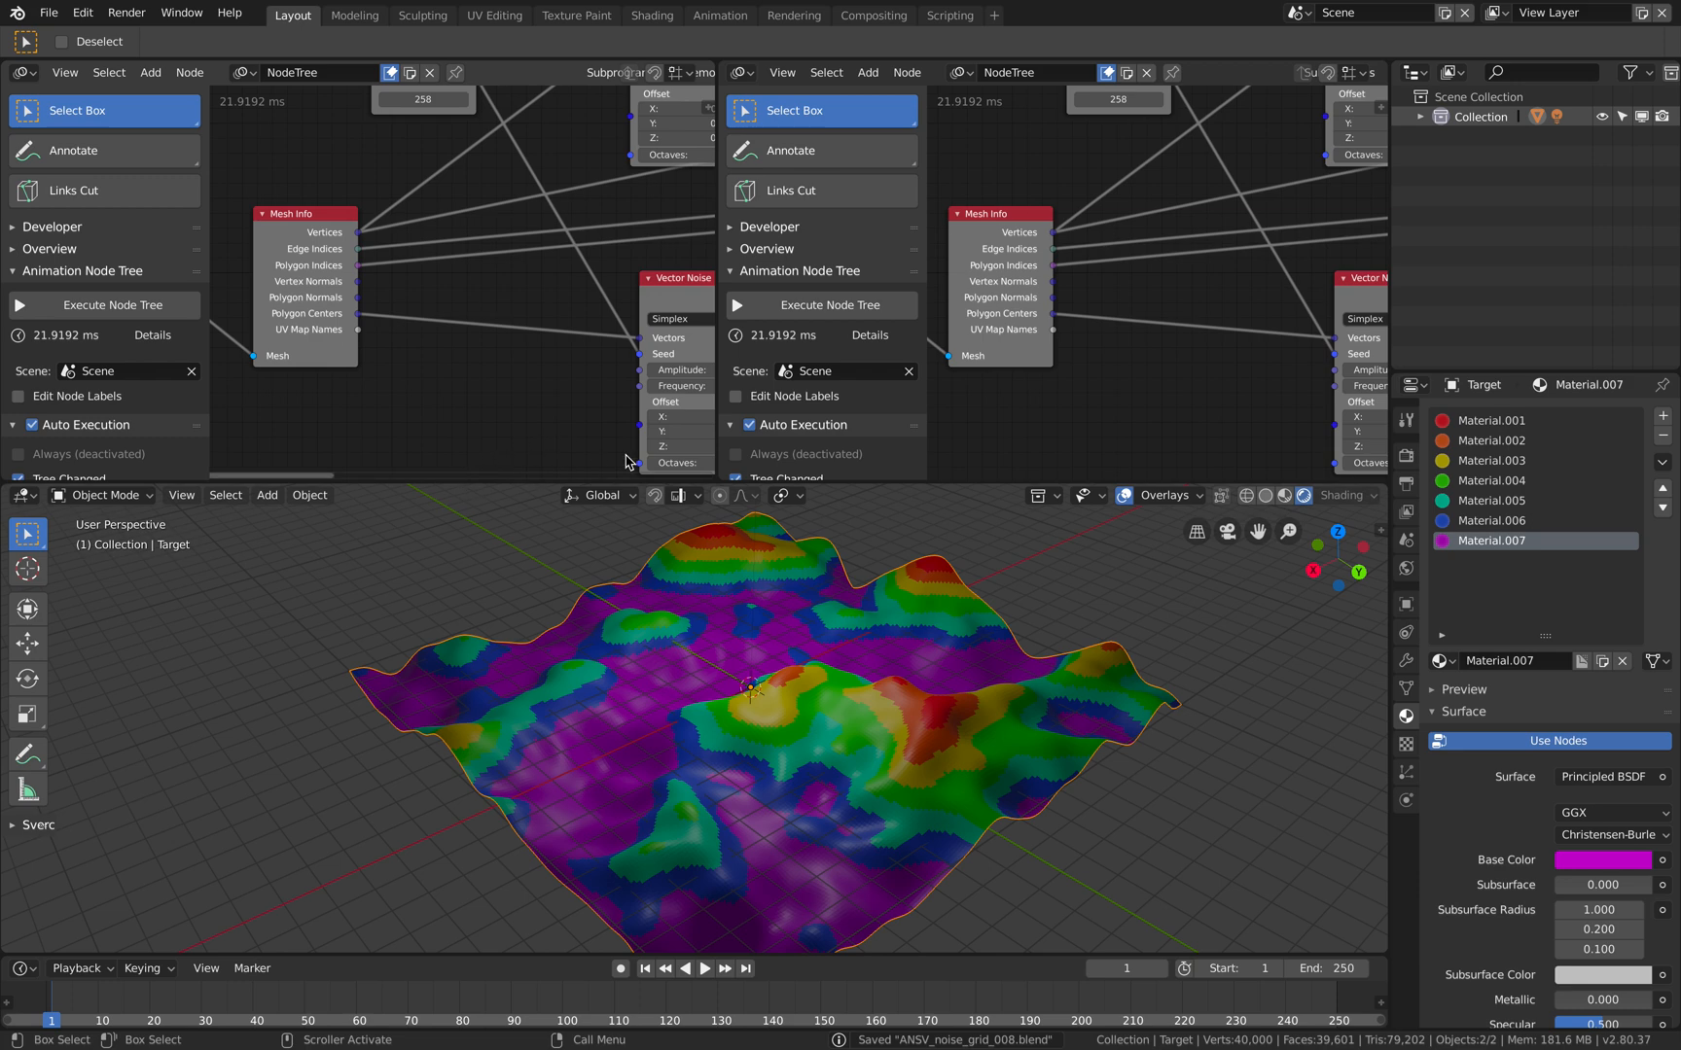
Rename the node tree to AN_Height_Viz in the header name field.
{"action": "left_click", "coordinate": [321, 71]}
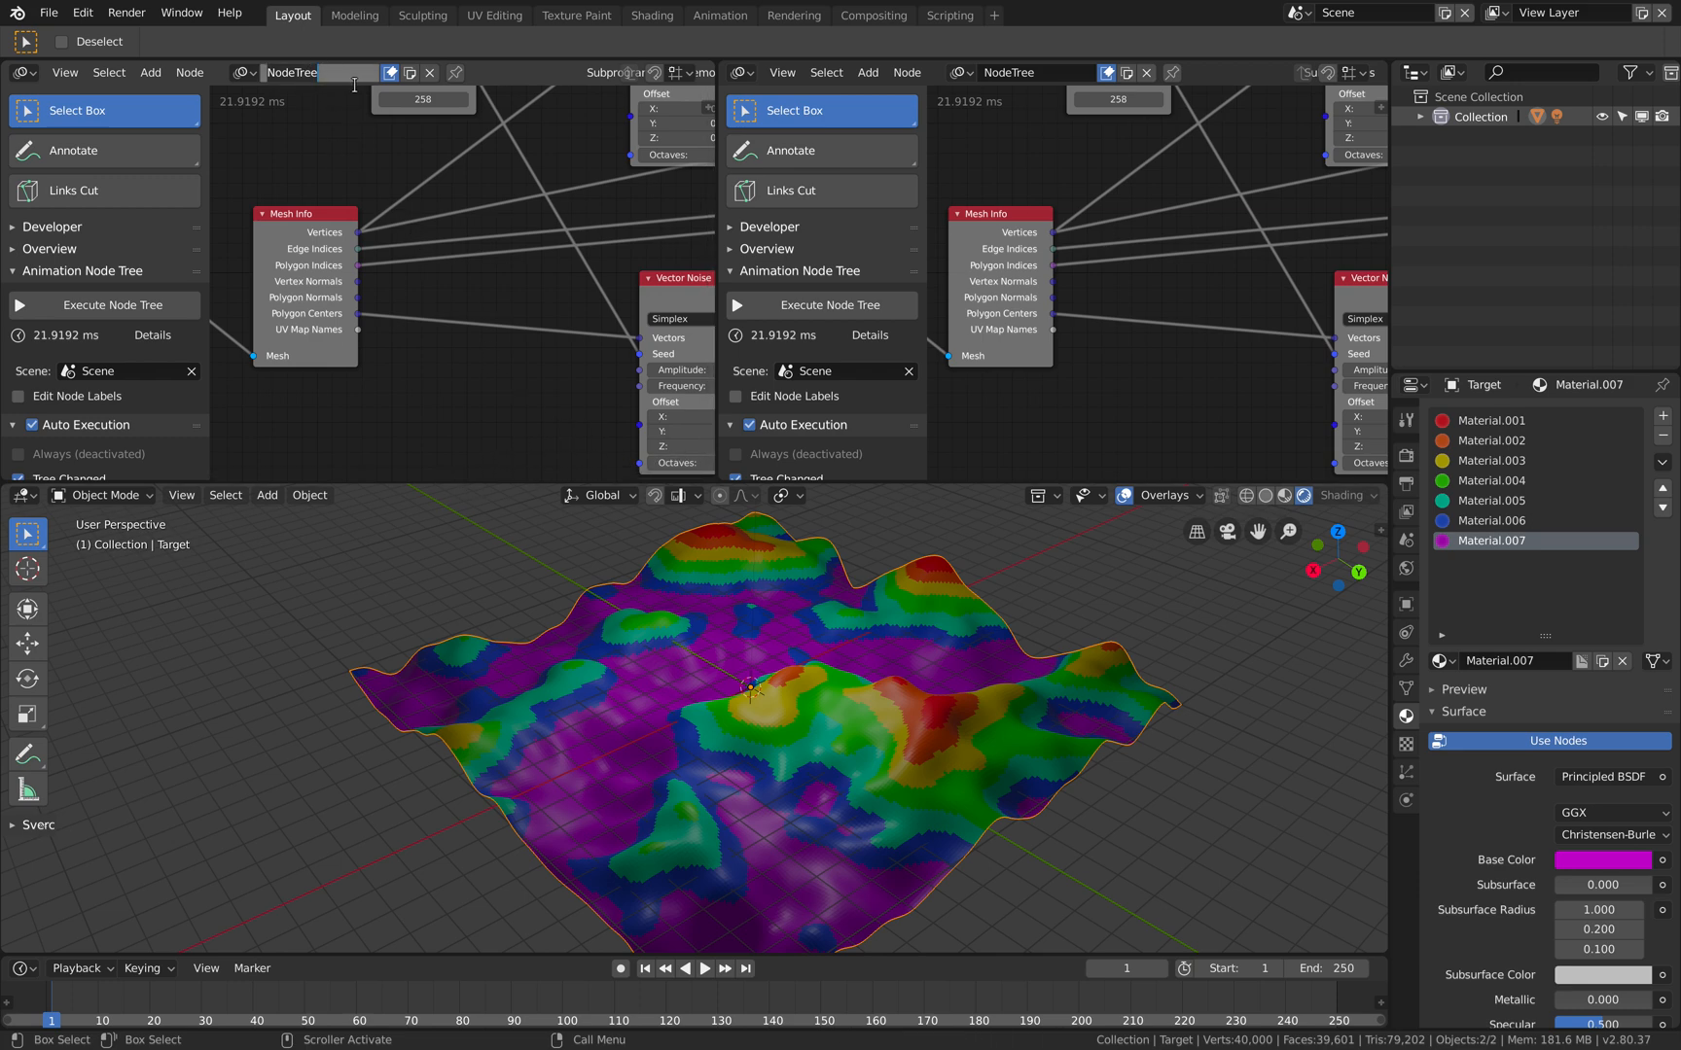
{"action": "type", "text": "AN_"}
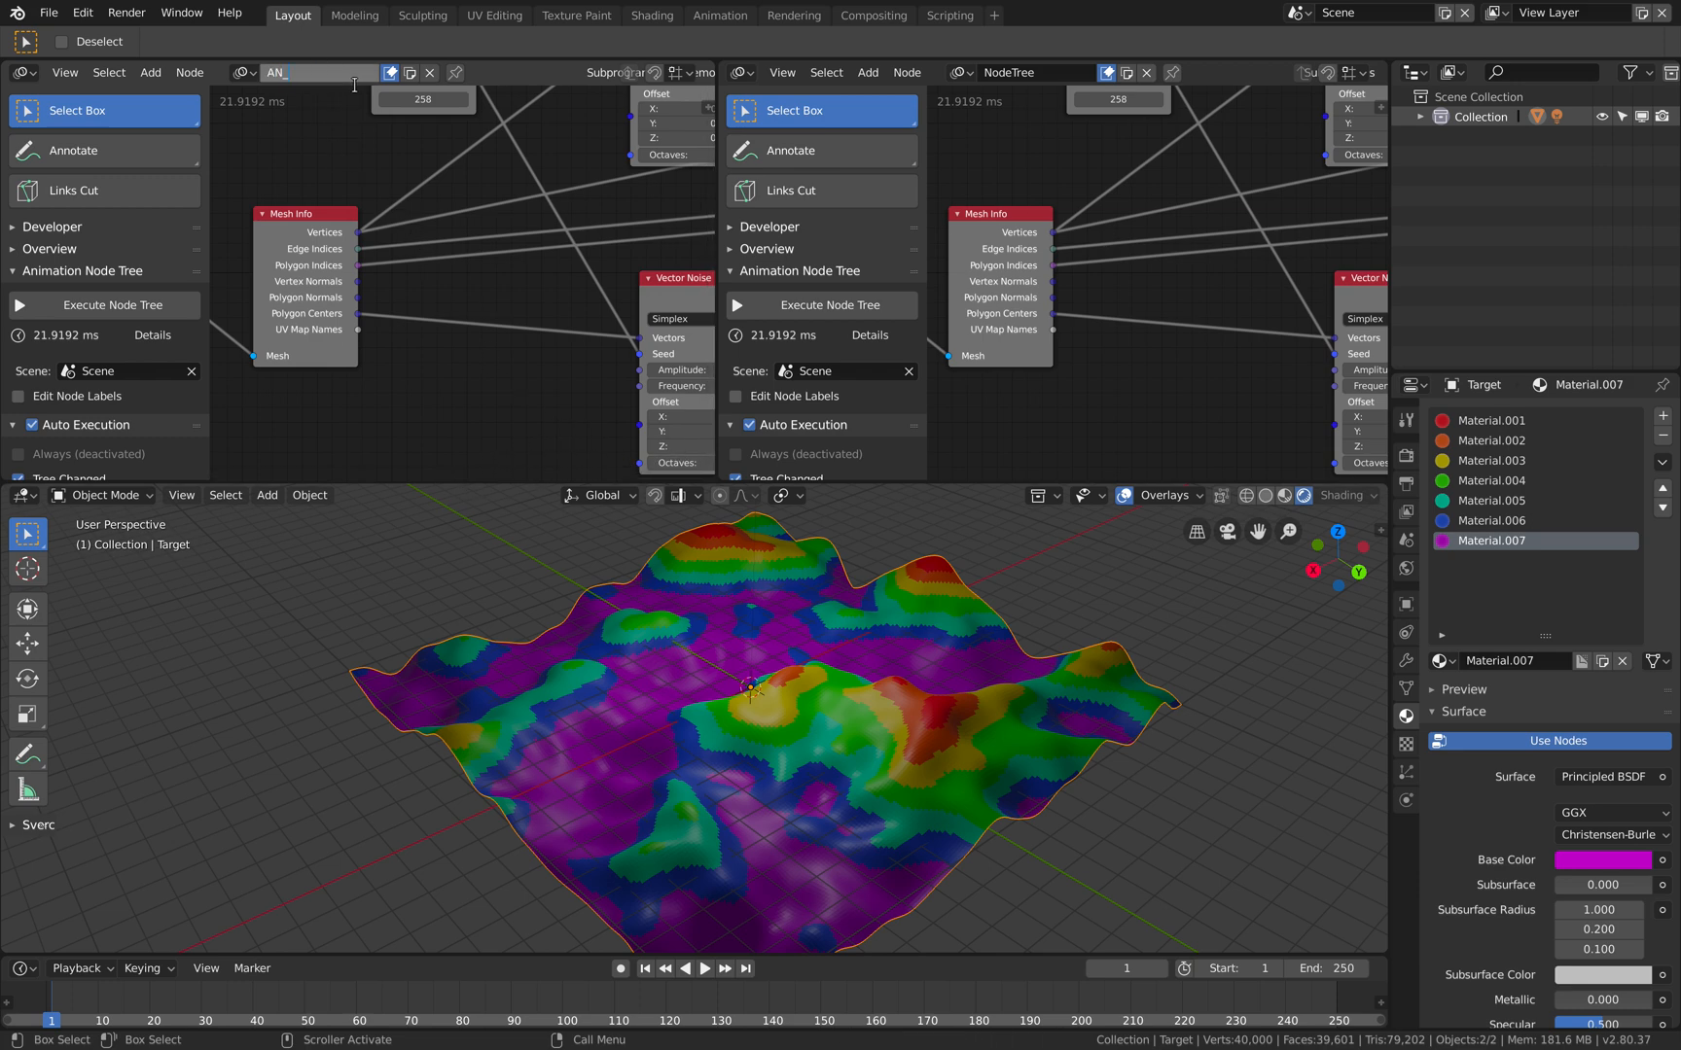
{"action": "type", "text": "Height_Viz"}
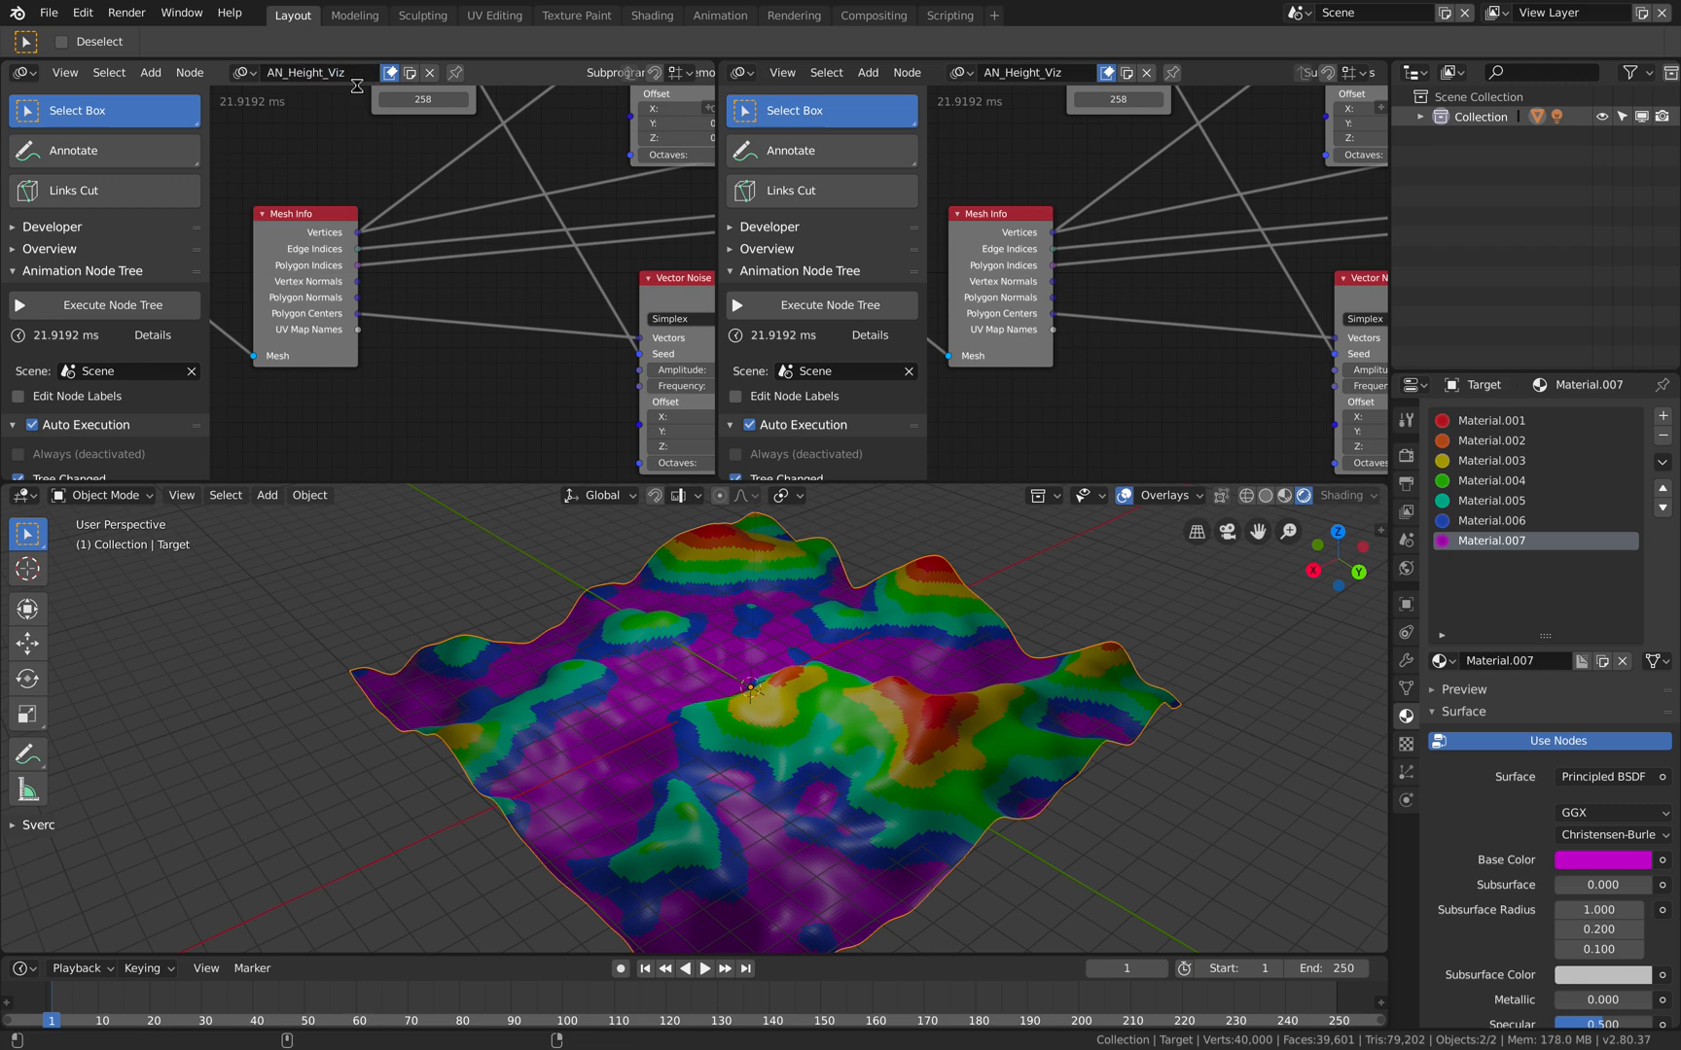
Add a Sverchok Polygon Grid (Hexagon) feeding a Viewer BMesh with vertices, edges and faces connected.
{"action": "left_click", "coordinate": [739, 72]}
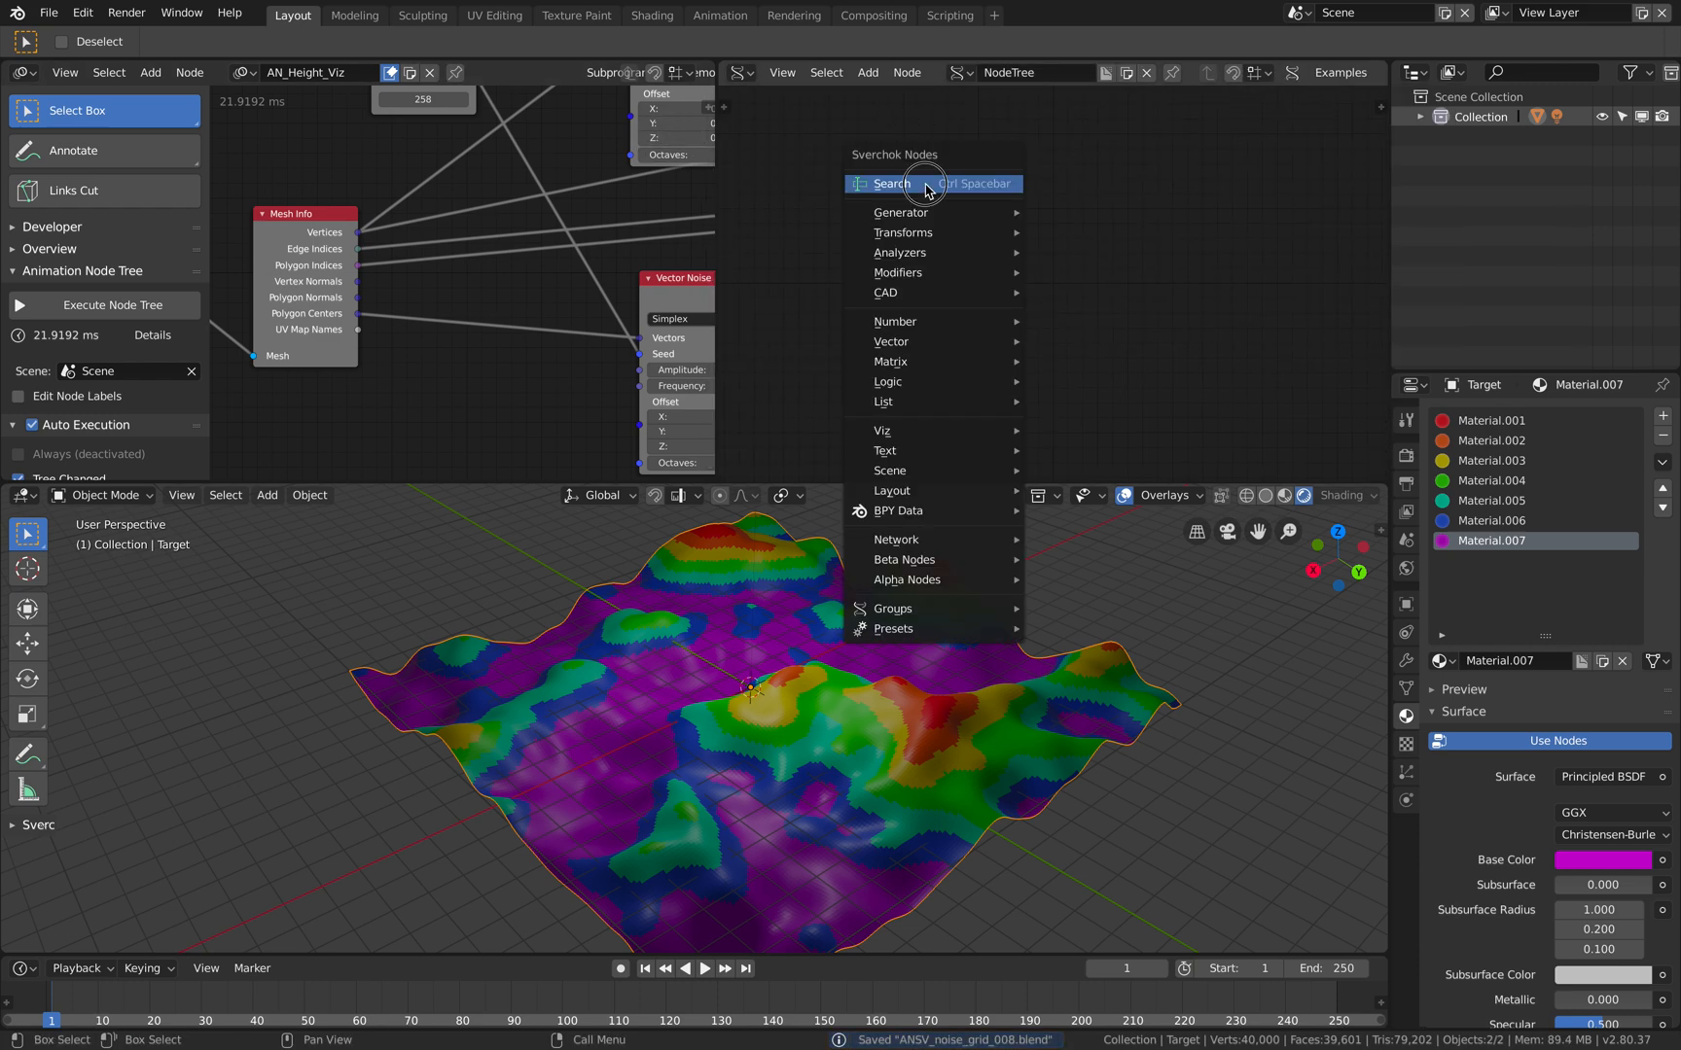
{"action": "left_click", "coordinate": [889, 183]}
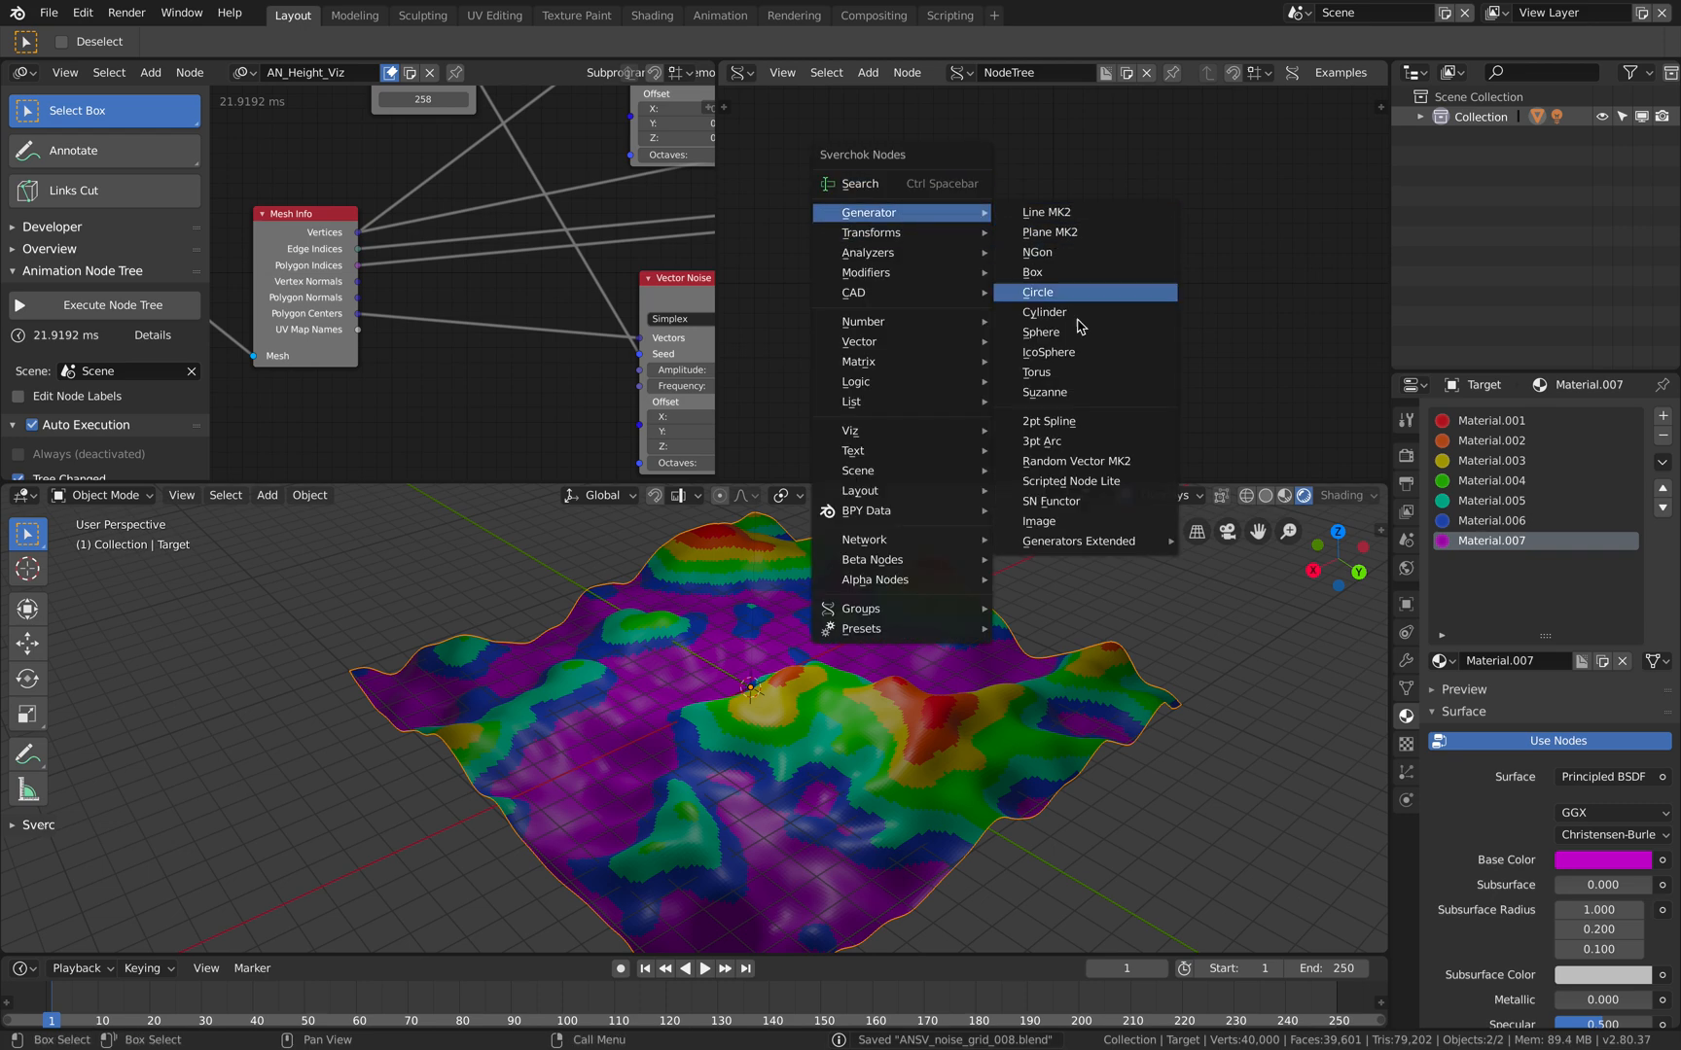
{"action": "mouse_move", "coordinate": [1107, 391]}
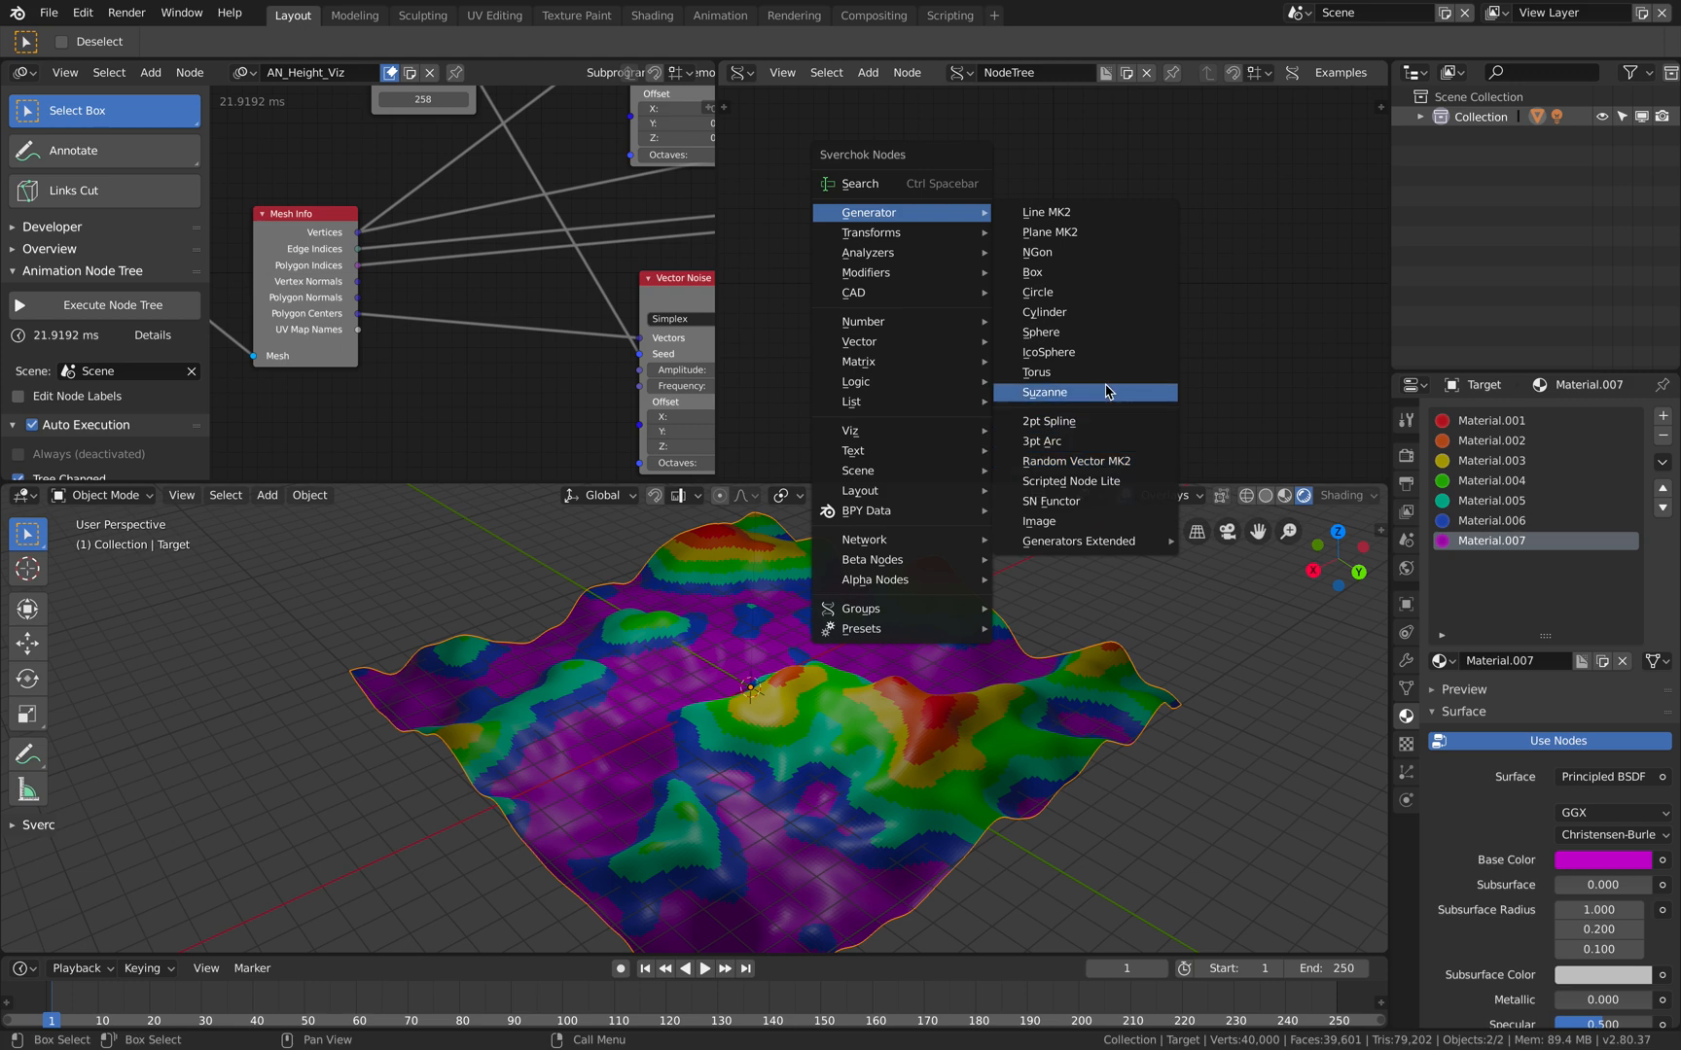
{"action": "mouse_move", "coordinate": [1108, 250]}
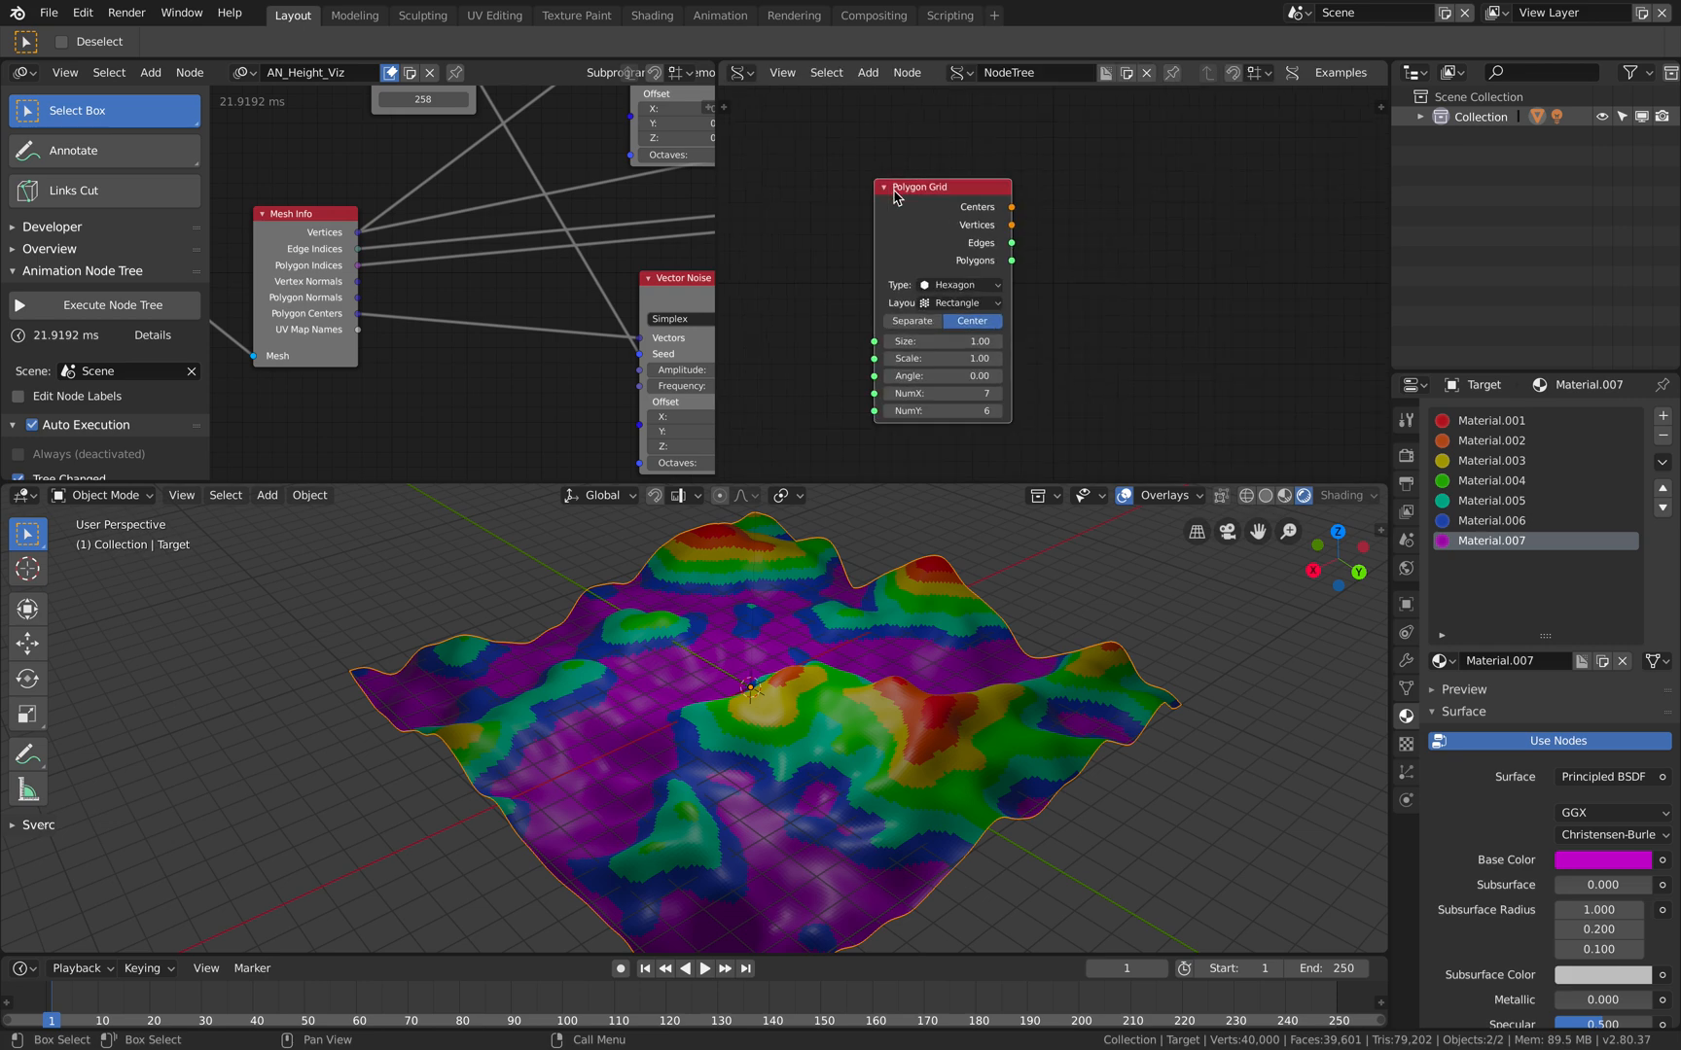
{"action": "type", "text": "bm"}
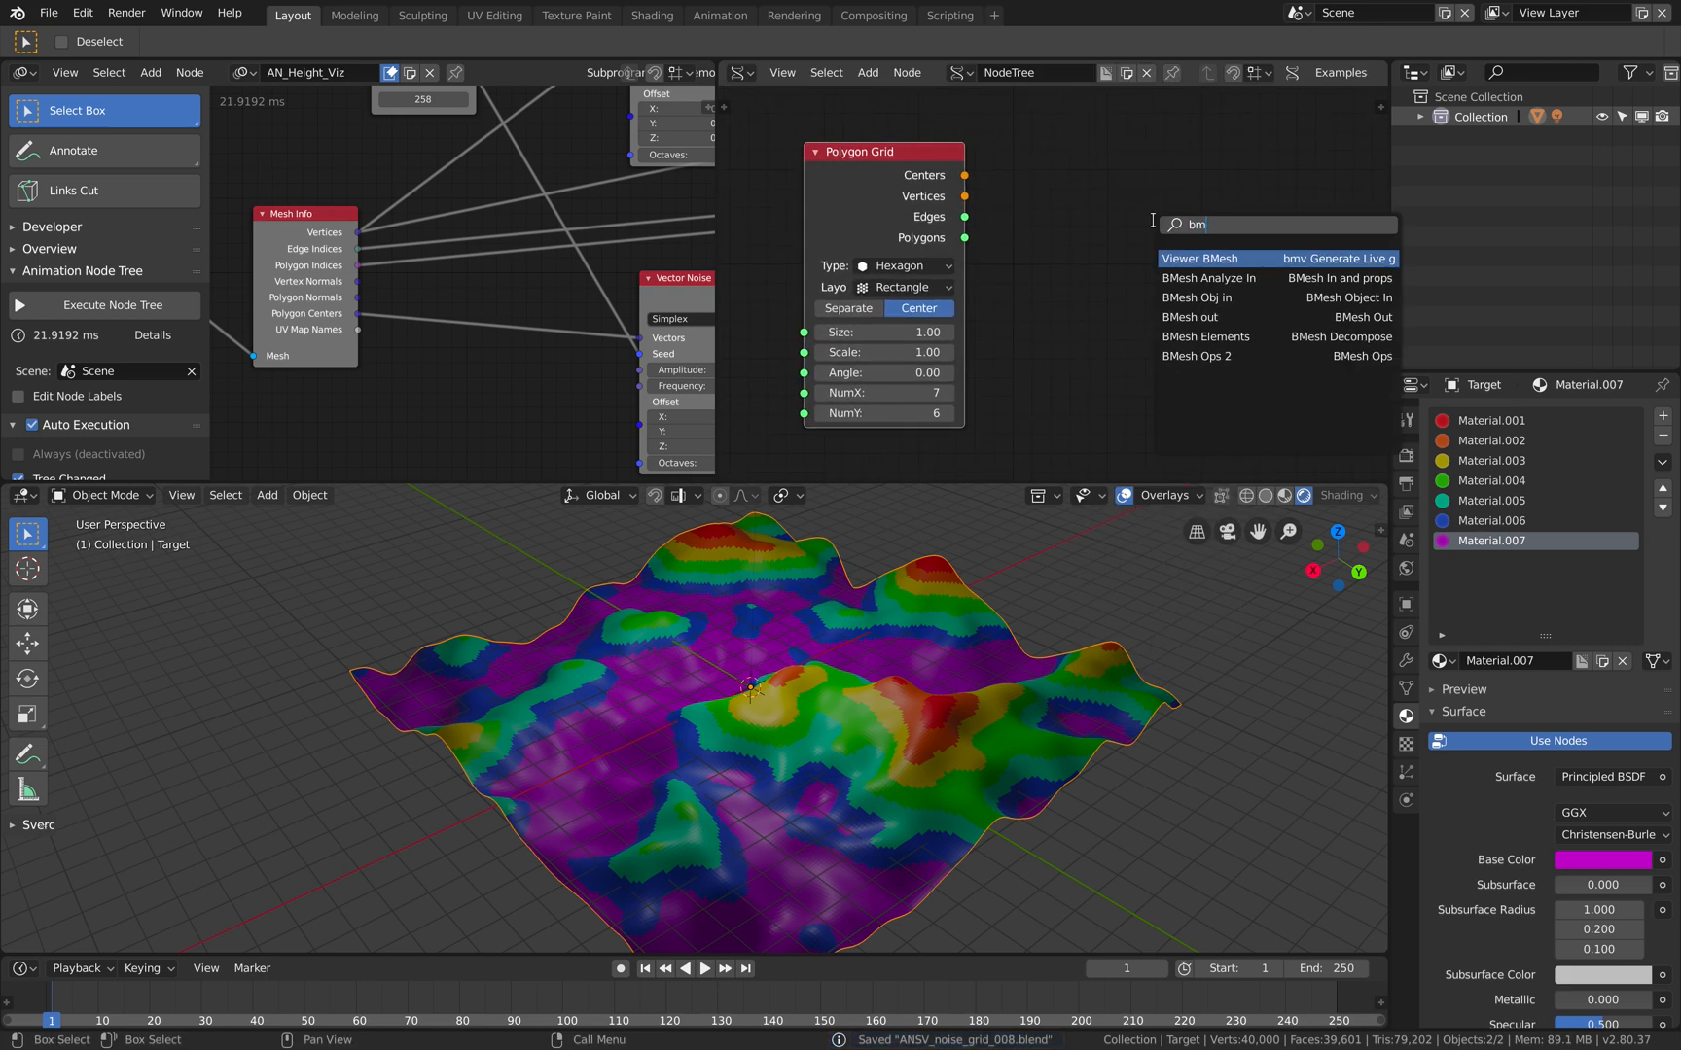
{"action": "left_click", "coordinate": [1204, 259]}
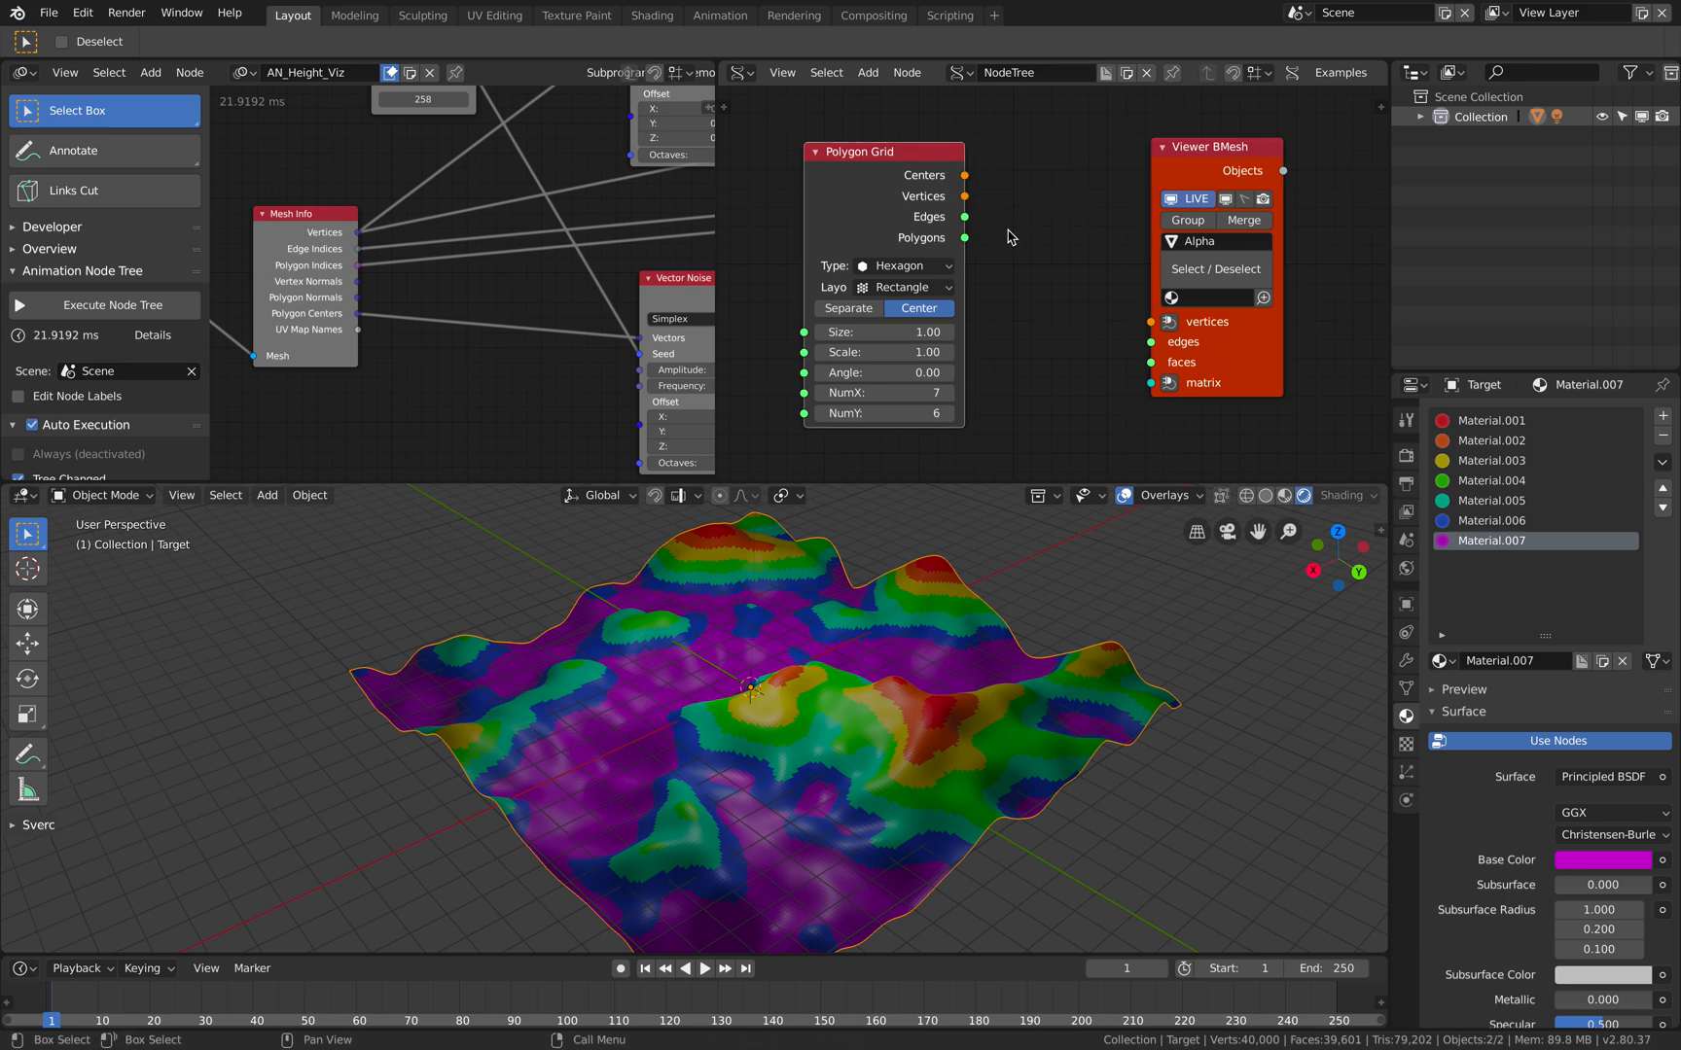
{"action": "left_click_drag", "start_coordinate": [965, 238], "coordinate": [1149, 362]}
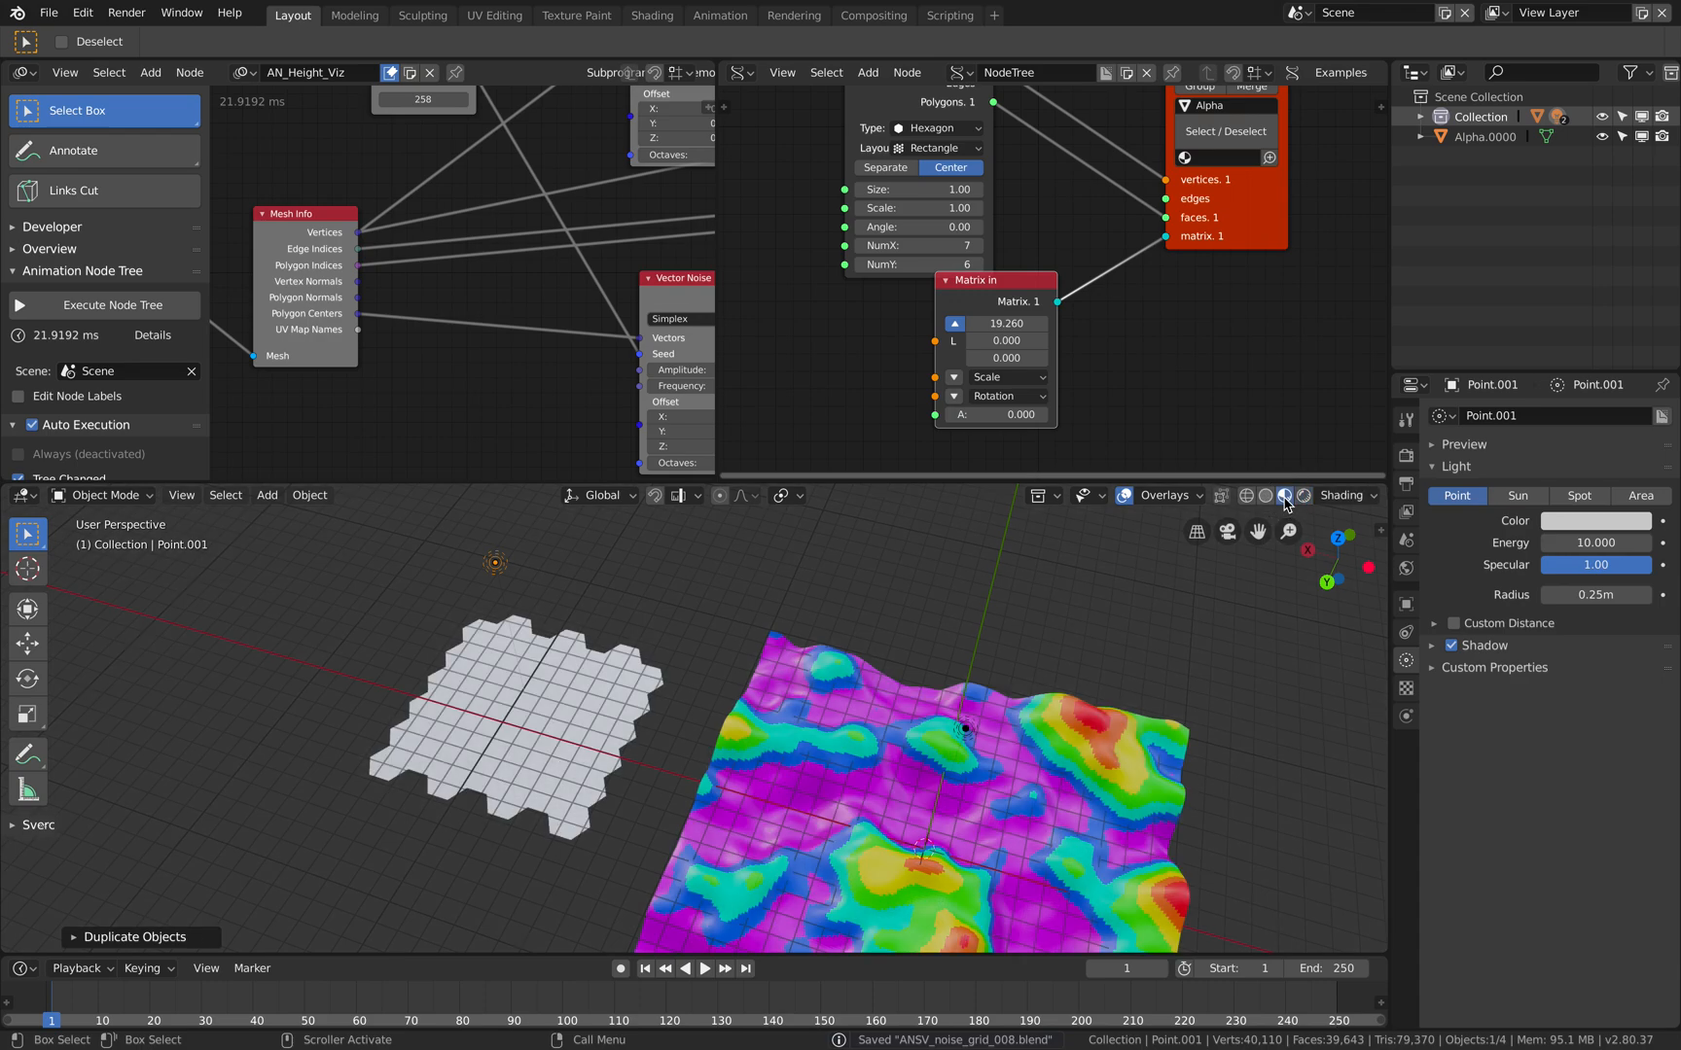
Compare the hex grid in Solid and Material Preview shading, then enter Edit Mode on it.
{"action": "left_click", "coordinate": [1284, 496]}
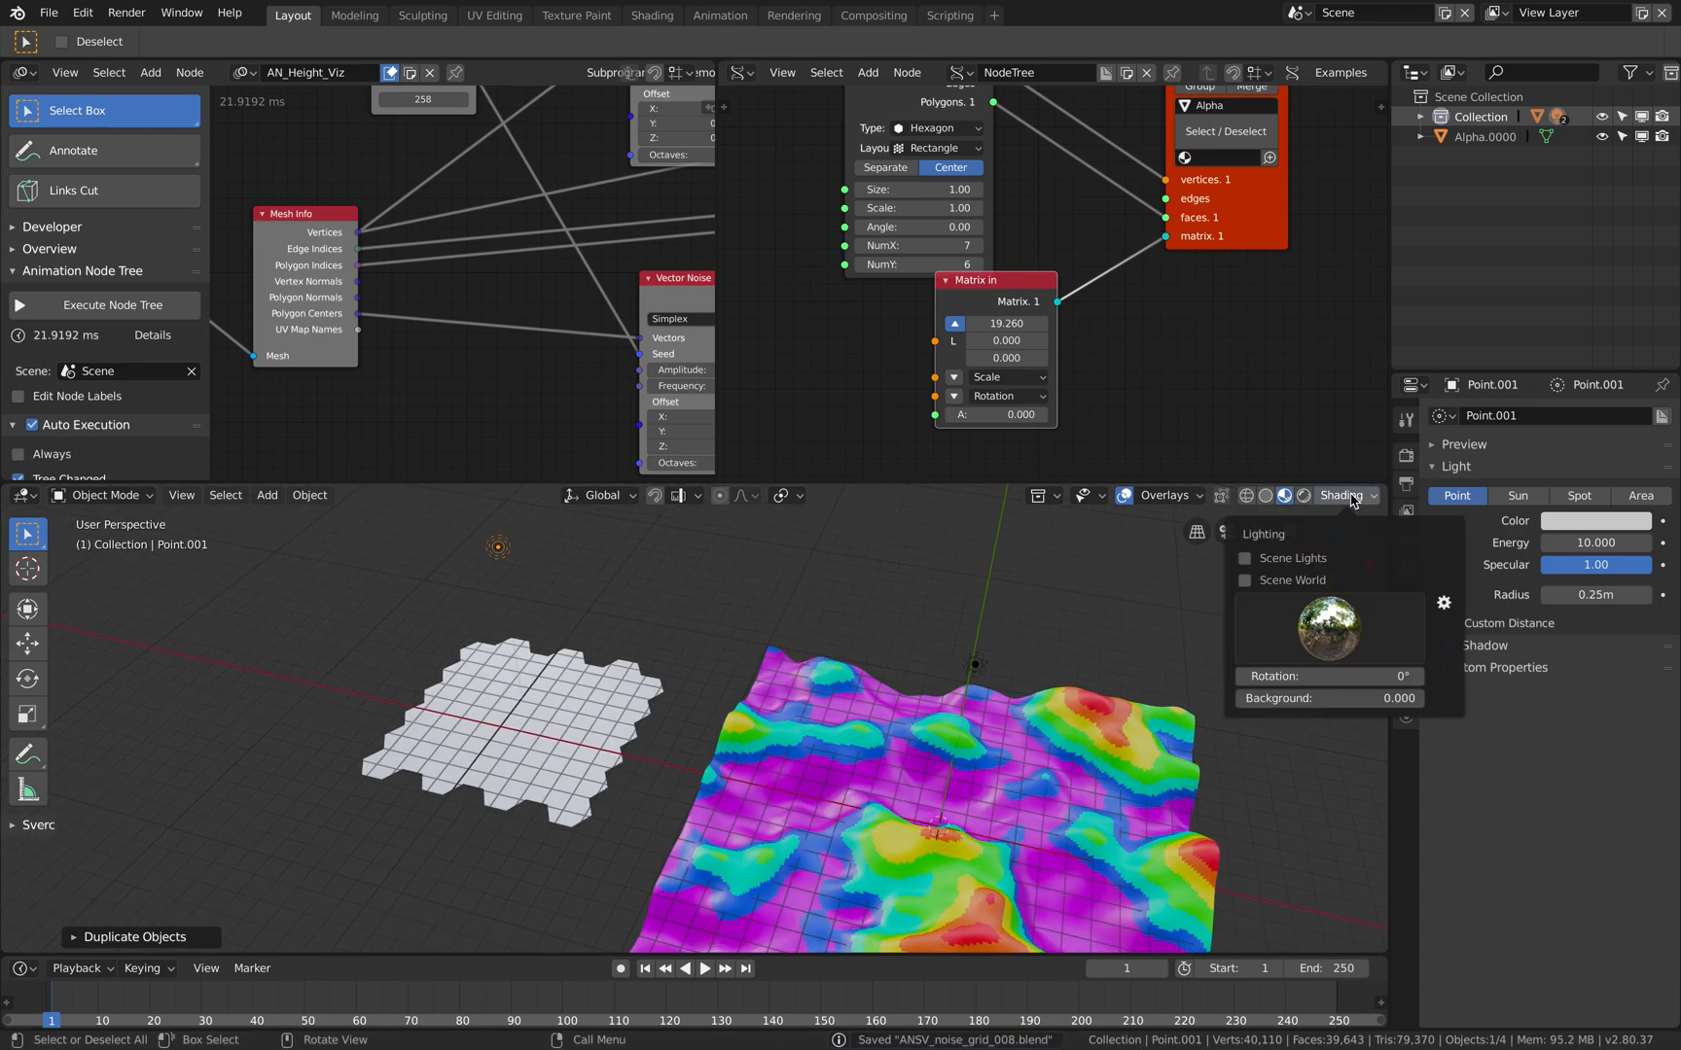
{"action": "left_click", "coordinate": [1245, 580]}
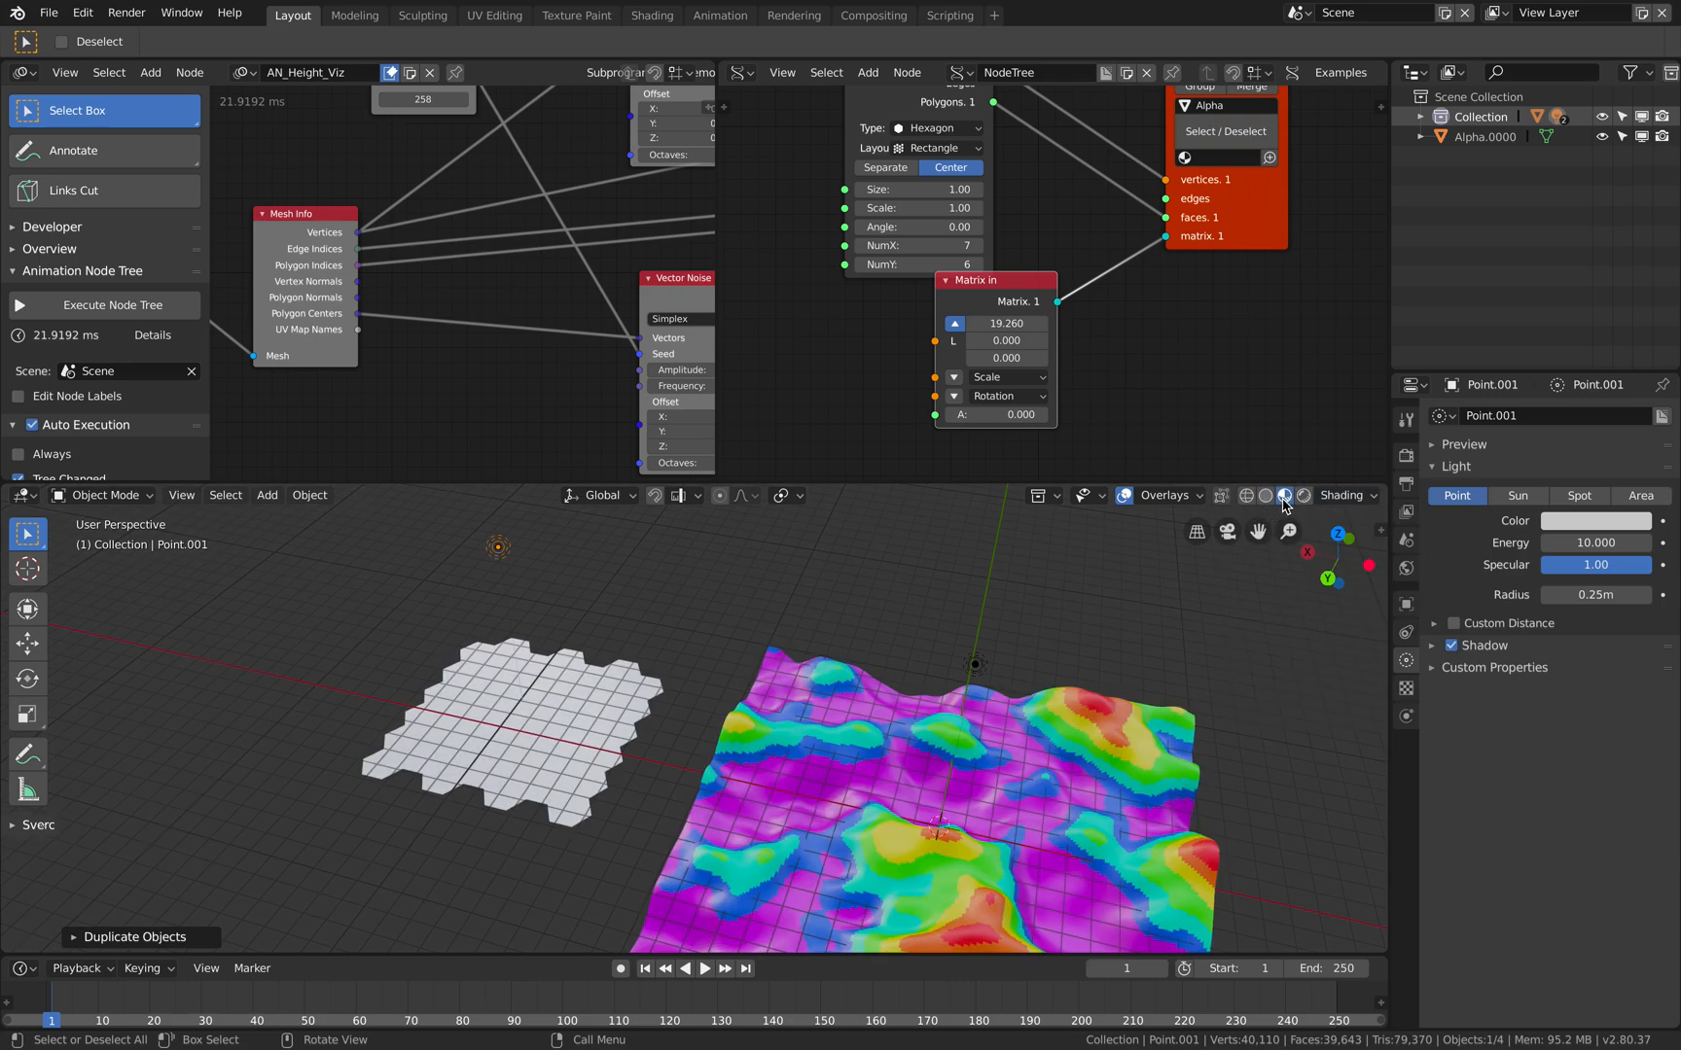
{"action": "left_click", "coordinate": [1284, 496]}
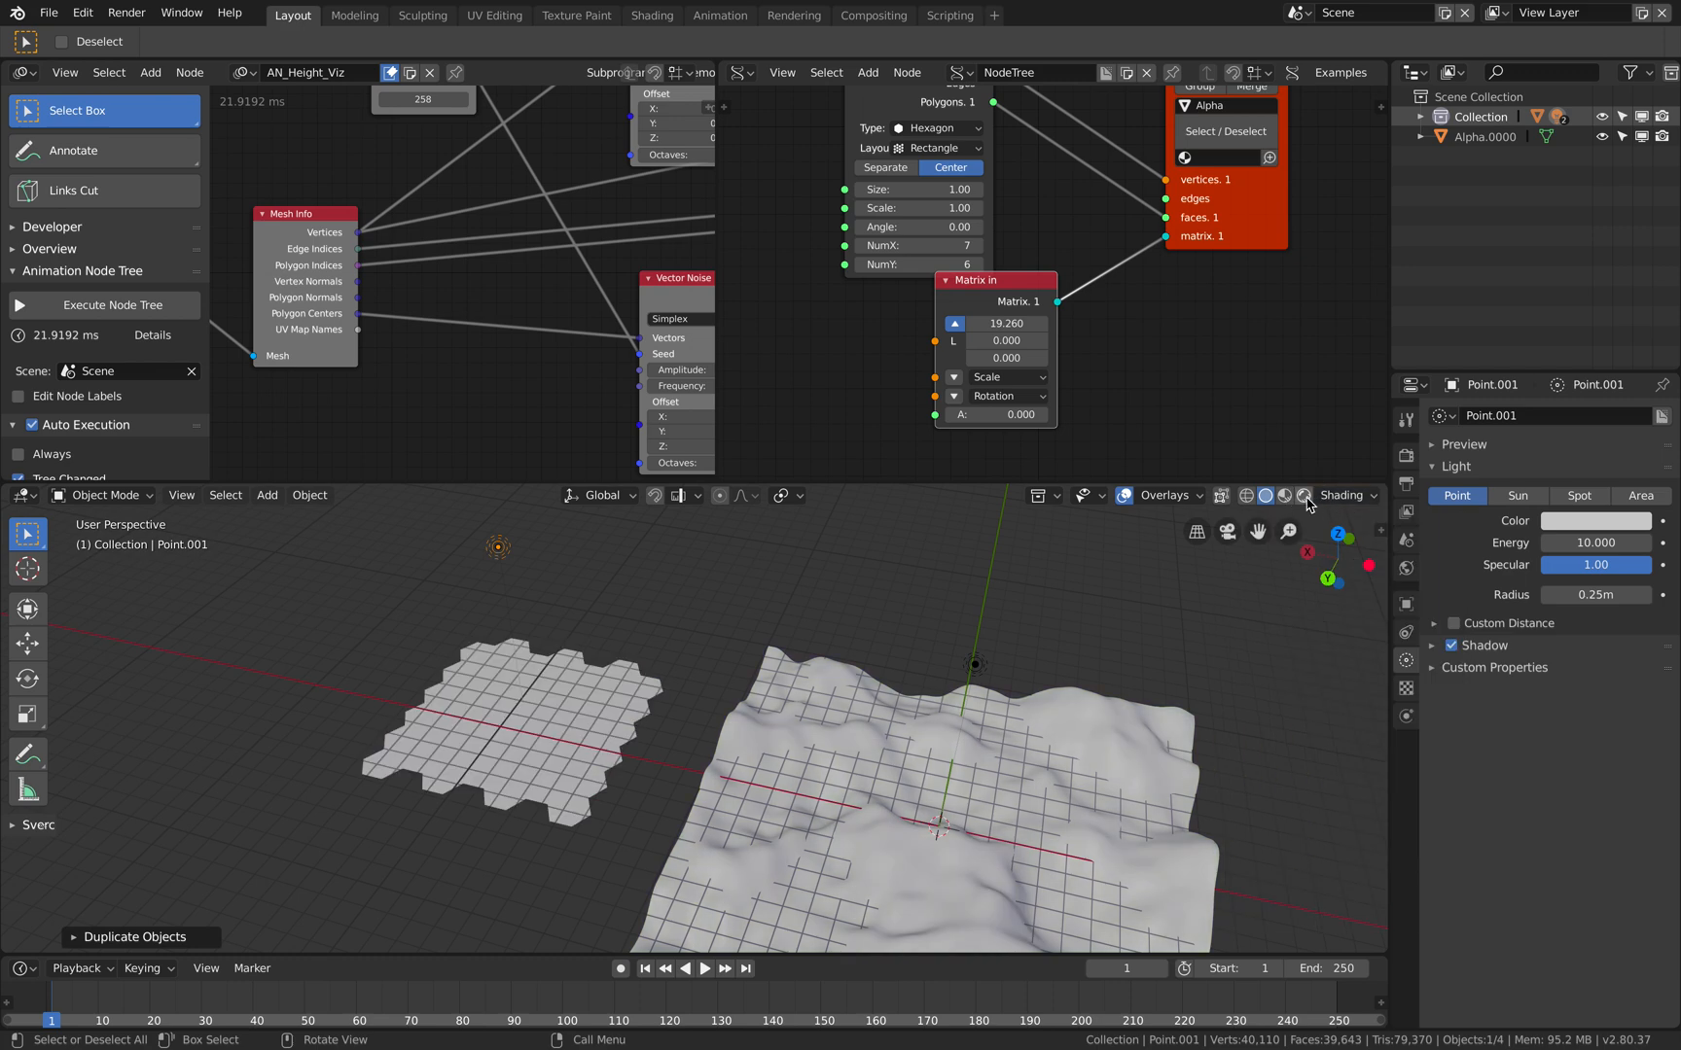
{"action": "left_click", "coordinate": [1284, 496]}
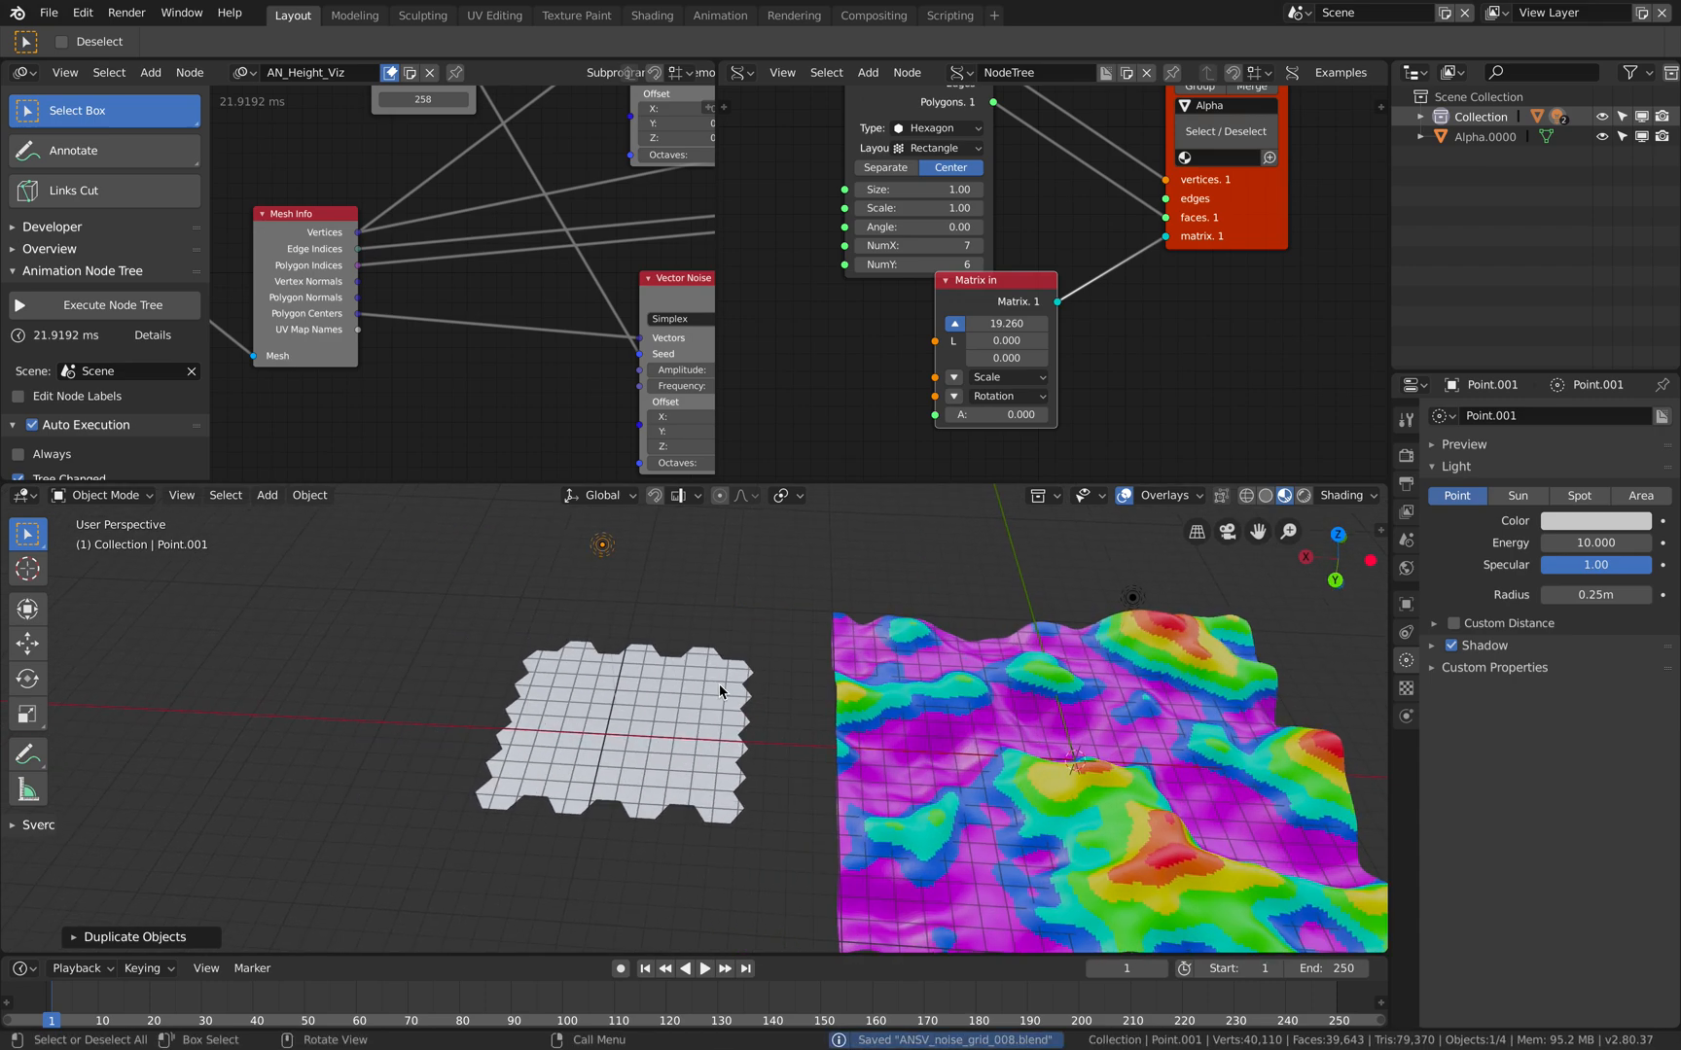
{"action": "key", "text": "tab"}
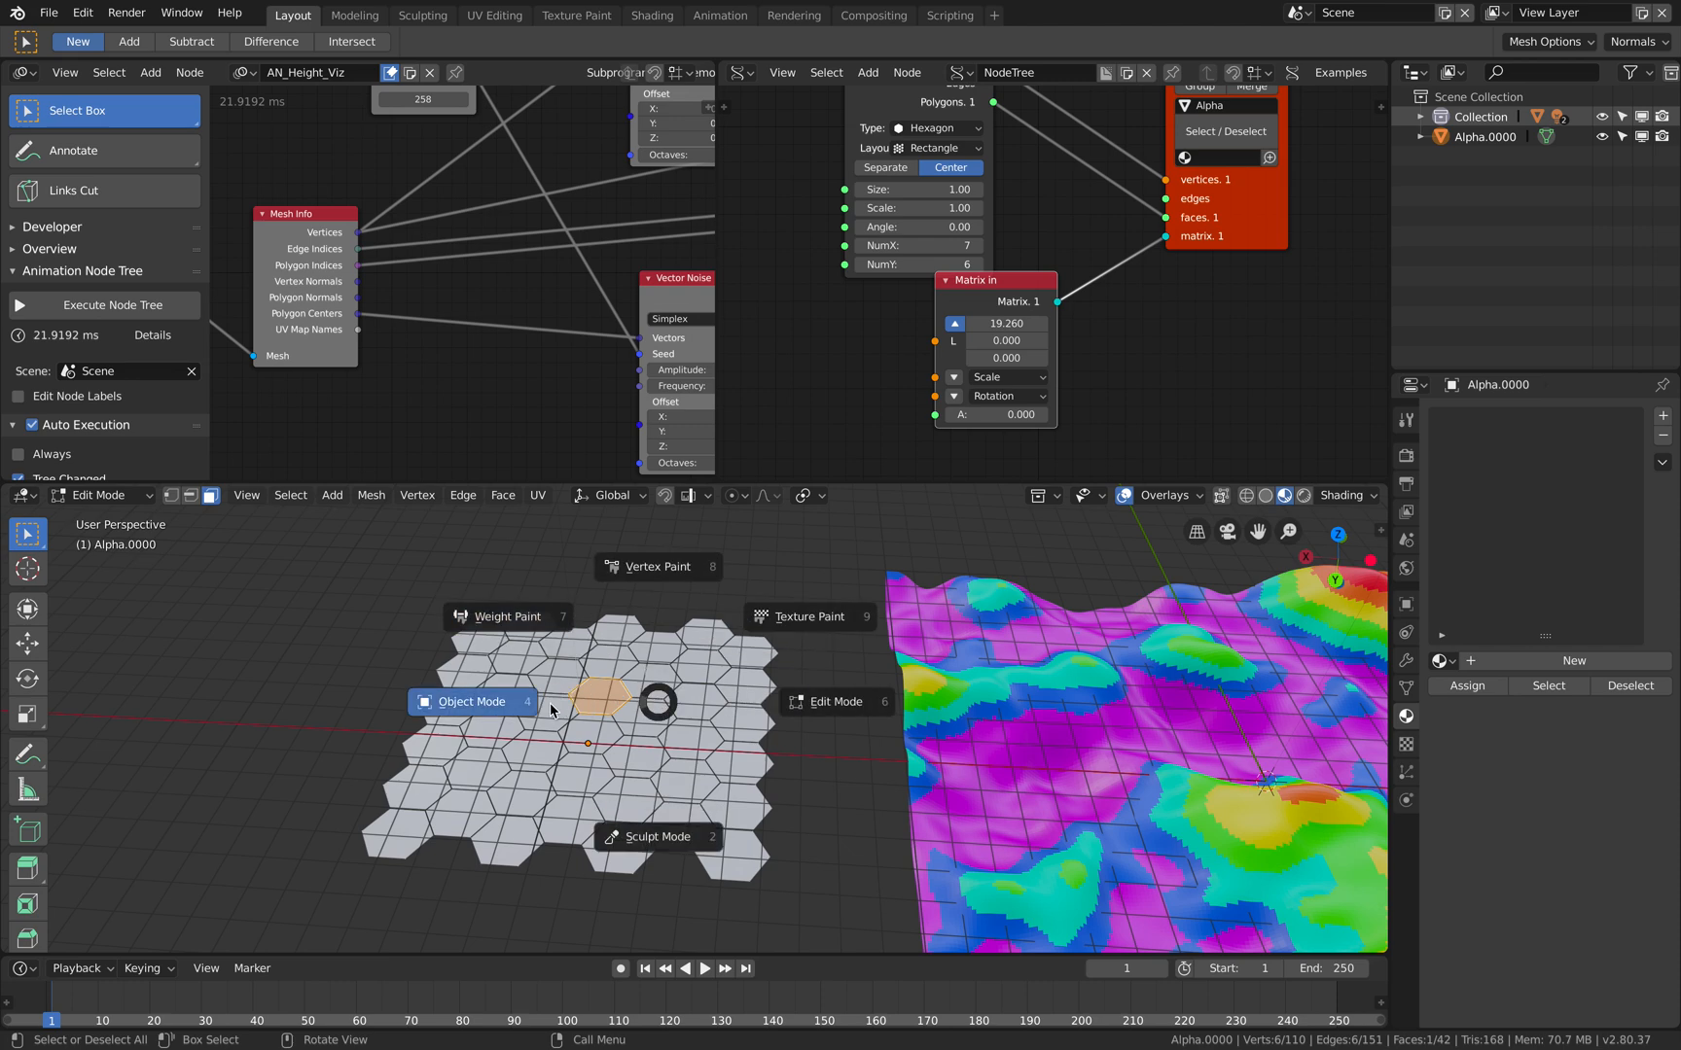
Duplicate the Animation Nodes tree and name the copy HexaFromSV.
{"action": "left_click", "coordinate": [469, 700]}
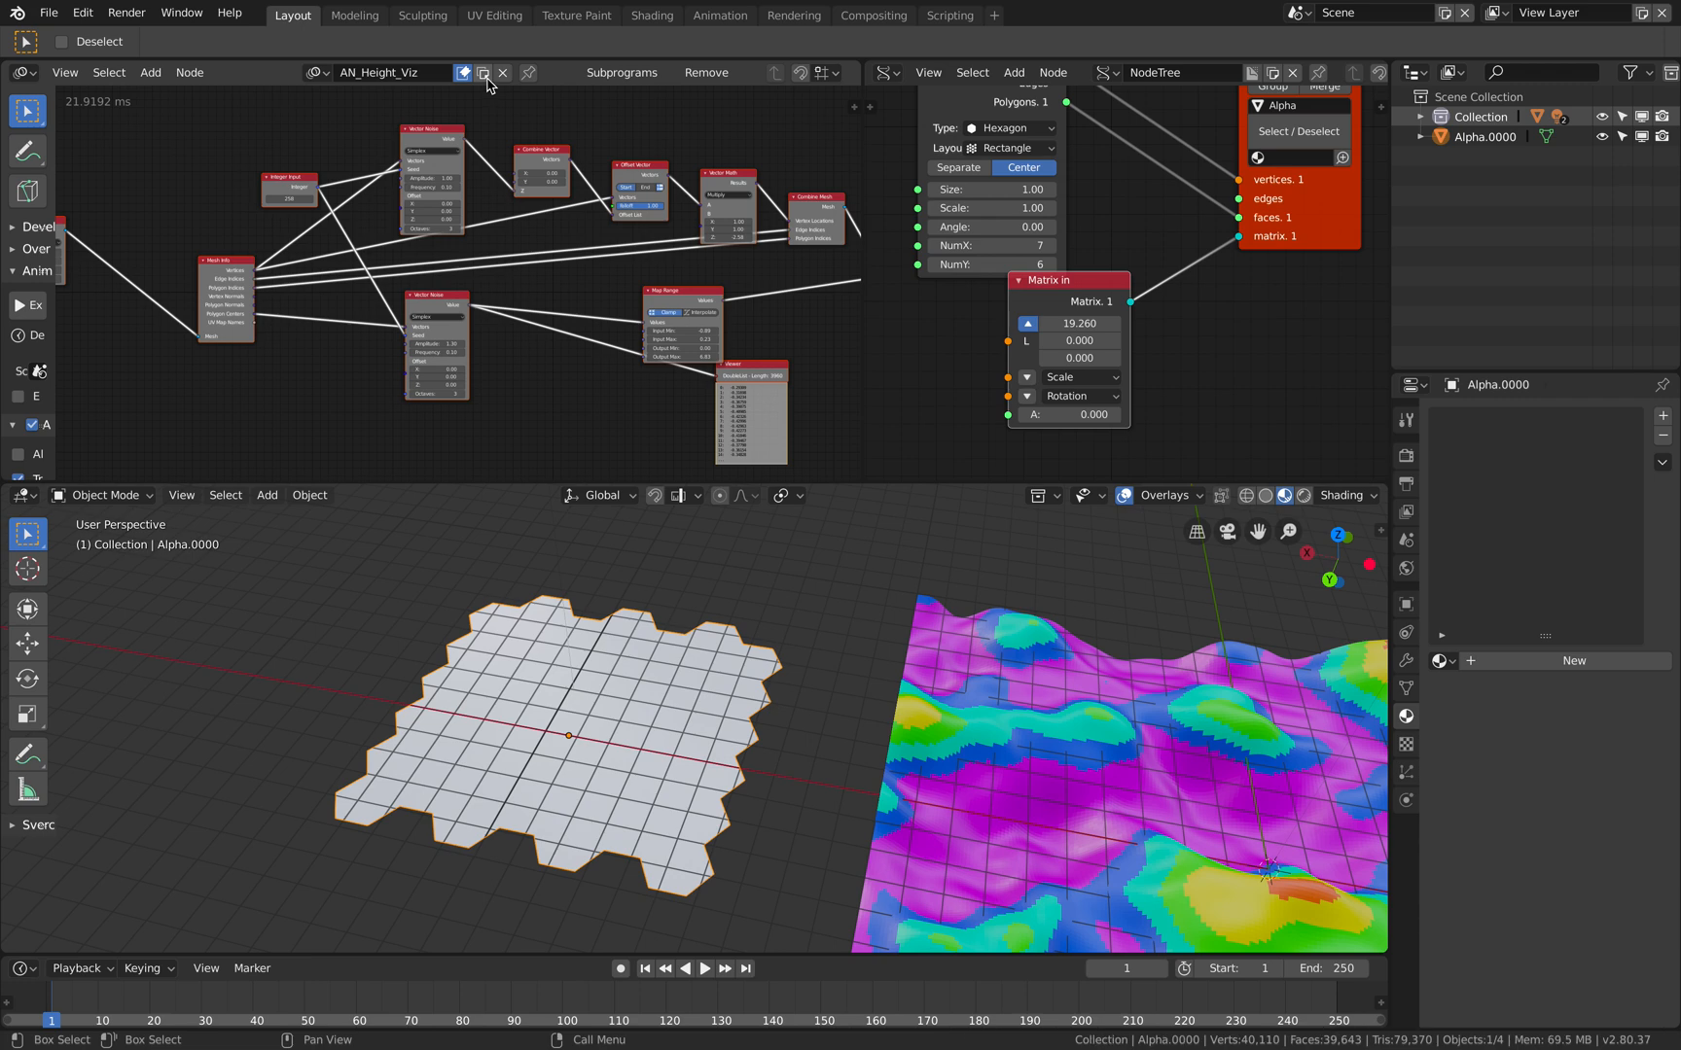
{"action": "left_click", "coordinate": [461, 72]}
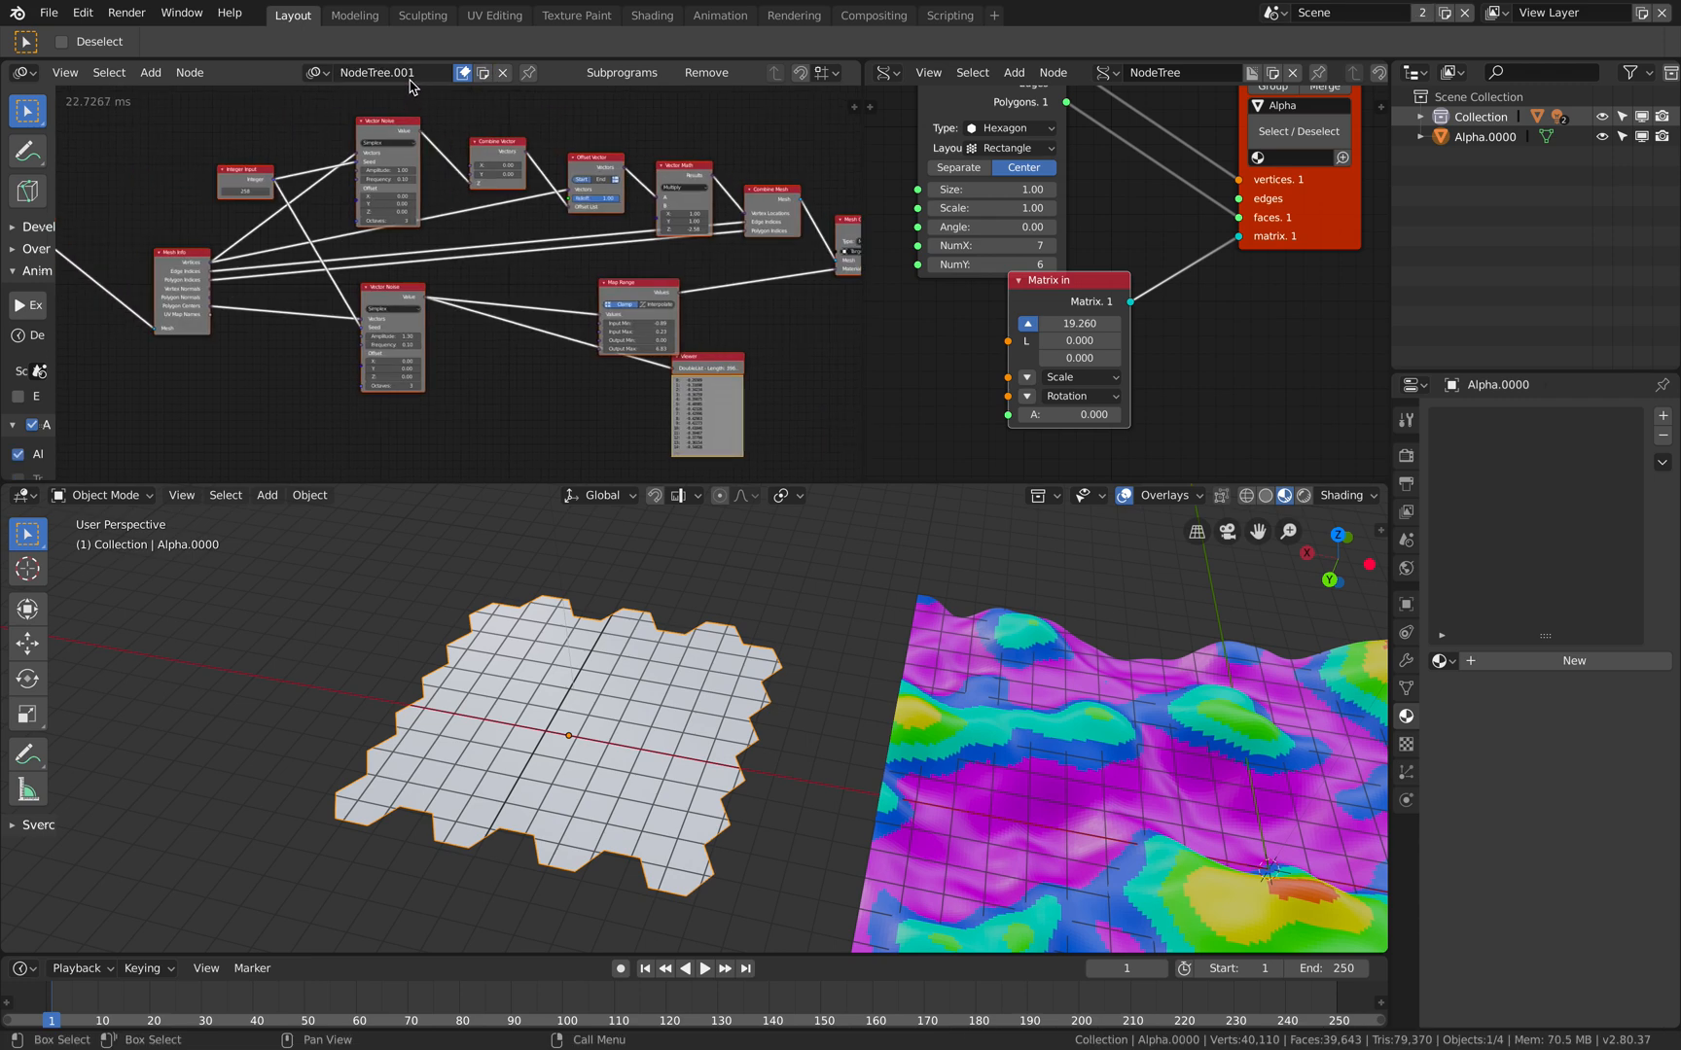
{"action": "left_click", "coordinate": [385, 72]}
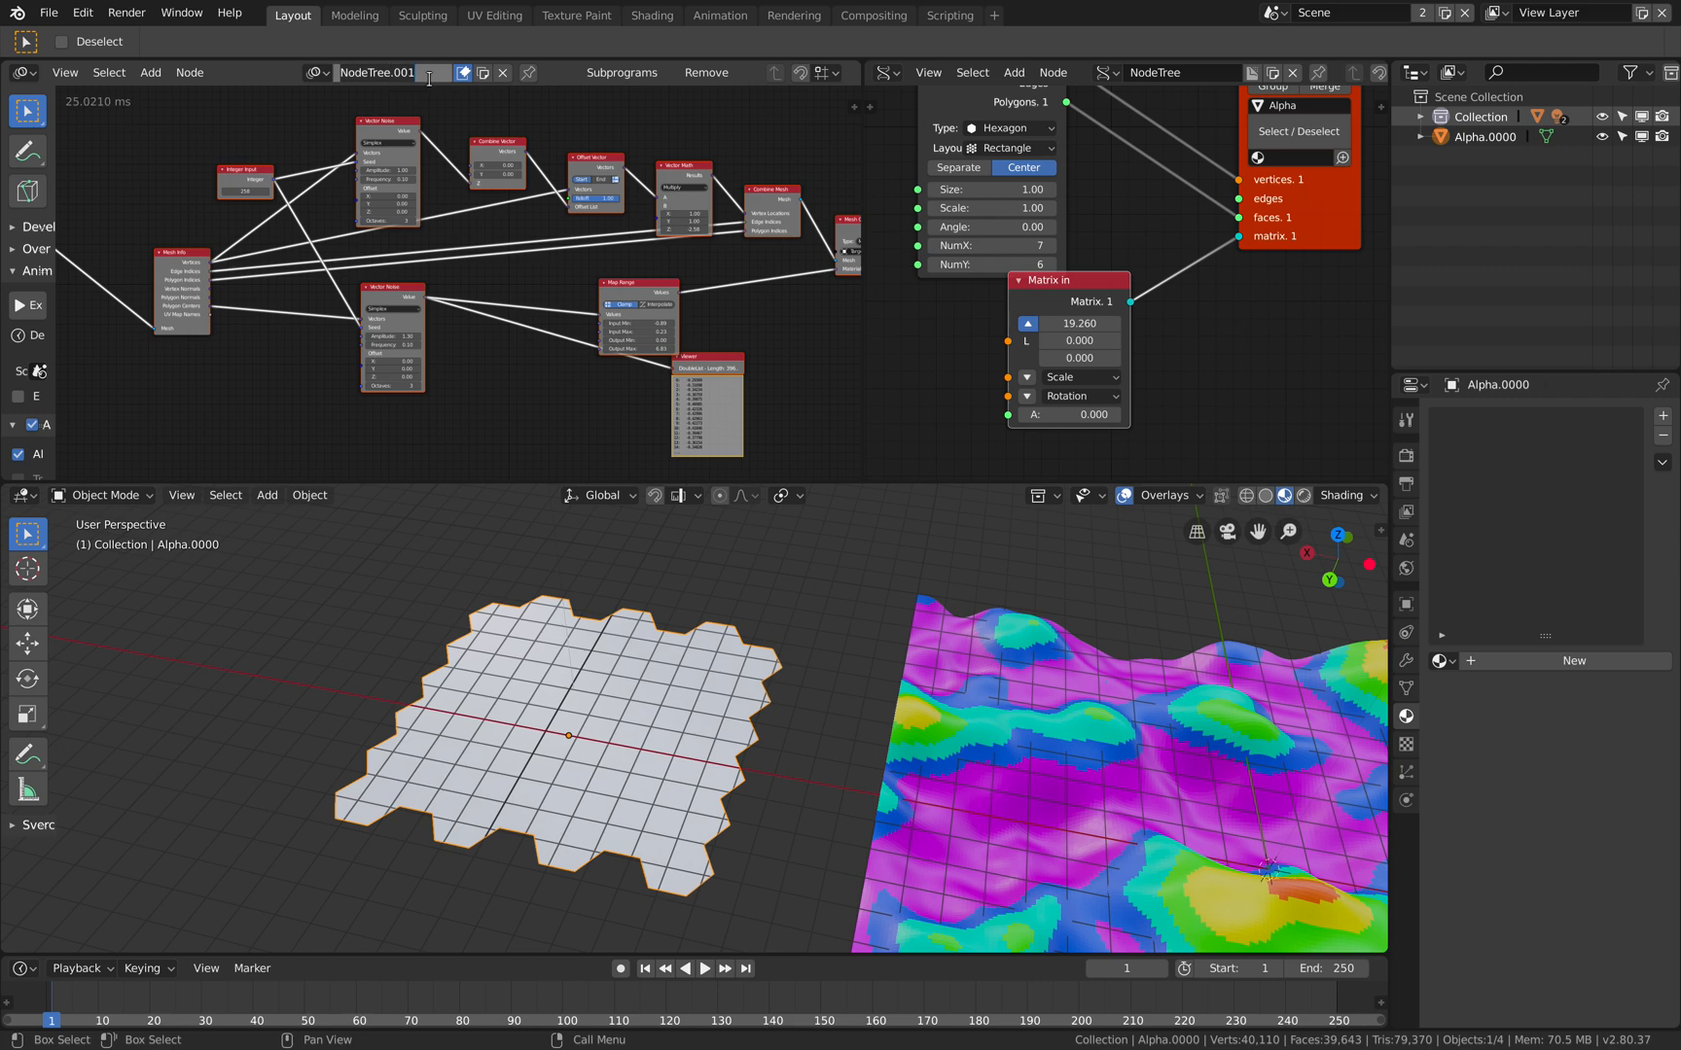
{"action": "type", "text": "HexaFromSV"}
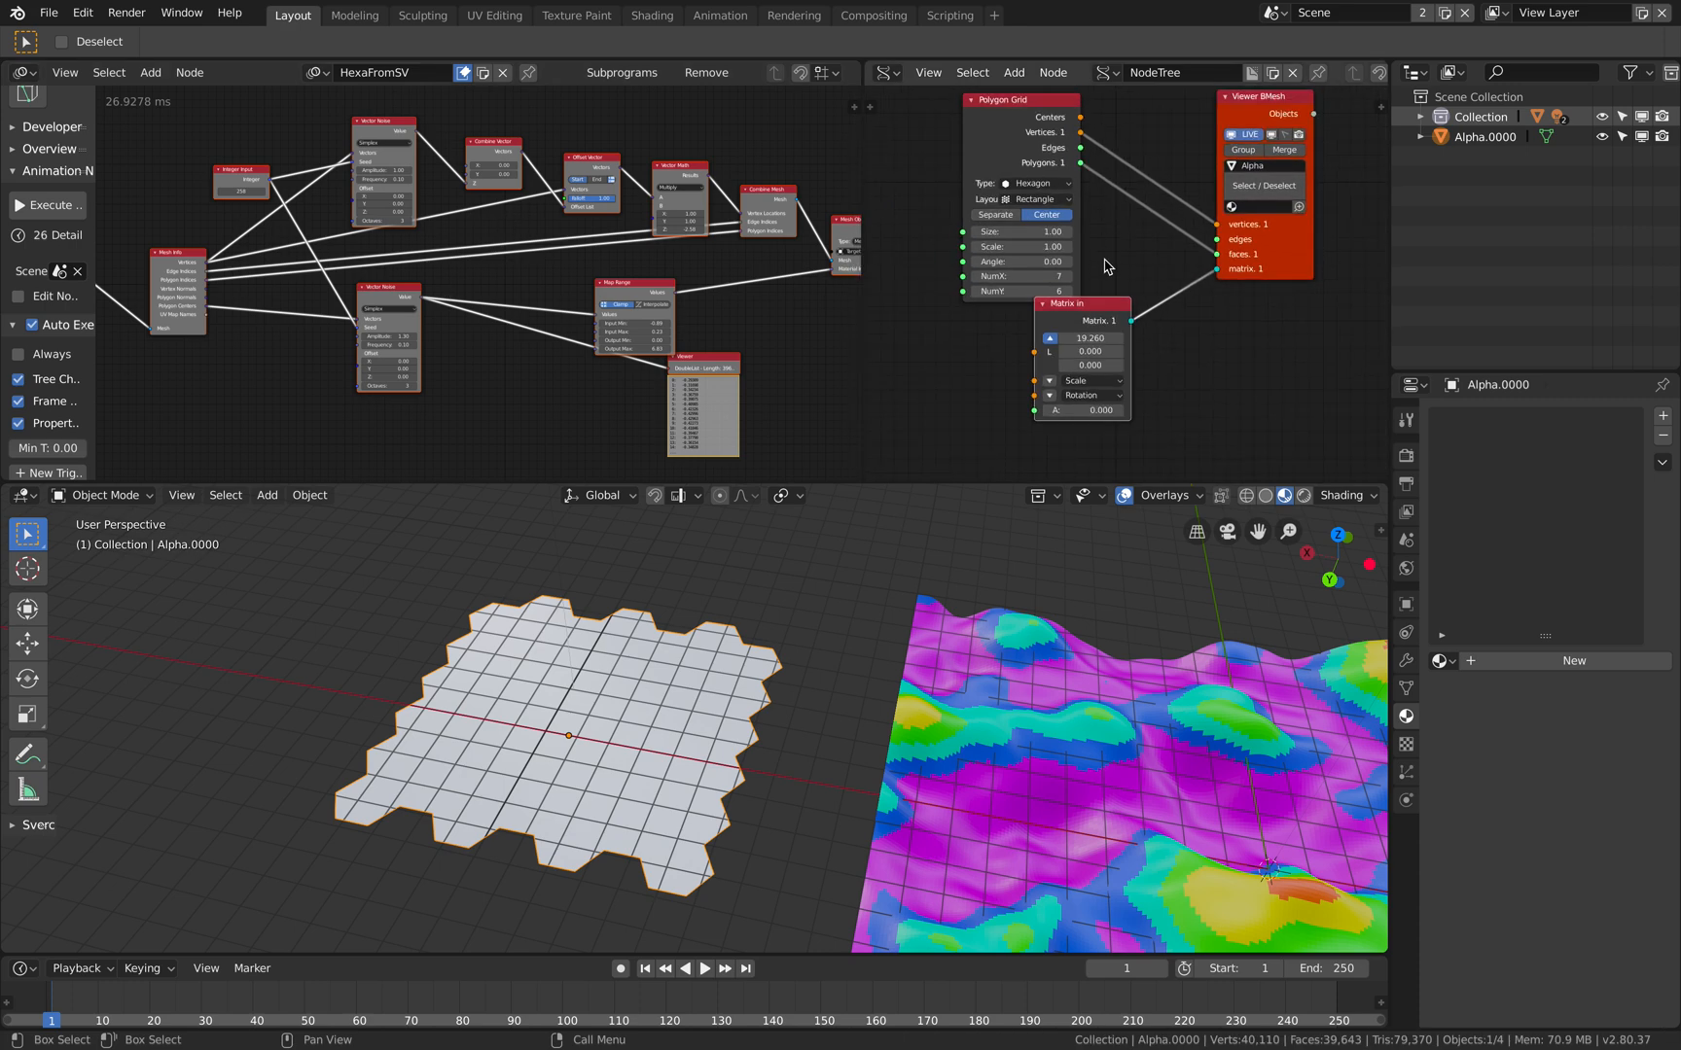
{"action": "mouse_move", "coordinate": [1123, 121]}
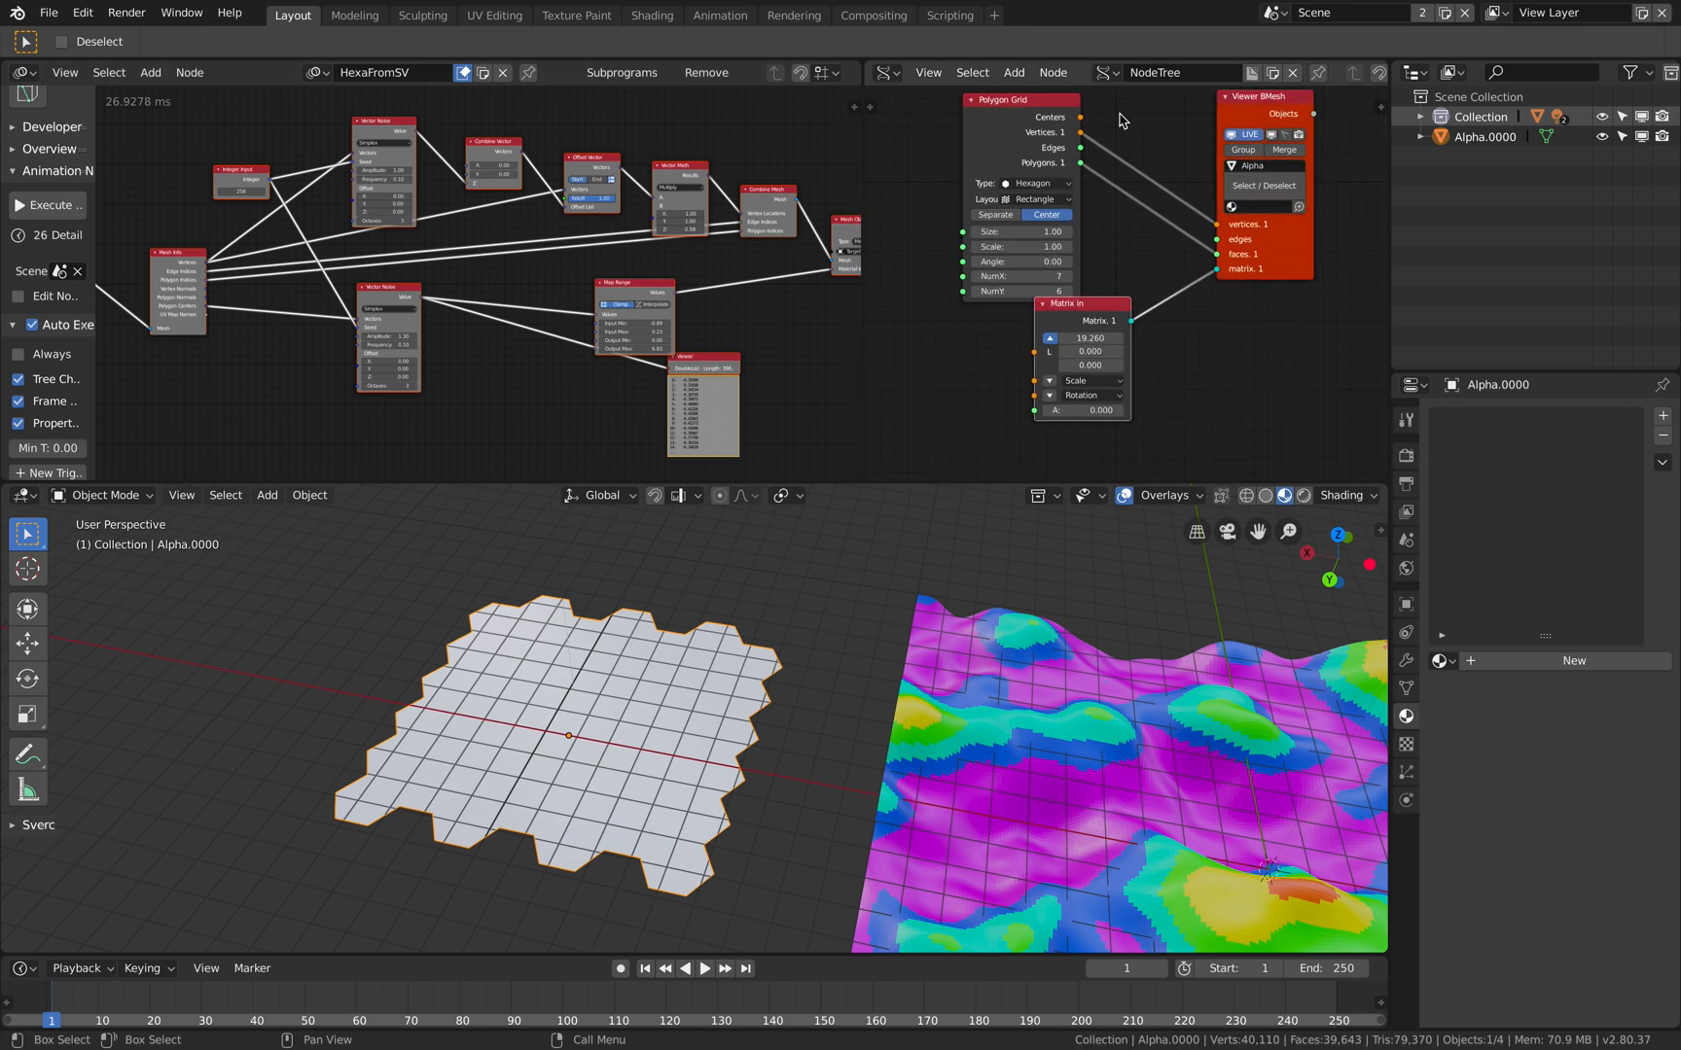
Rename the Sverchok hex-grid tree to 0_SV_GenerateMesh.
{"action": "left_click", "coordinate": [1173, 72]}
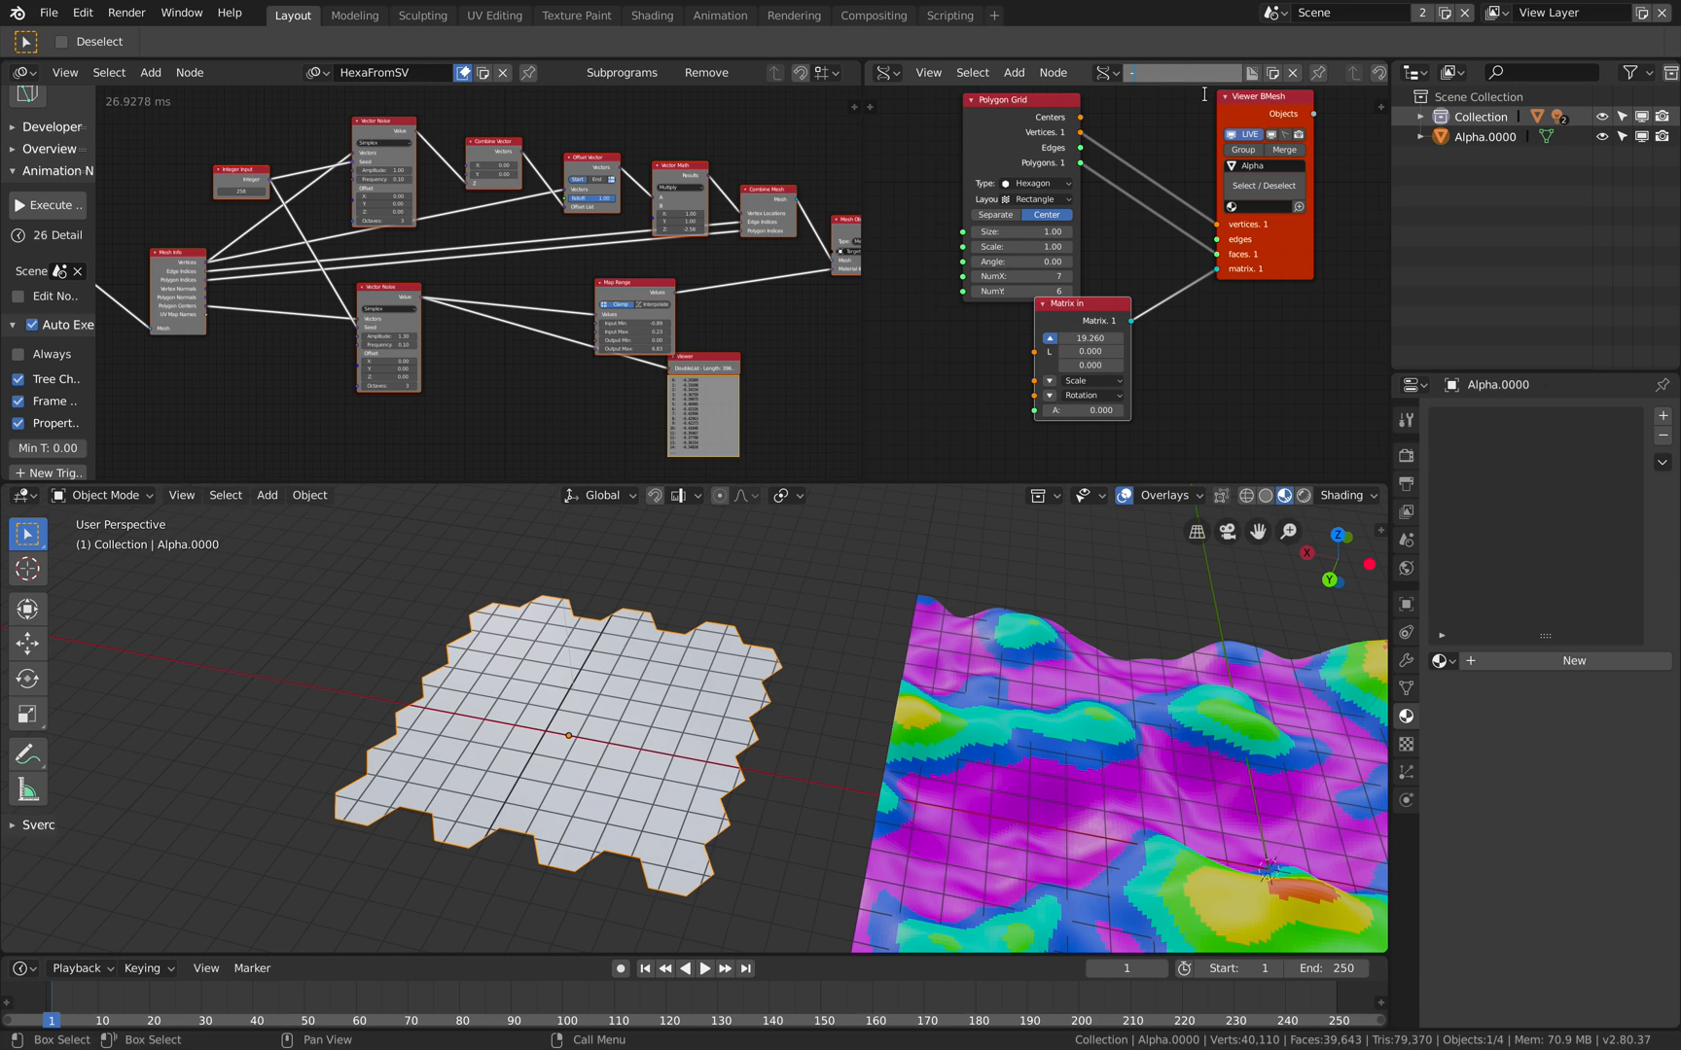
{"action": "type", "text": "0_SV_GenerateMesh"}
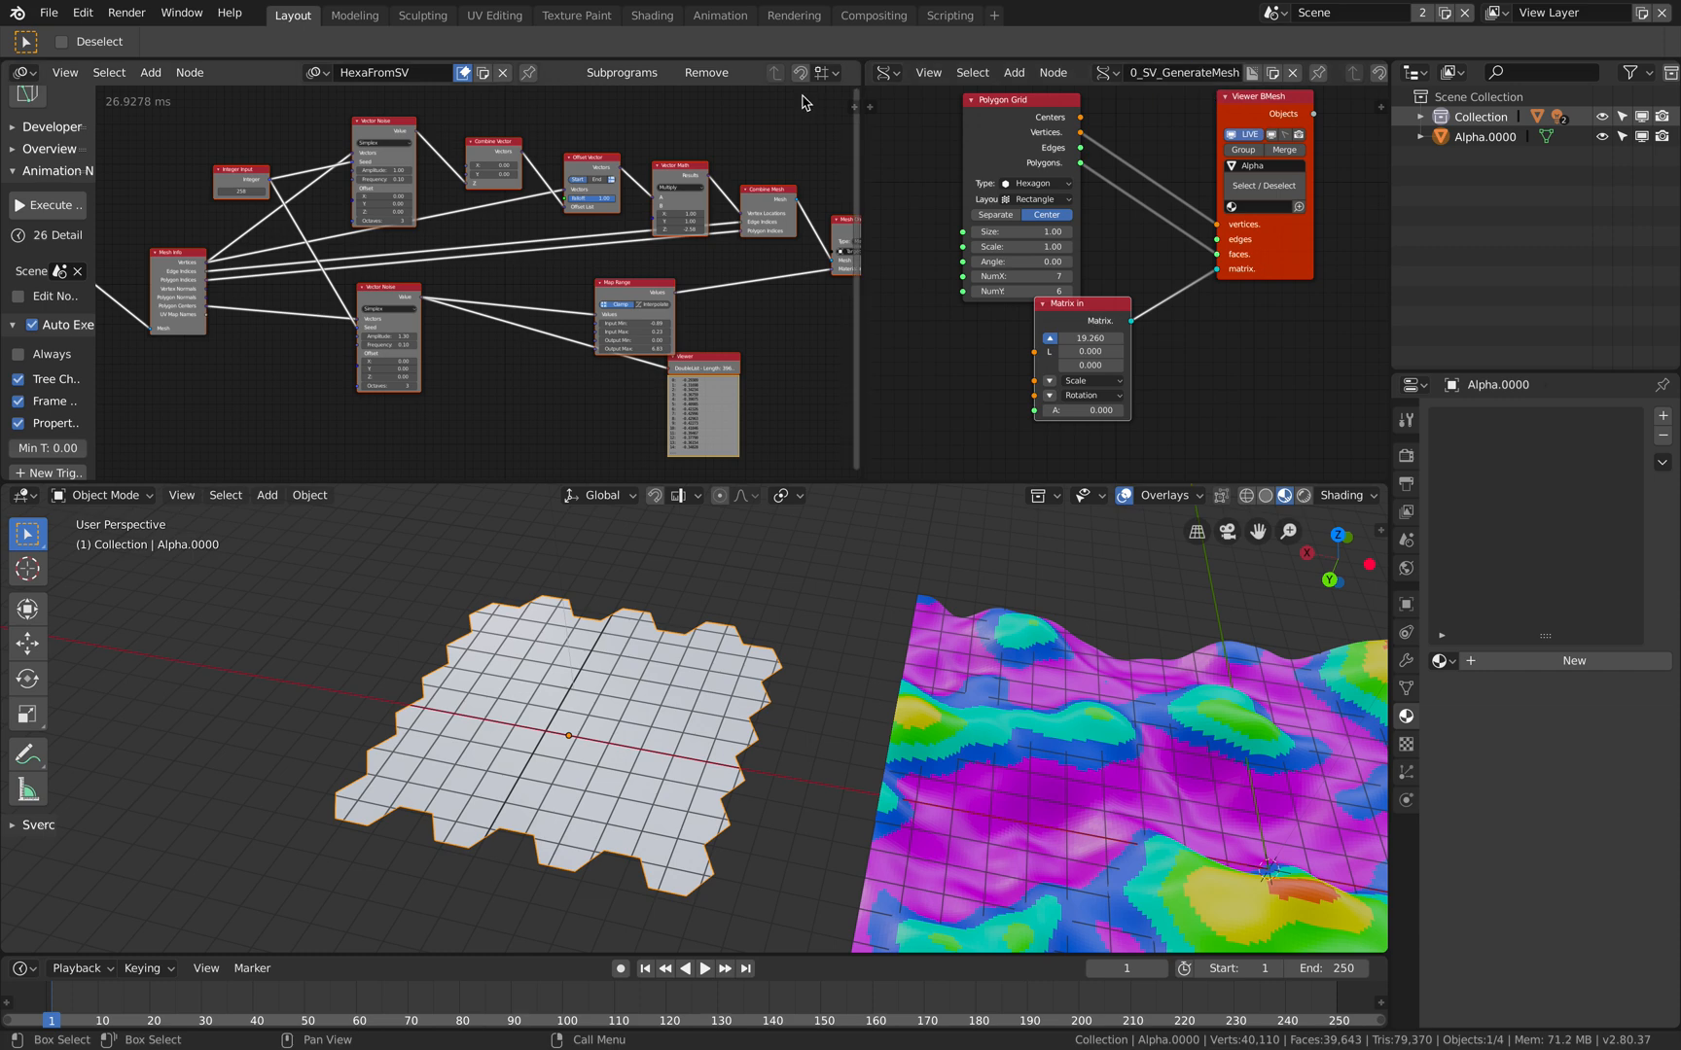
Rename the copied Animation Nodes tree to 1_AN_GiveColor and search the add menu for 'mesh'.
{"action": "left_click", "coordinate": [391, 72]}
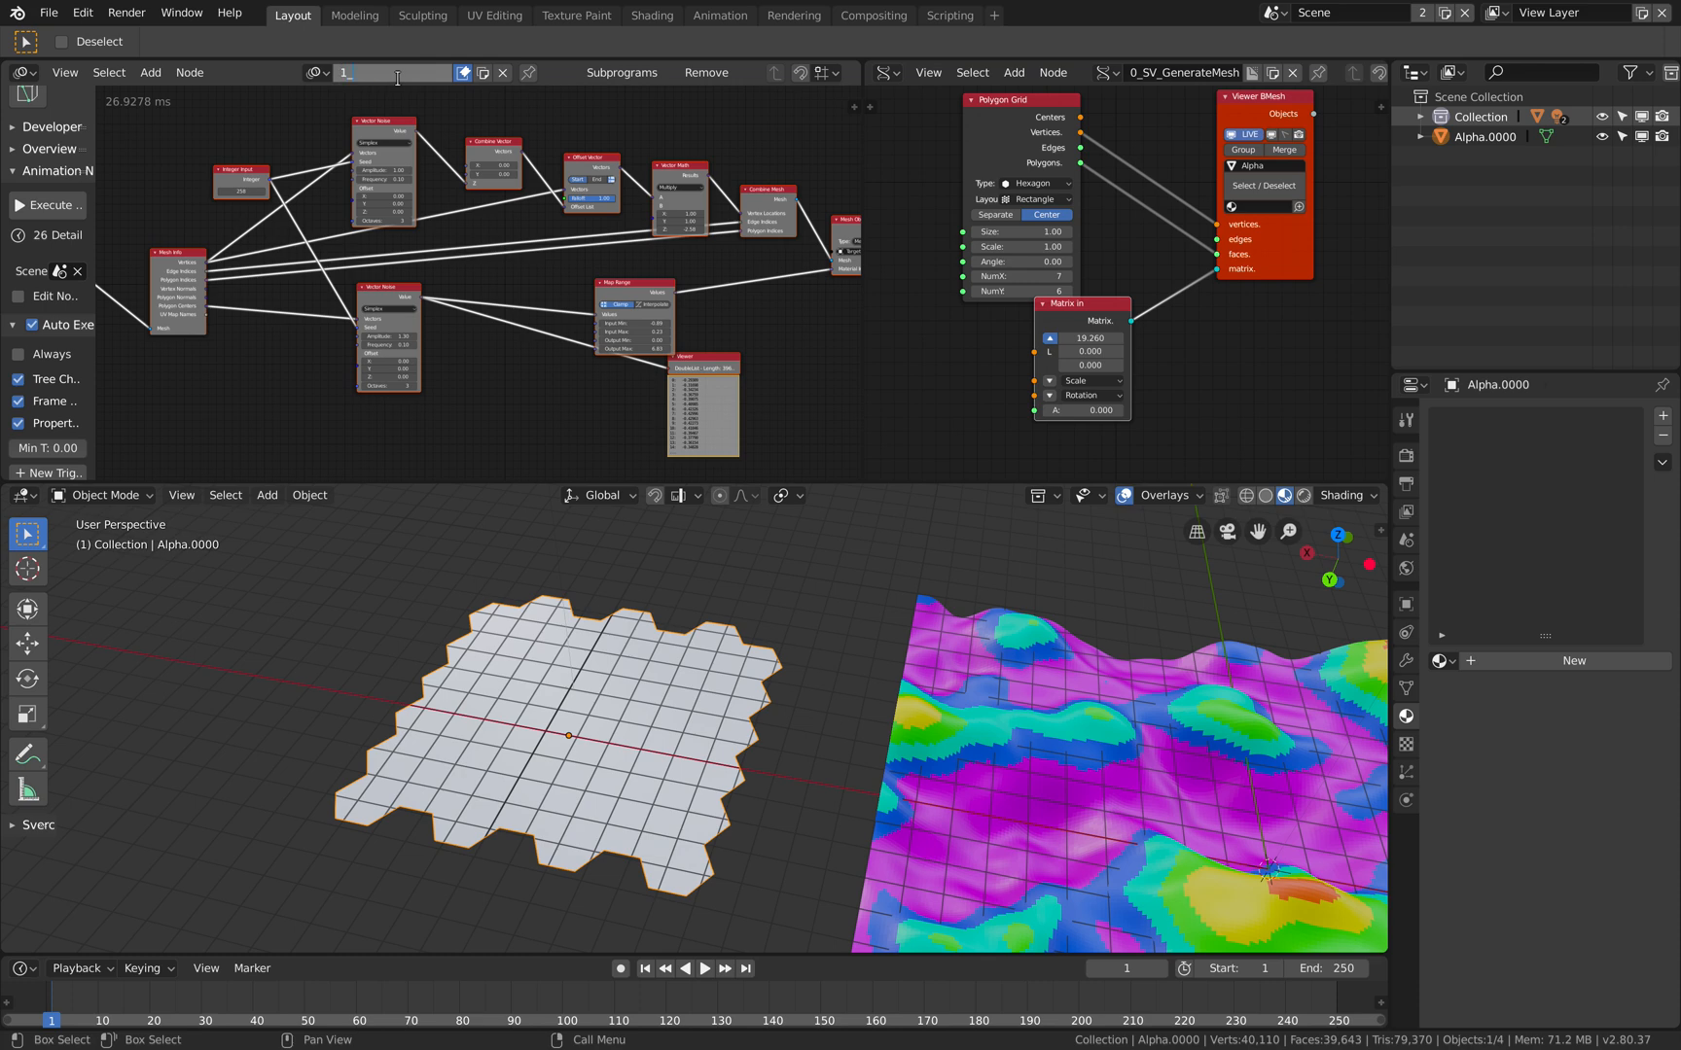
{"action": "type", "text": "_AN_GiveColor"}
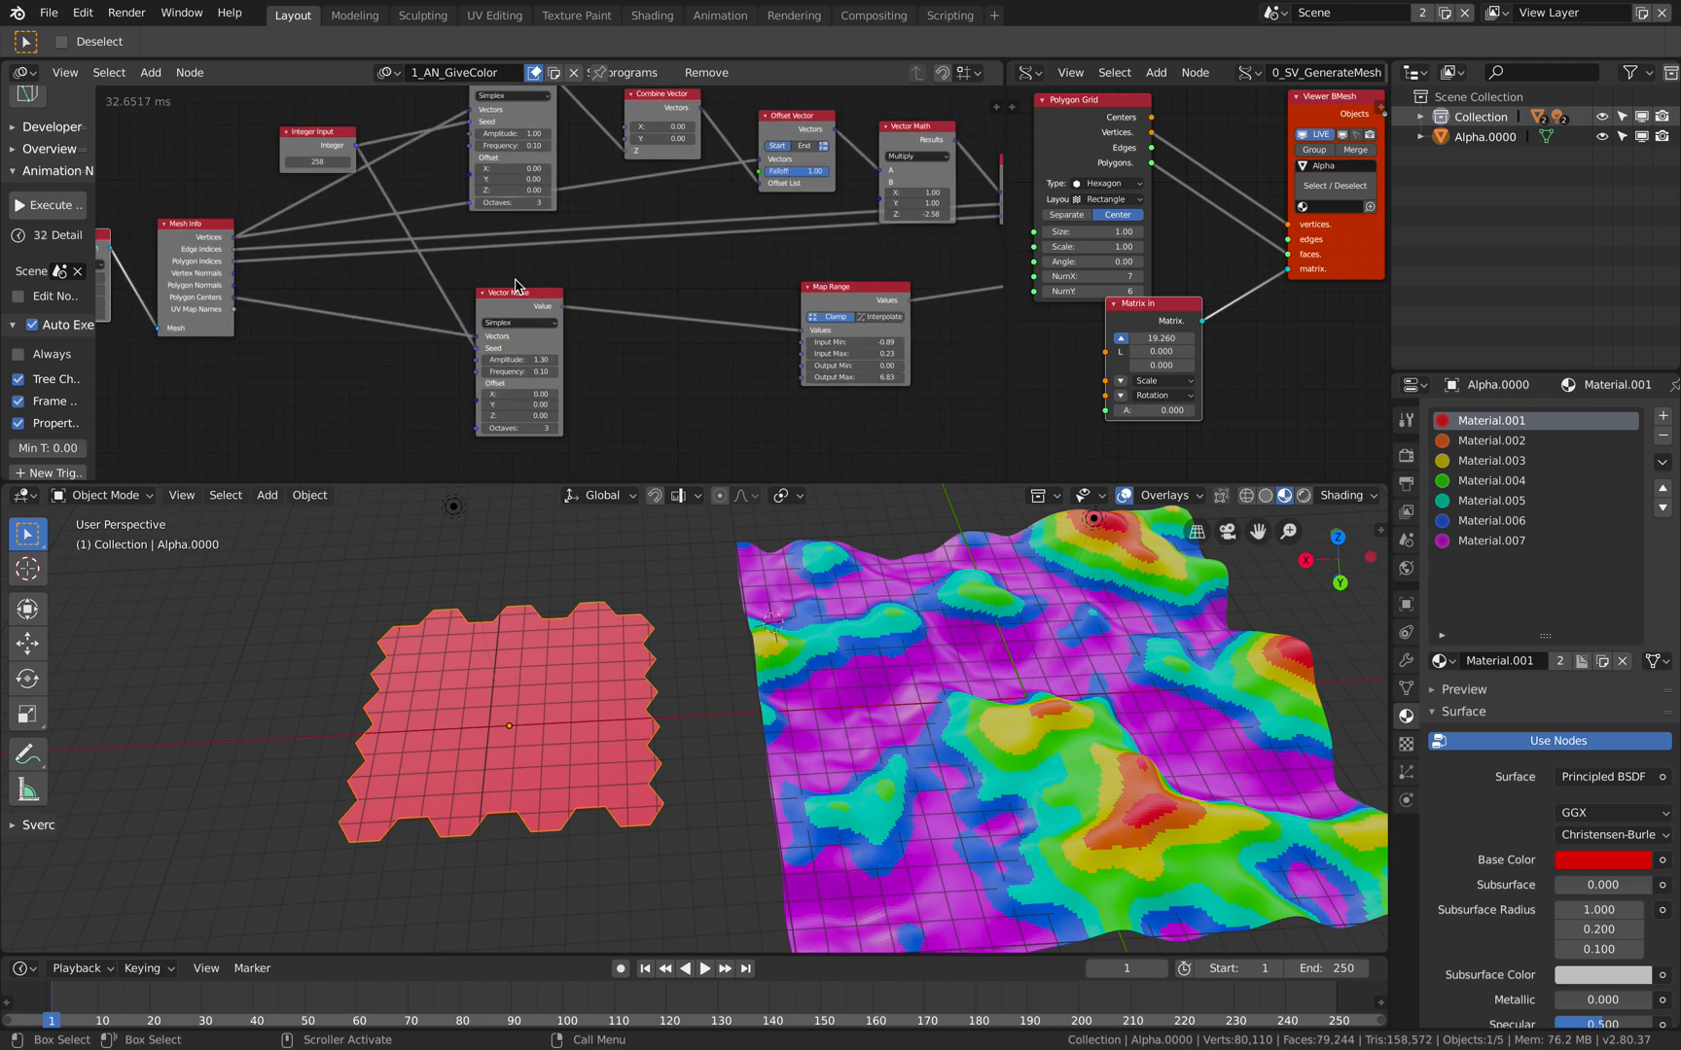
{"action": "left_click", "coordinate": [150, 72]}
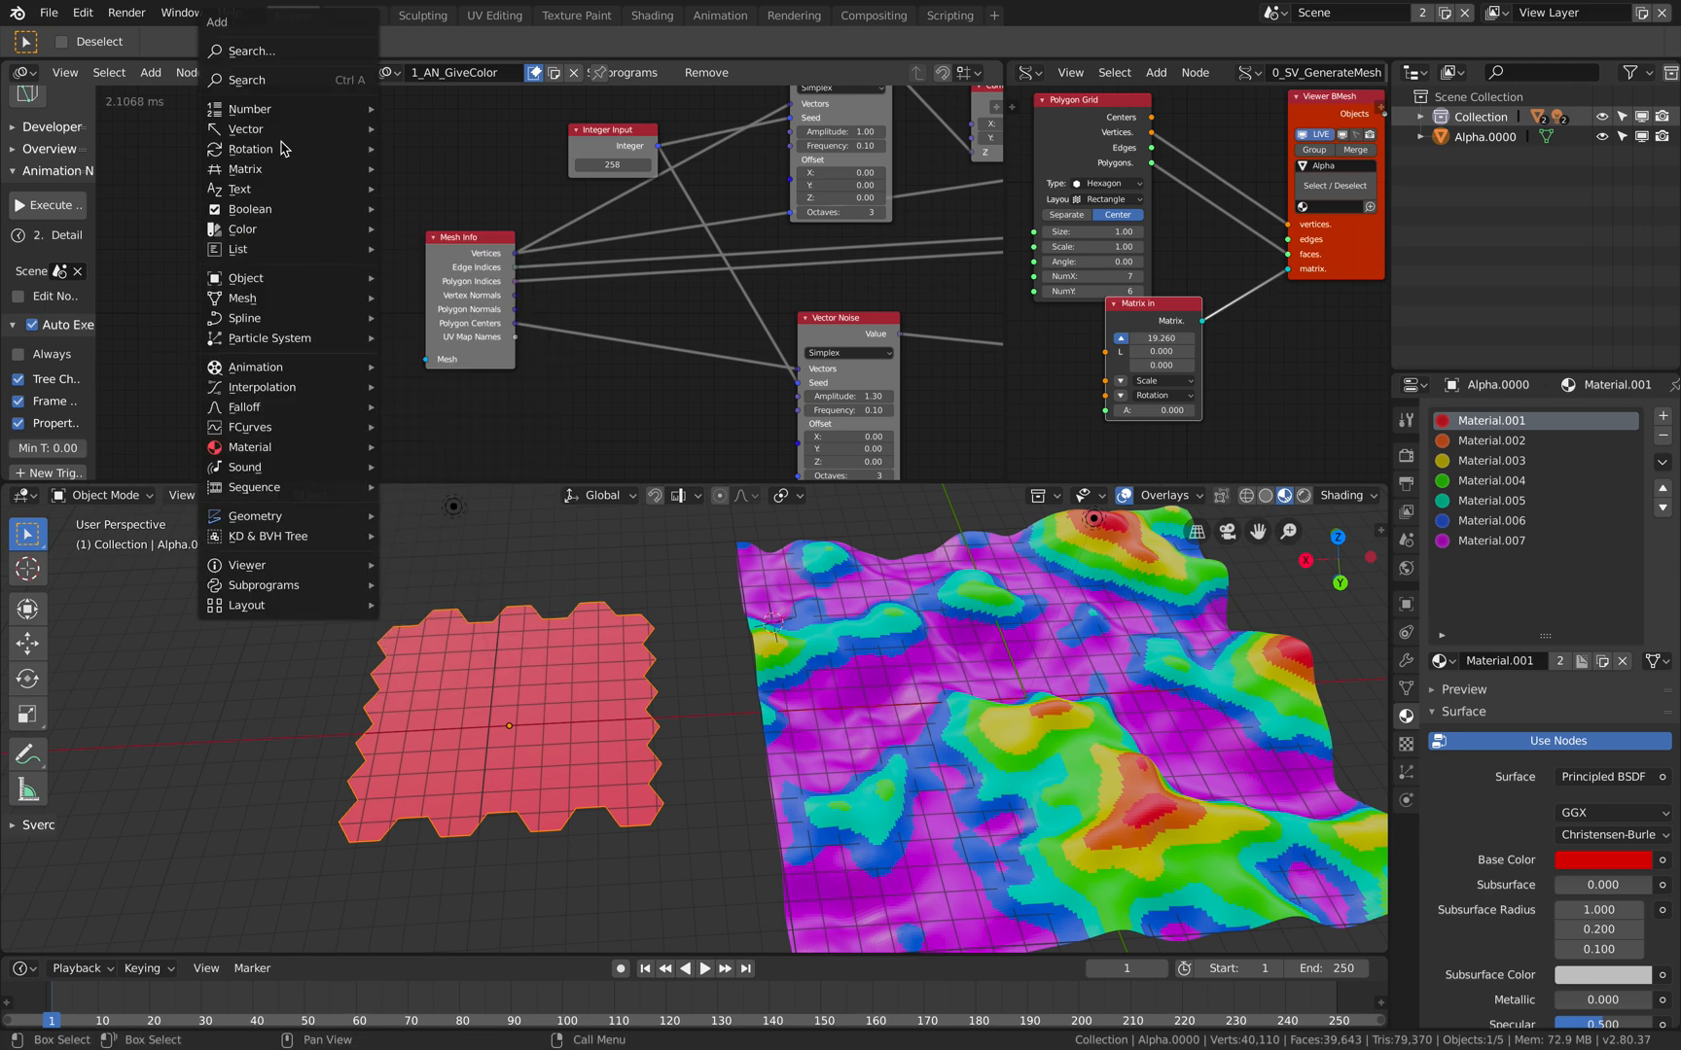
{"action": "type", "text": "mes"}
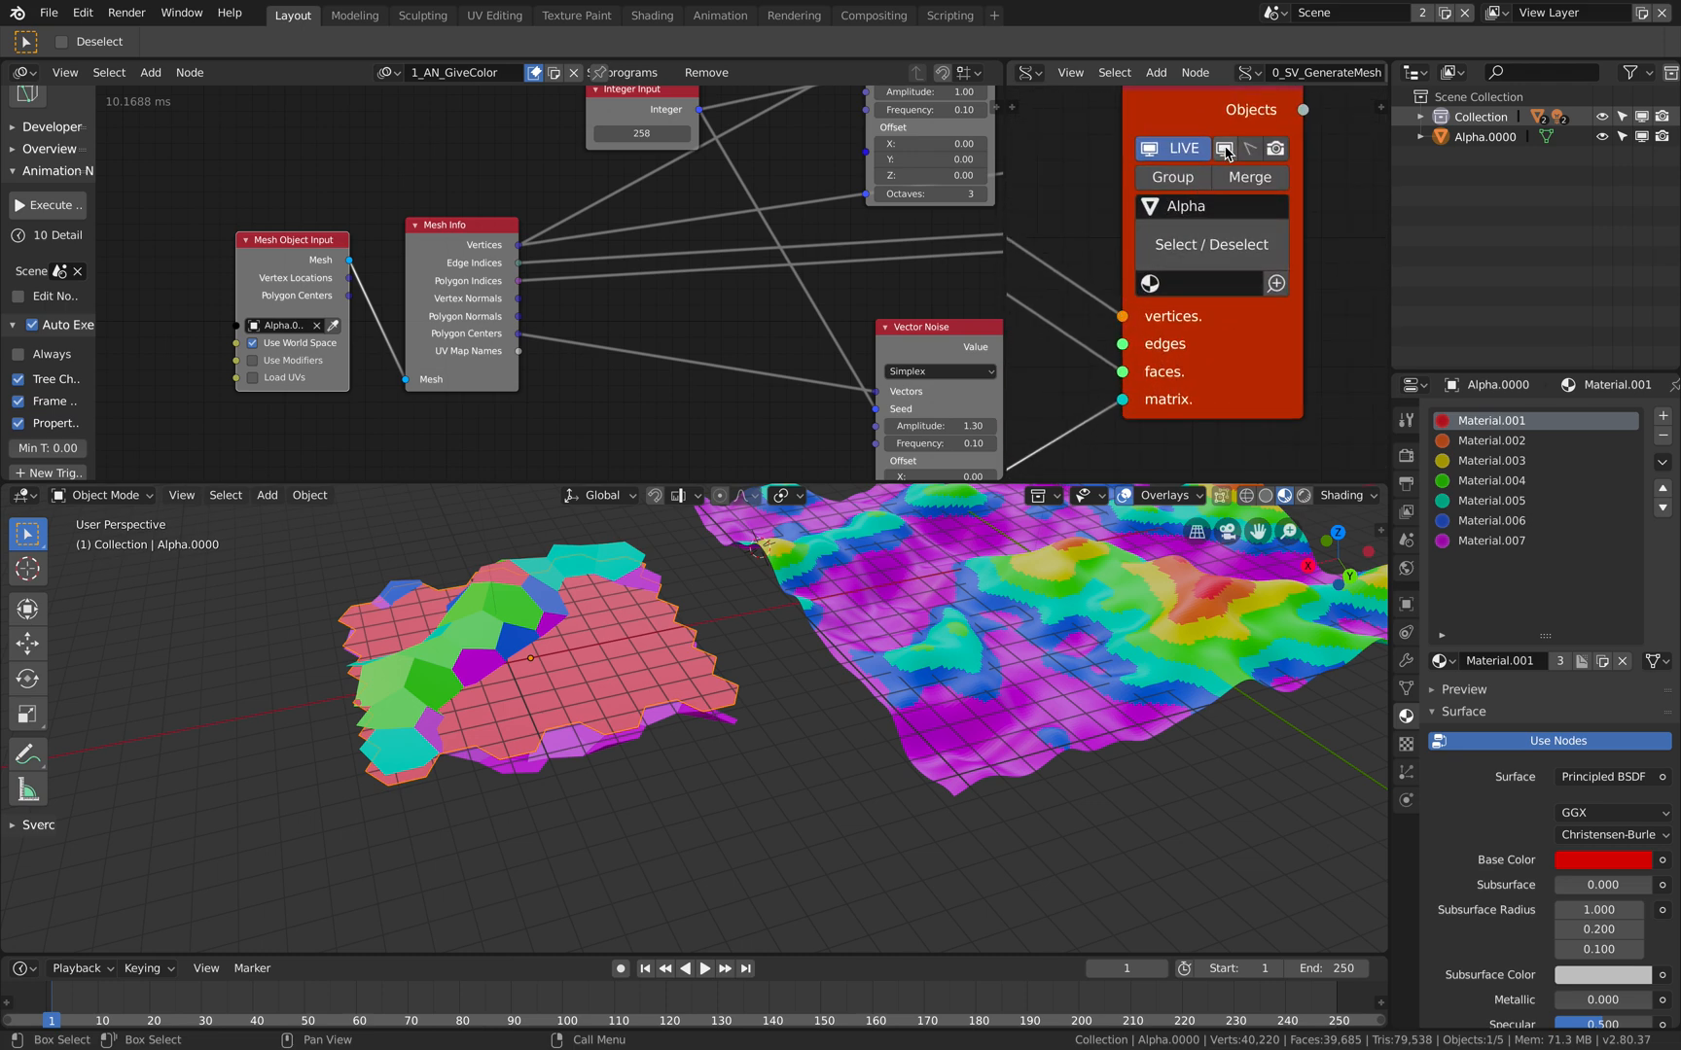
{"action": "mouse_move", "coordinate": [1249, 148]}
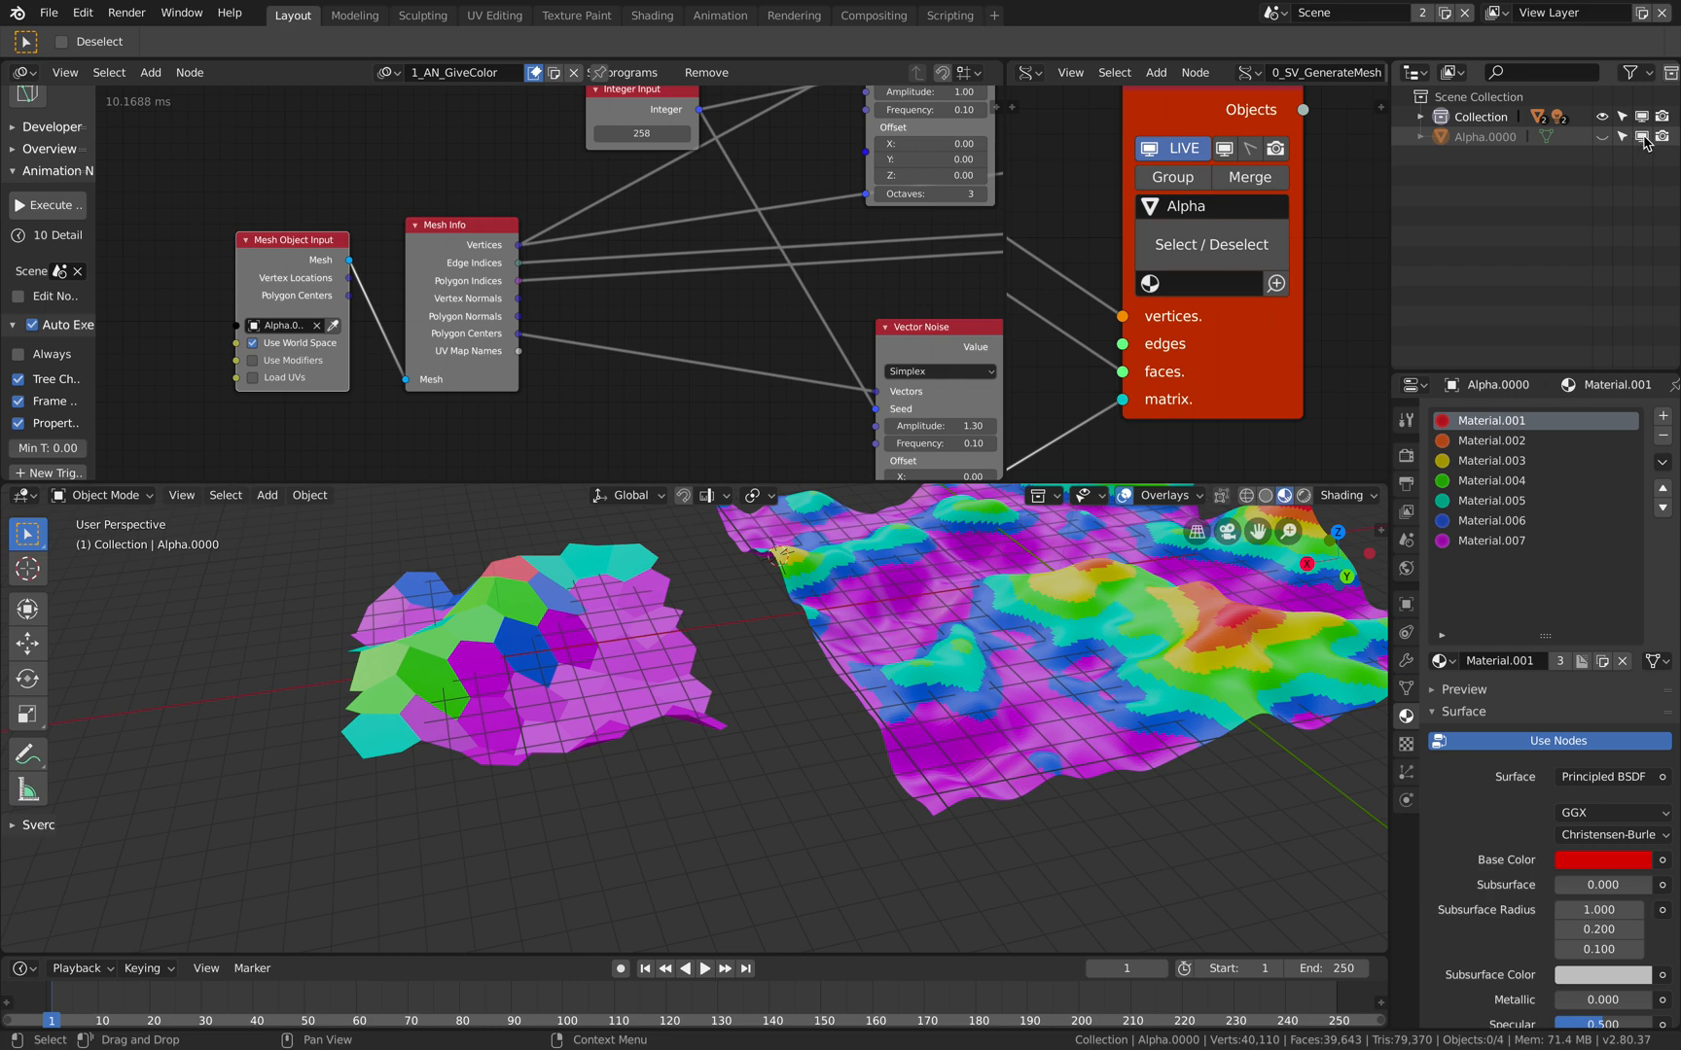
{"action": "mouse_move", "coordinate": [1663, 137]}
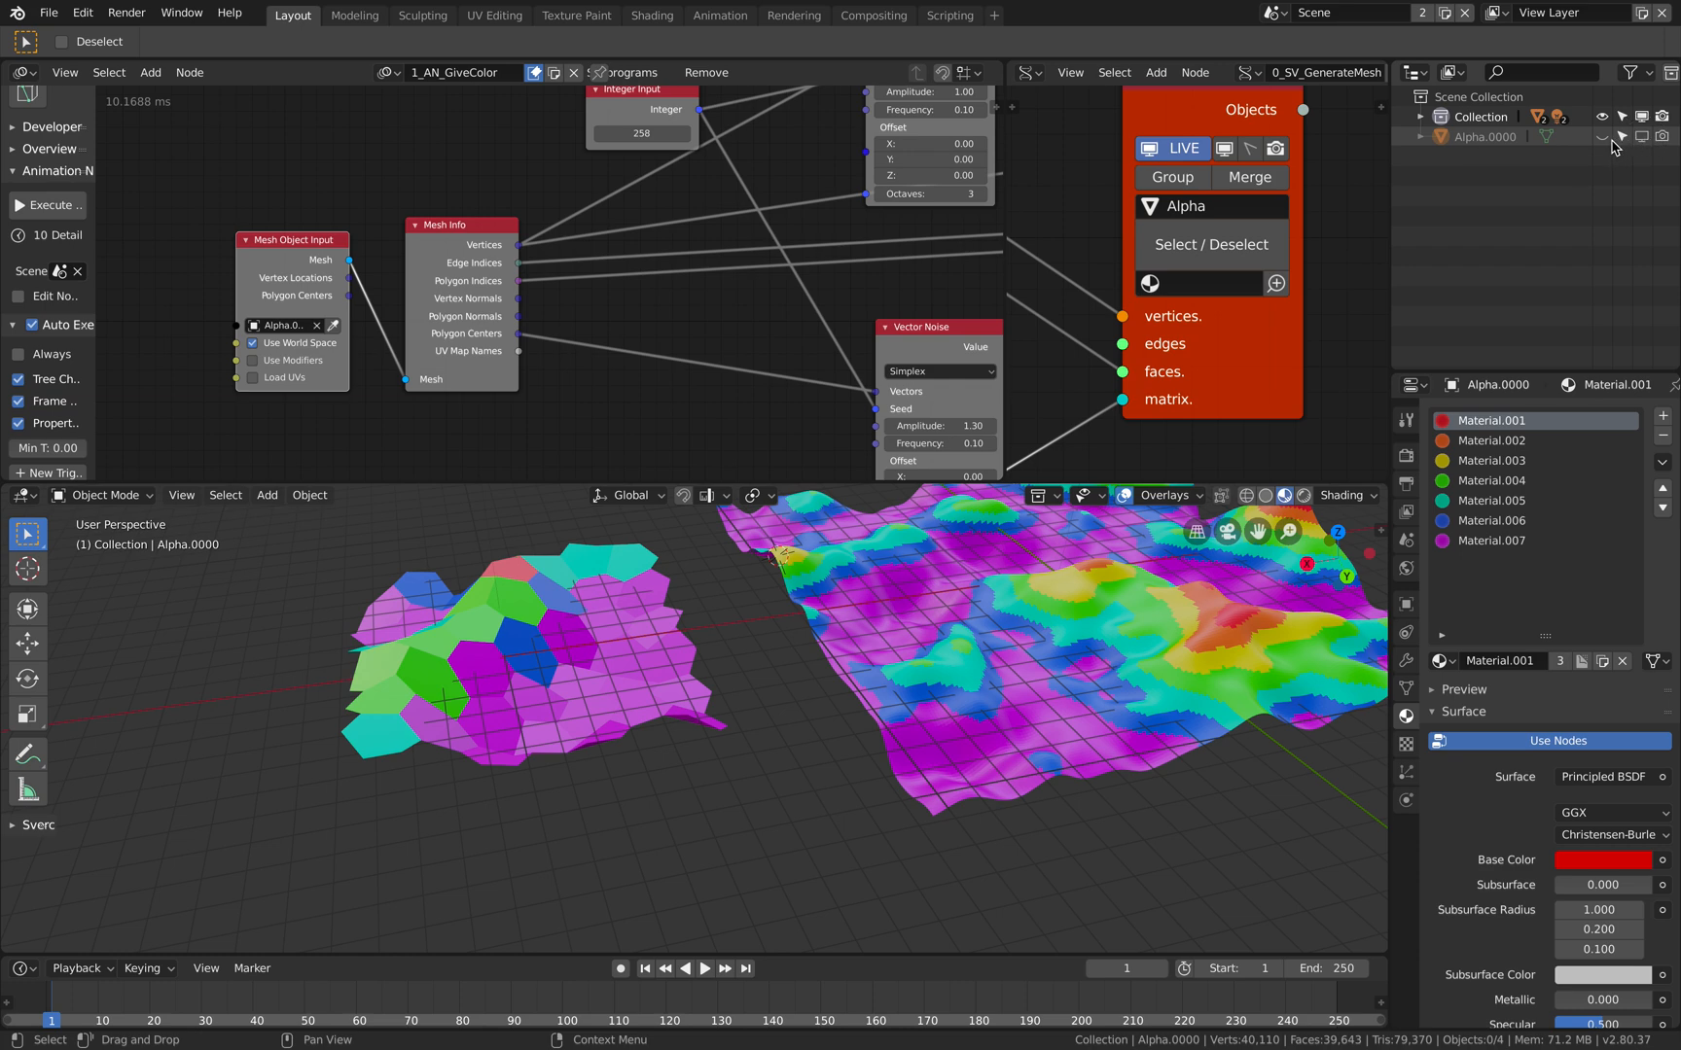
Save the file after feeding the hex grid object Alpha into the colouring node tree.
{"action": "key", "text": "ctrl+s"}
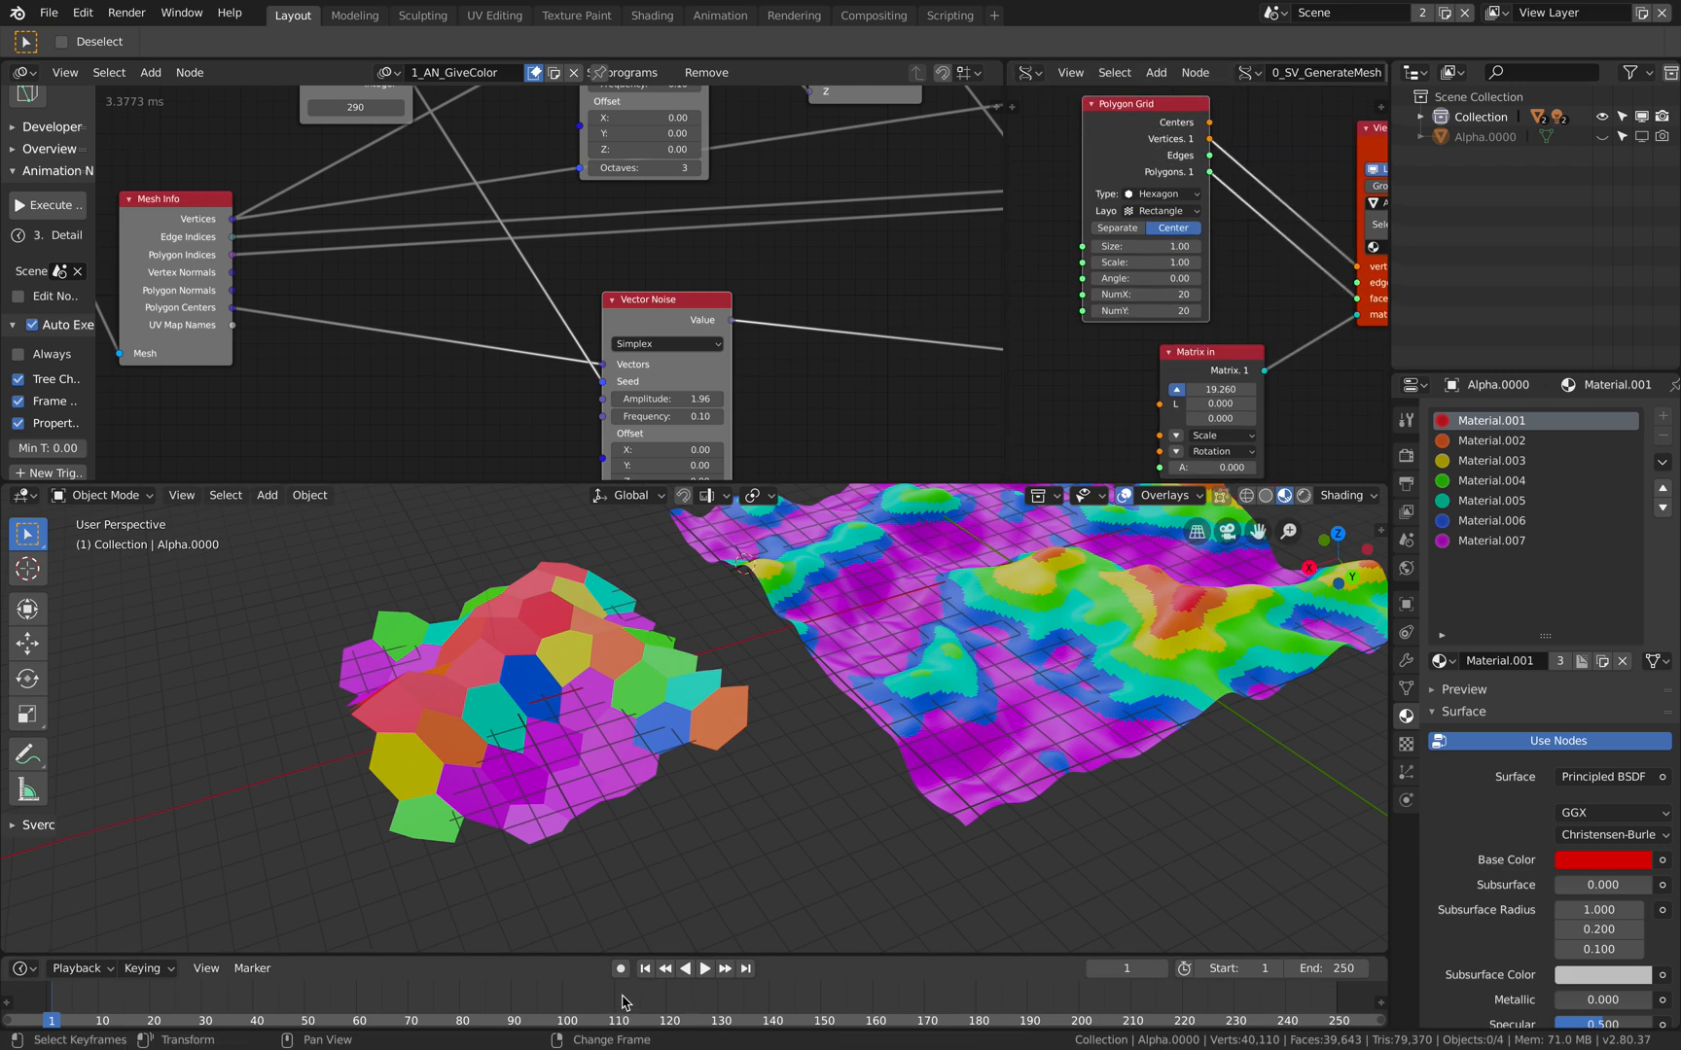
{"action": "mouse_move", "coordinate": [447, 985]}
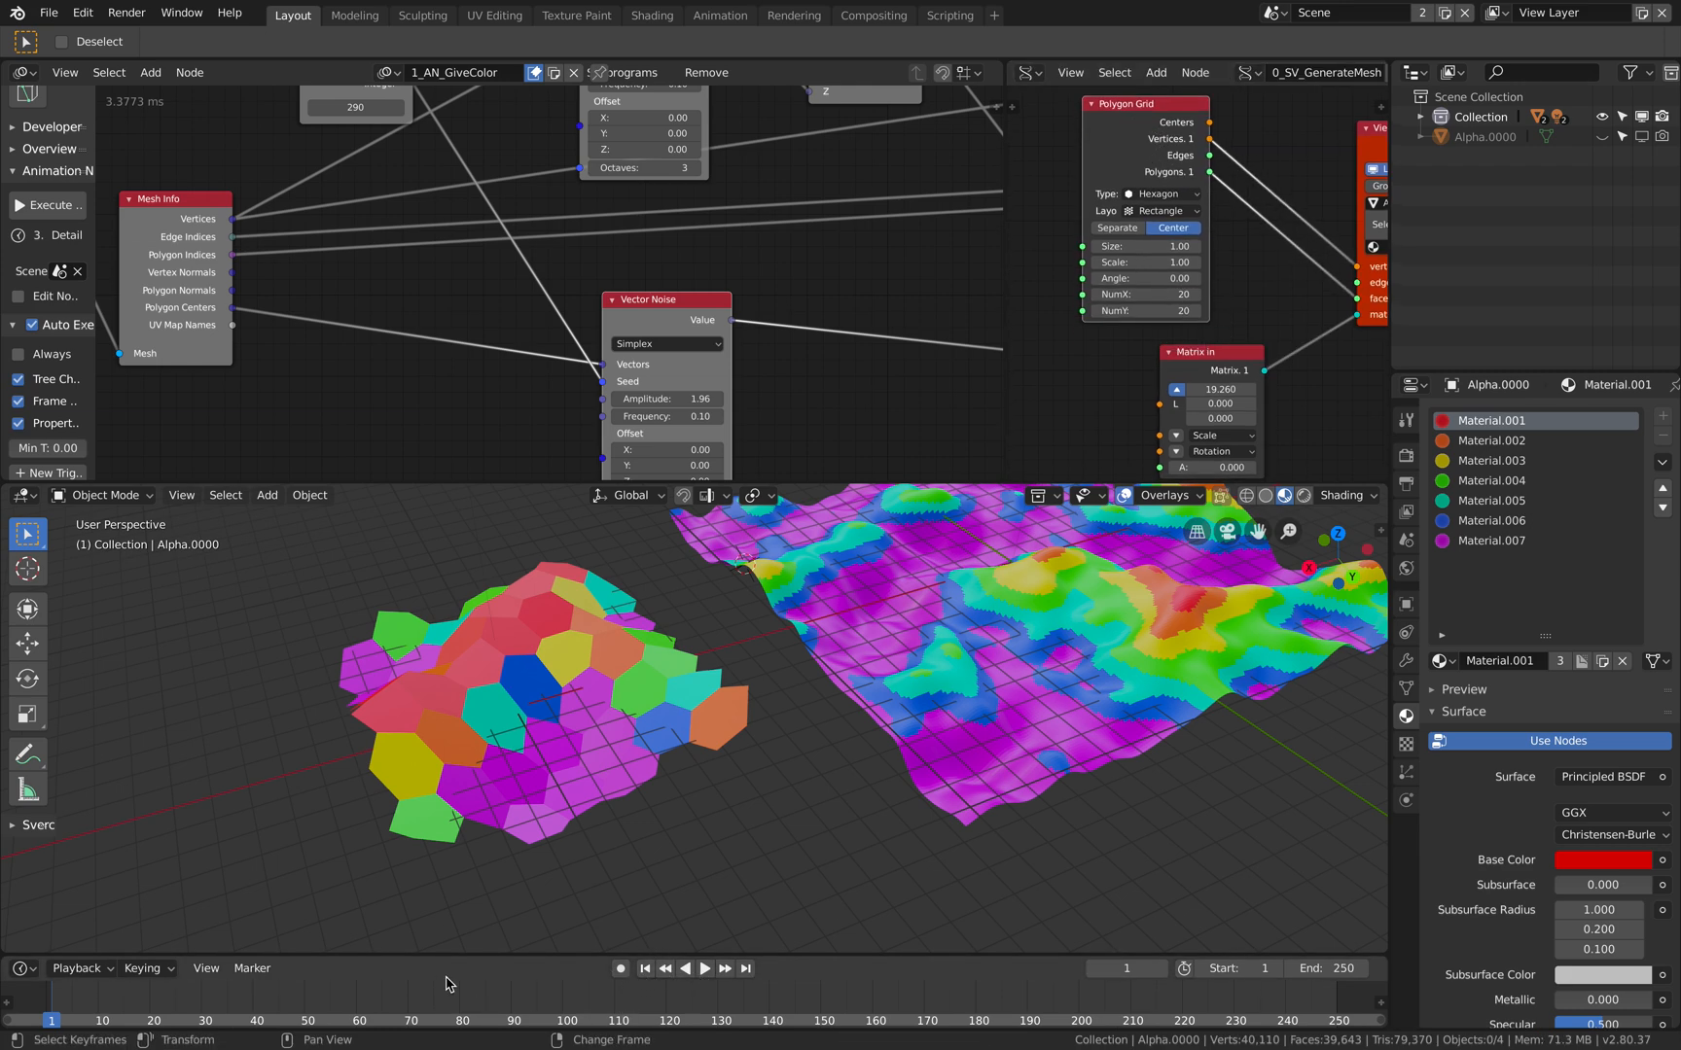
Play the animation and enlarge the Polygon Grid to 40 by 40 smaller hexagons.
{"action": "left_click", "coordinate": [704, 969]}
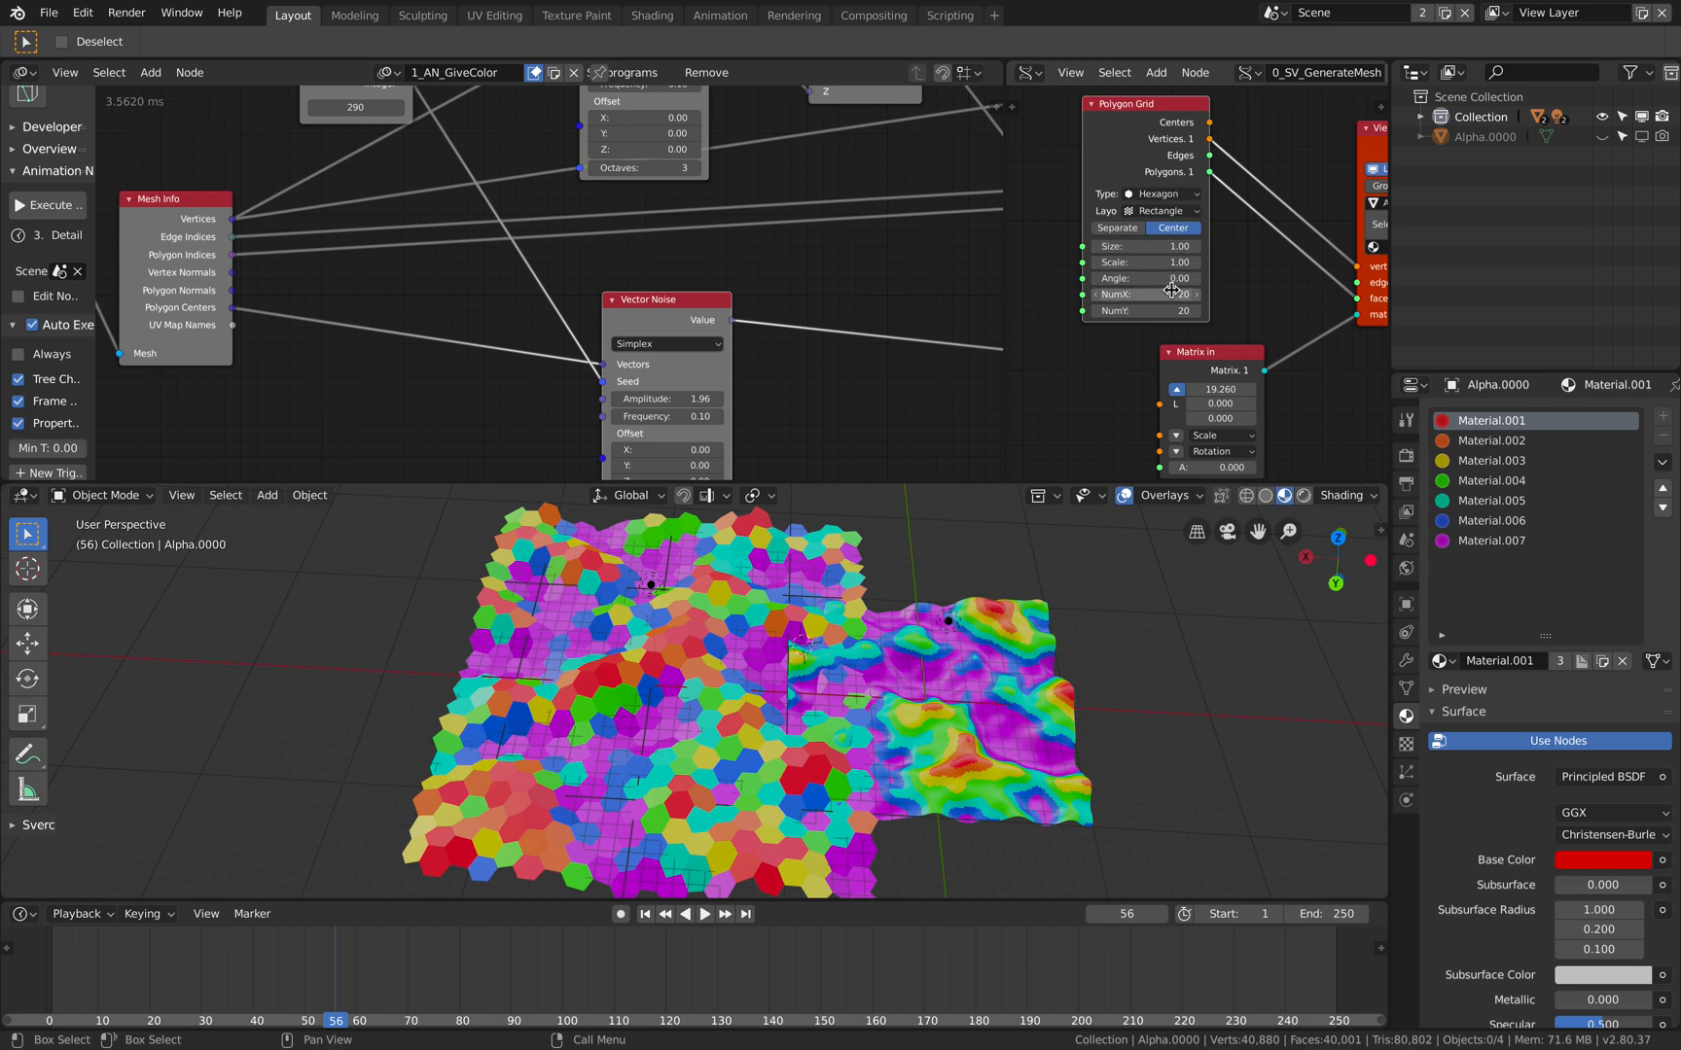
{"action": "left_click_drag", "start_coordinate": [1142, 296], "coordinate": [1142, 296]}
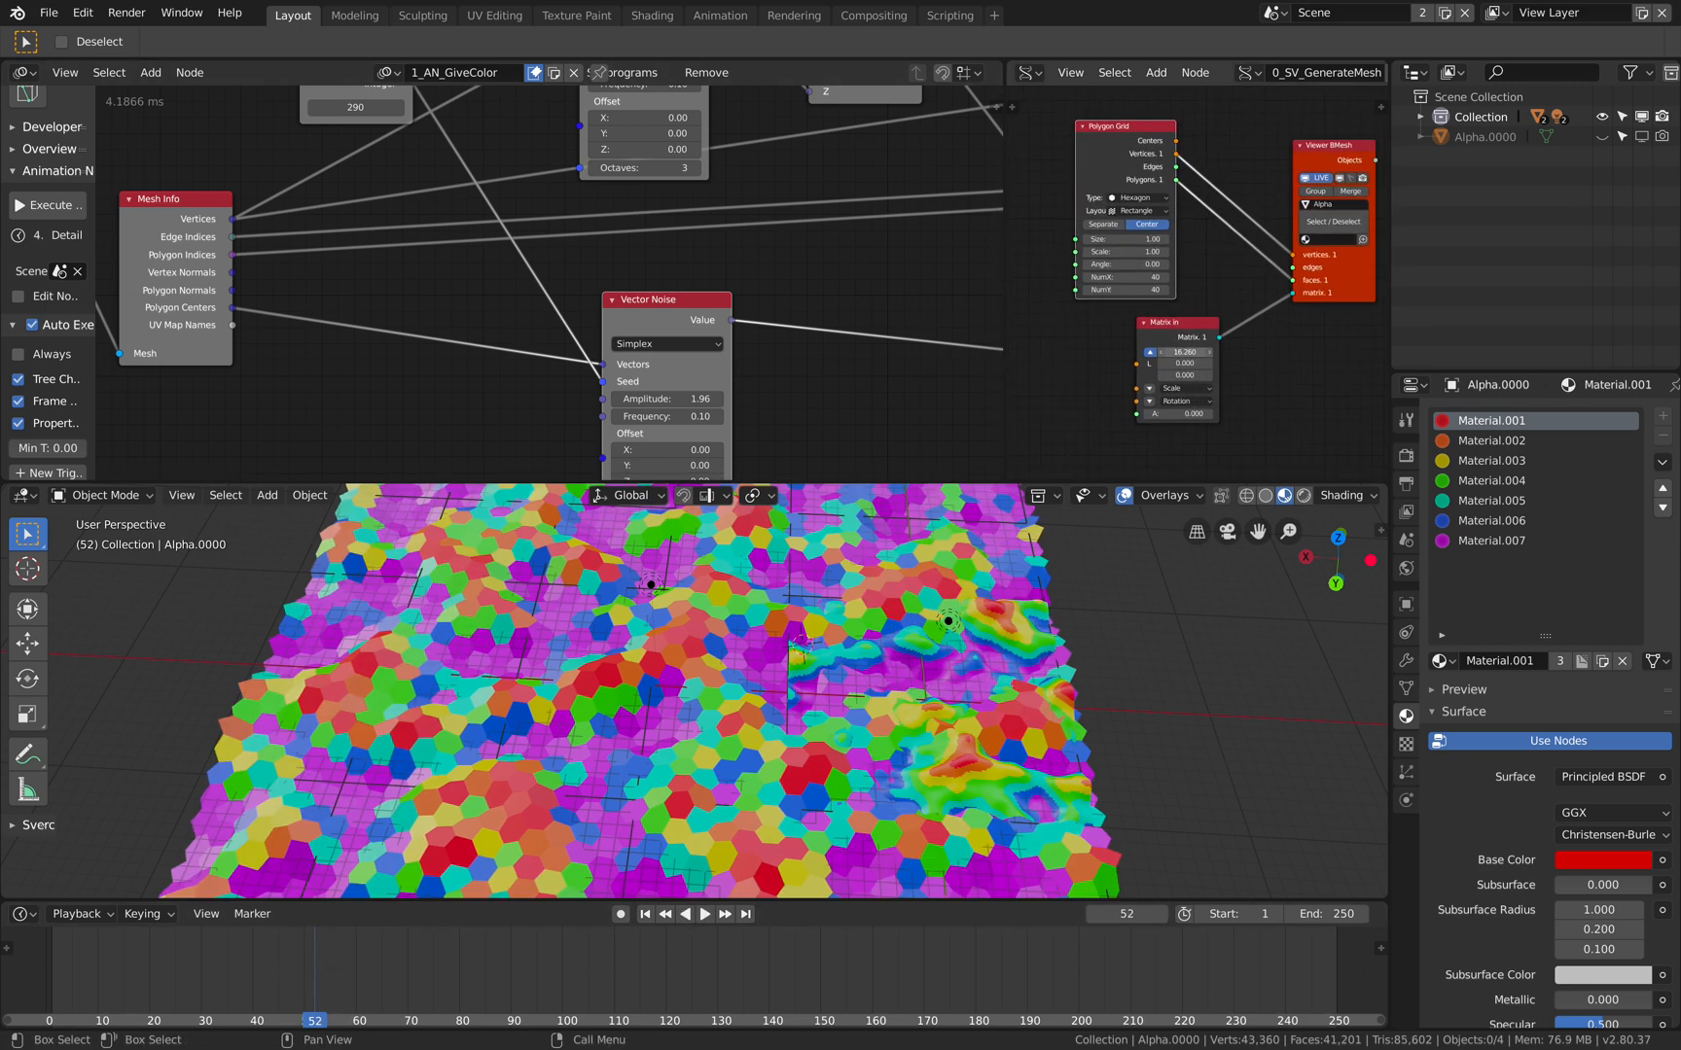
{"action": "left_click", "coordinate": [504, 1019]}
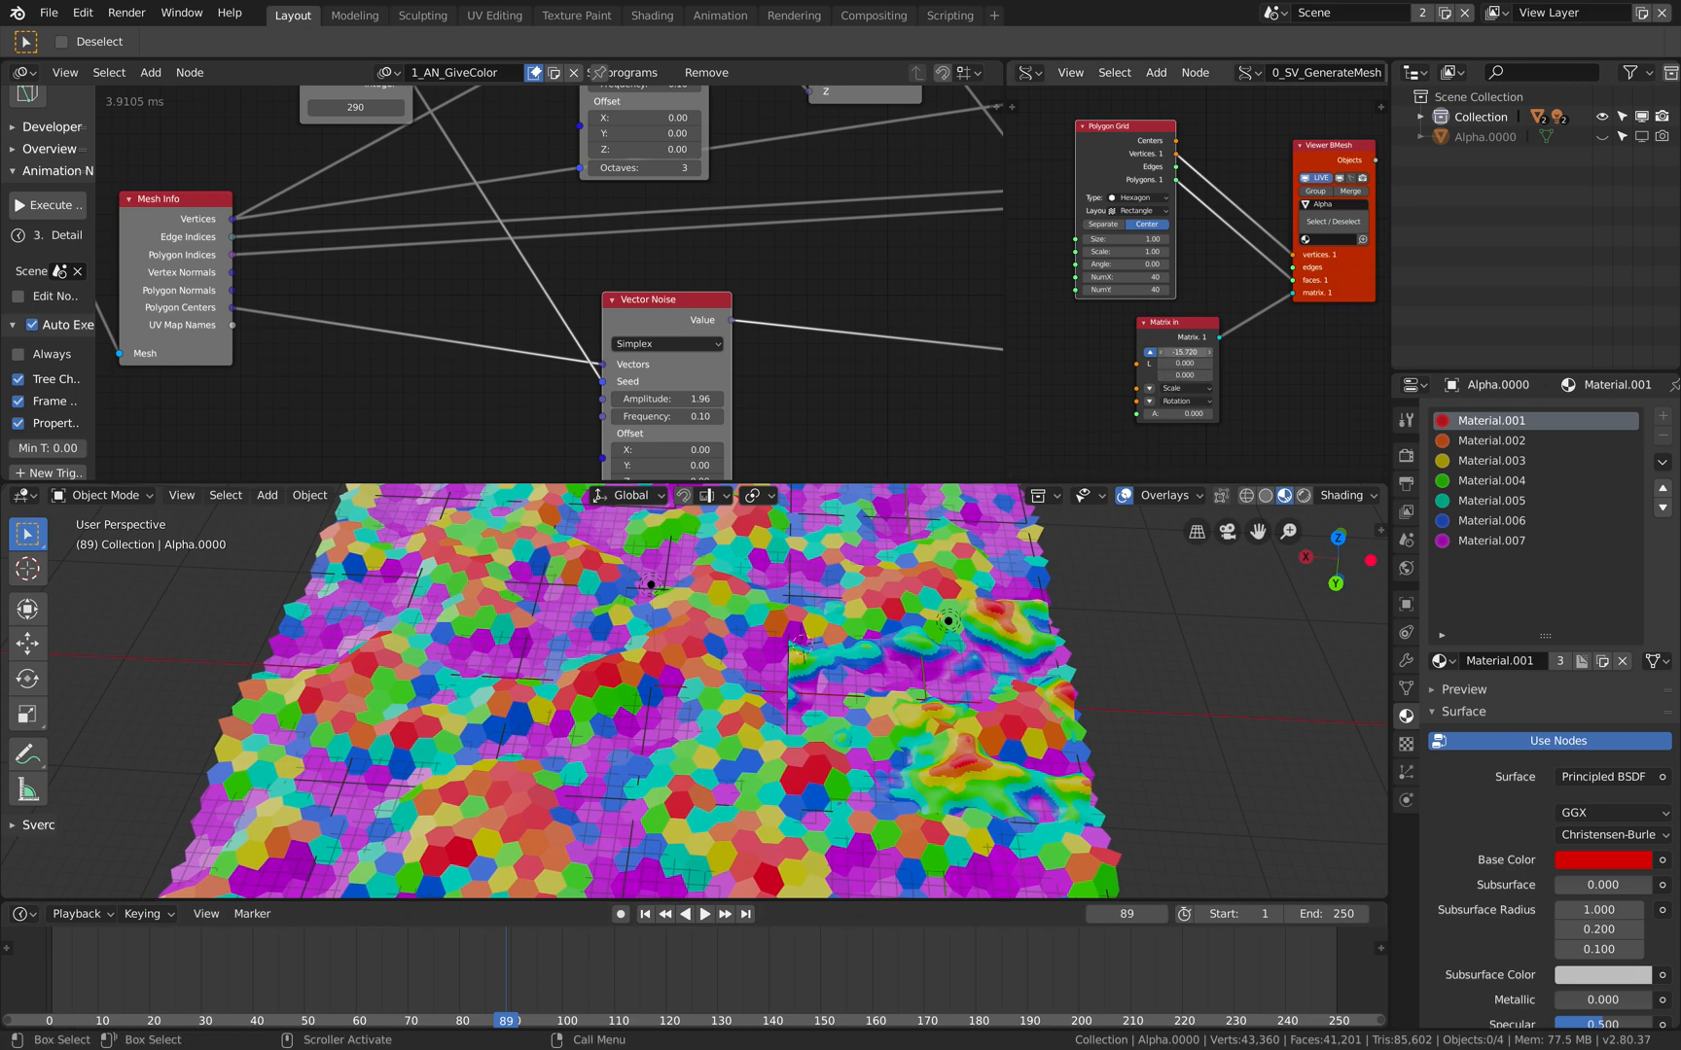
{"action": "left_click", "coordinate": [704, 912]}
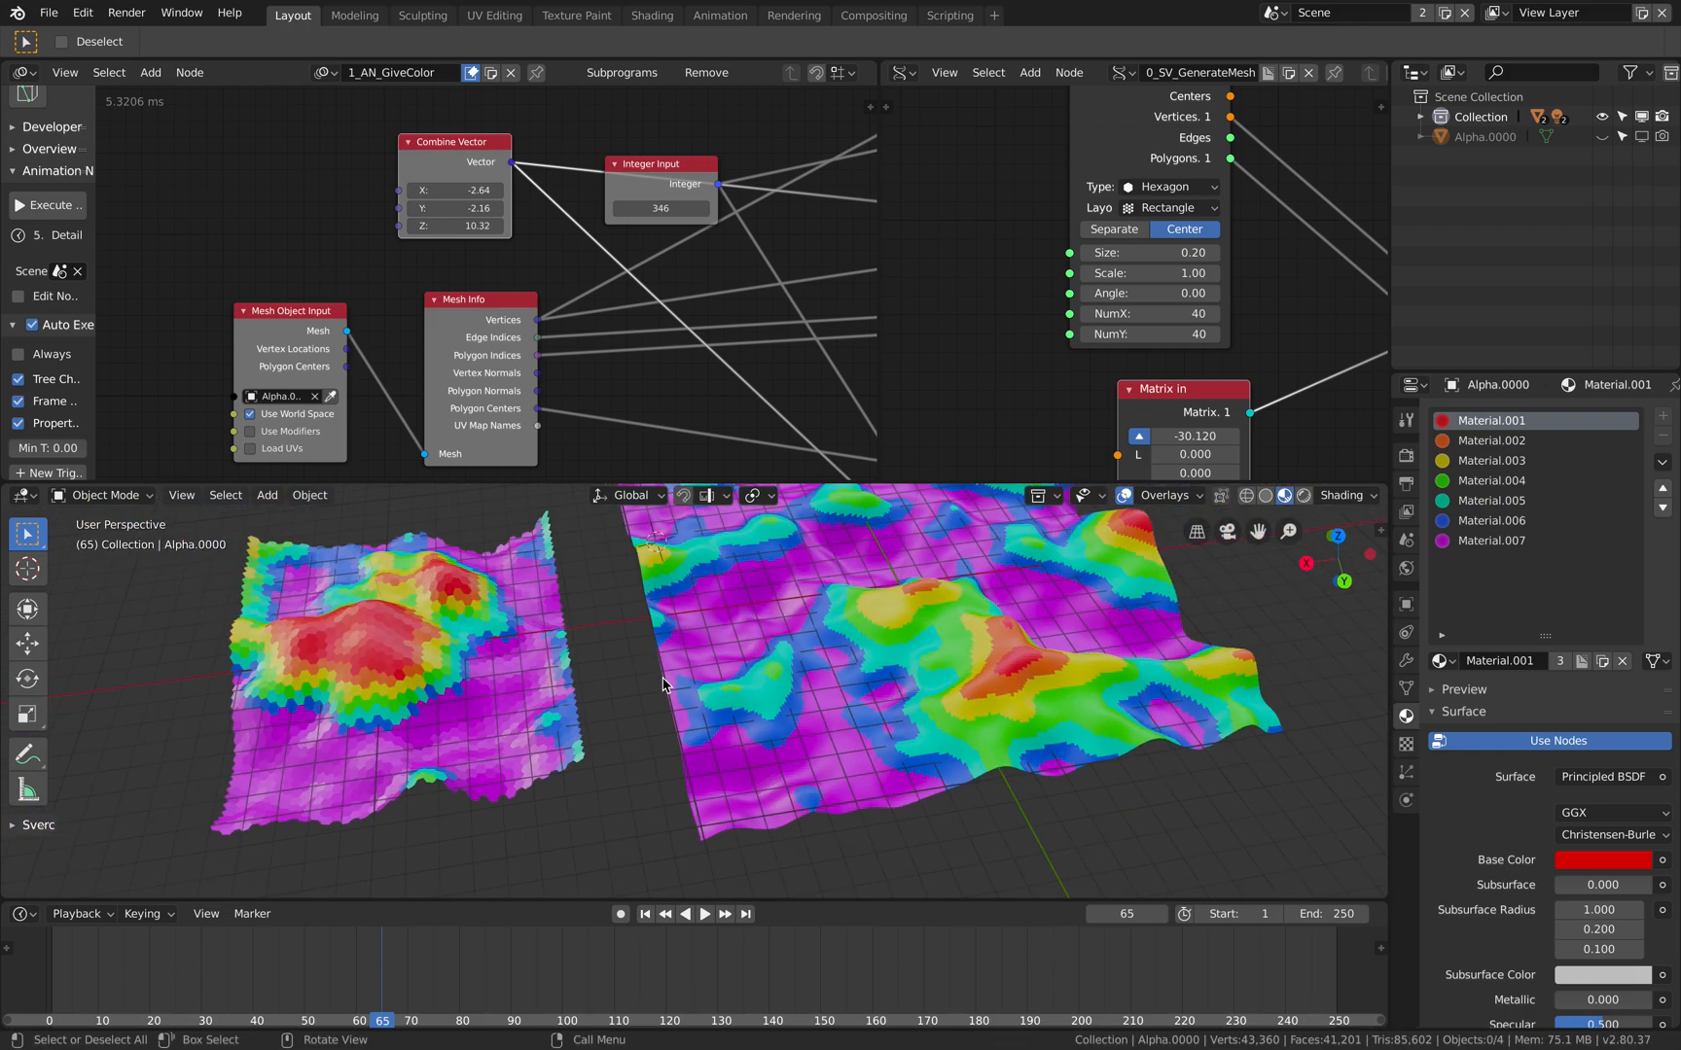
Save the project as a new numbered version via Save Incremental.
{"action": "left_click", "coordinate": [48, 14]}
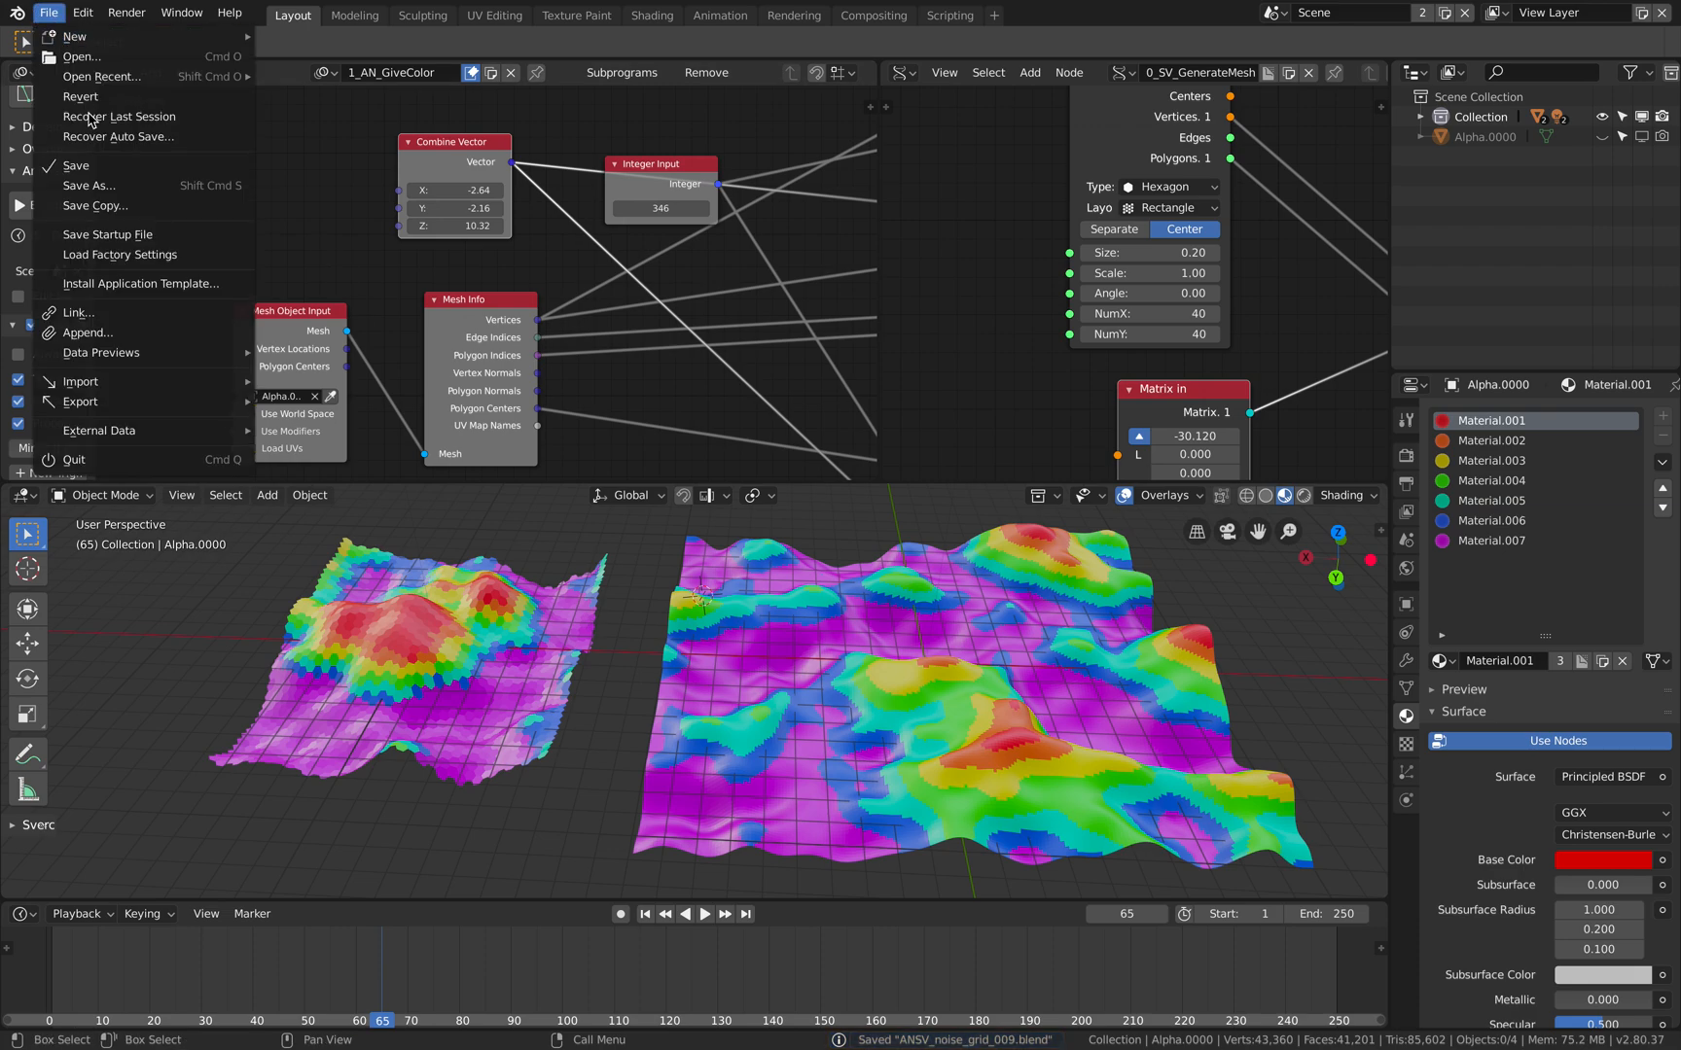
{"action": "left_click", "coordinate": [90, 184]}
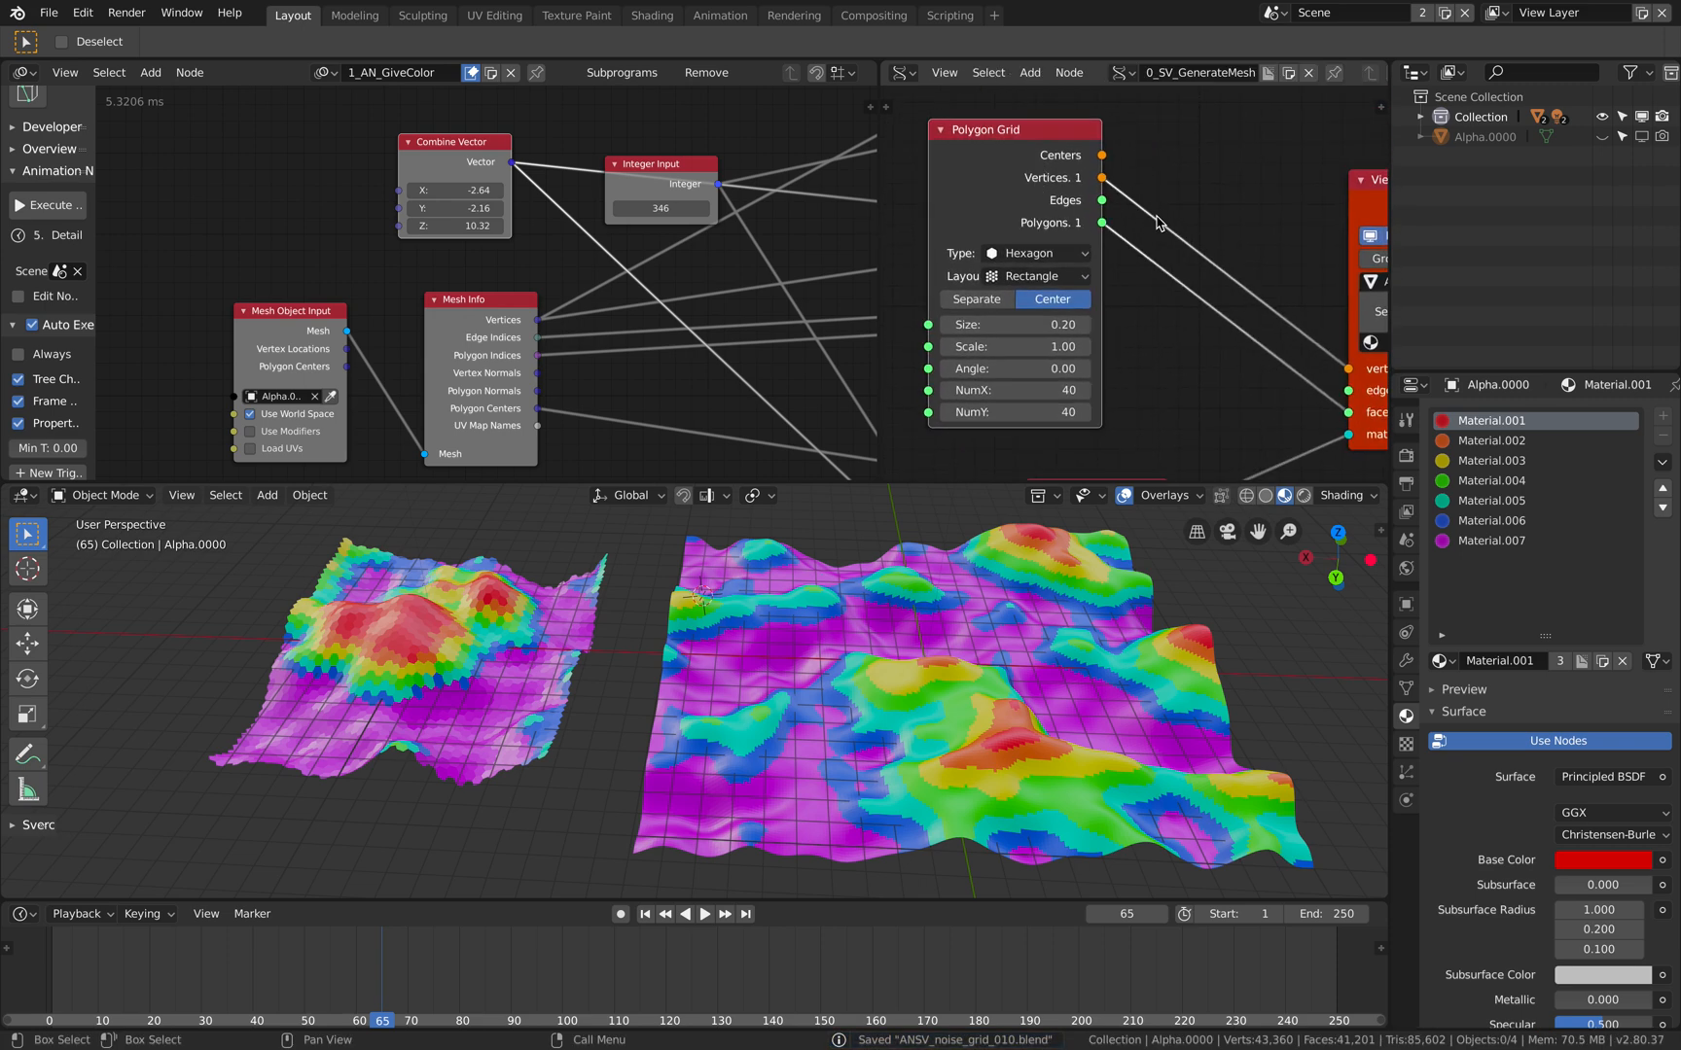
Add a Randomize Input Vertices node with small X, Y, Z jitter amplitudes.
{"action": "type", "text": "randomiz"}
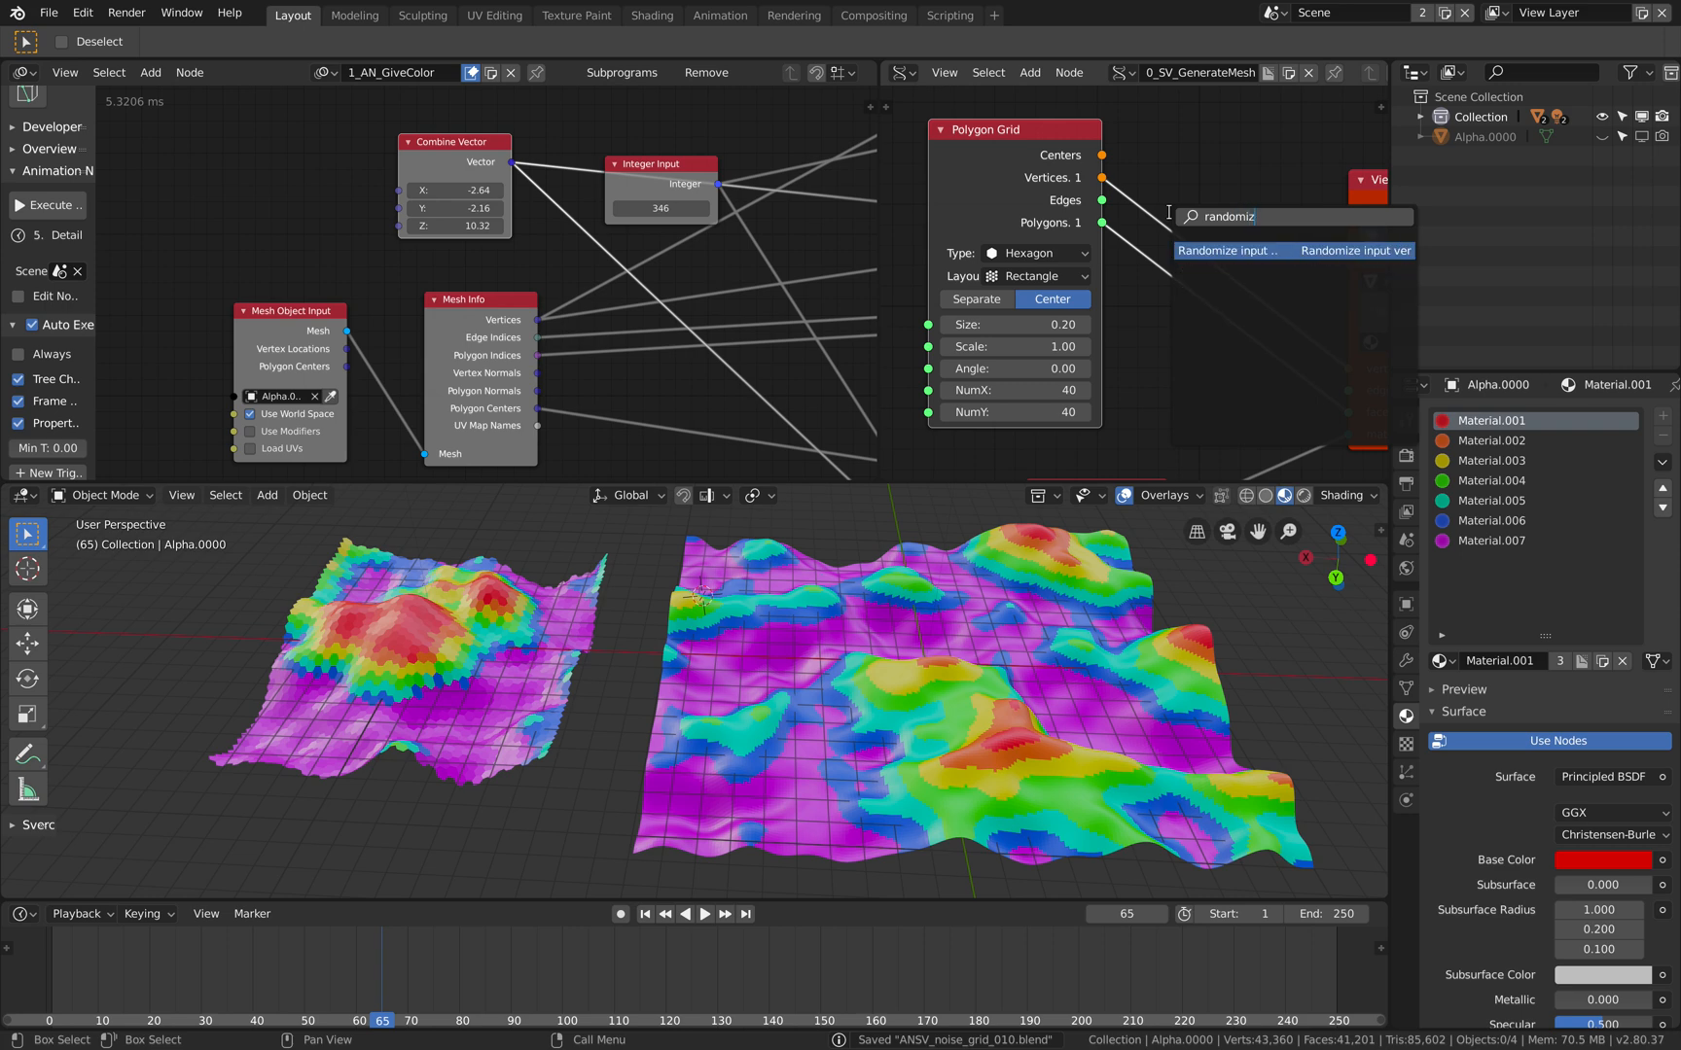
{"action": "left_click", "coordinate": [1286, 249]}
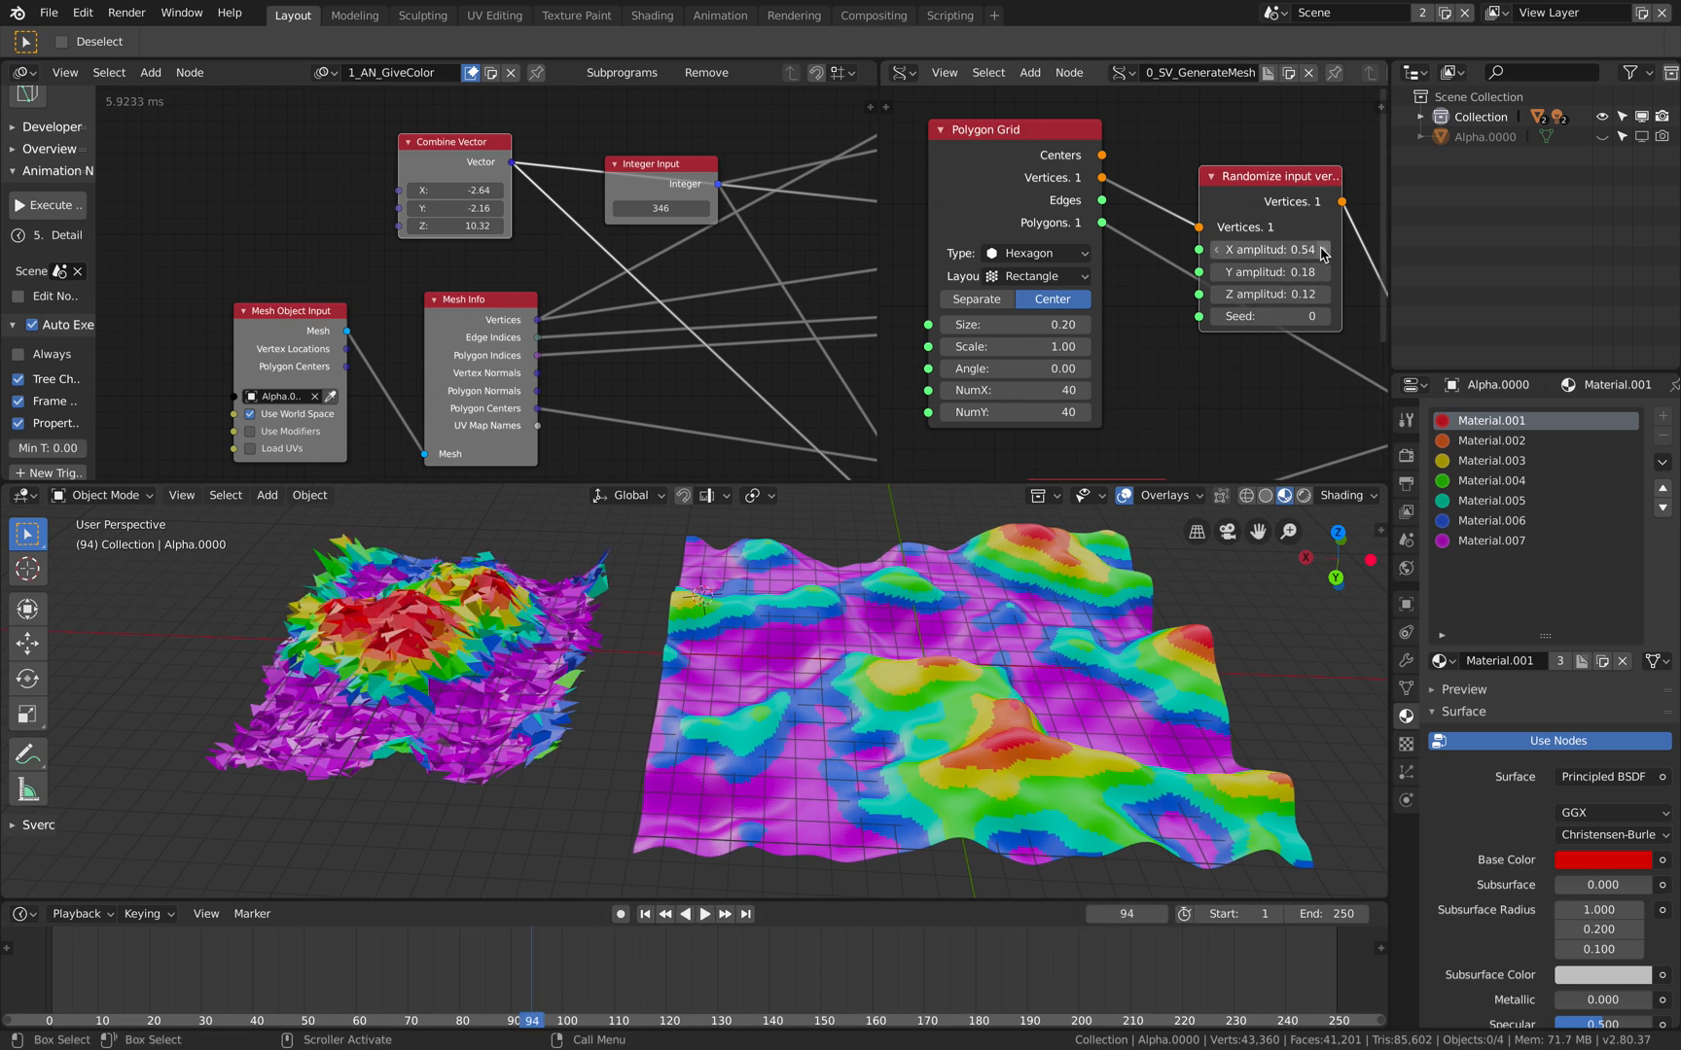
{"action": "left_click", "coordinate": [1269, 249]}
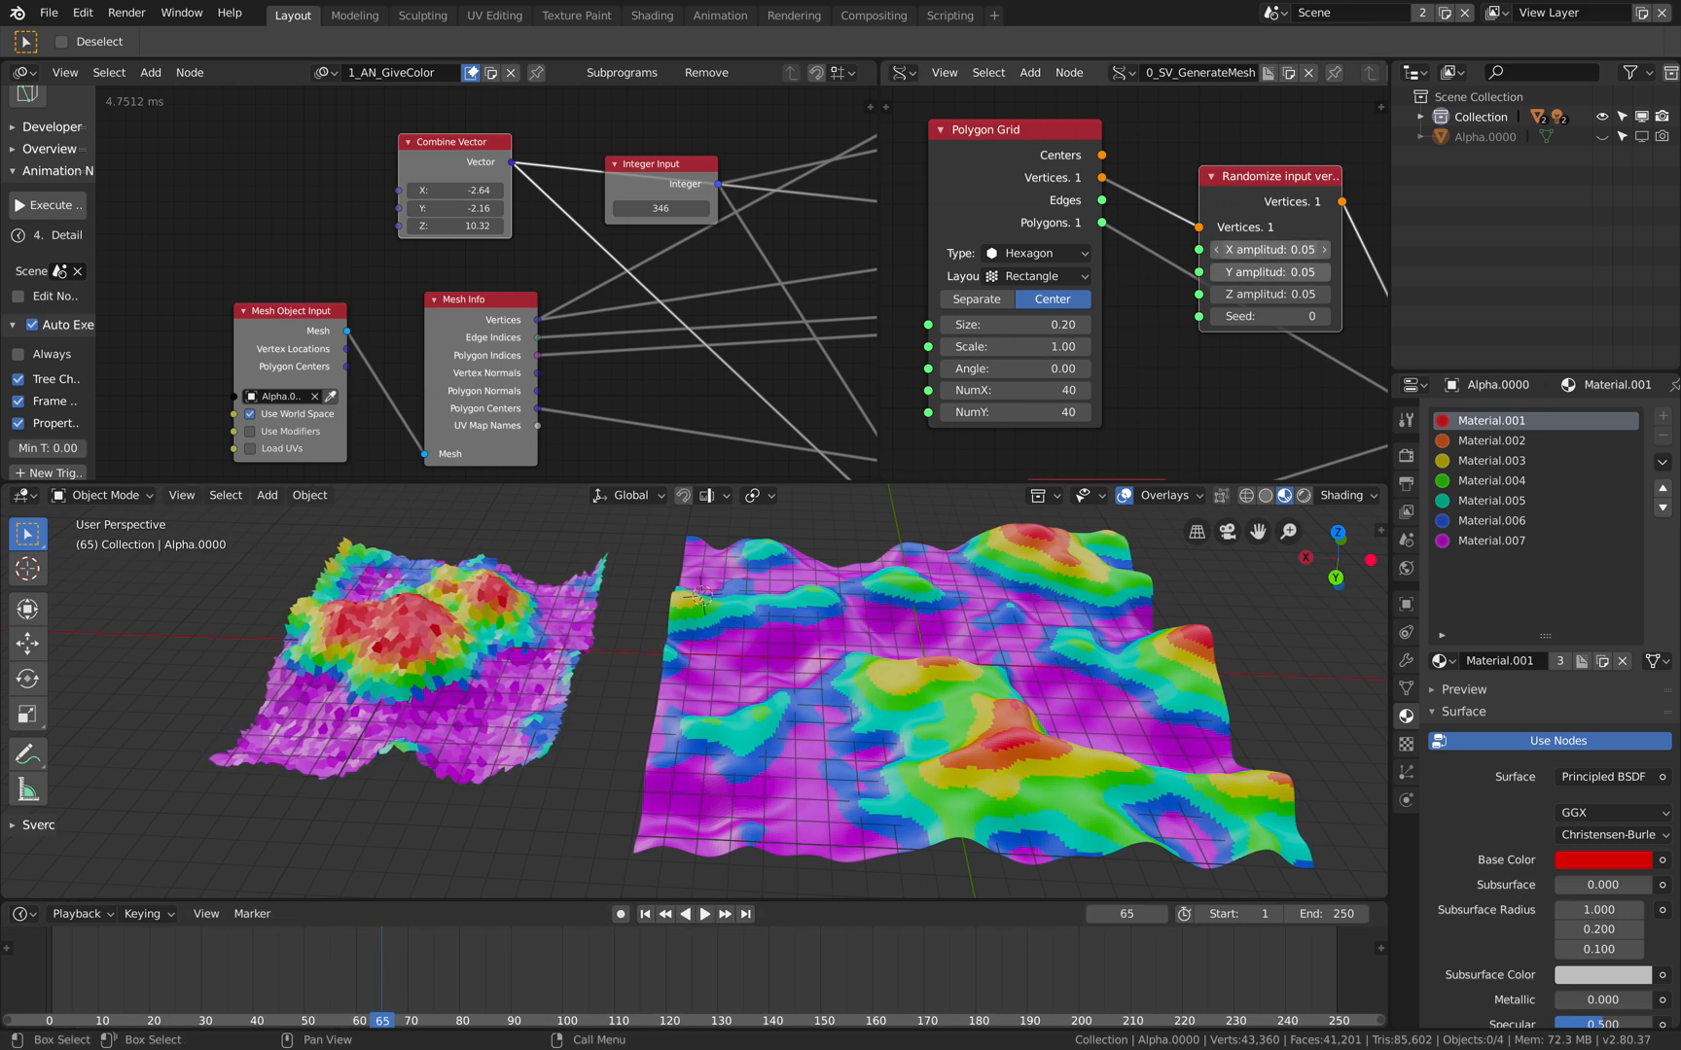
{"action": "left_click", "coordinate": [1268, 249]}
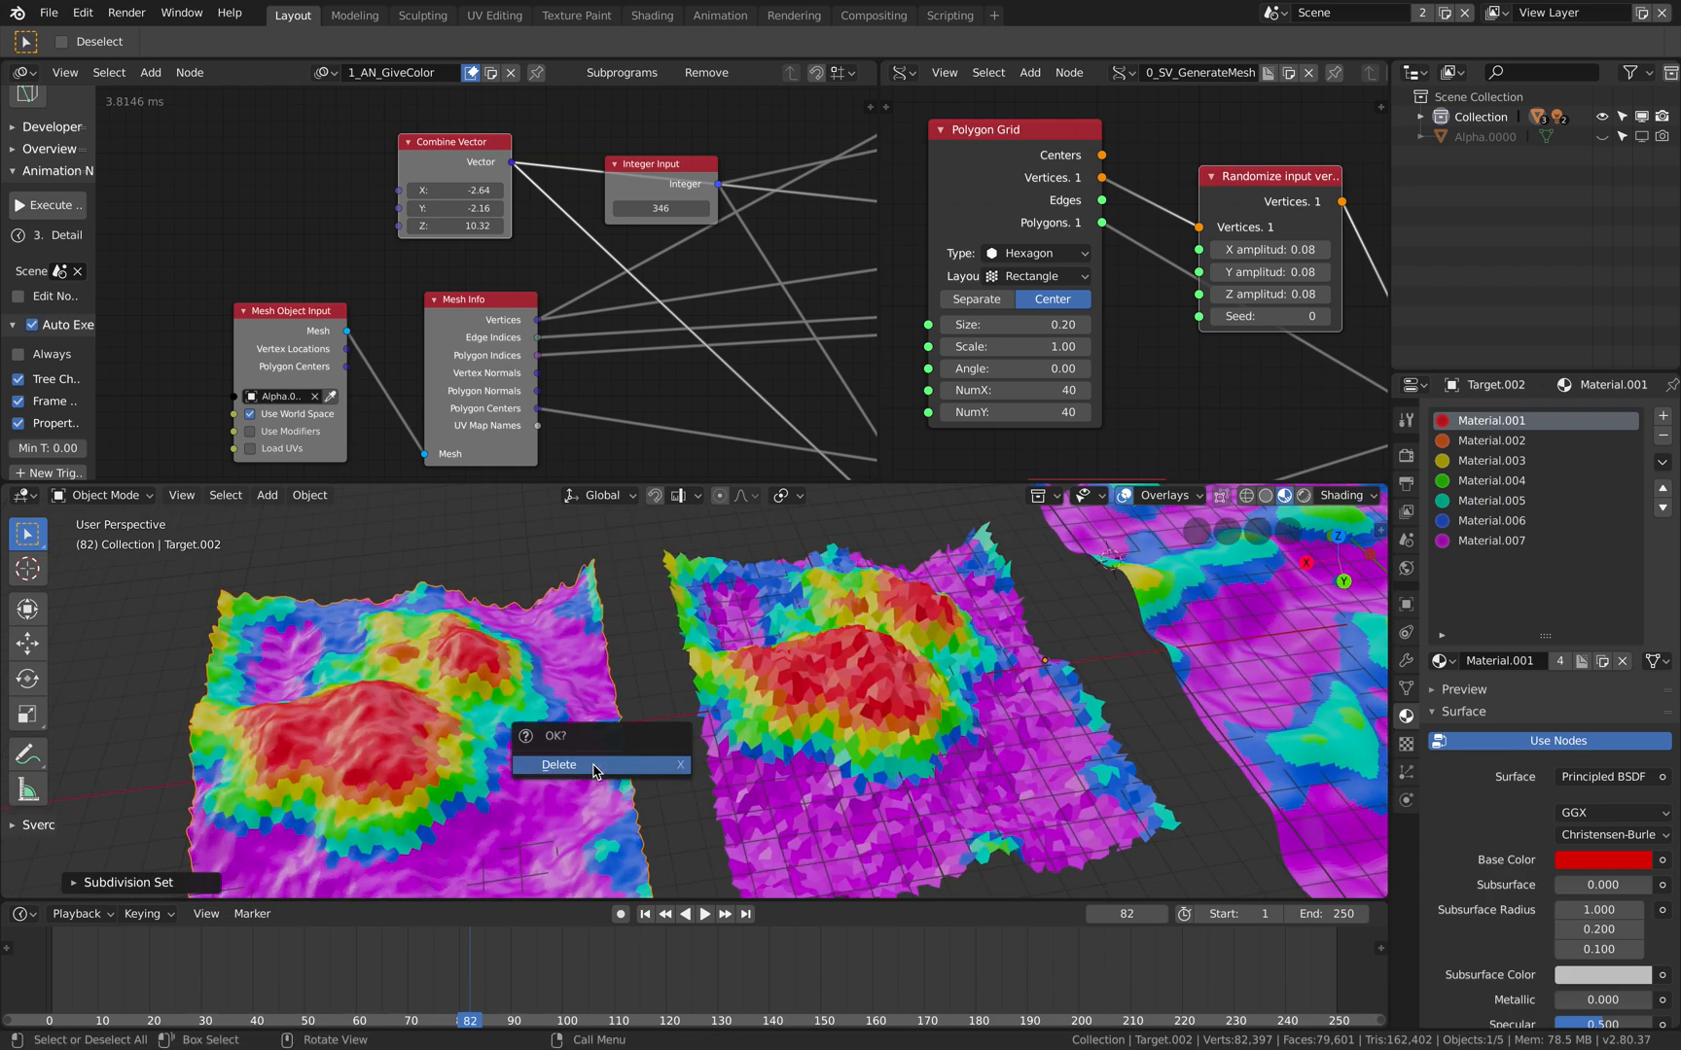
Delete the duplicate Target.002, reset the jitter amplitudes to 0 and save.
{"action": "left_click", "coordinate": [559, 764]}
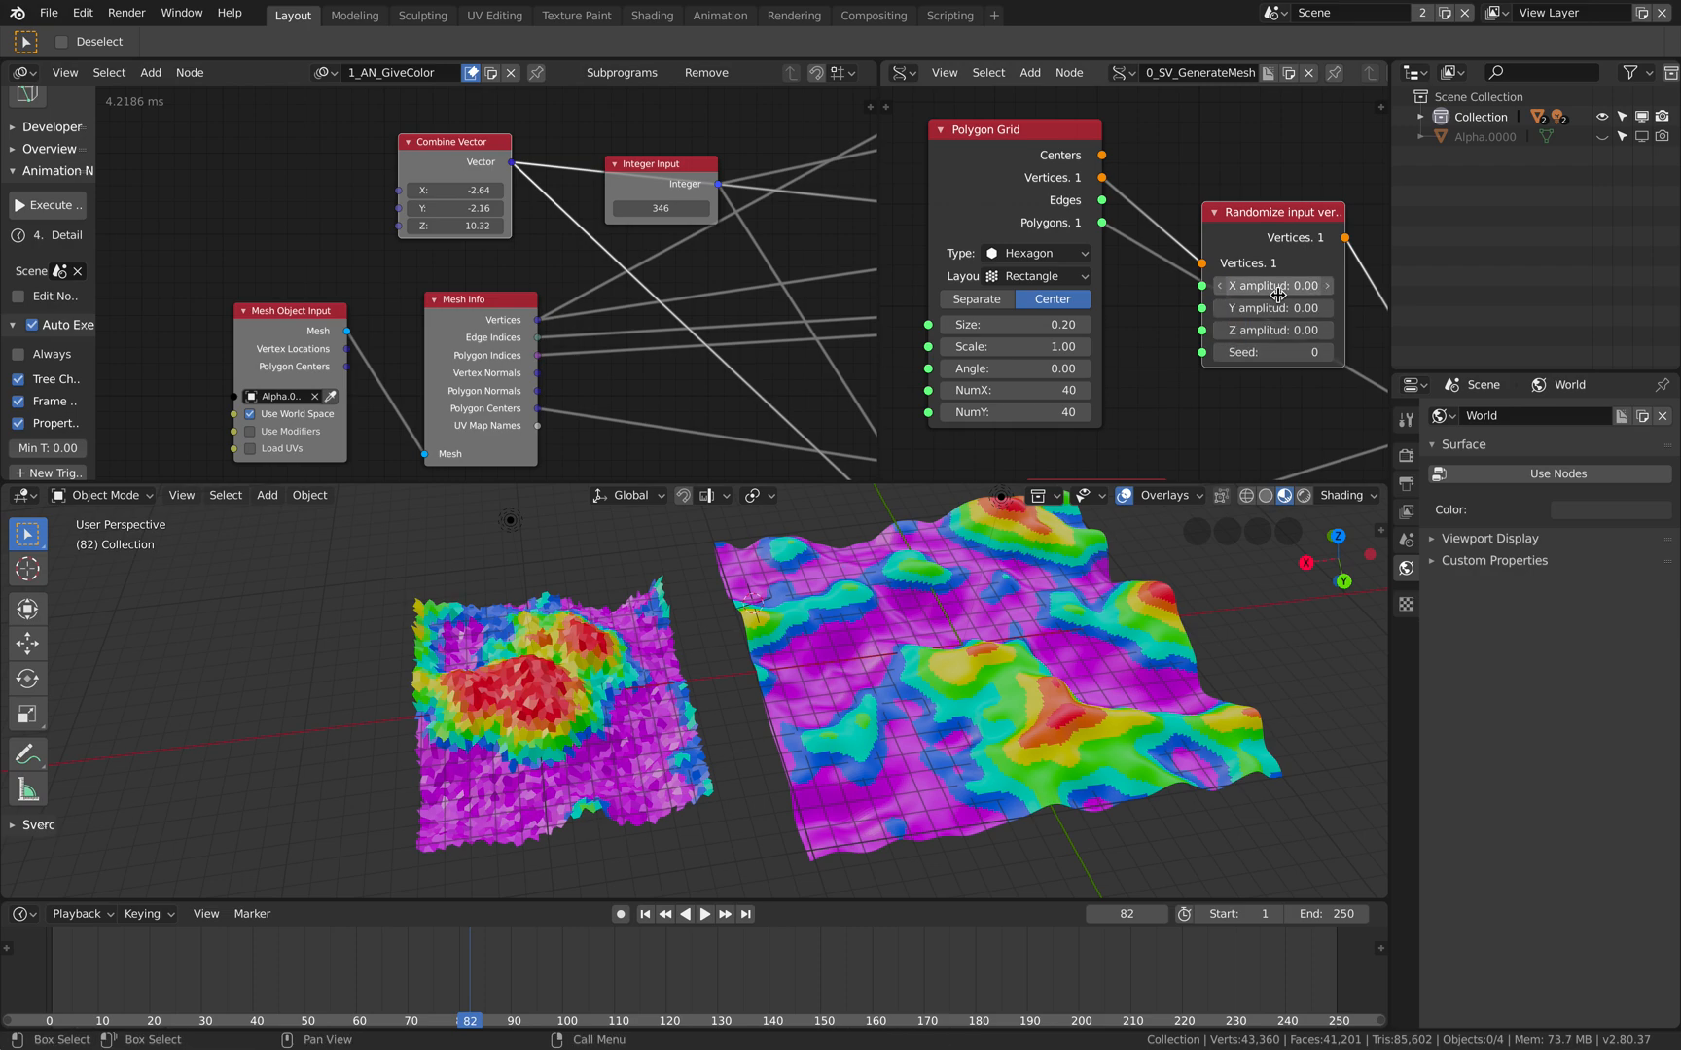
{"action": "left_click", "coordinate": [523, 1020]}
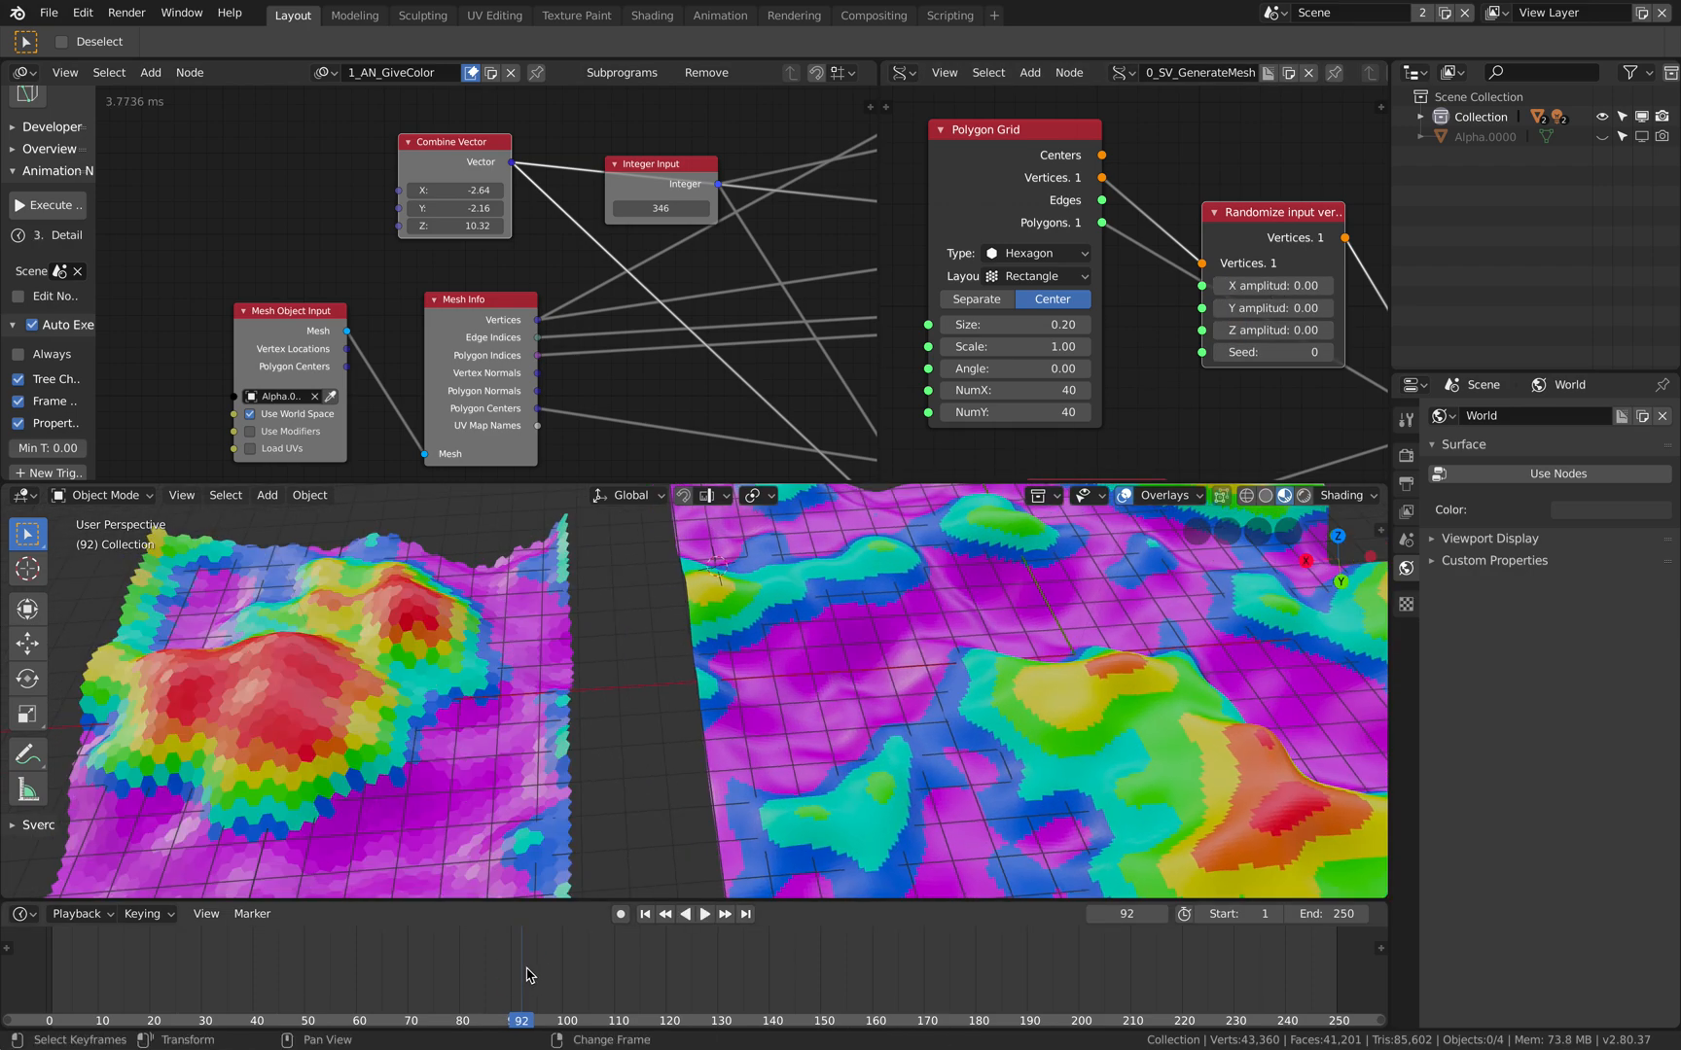
{"action": "left_click", "coordinate": [702, 912]}
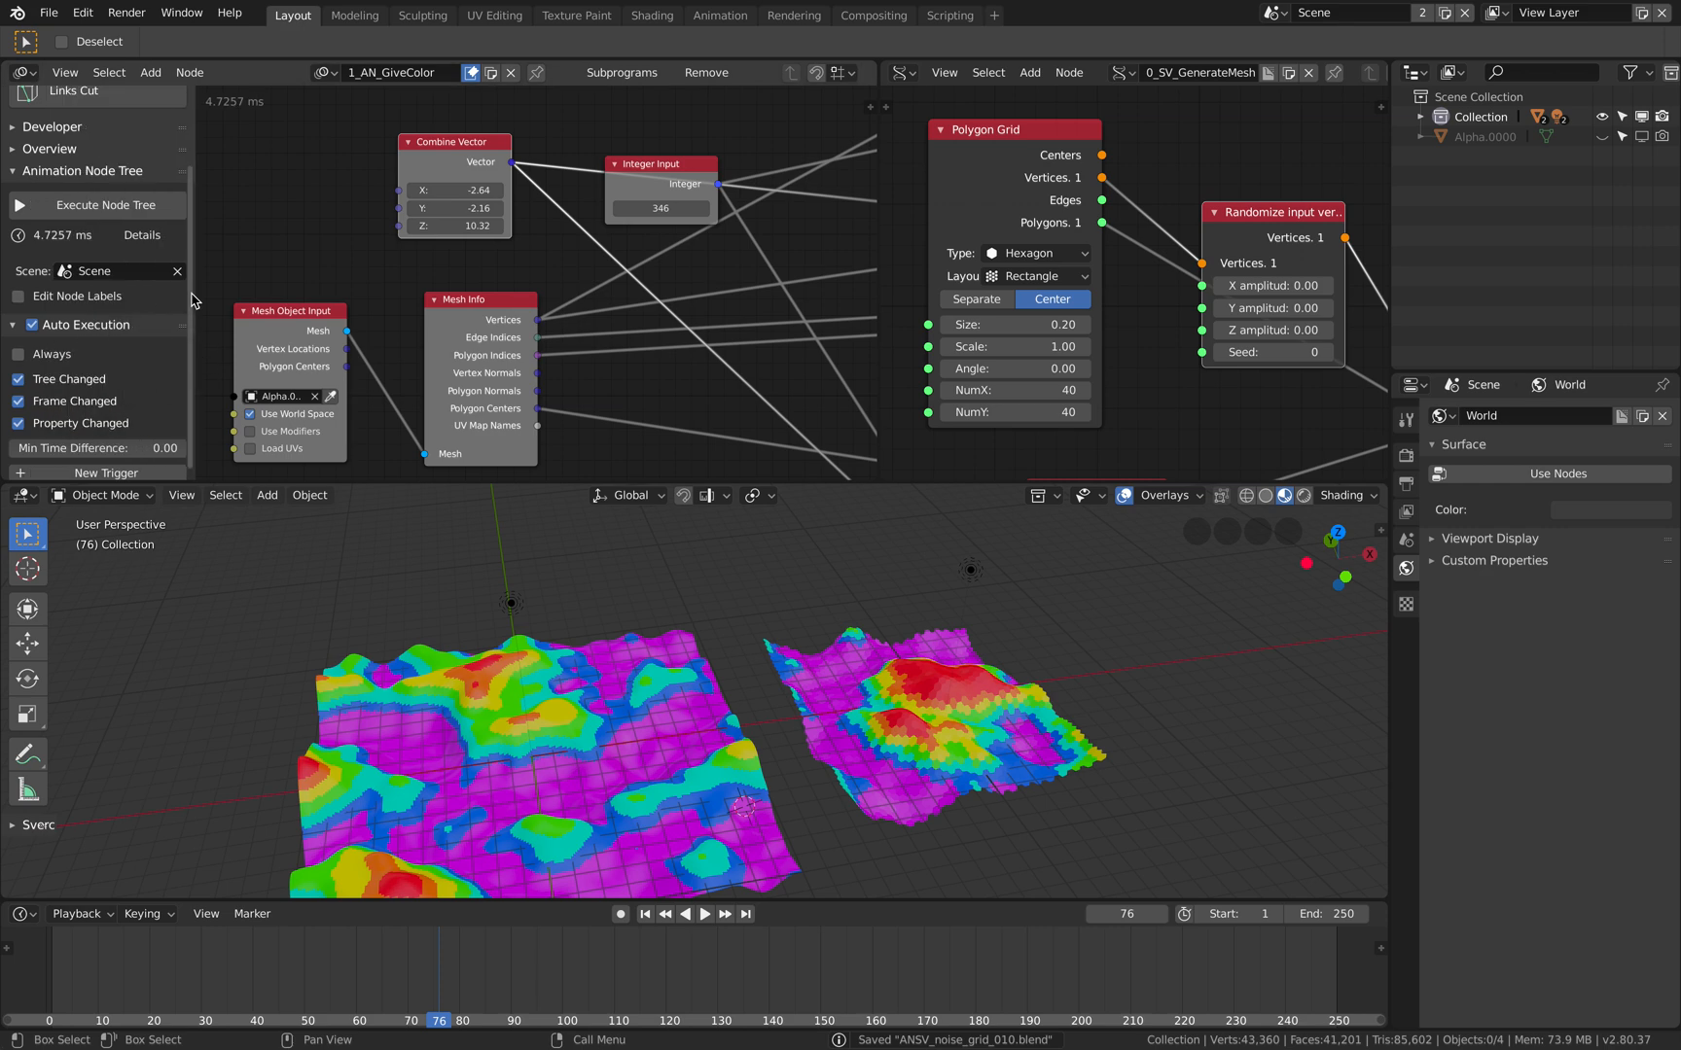
{"action": "left_click", "coordinate": [323, 72]}
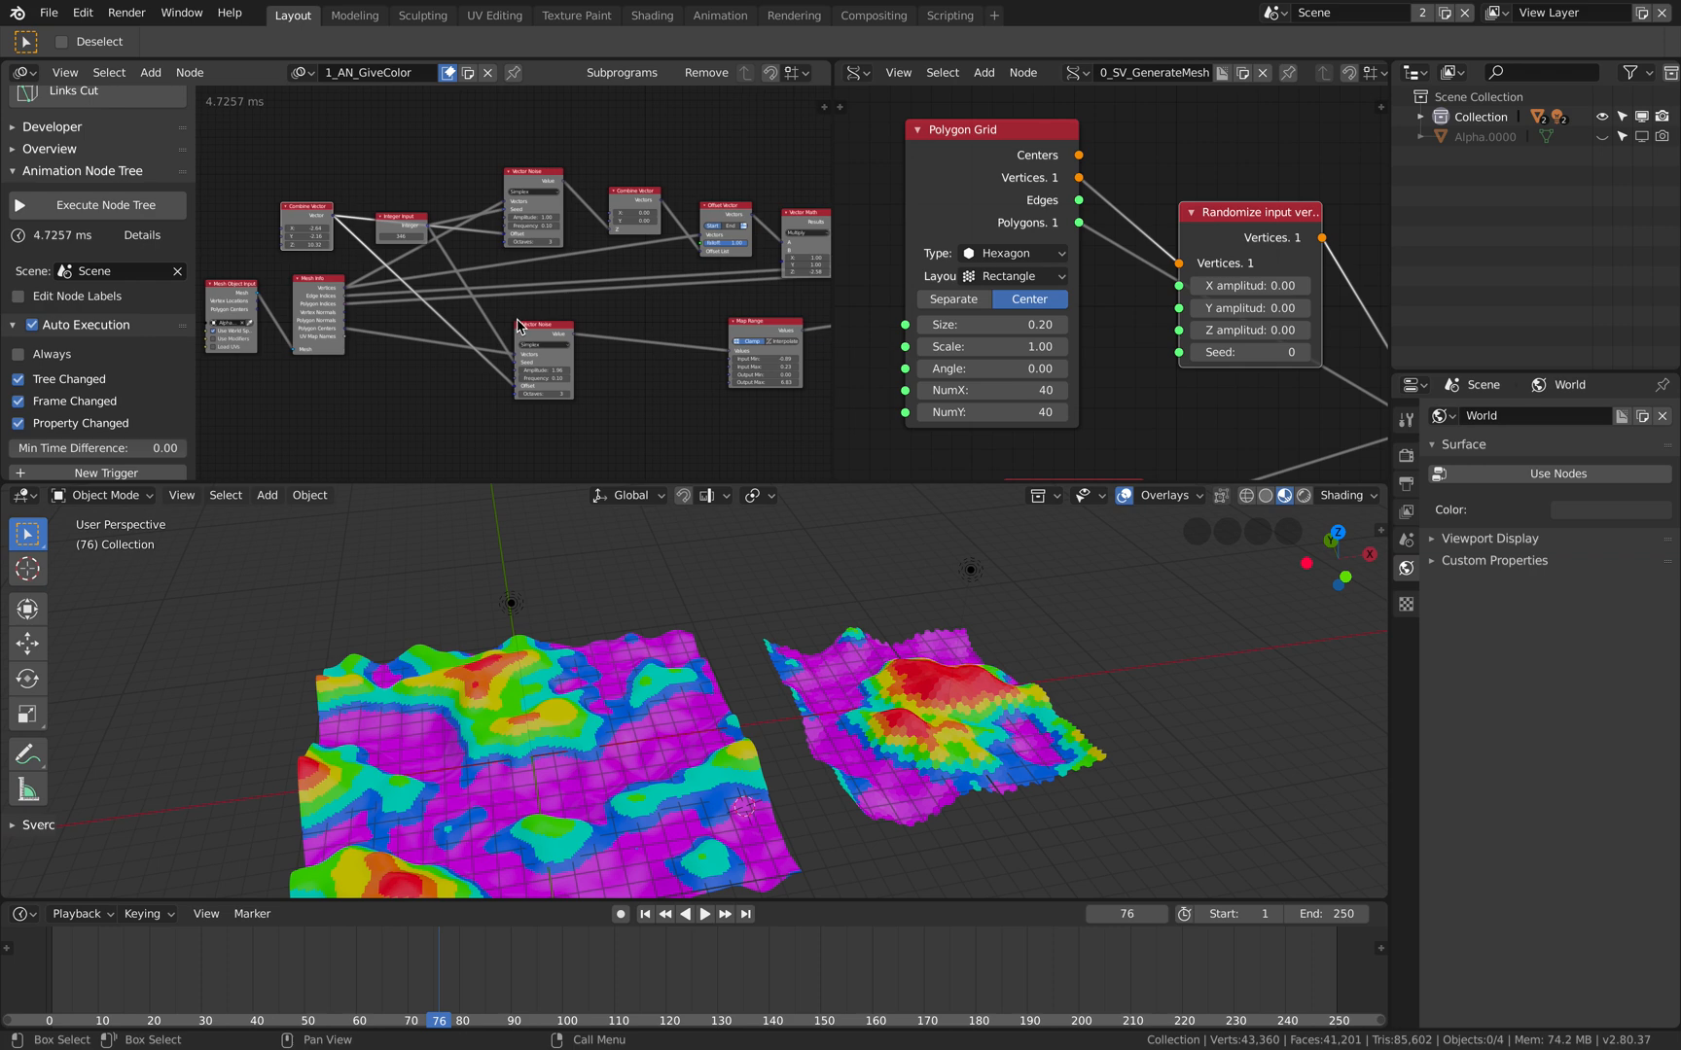
{"action": "key", "text": "ctrl+s"}
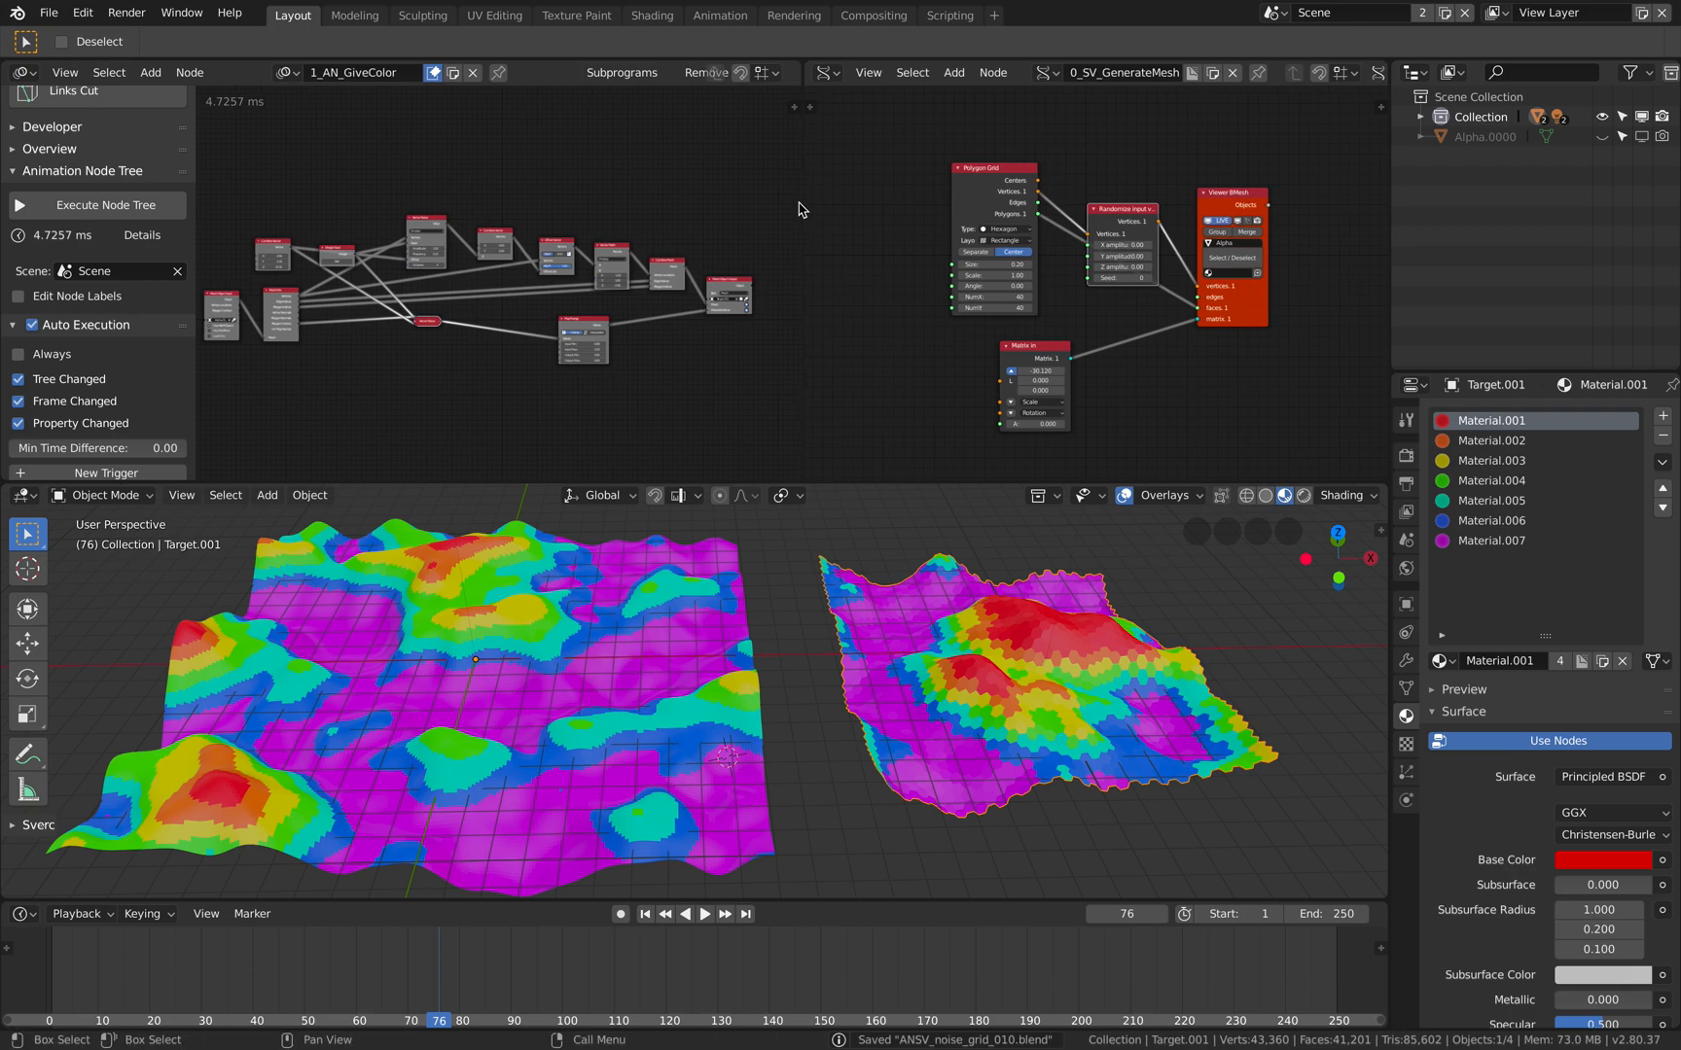
{"action": "mouse_move", "coordinate": [794, 587]}
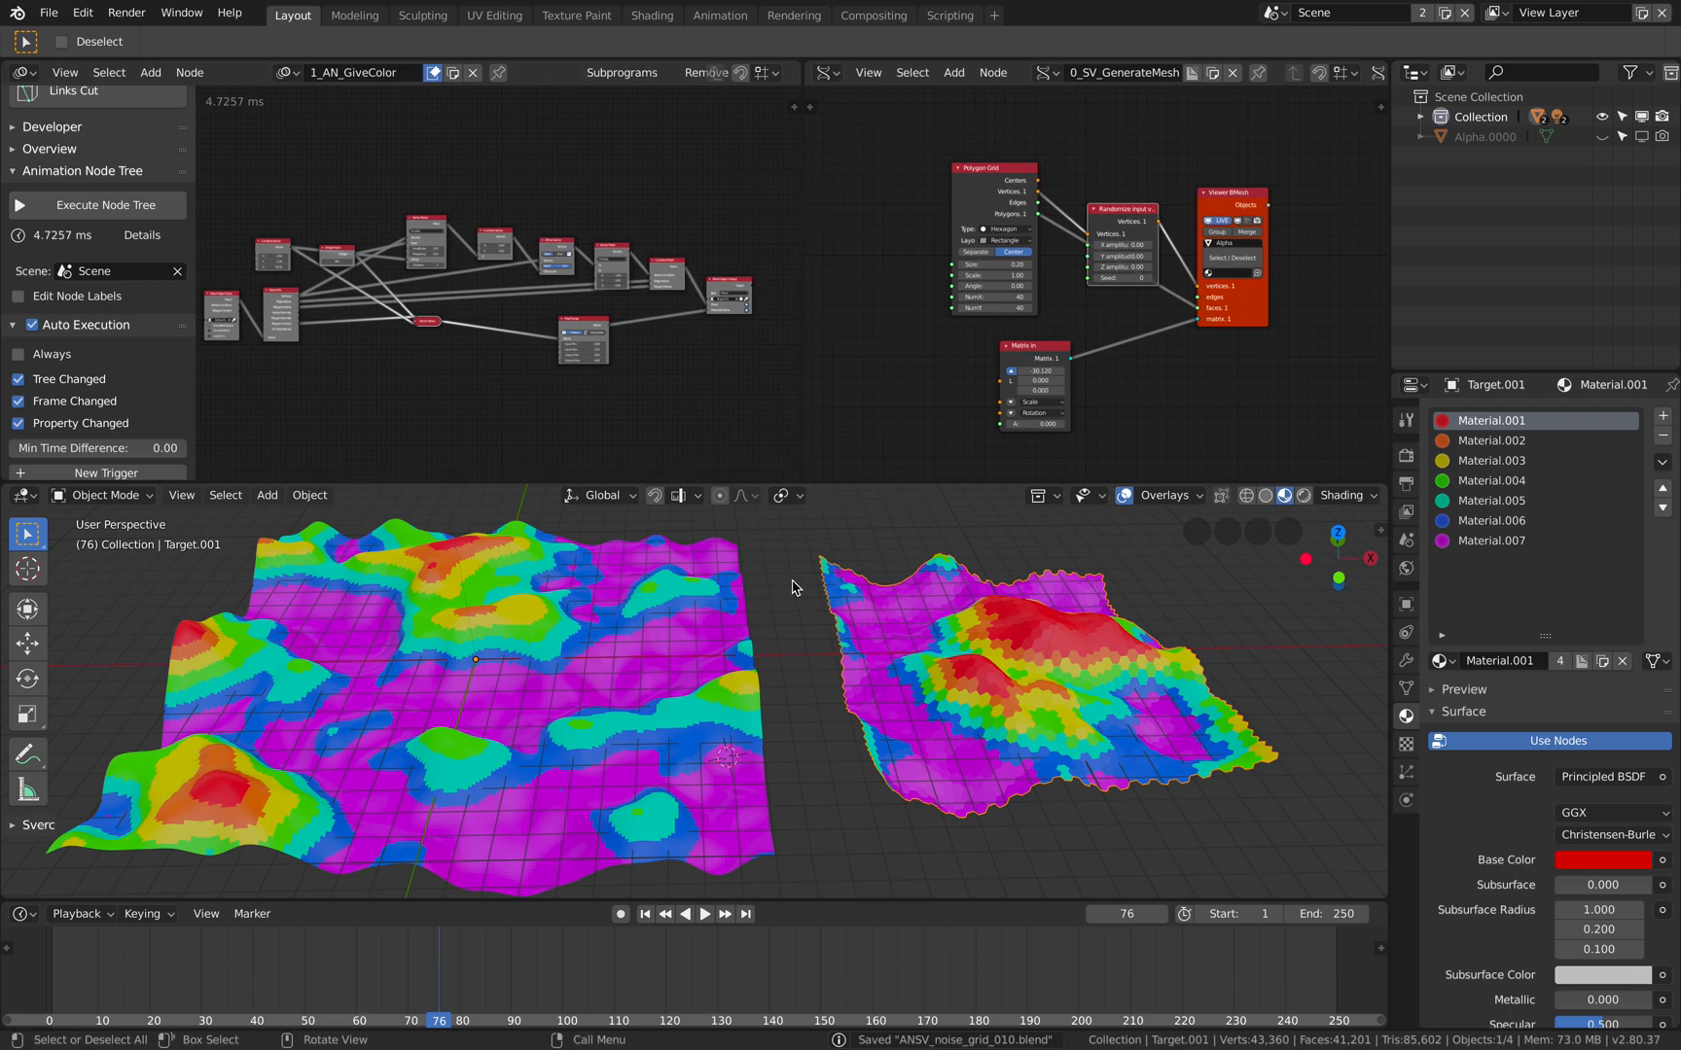